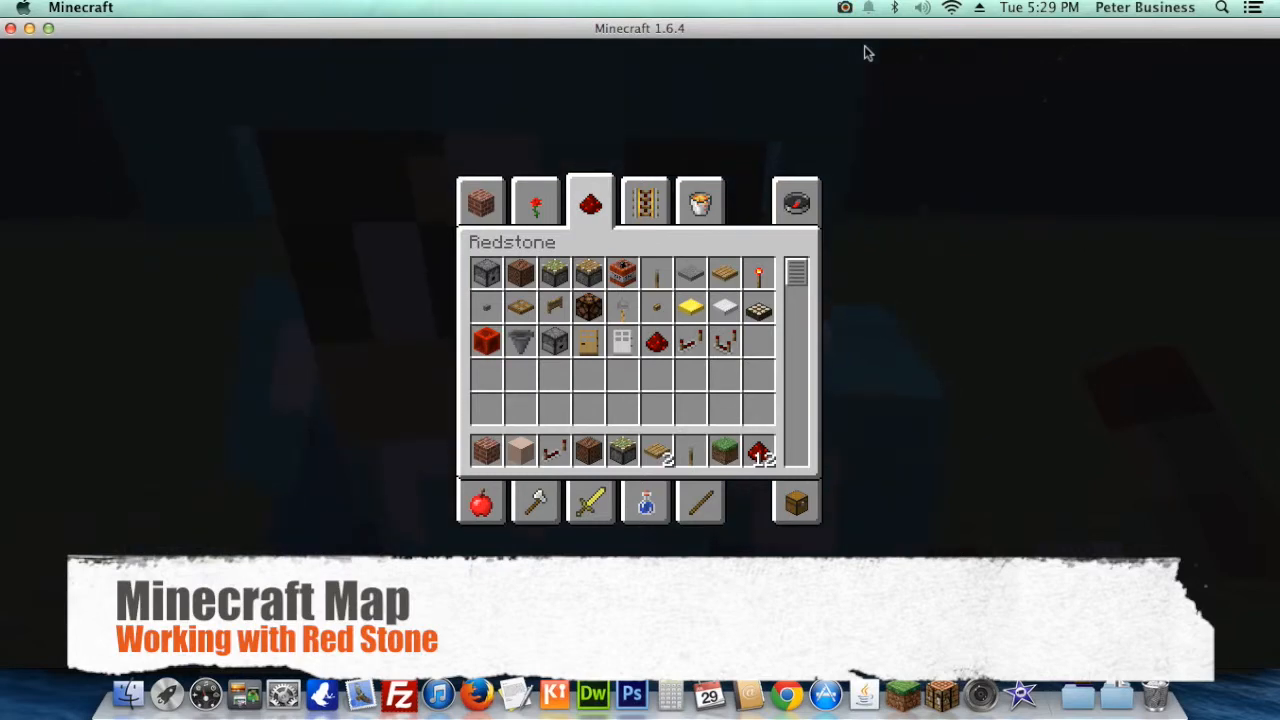
mouse_move(1208, 208)
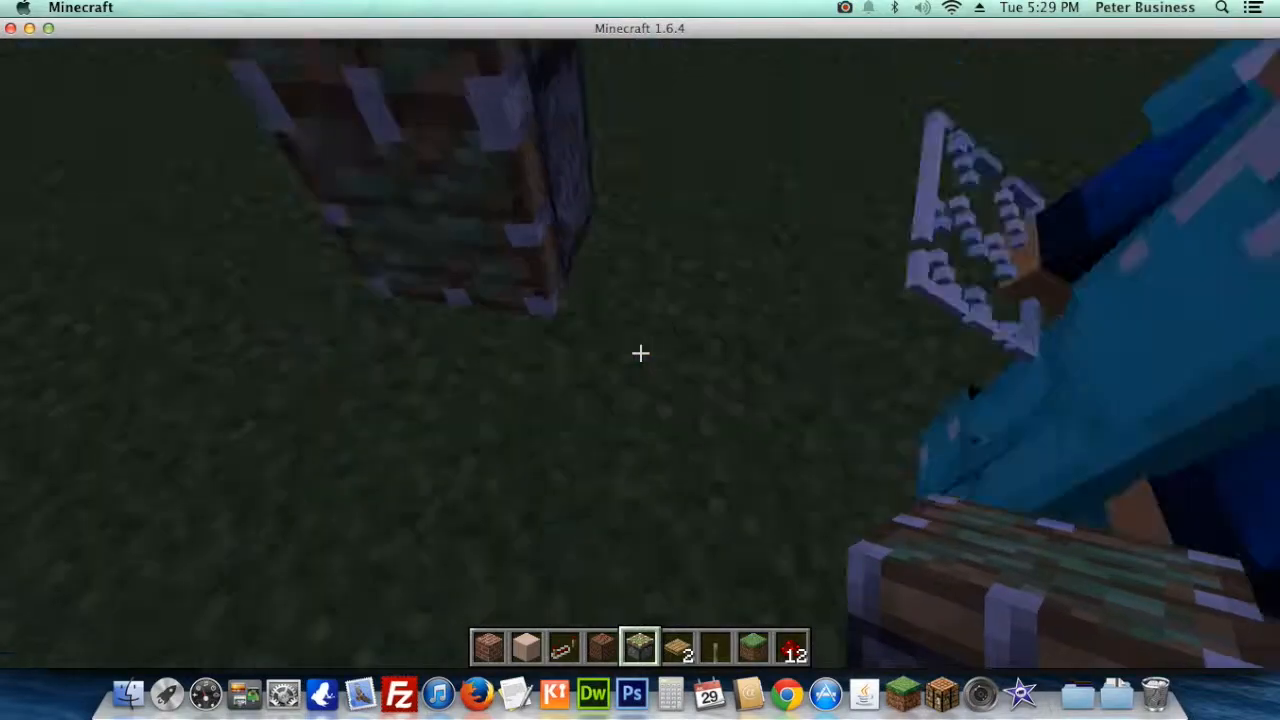
mouse_move(640, 353)
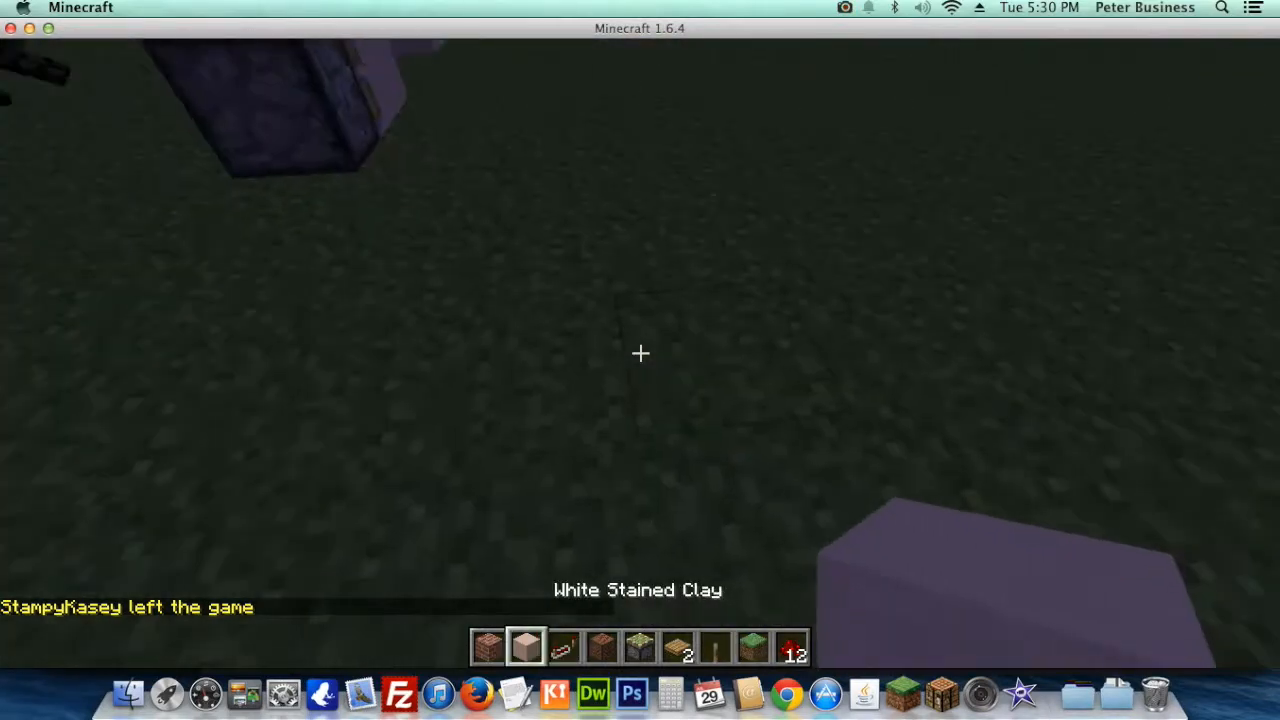
mouse_move(640, 353)
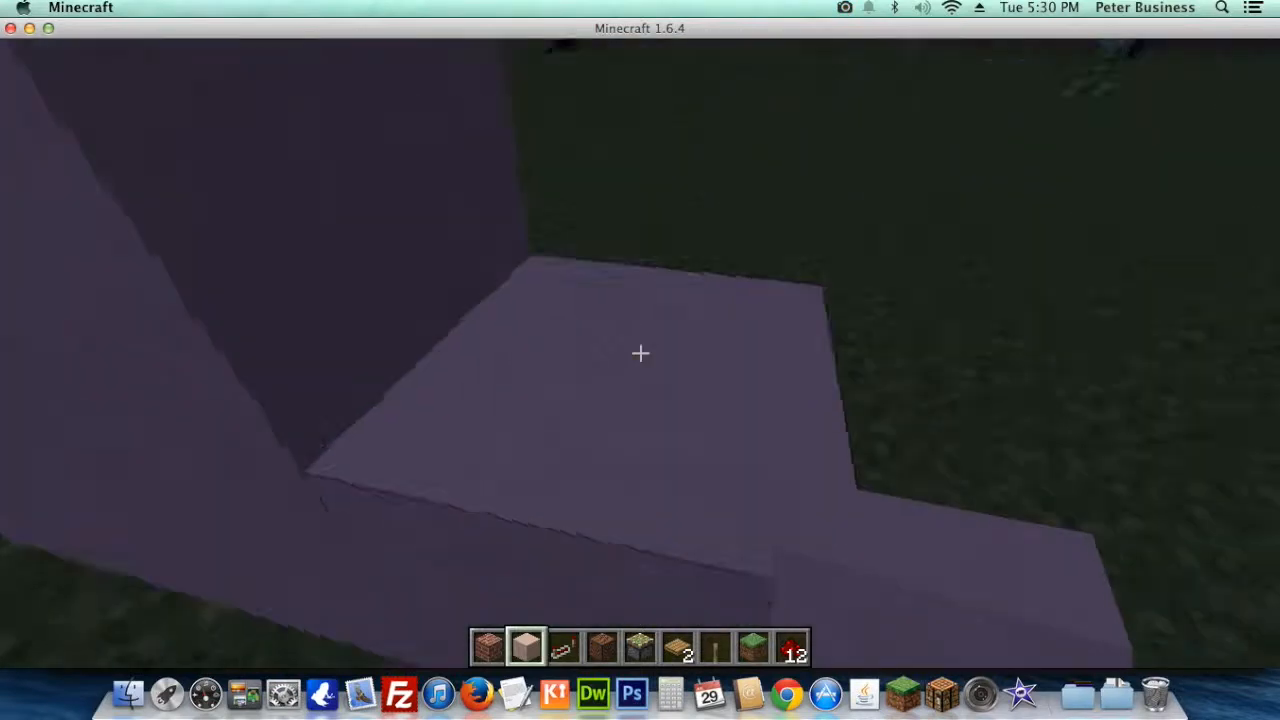
- Swap a grass block into the third hotbar slot over the bare dirt patch
key("e")
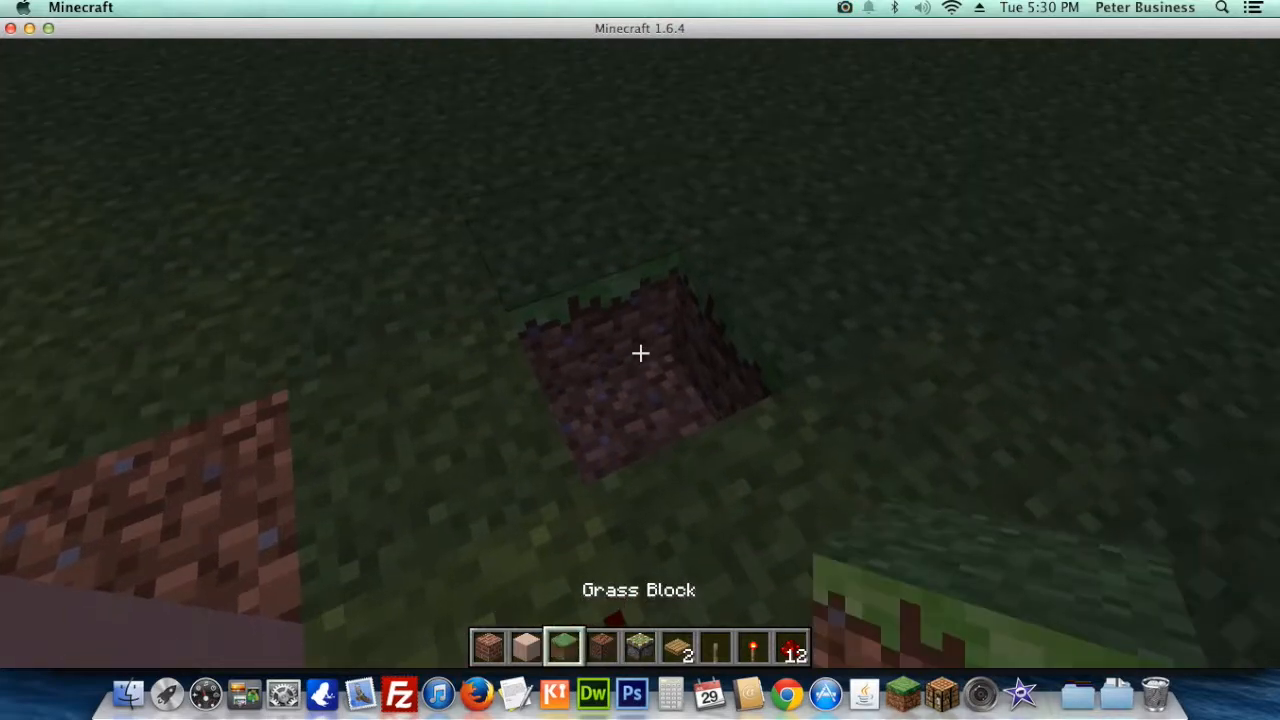
- Bring up the creative Redstone inventory to get redstone dust for the trench
key("e")
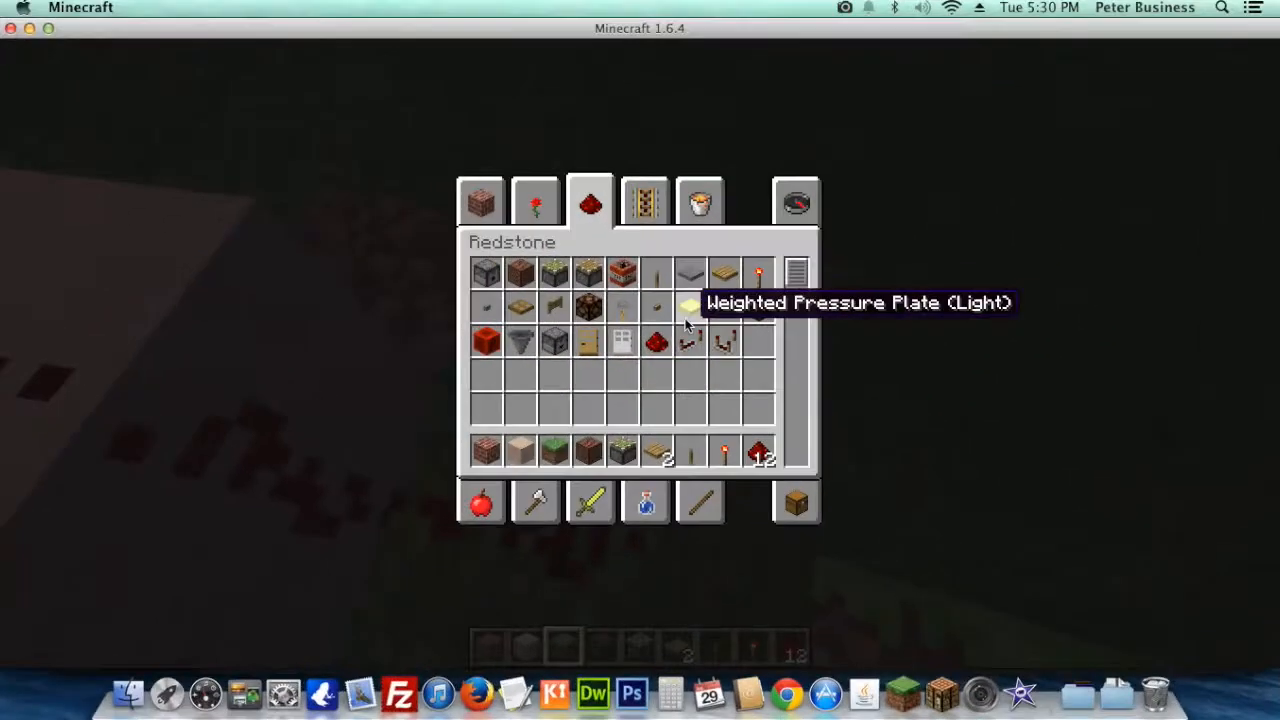
mouse_move(568, 450)
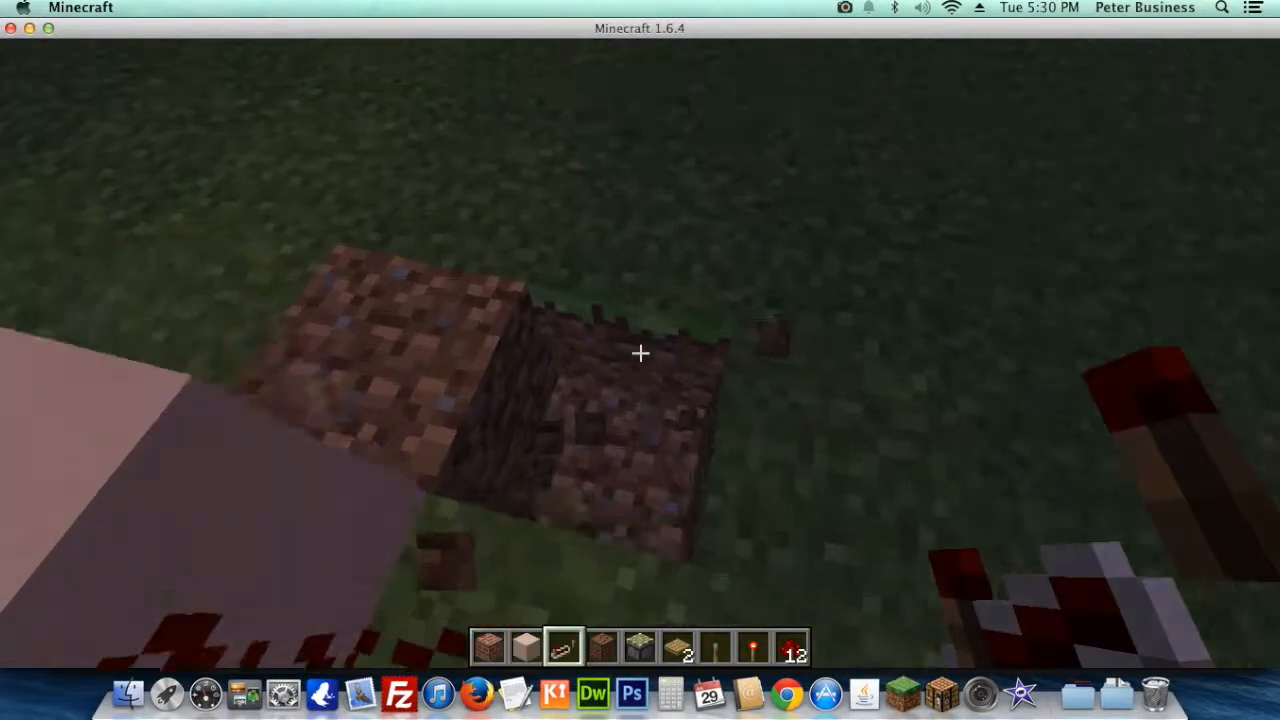
mouse_move(640, 352)
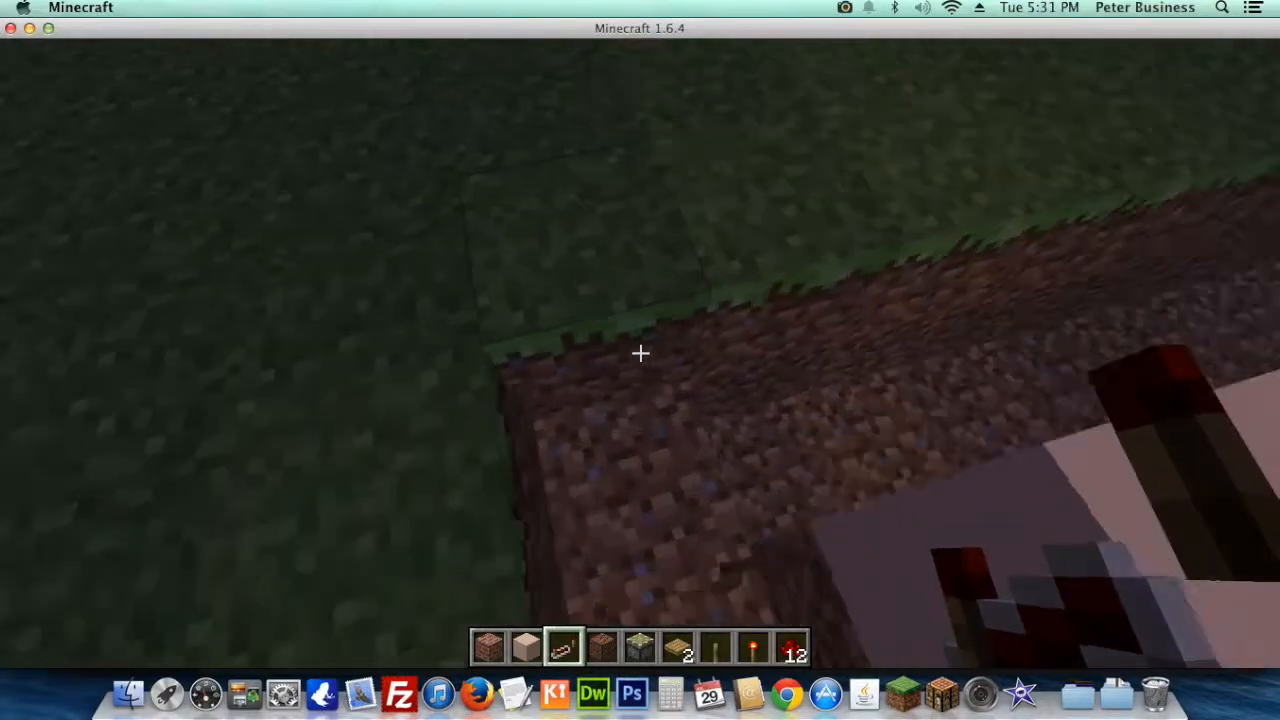
mouse_move(640, 352)
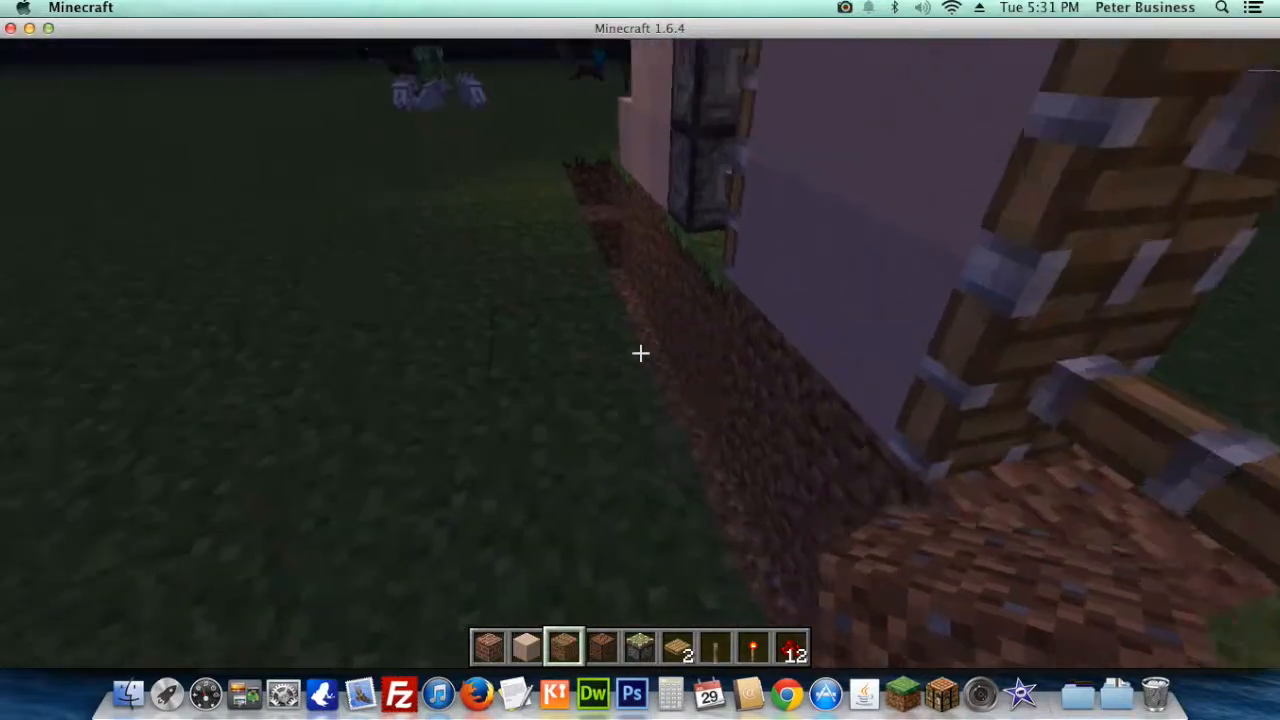
mouse_move(640, 352)
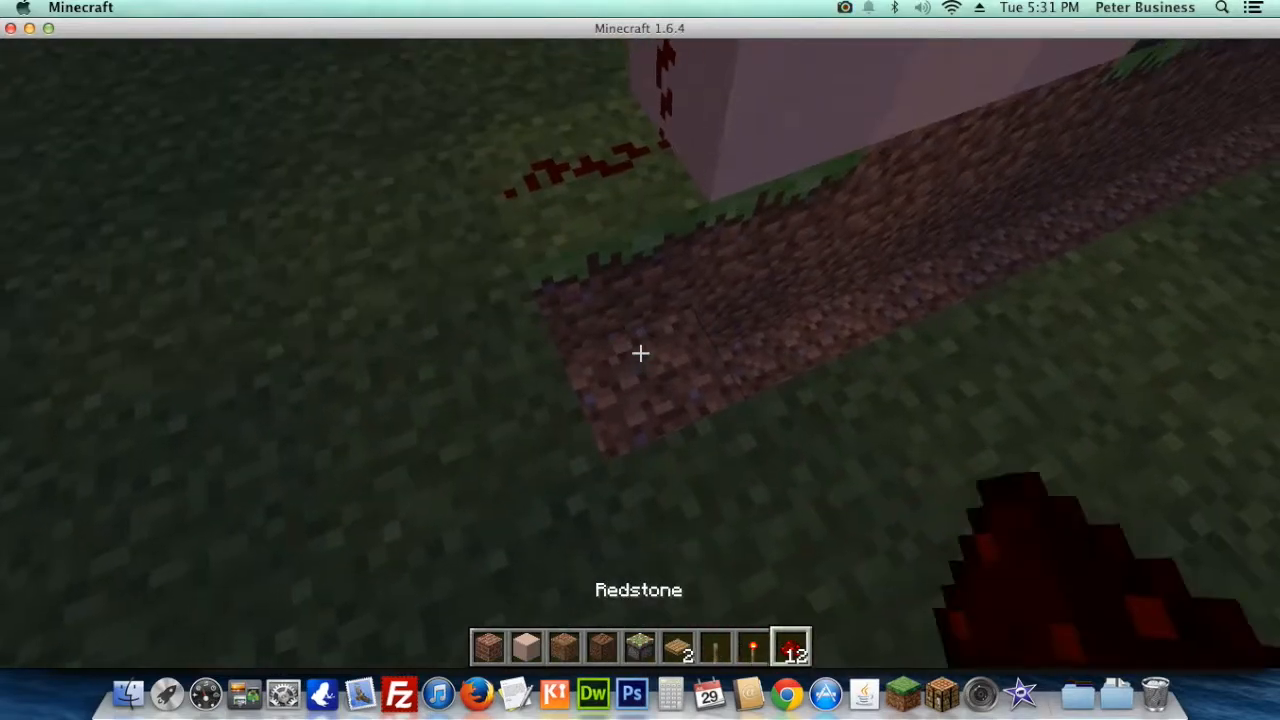
mouse_move(640, 353)
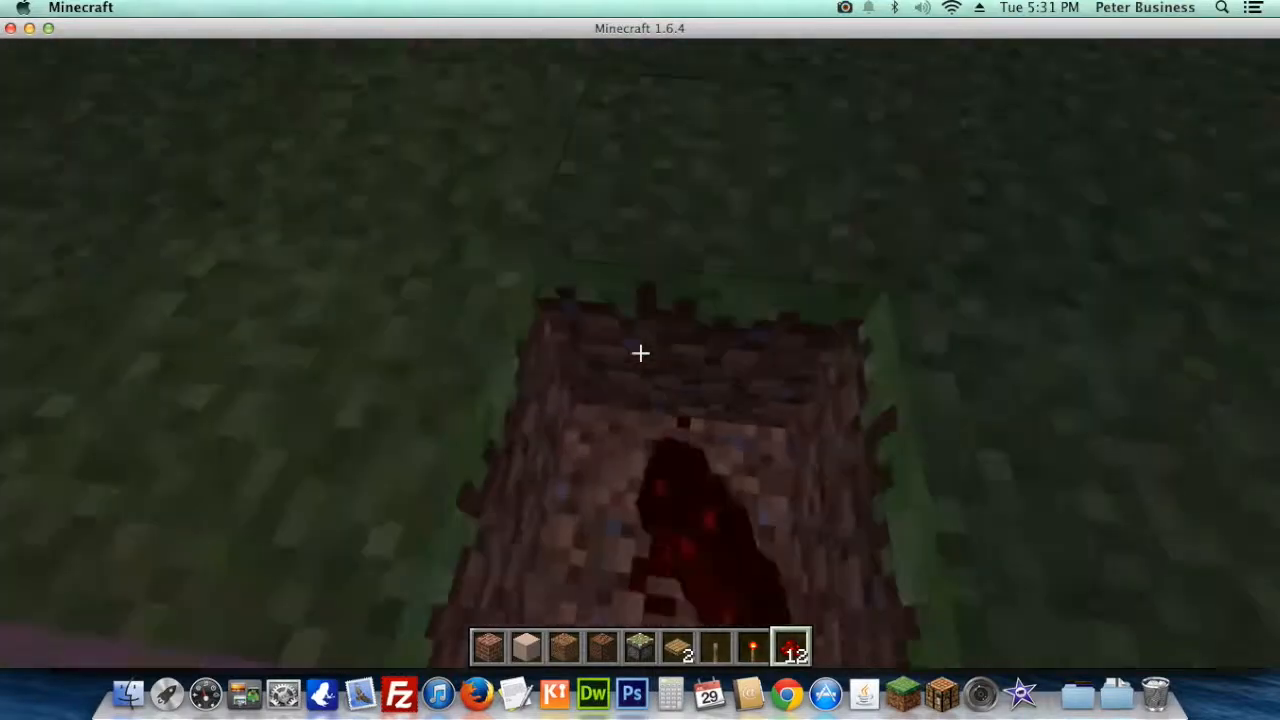
mouse_move(640, 352)
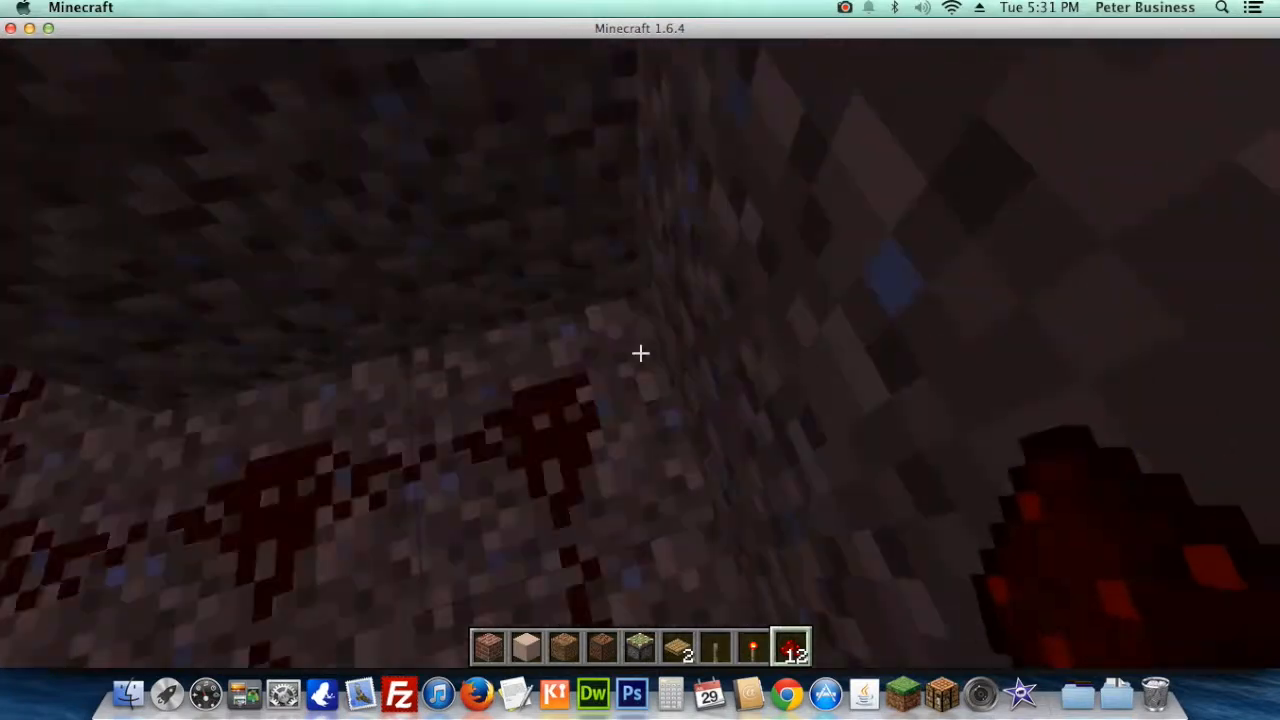
- Get a redstone repeater from the creative Redstone inventory for the trench line
key("e")
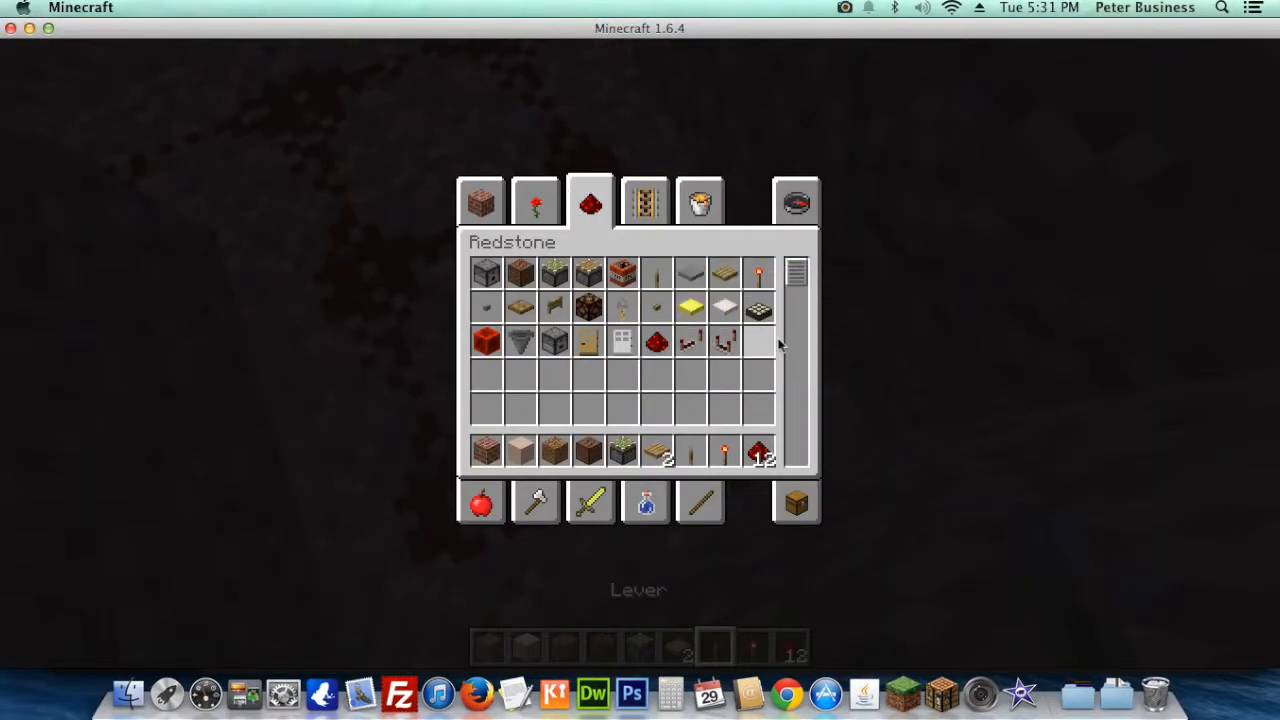
mouse_move(510, 452)
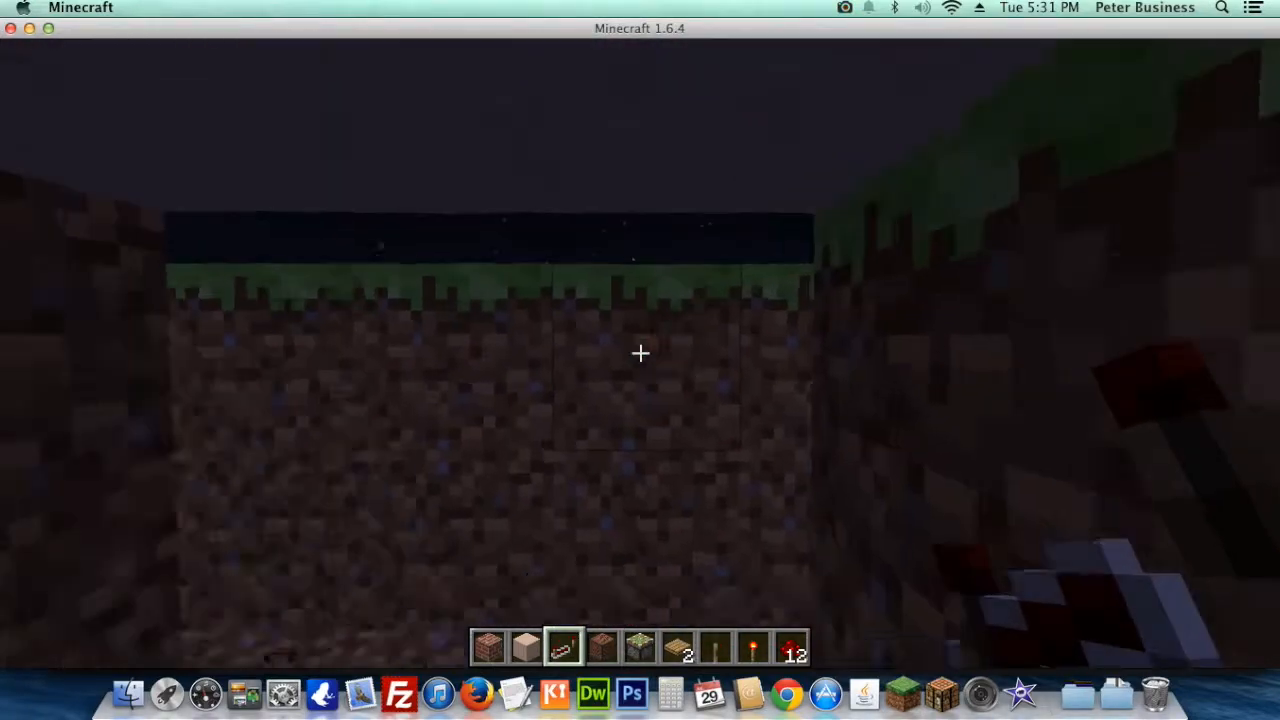
mouse_move(640, 353)
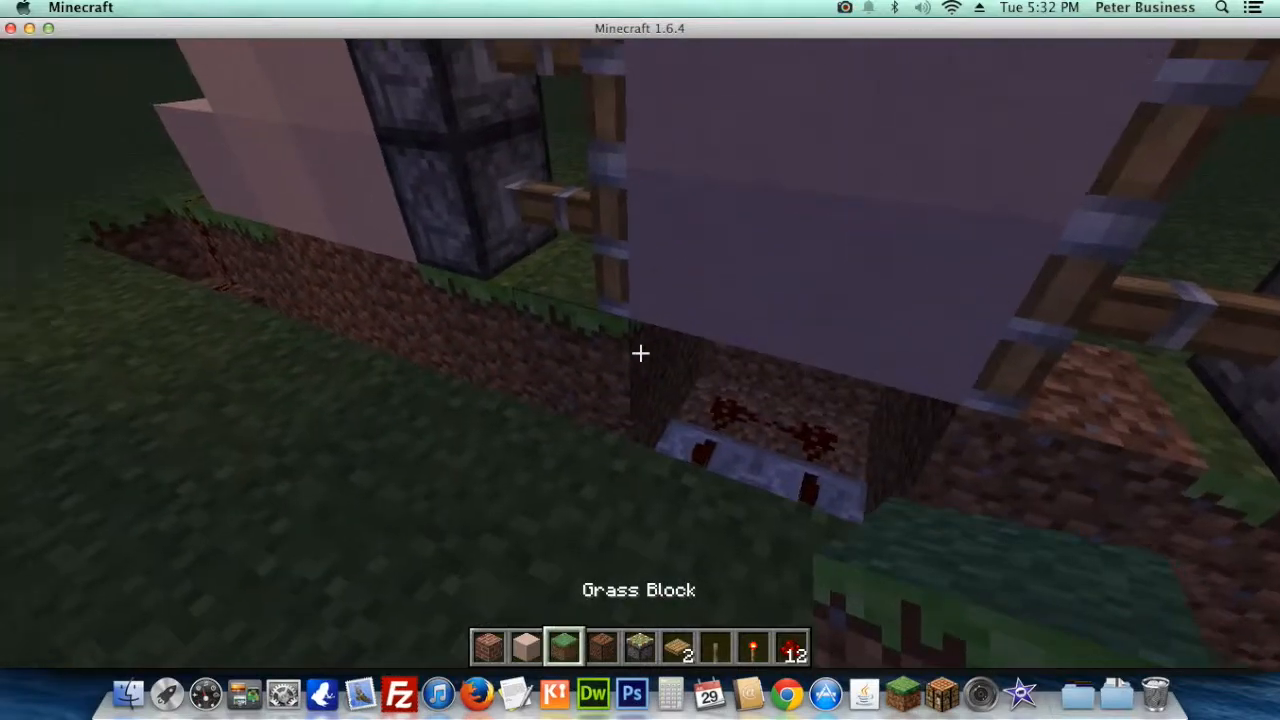
mouse_move(640, 353)
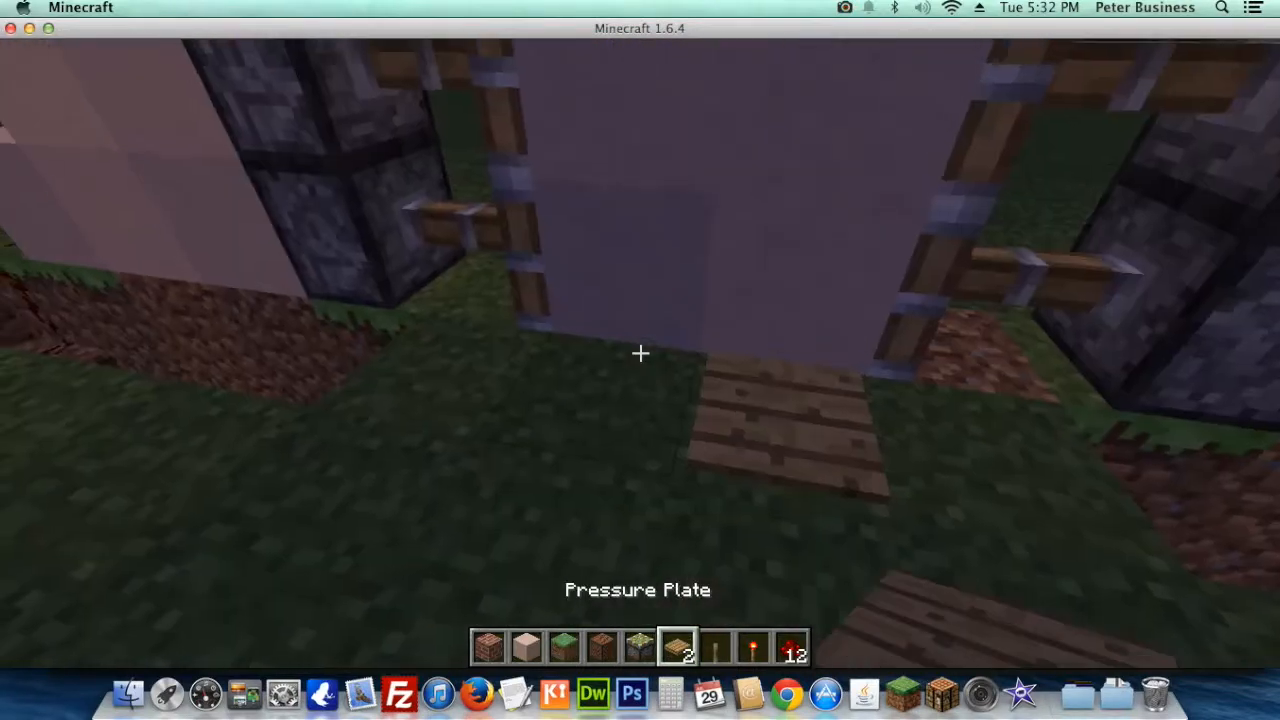
mouse_move(640, 353)
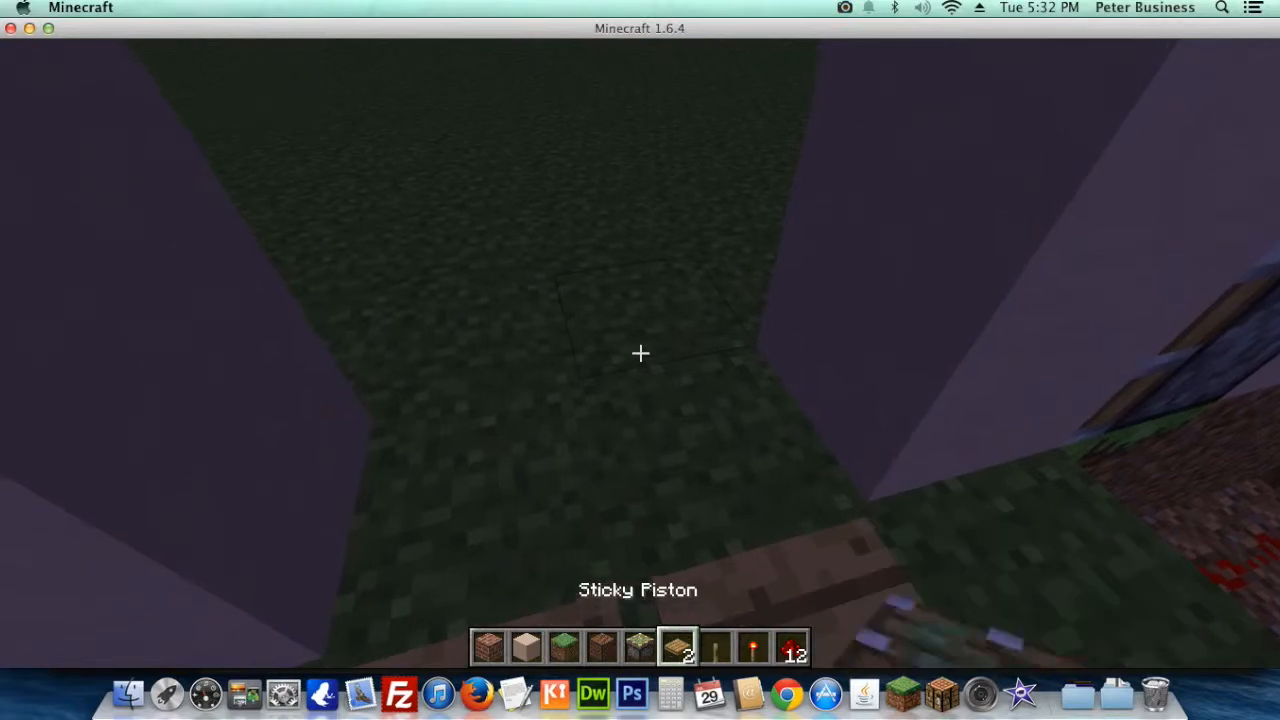
mouse_move(640, 353)
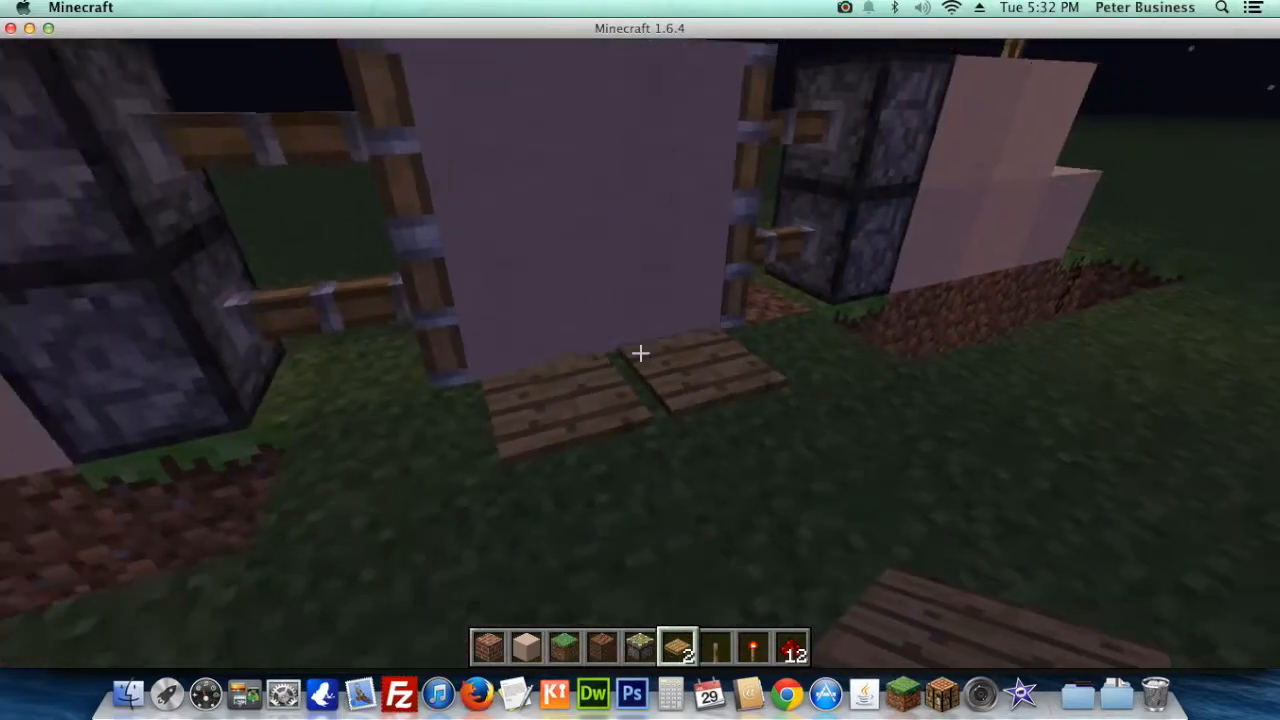
mouse_move(640, 360)
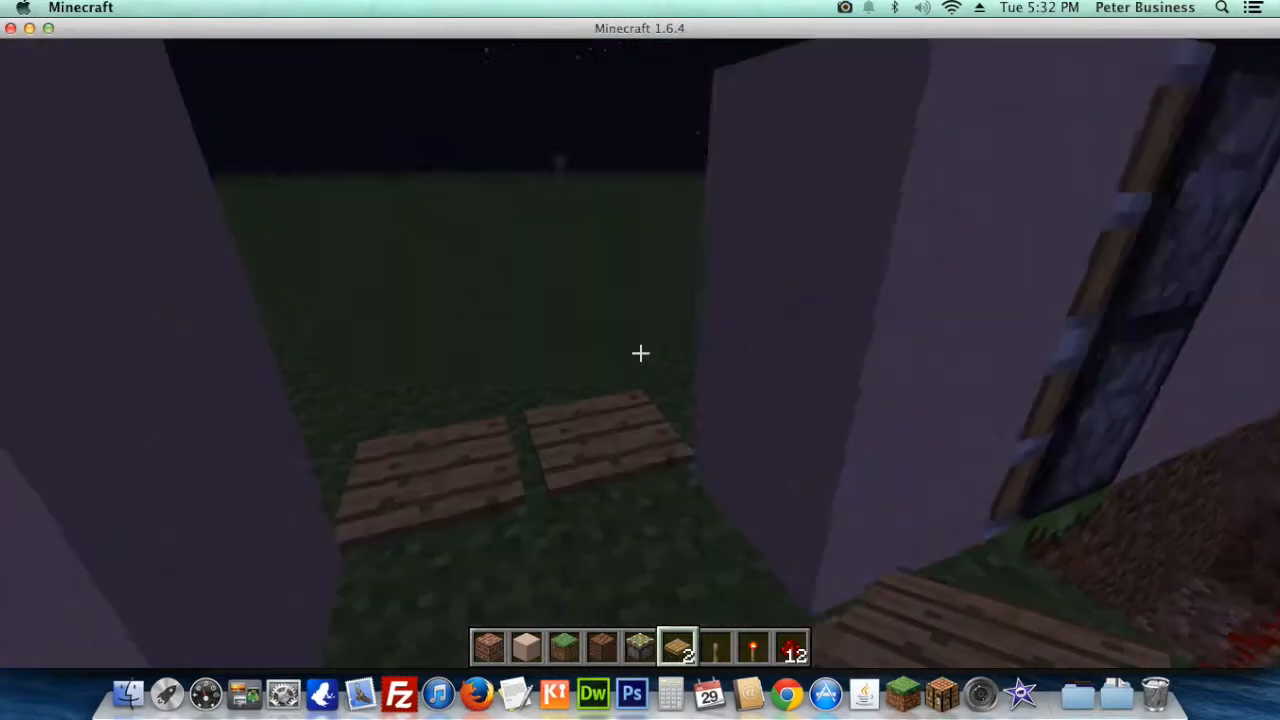
mouse_move(640, 352)
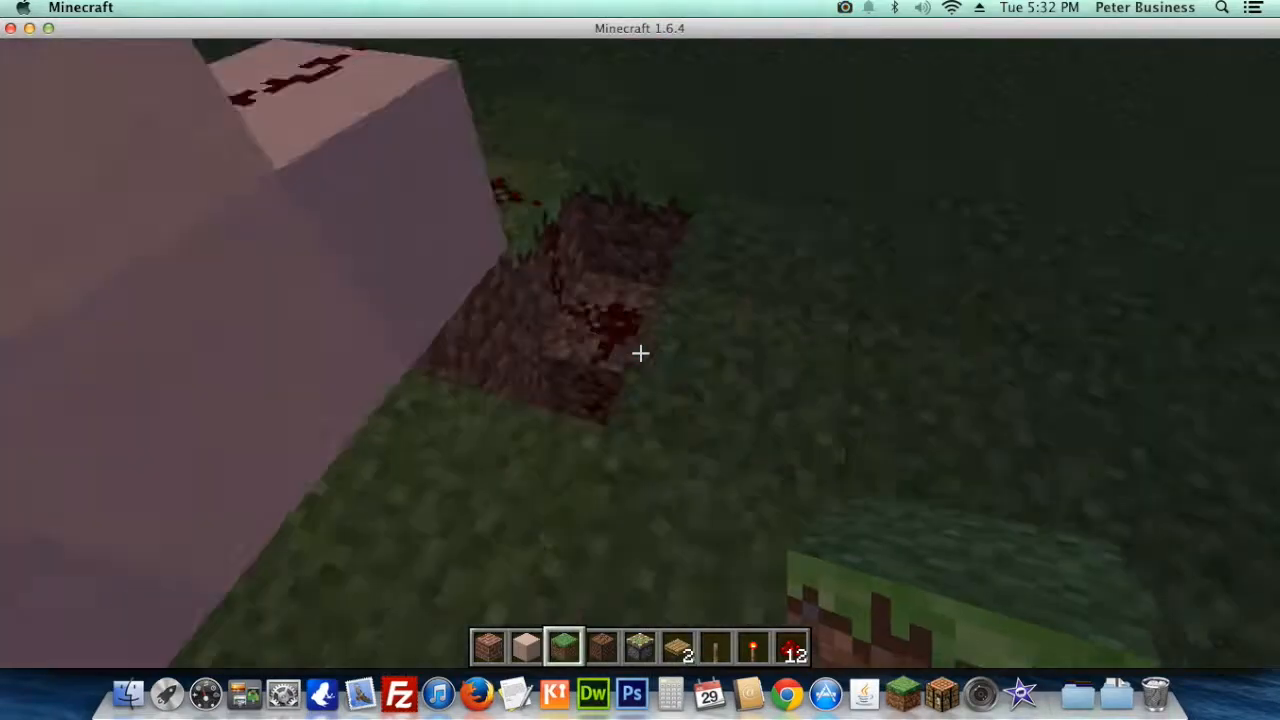
mouse_move(640, 353)
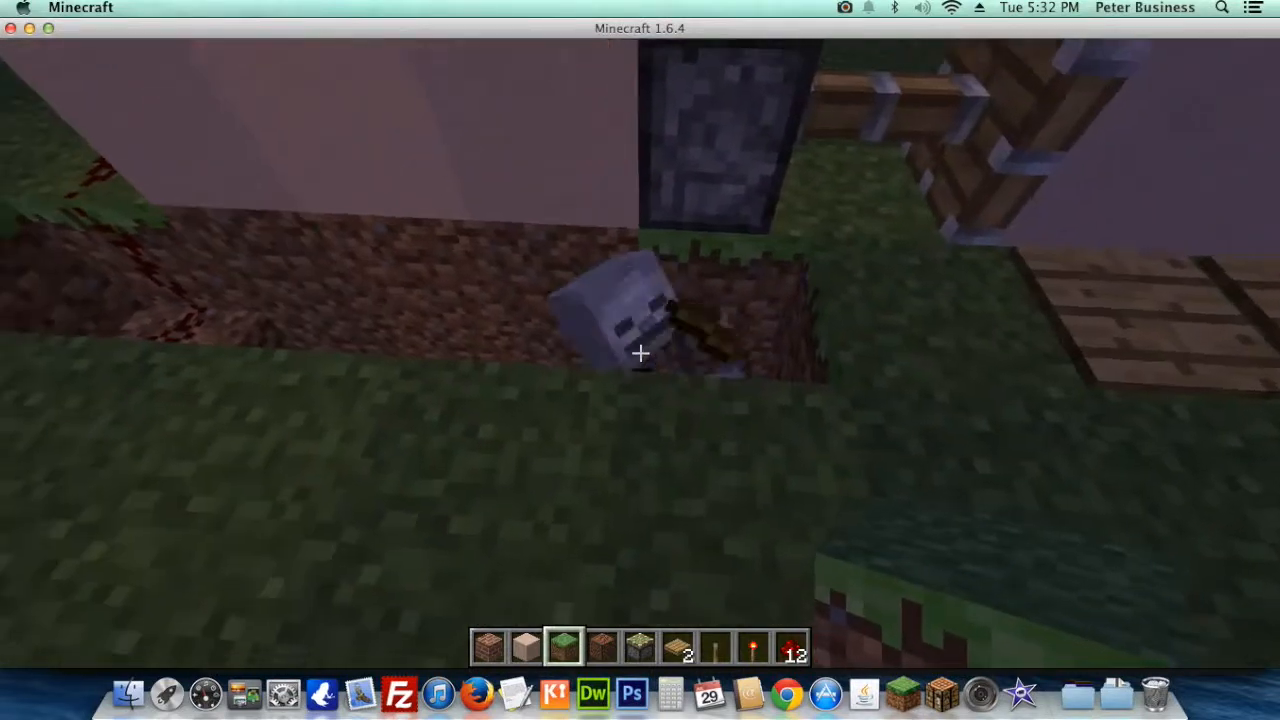
- Take grass blocks from the inventory to cover the redstone trench
key("e")
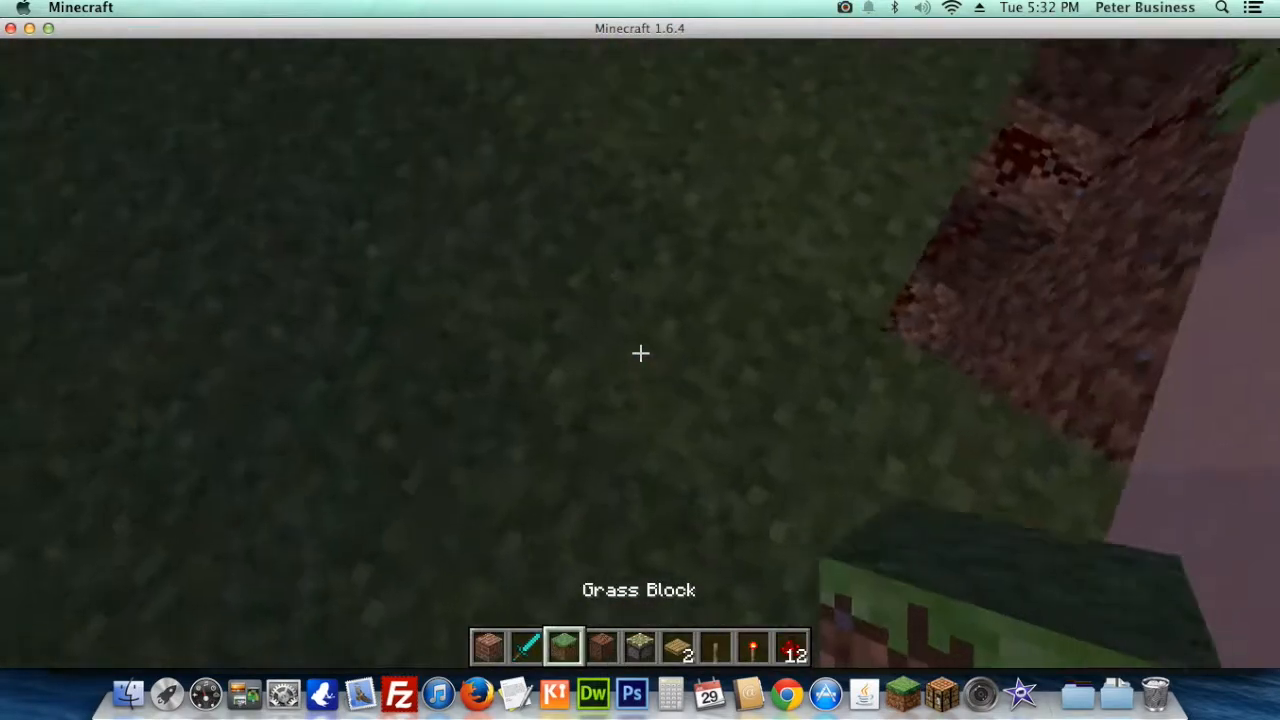
mouse_move(640, 353)
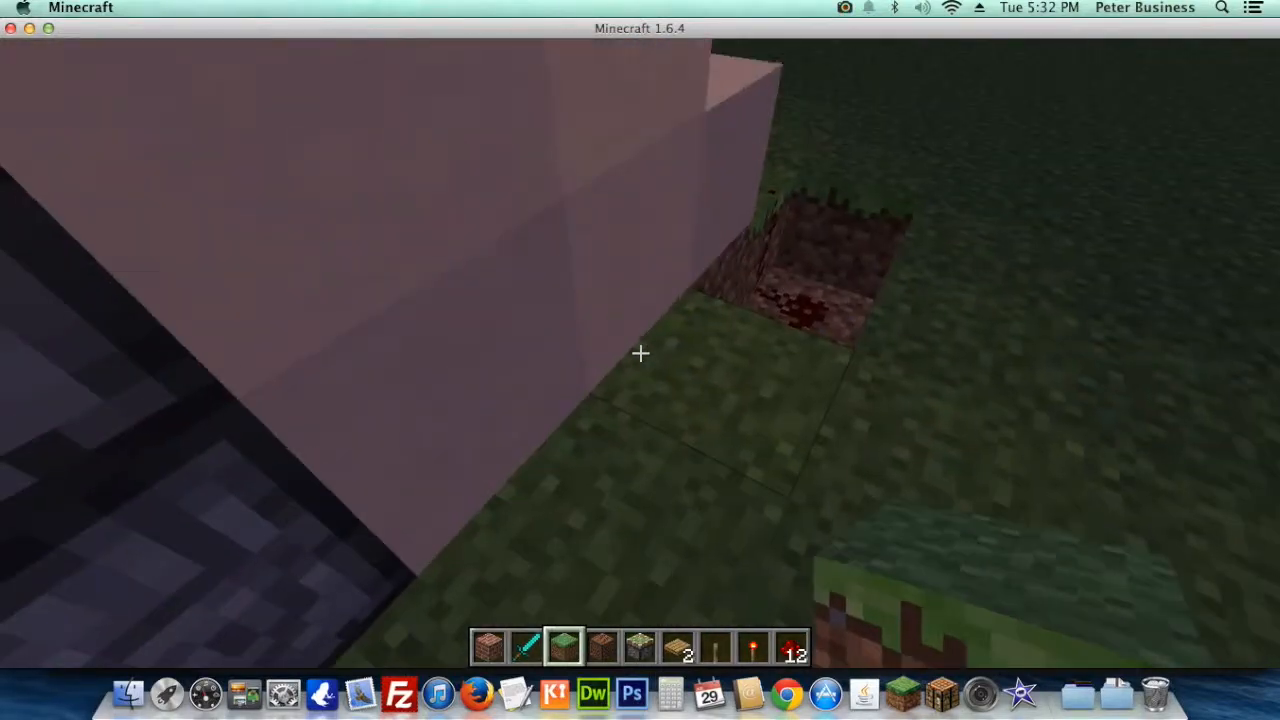
mouse_move(640, 353)
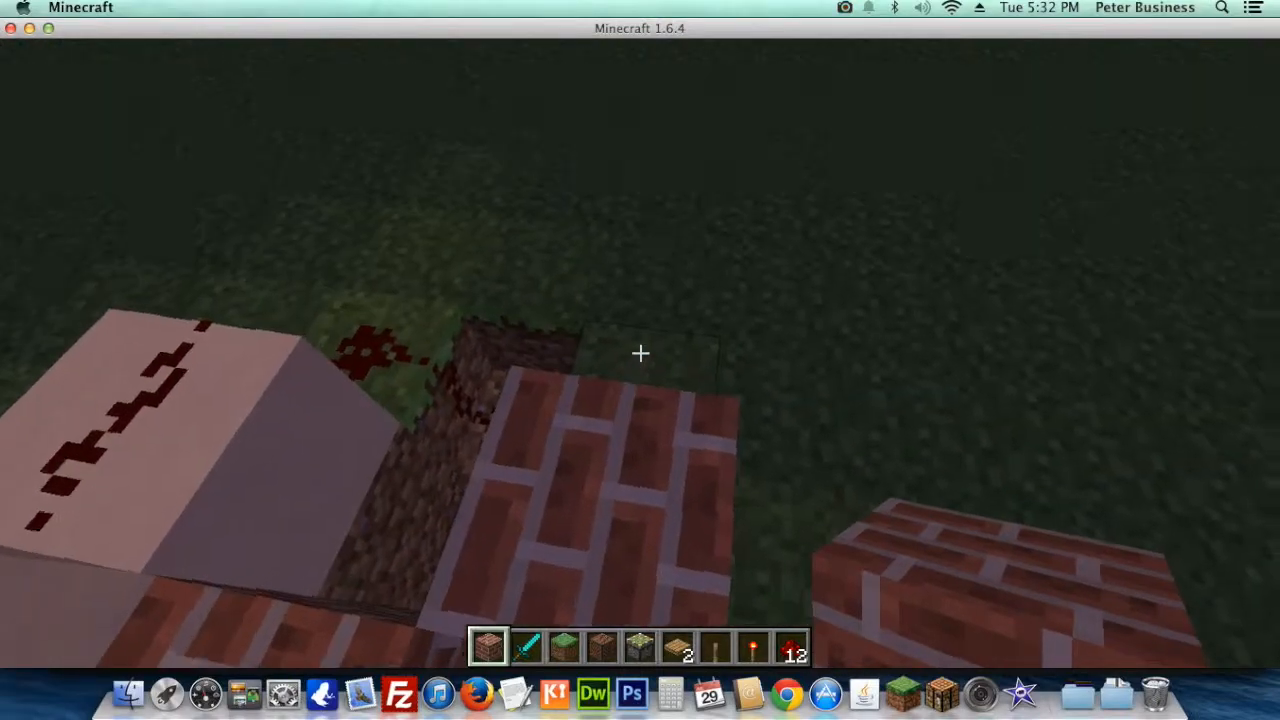
mouse_move(640, 360)
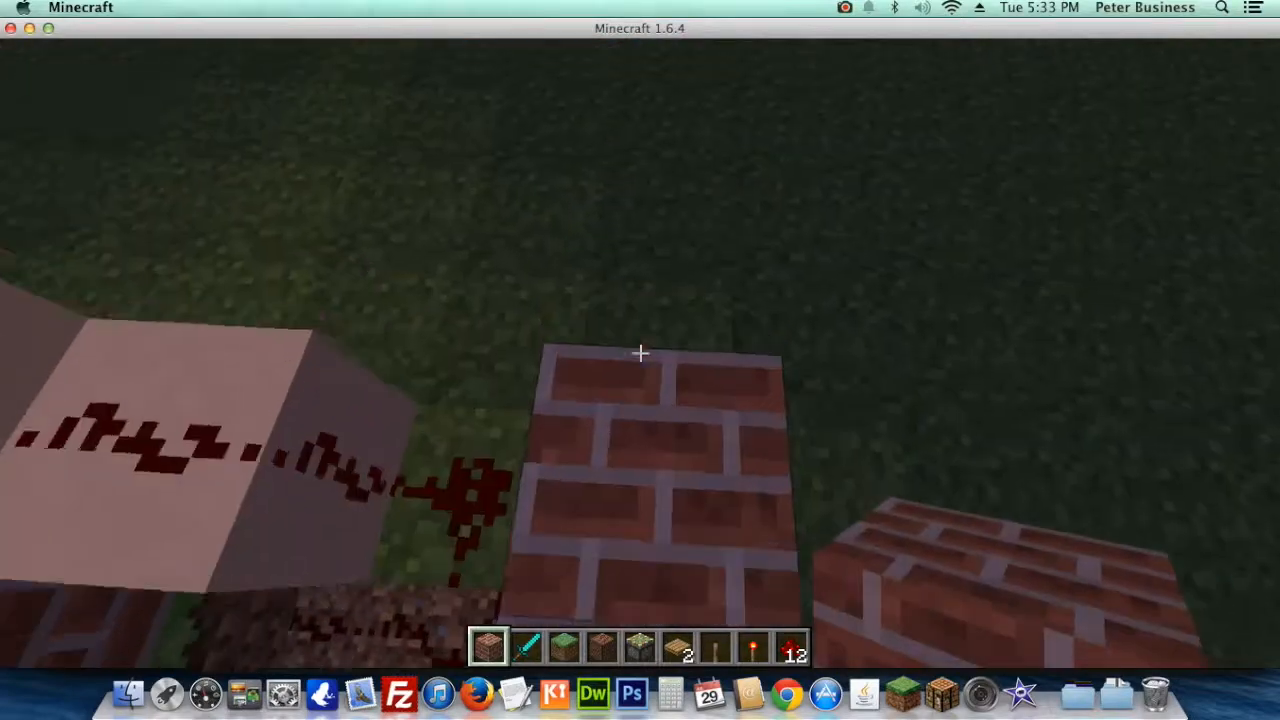
mouse_move(640, 353)
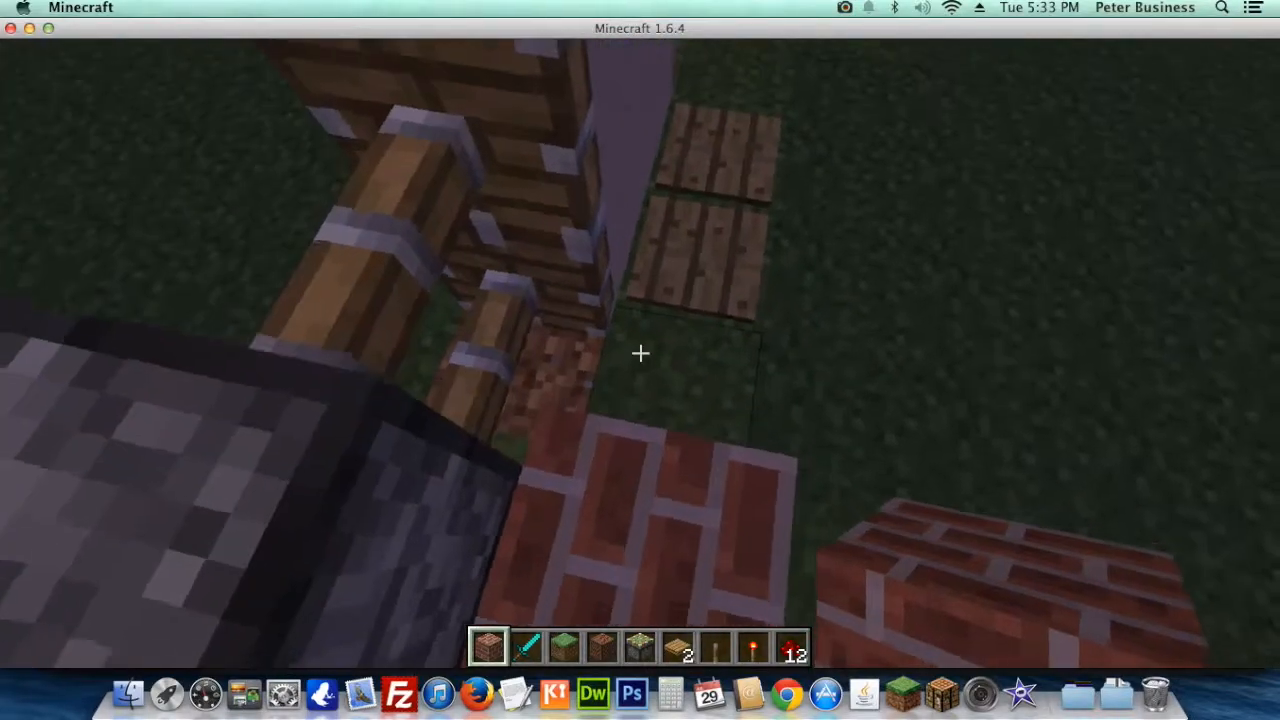
mouse_move(640, 352)
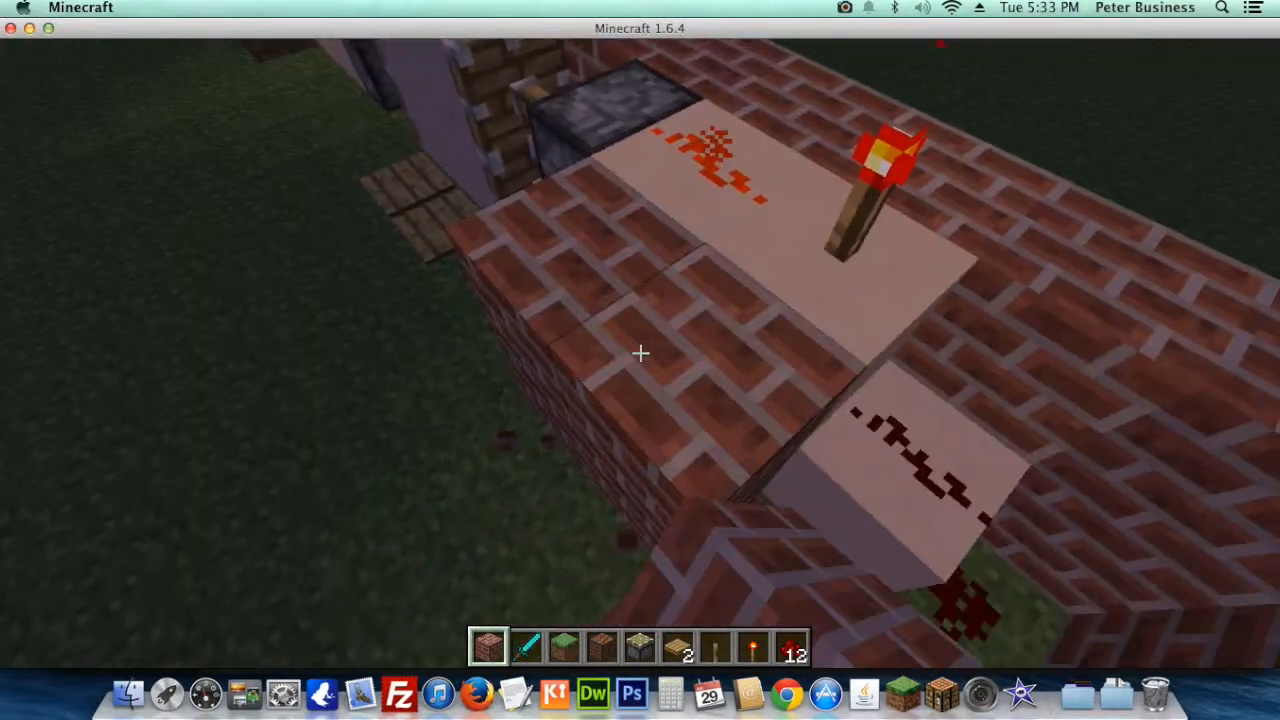
mouse_move(640, 353)
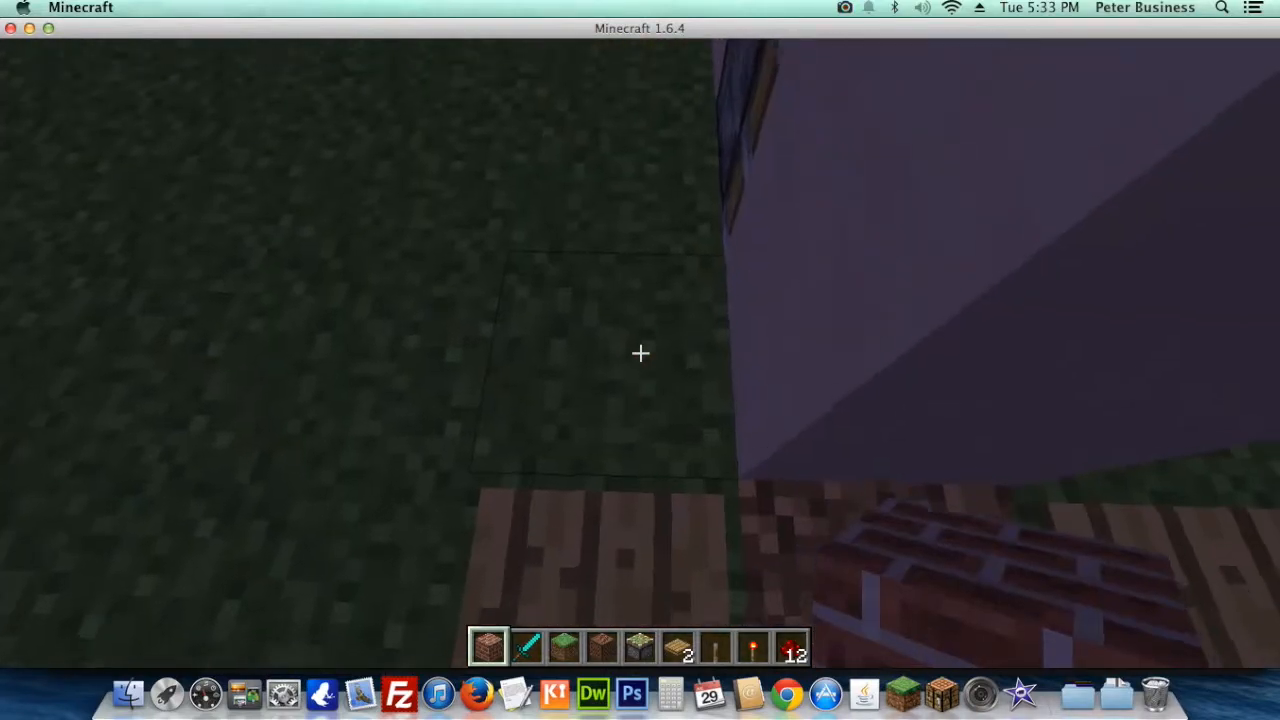
mouse_move(640, 352)
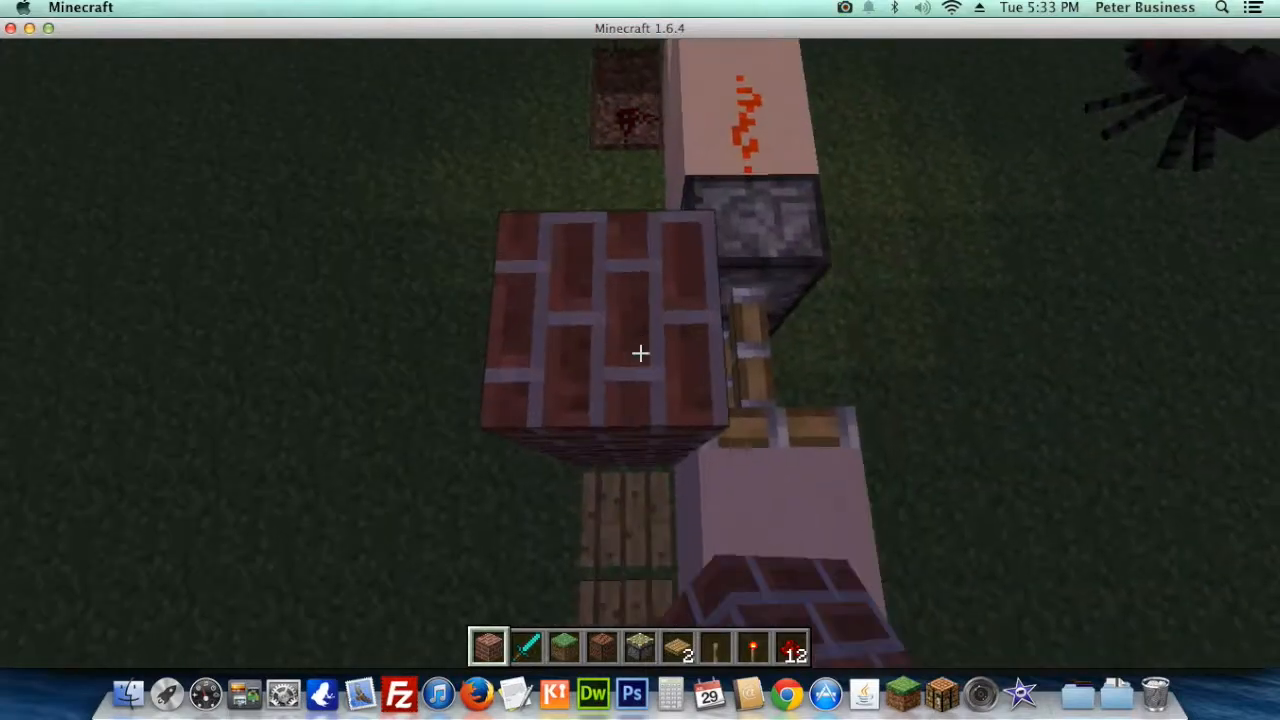
mouse_move(640, 352)
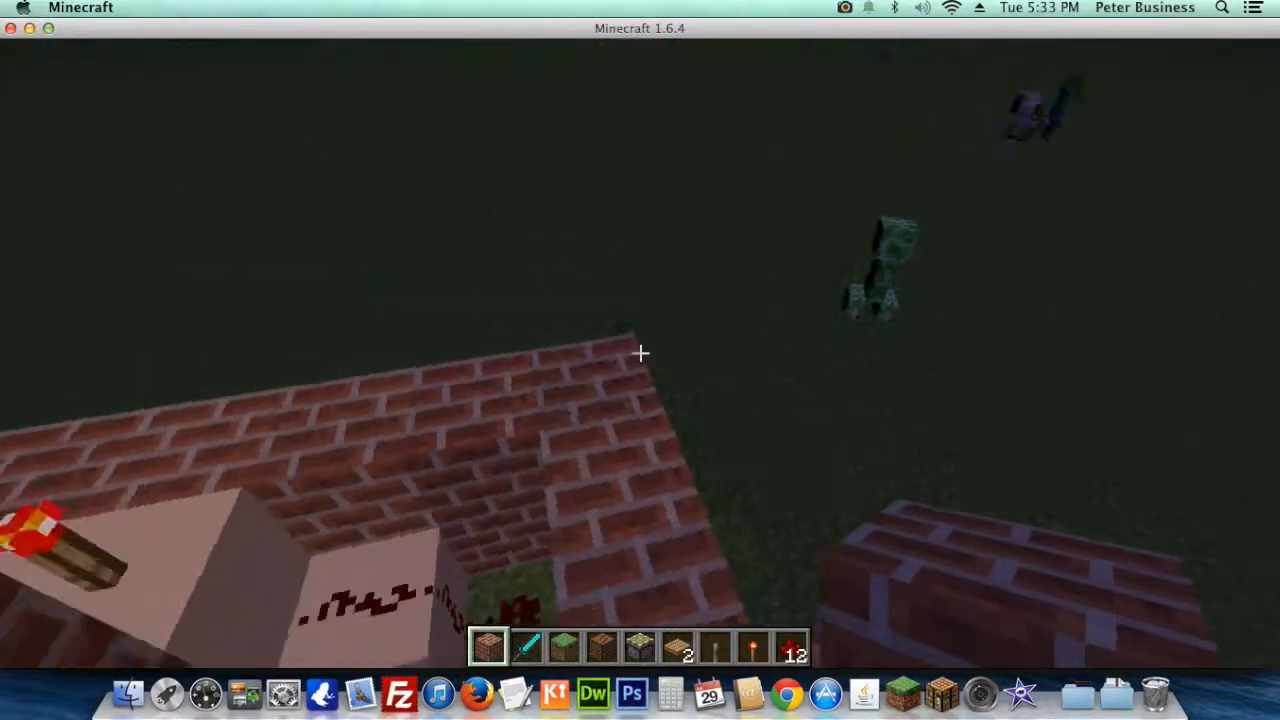
mouse_move(640, 353)
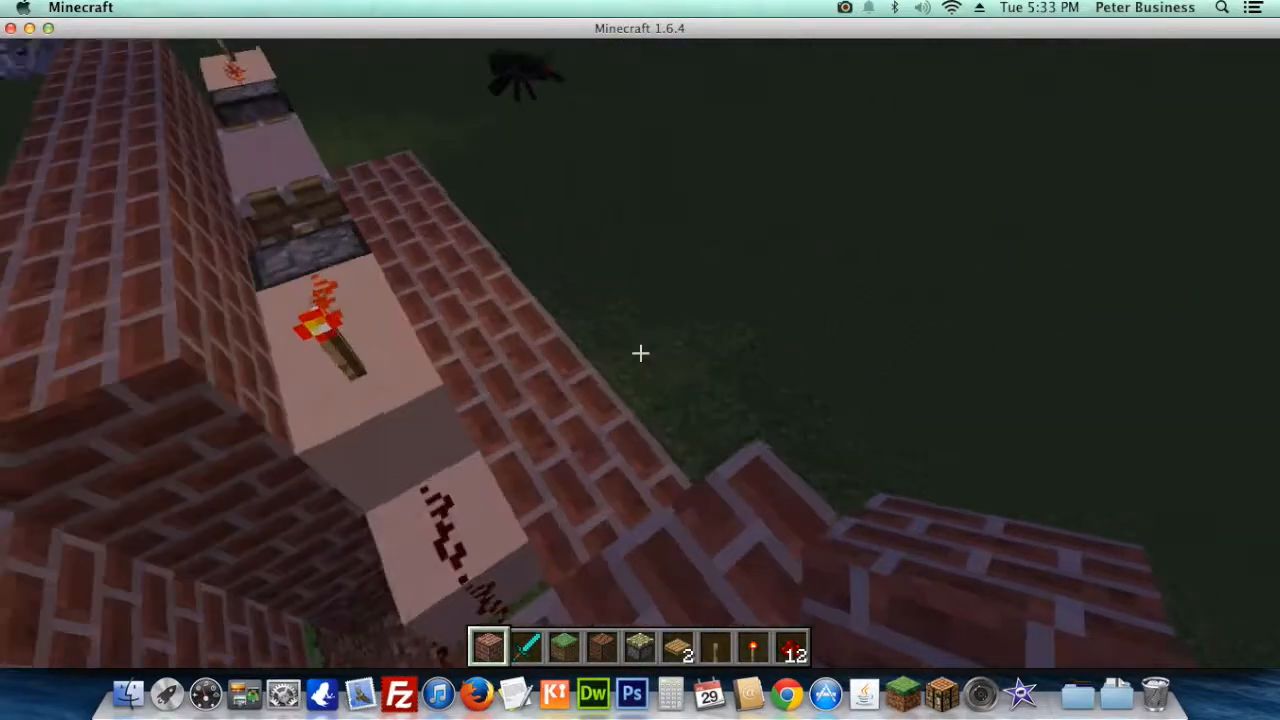
mouse_move(640, 352)
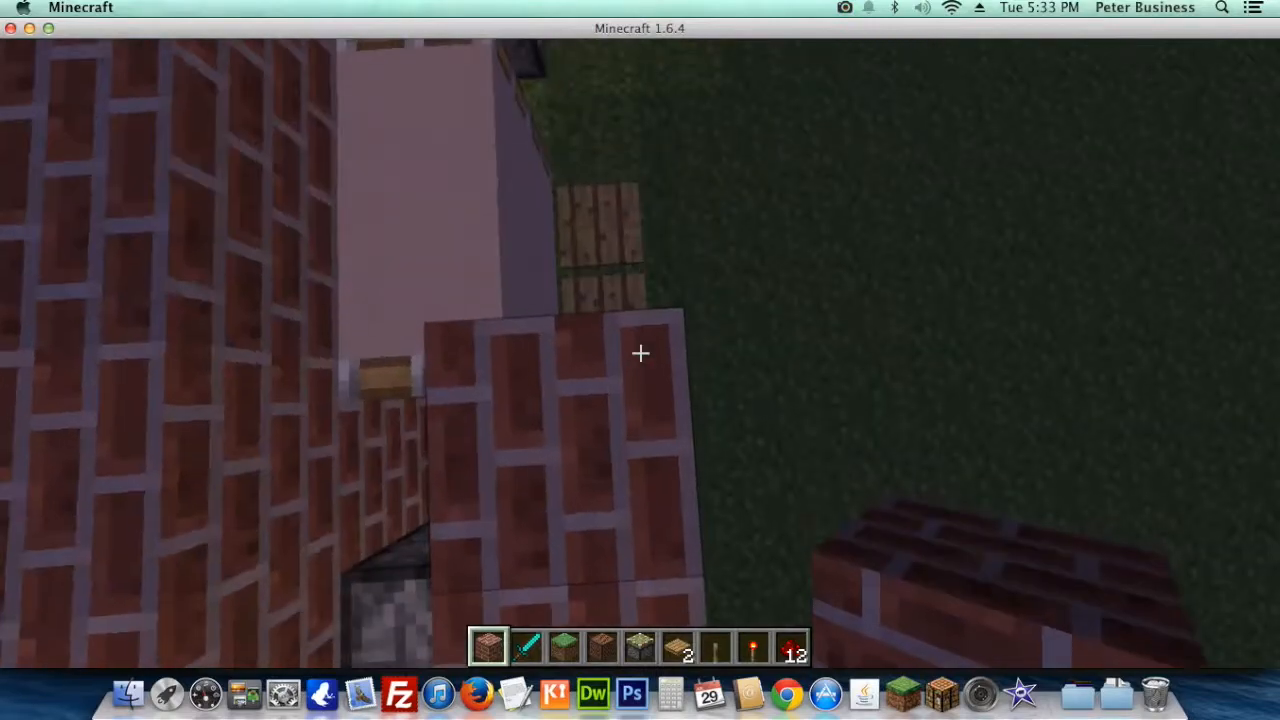
mouse_move(640, 360)
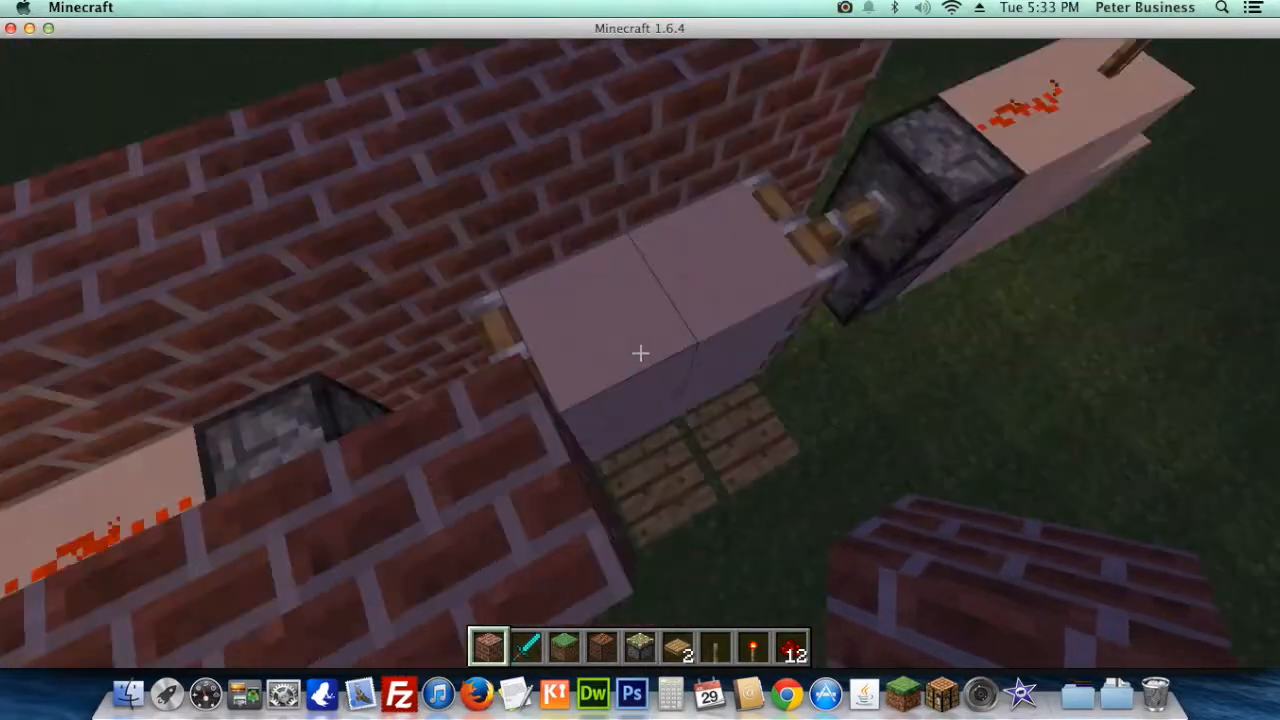
mouse_move(640, 352)
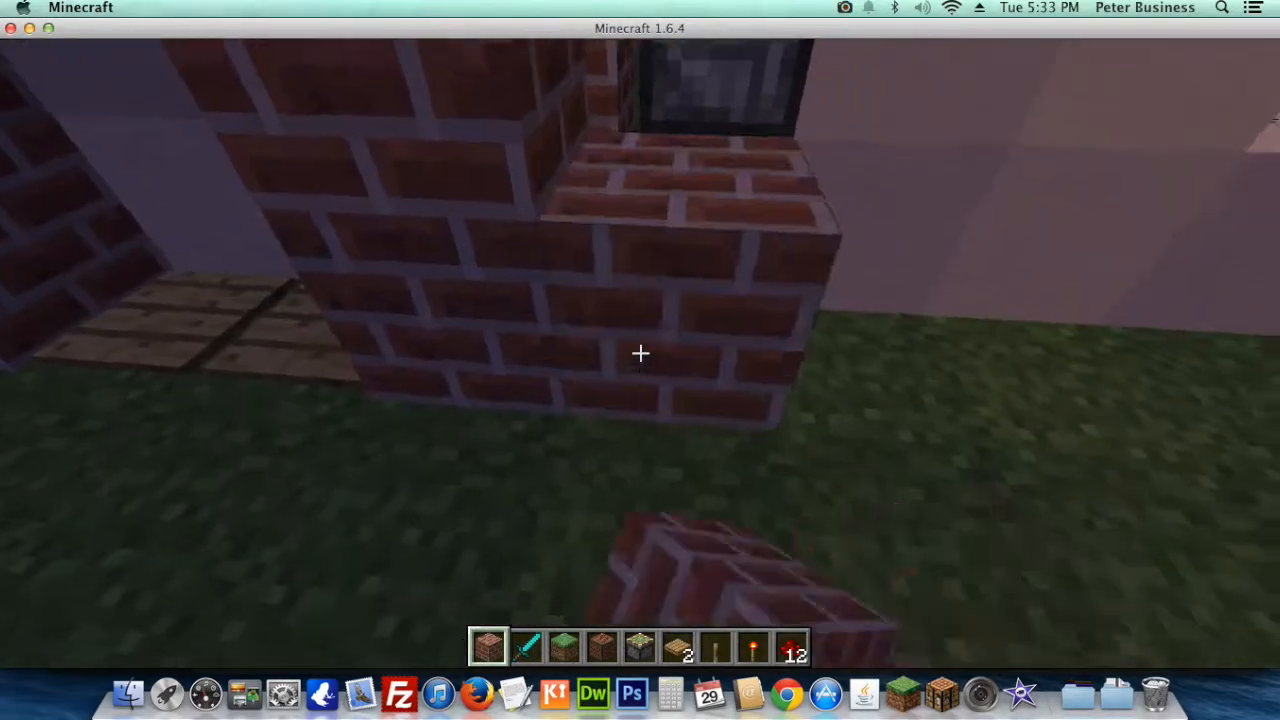
mouse_move(640, 360)
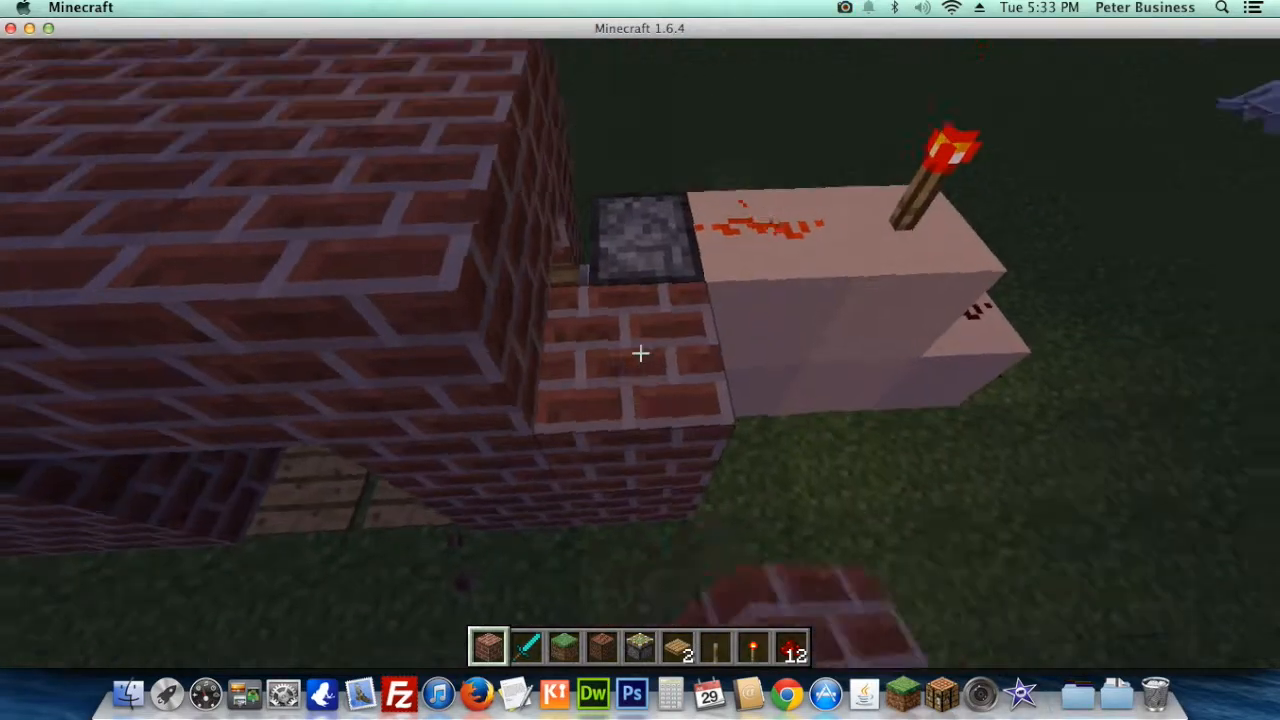
mouse_move(640, 353)
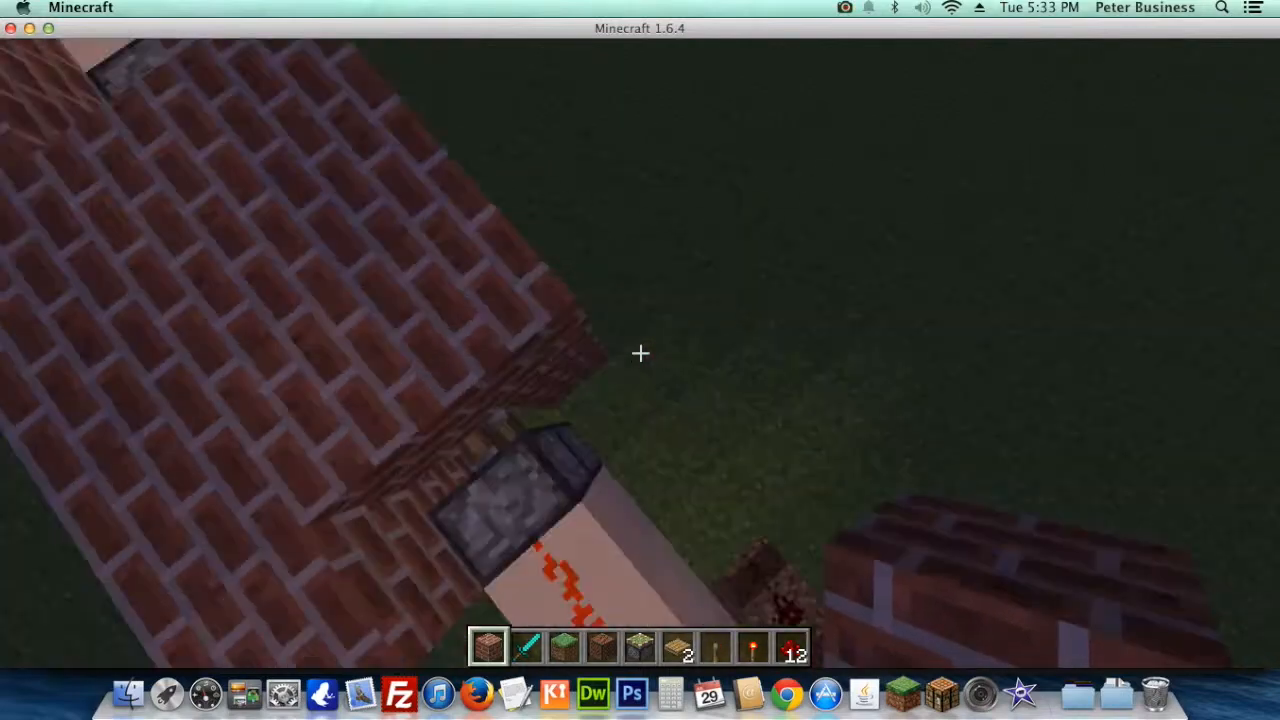
mouse_move(640, 353)
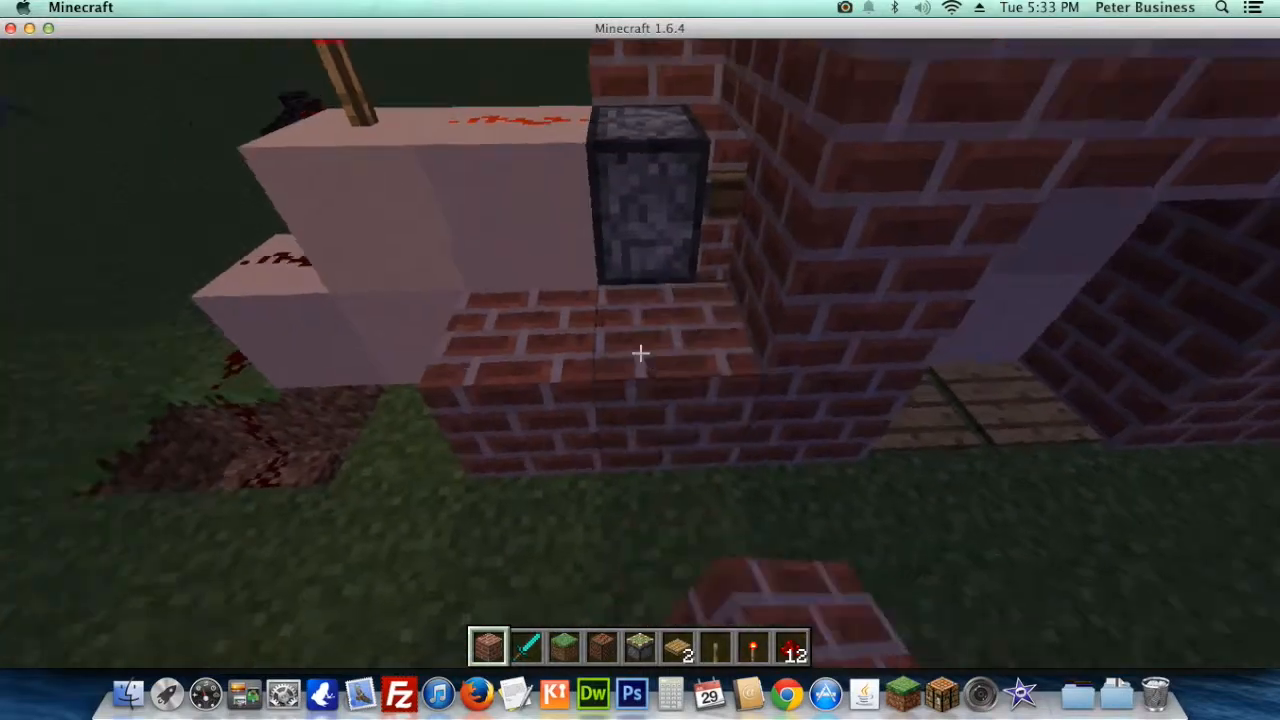
mouse_move(640, 353)
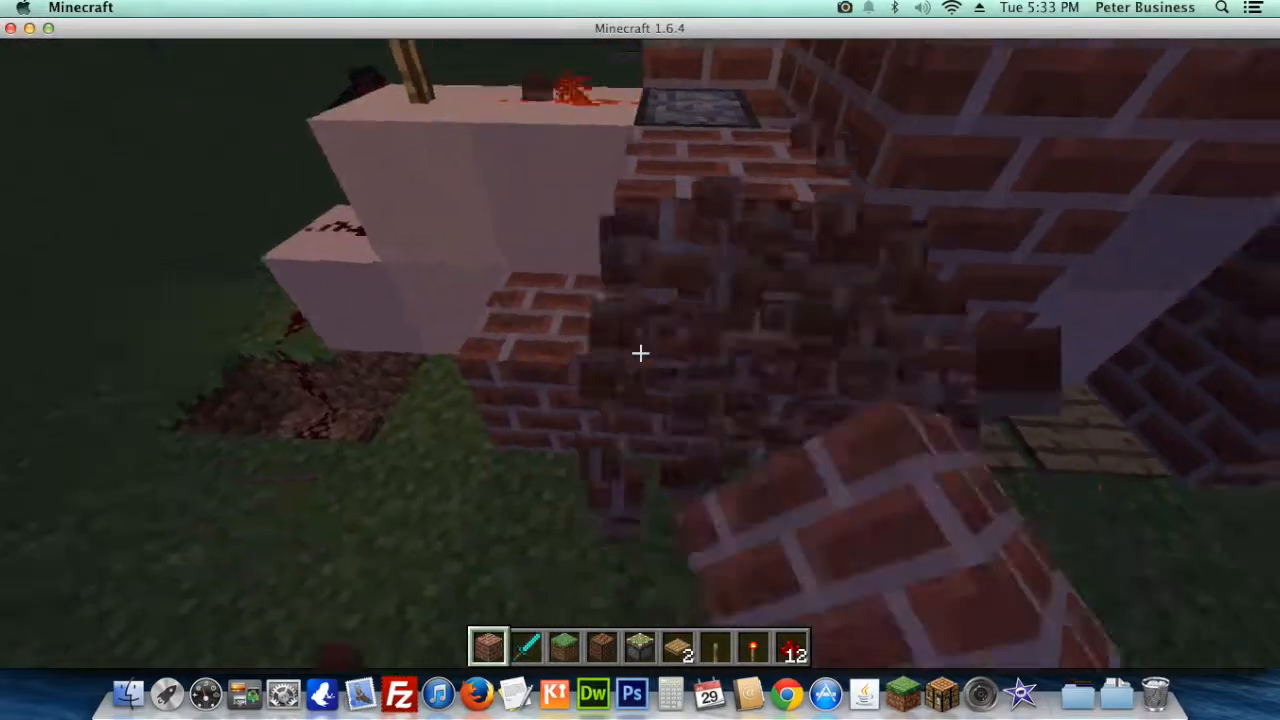
mouse_move(640, 353)
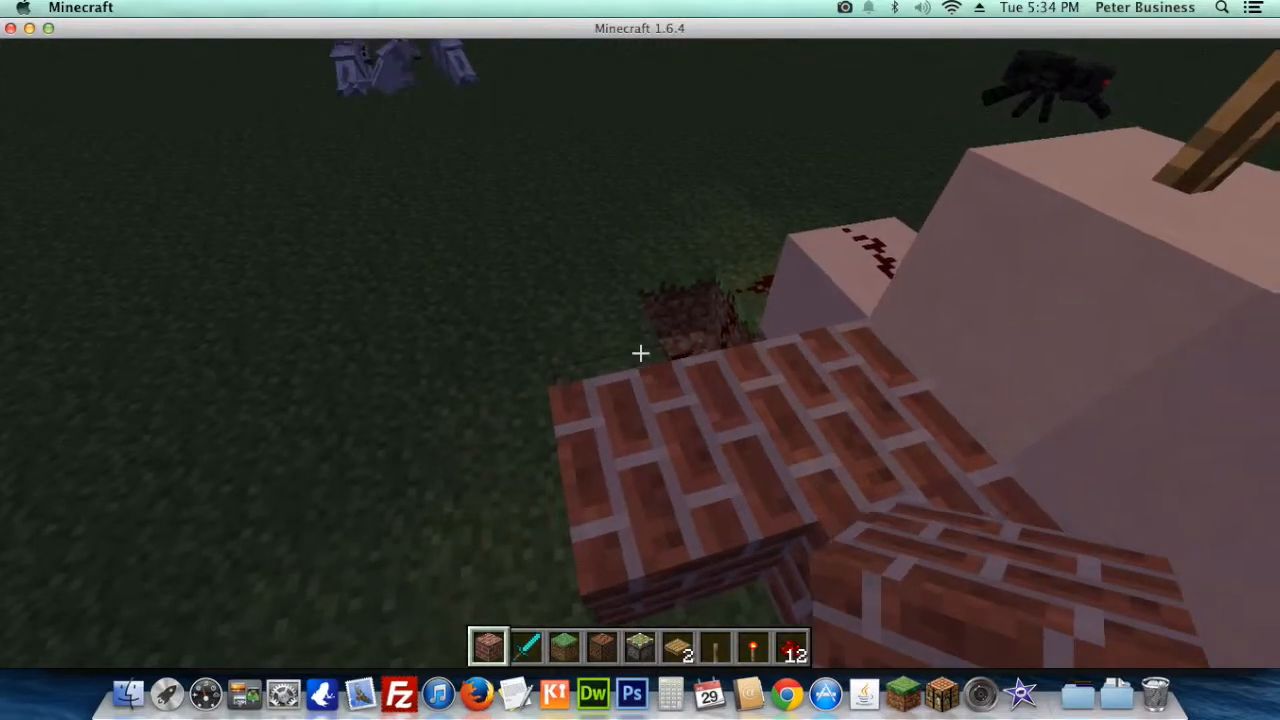
mouse_move(640, 360)
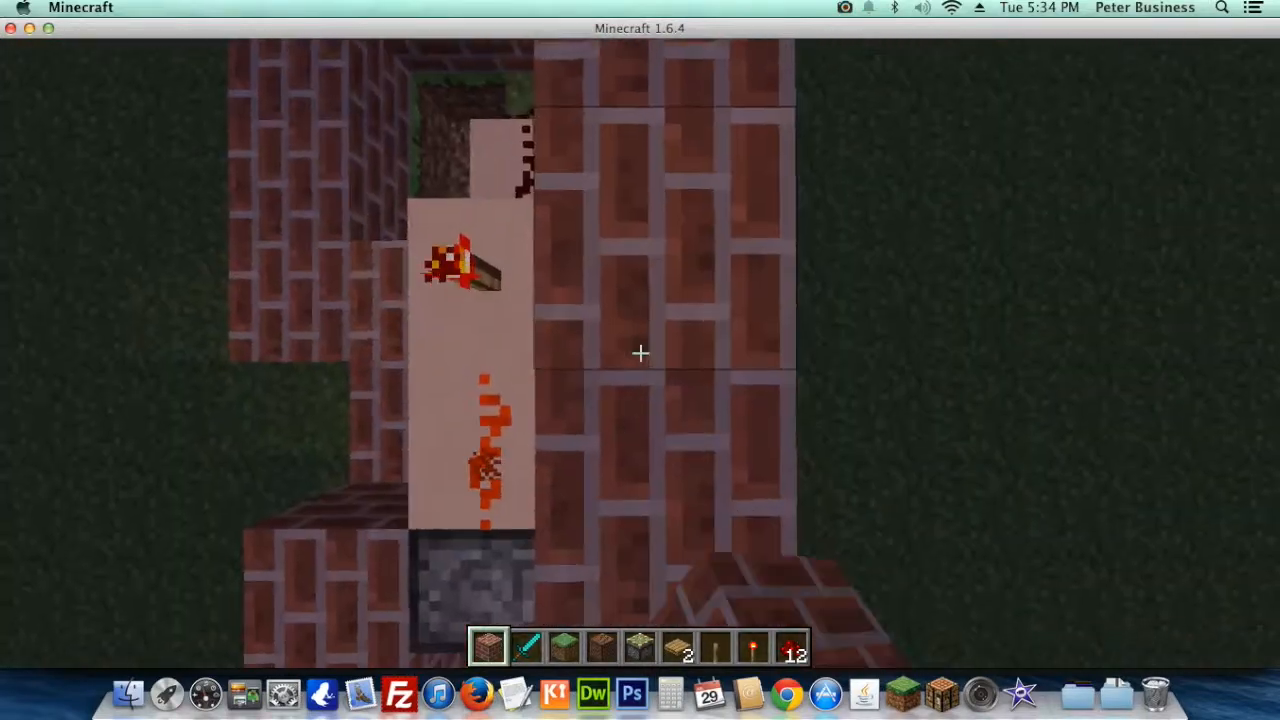
mouse_move(640, 353)
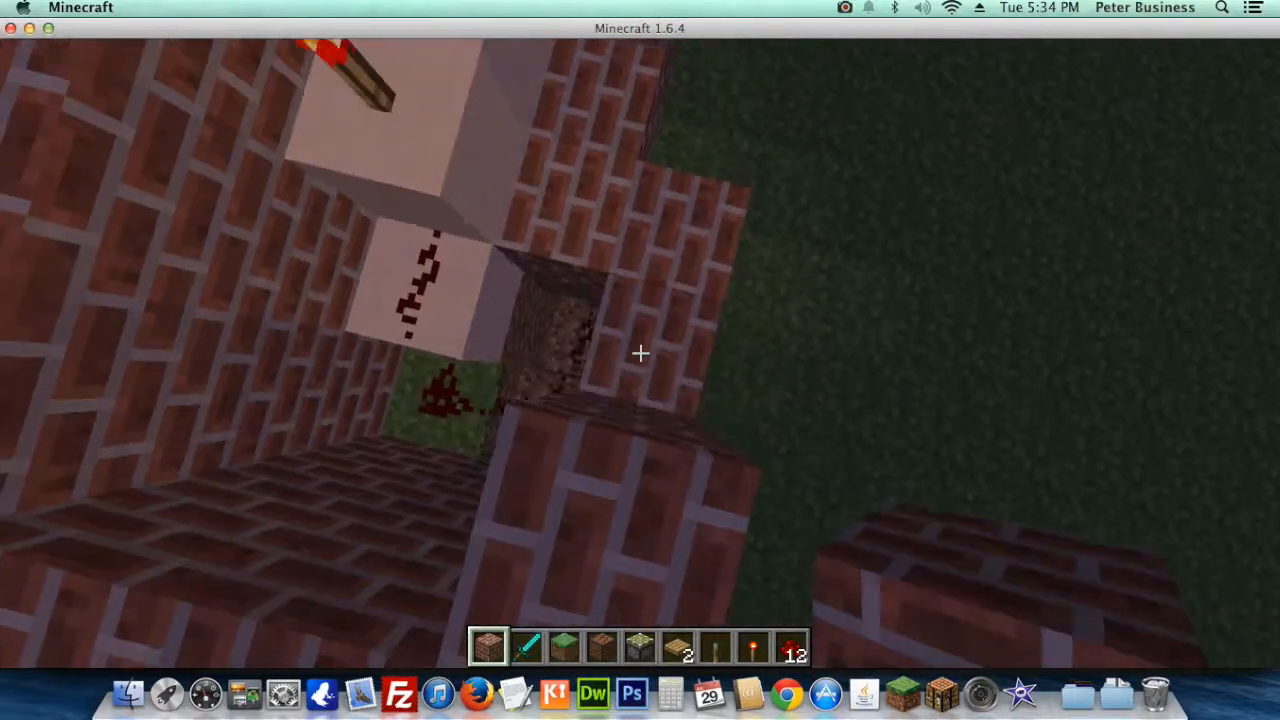
mouse_move(640, 352)
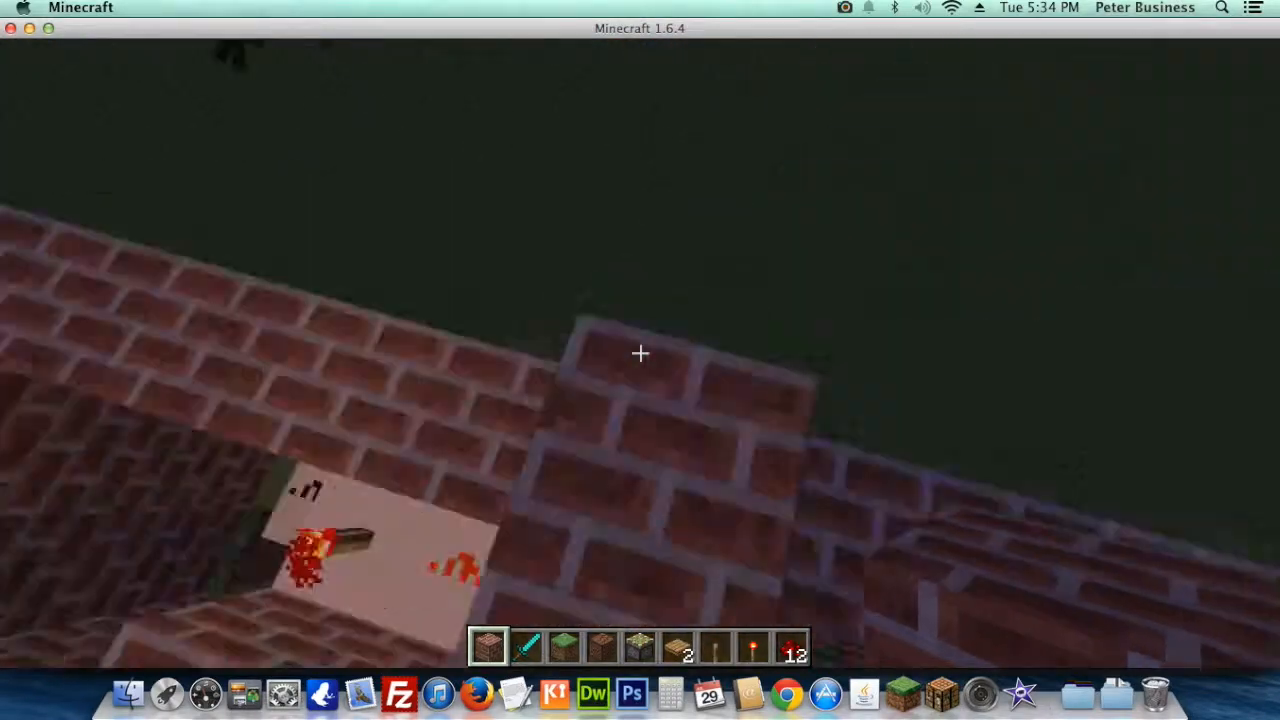
mouse_move(640, 353)
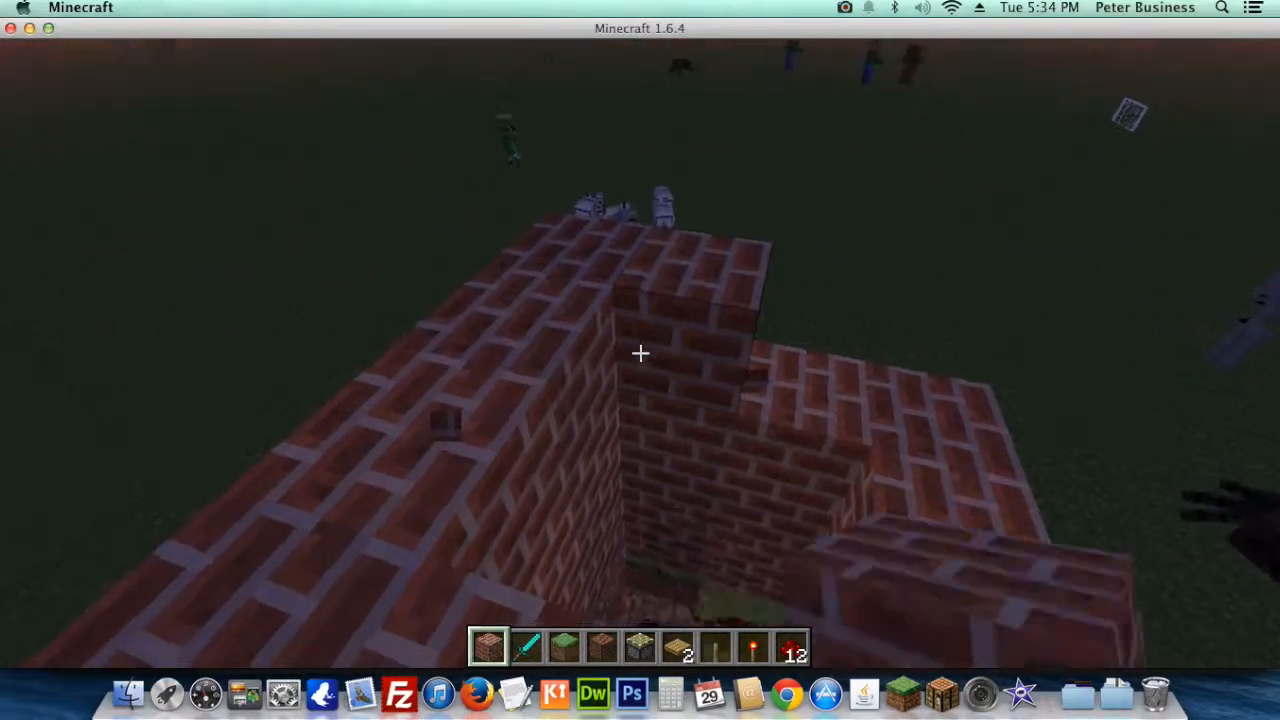
mouse_move(640, 353)
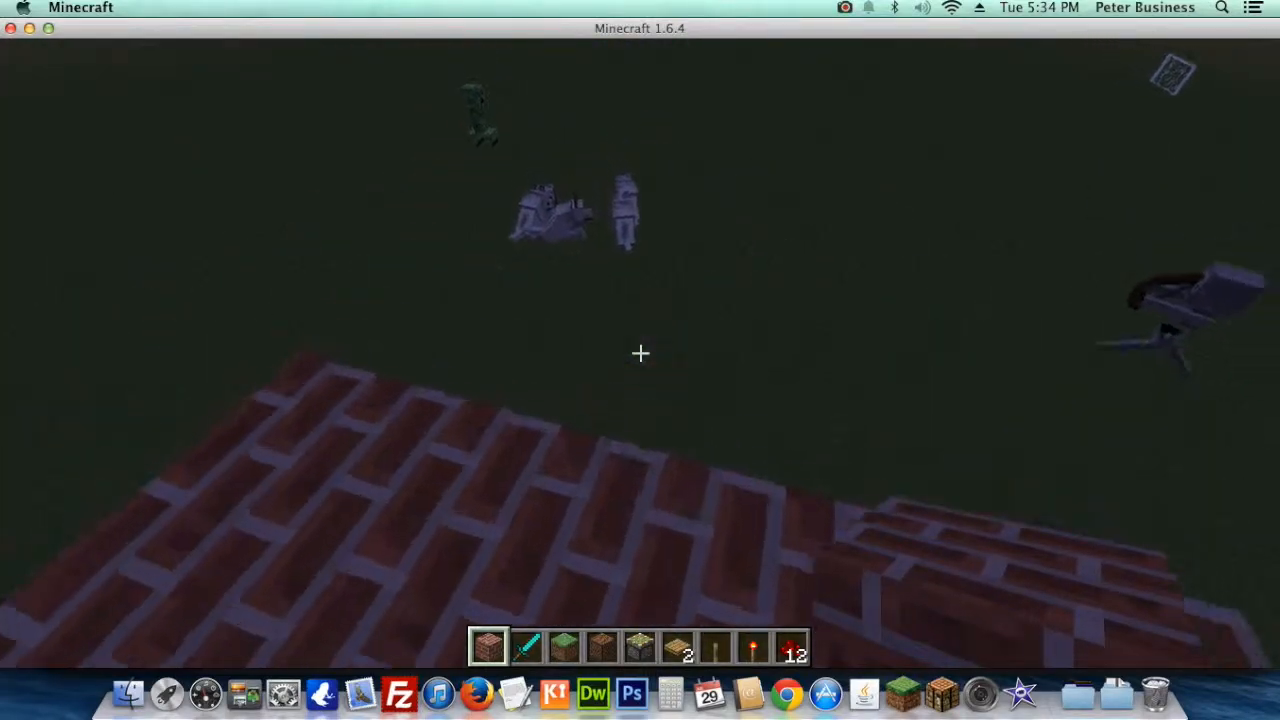
mouse_move(640, 353)
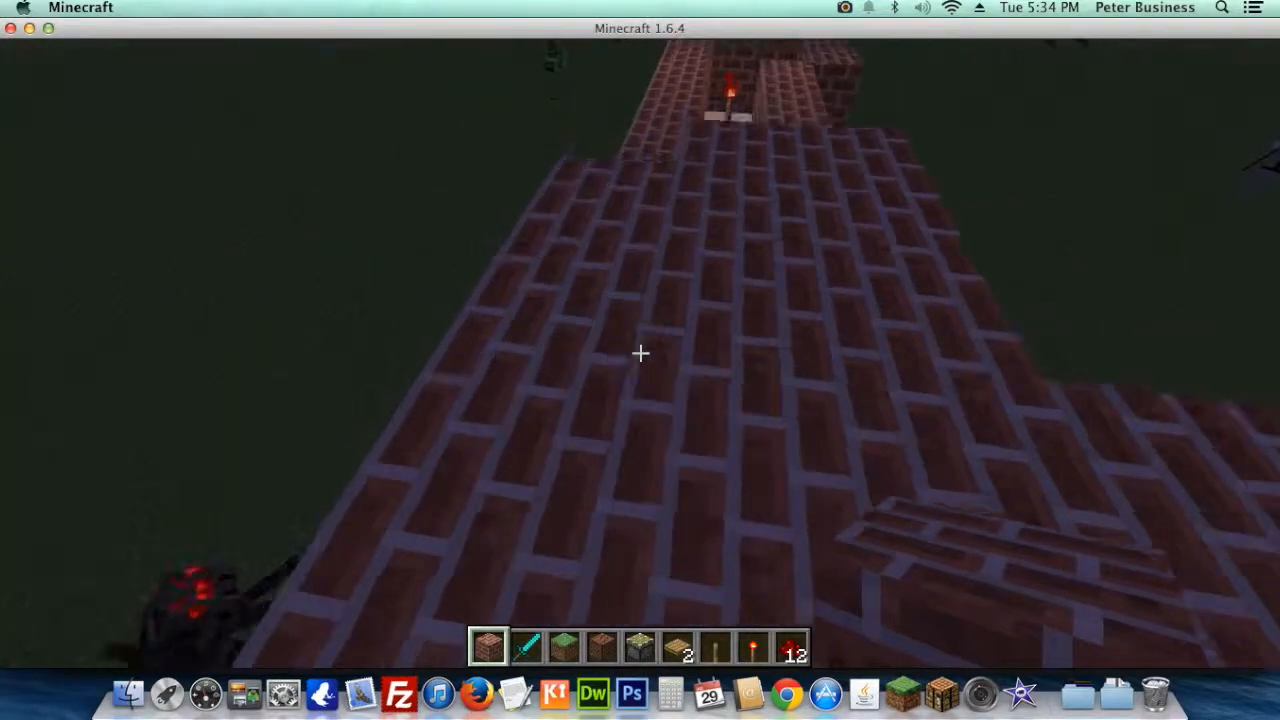
mouse_move(640, 352)
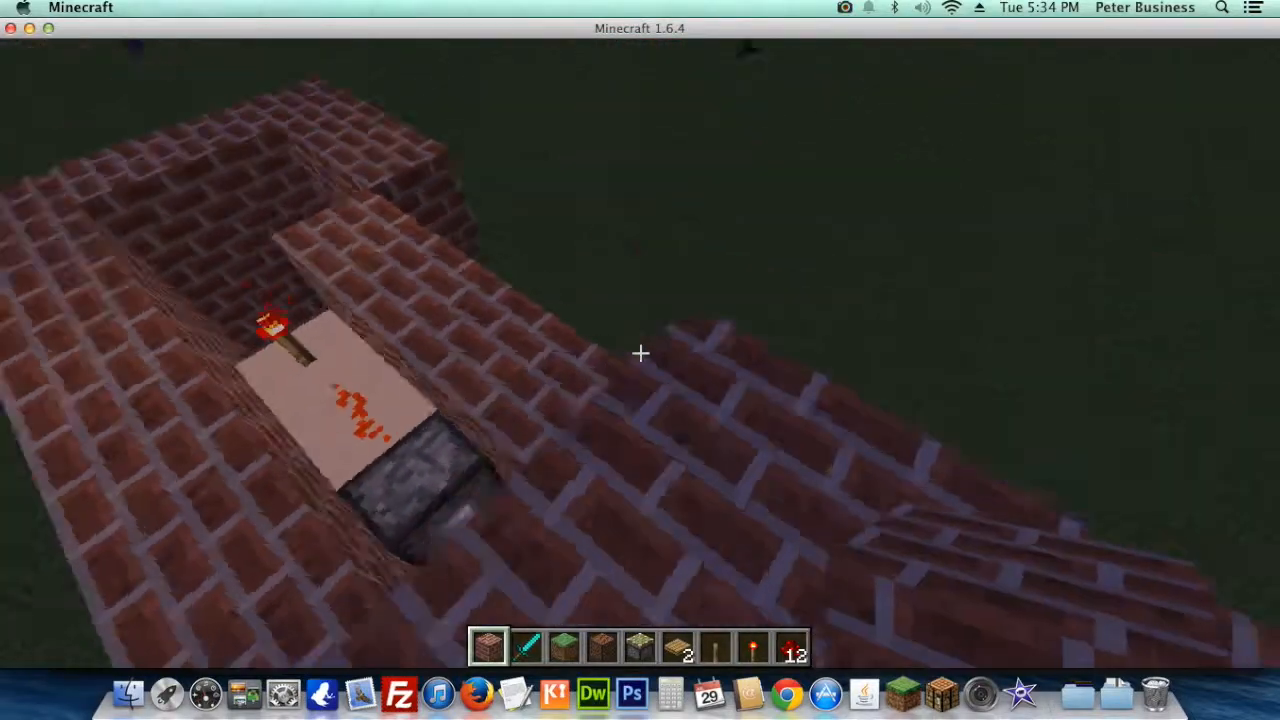
mouse_move(640, 353)
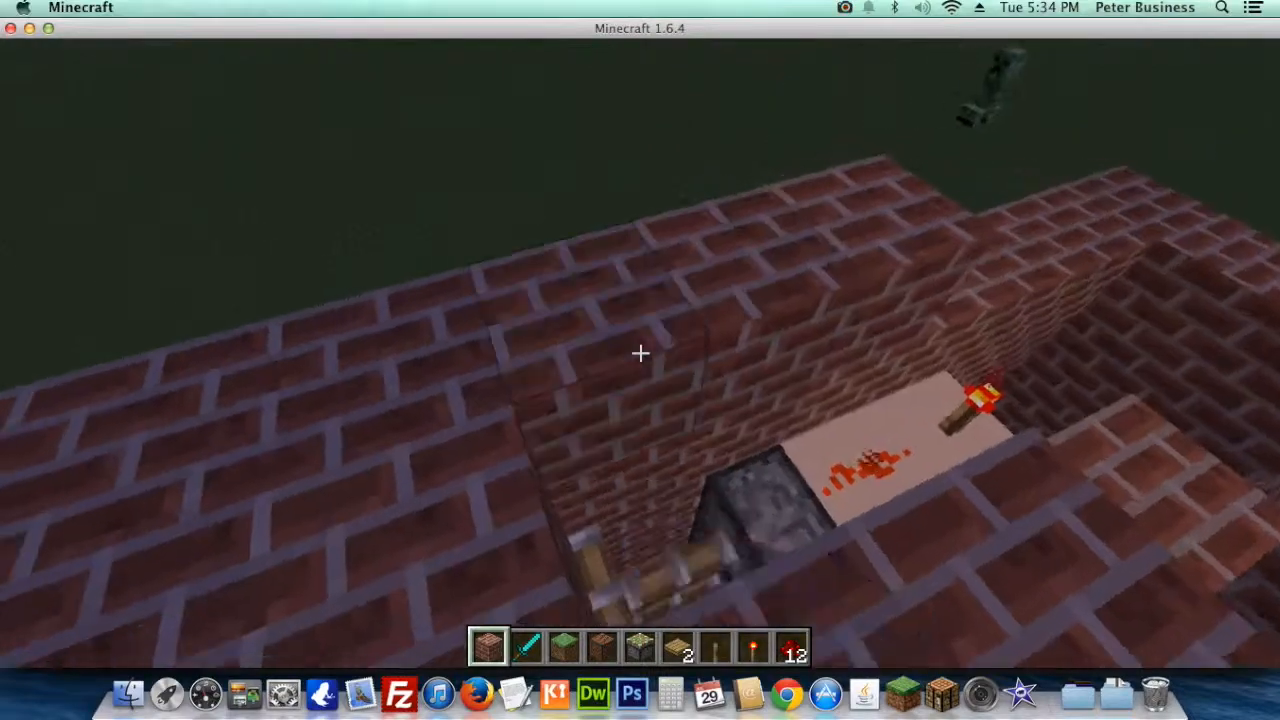
mouse_move(640, 360)
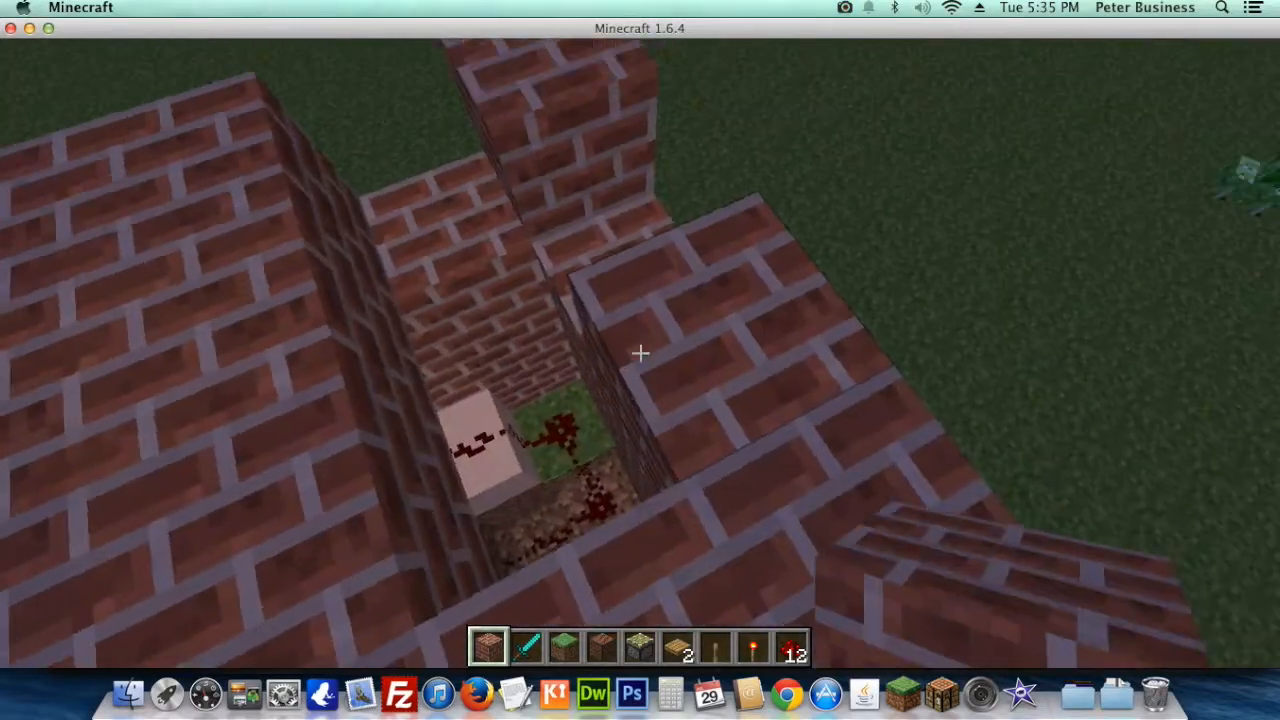
mouse_move(640, 353)
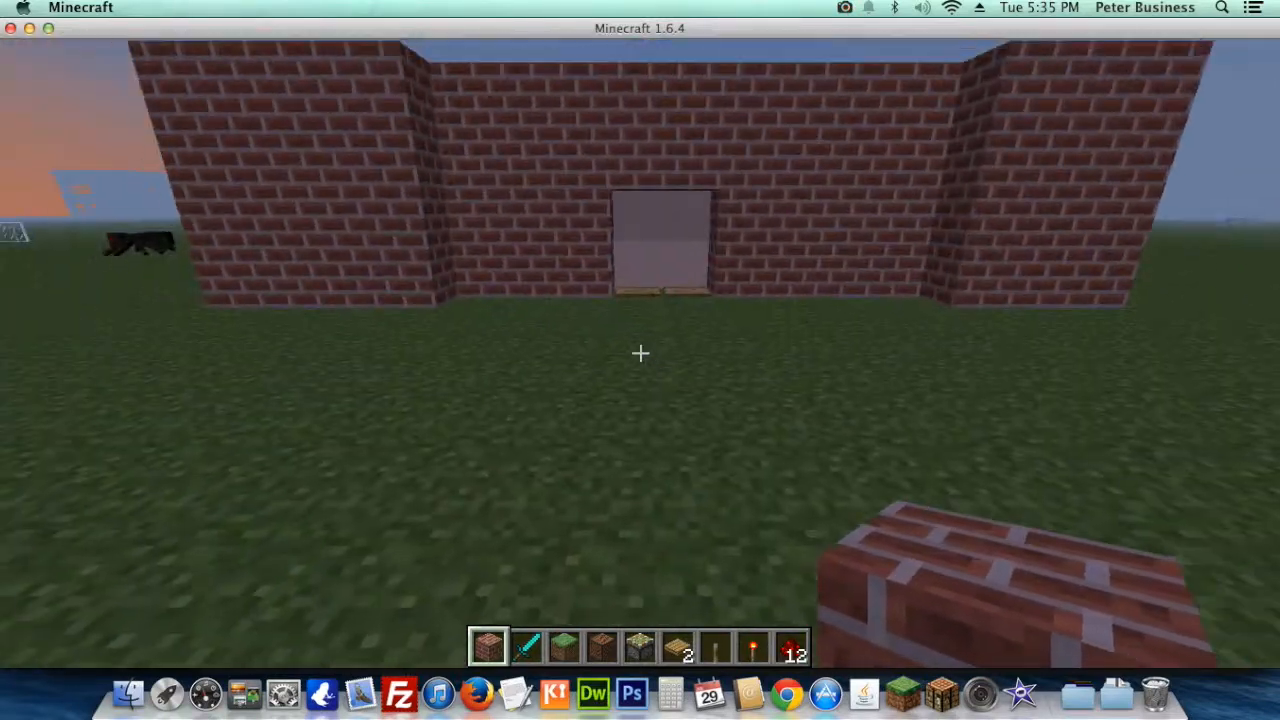
mouse_move(640, 360)
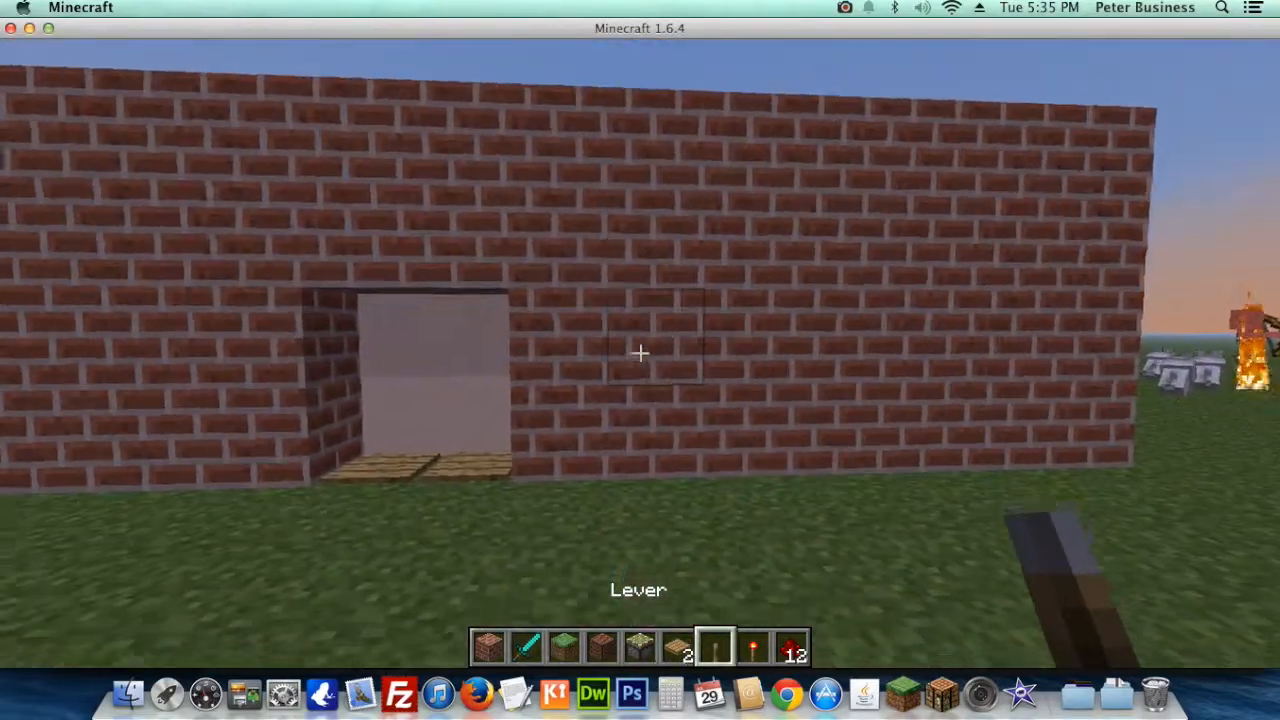
mouse_move(640, 360)
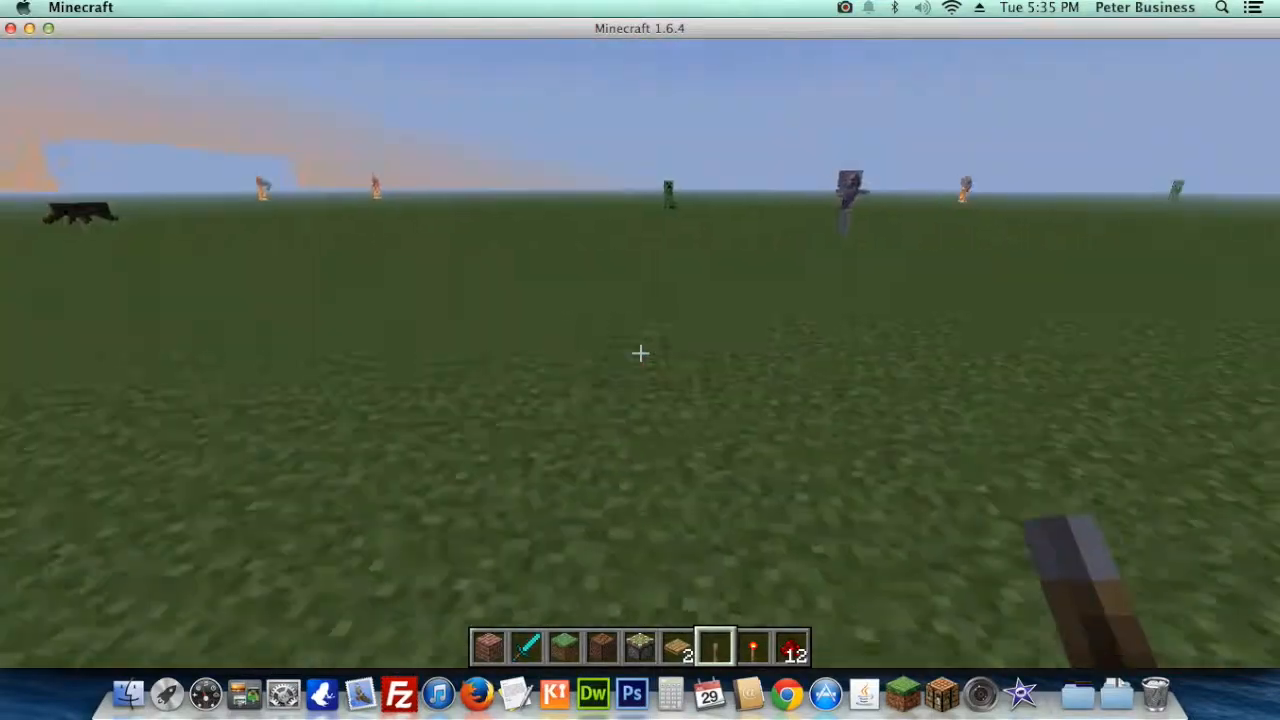
mouse_move(640, 353)
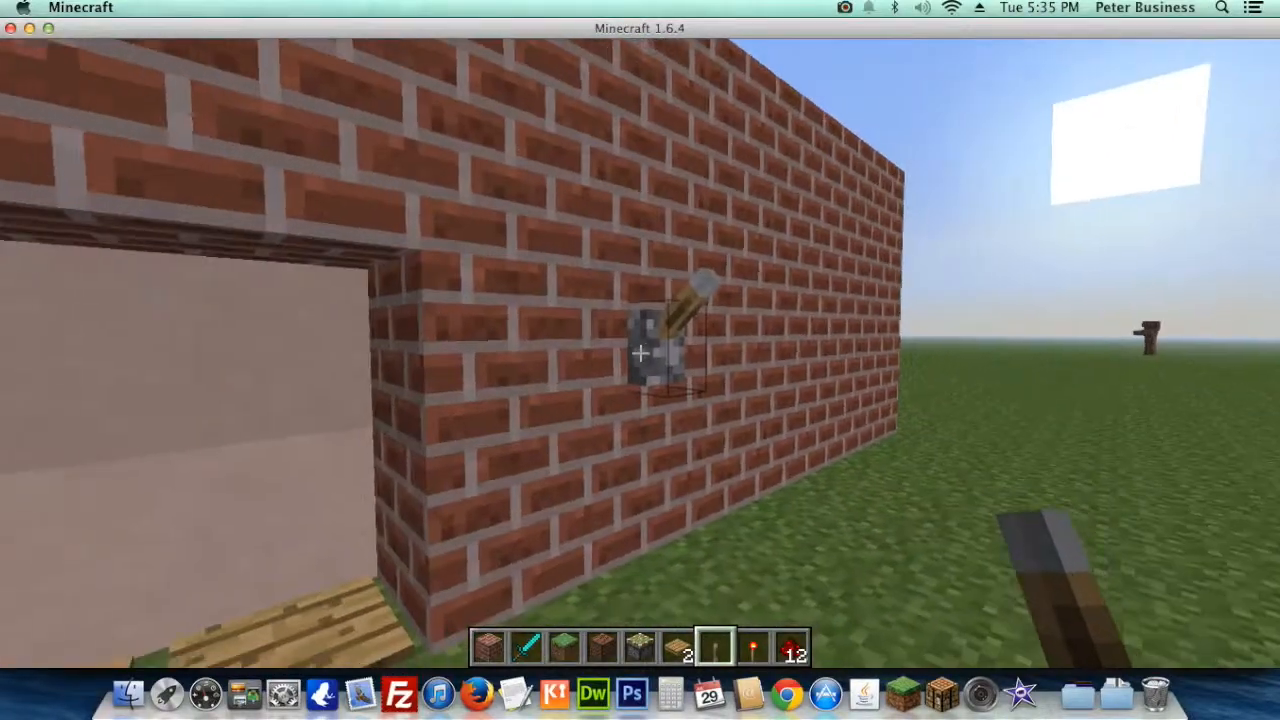
mouse_move(640, 360)
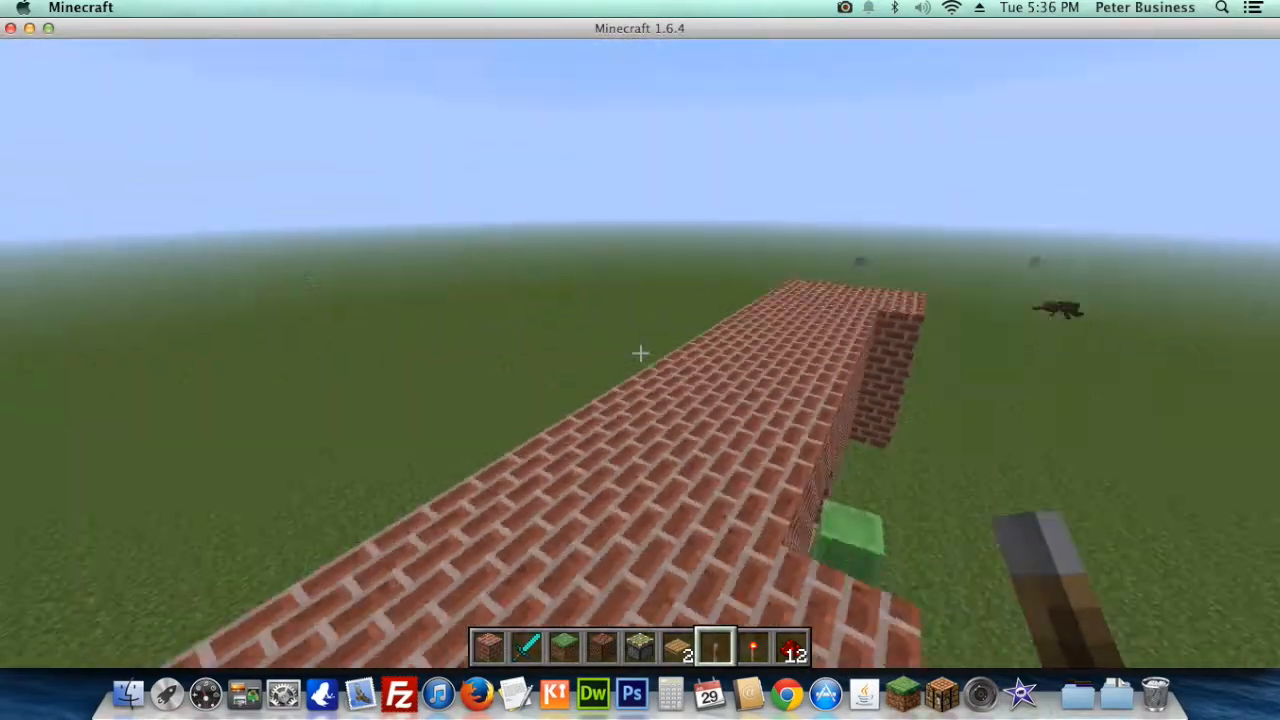
mouse_move(640, 360)
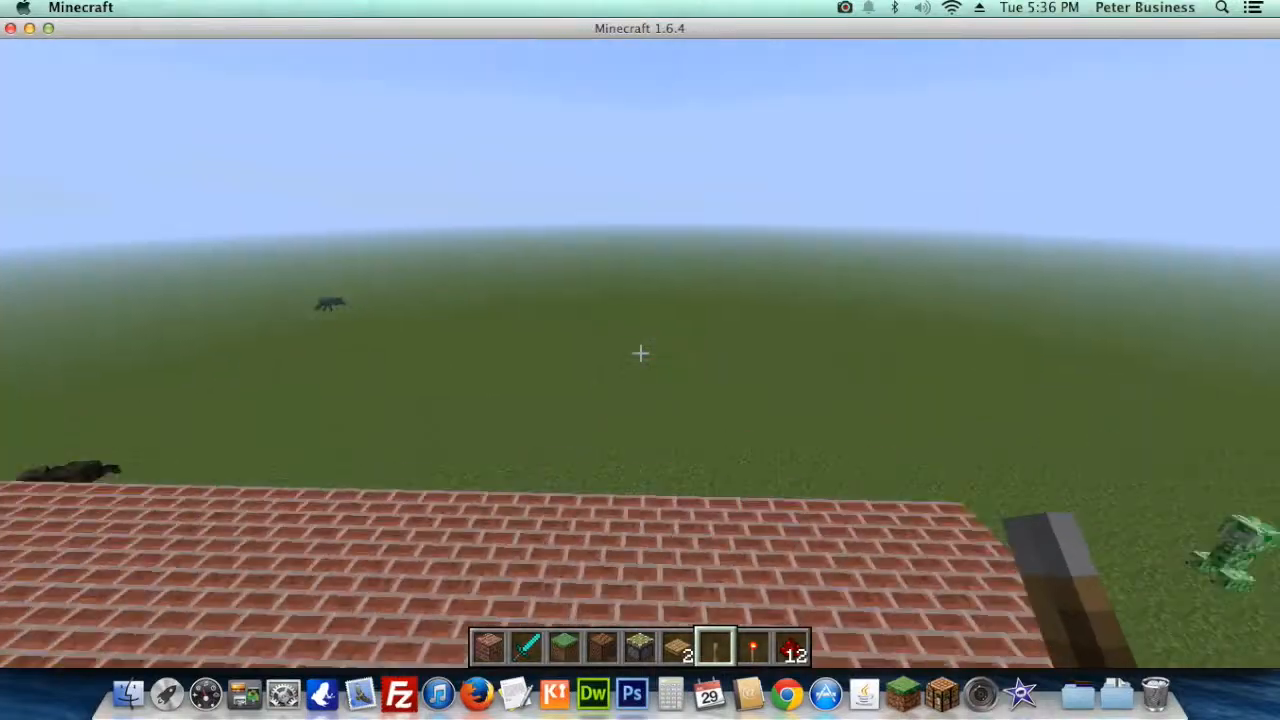
mouse_move(640, 353)
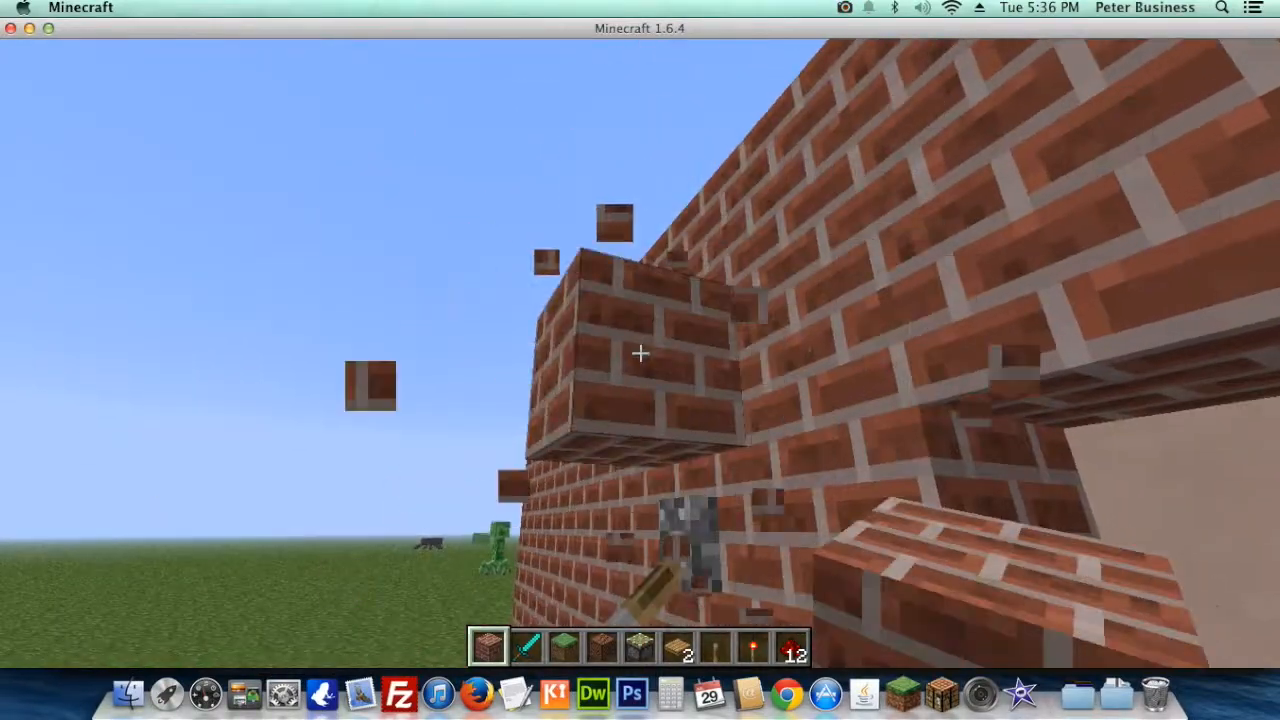
- Take chiseled sandstone from the creative Building Blocks inventory into the hotbar
key("e")
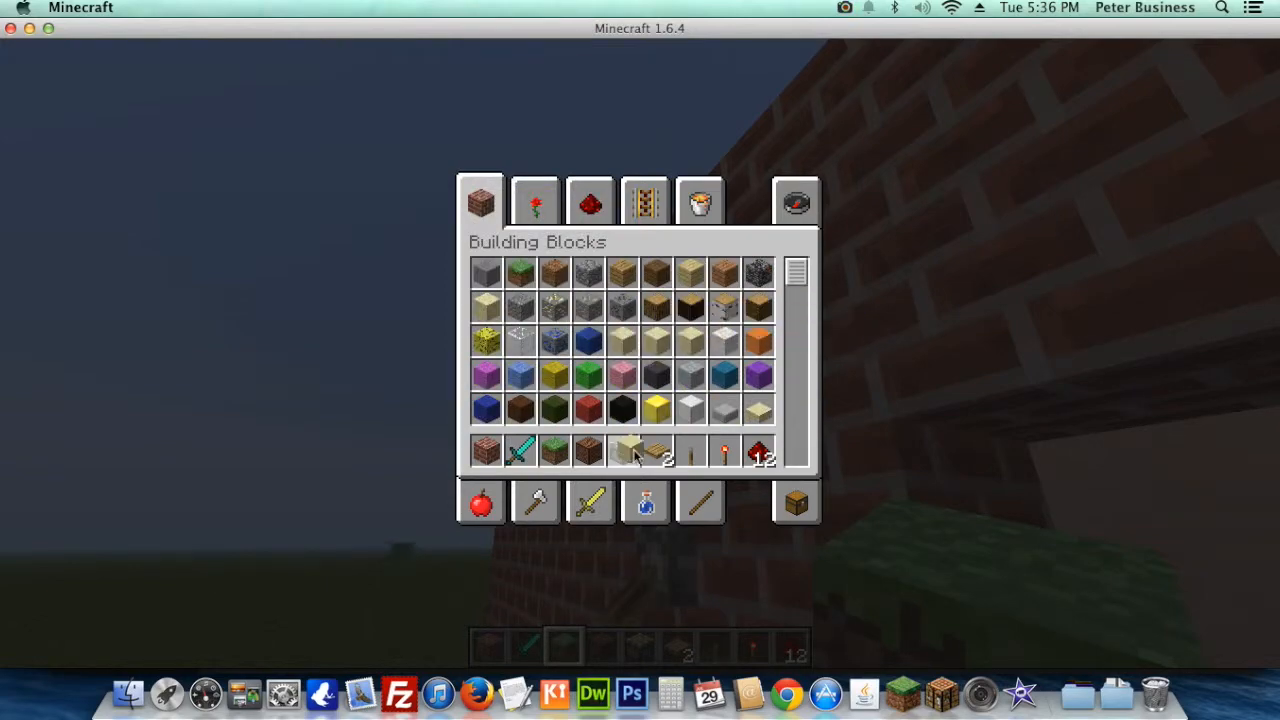
key("escape")
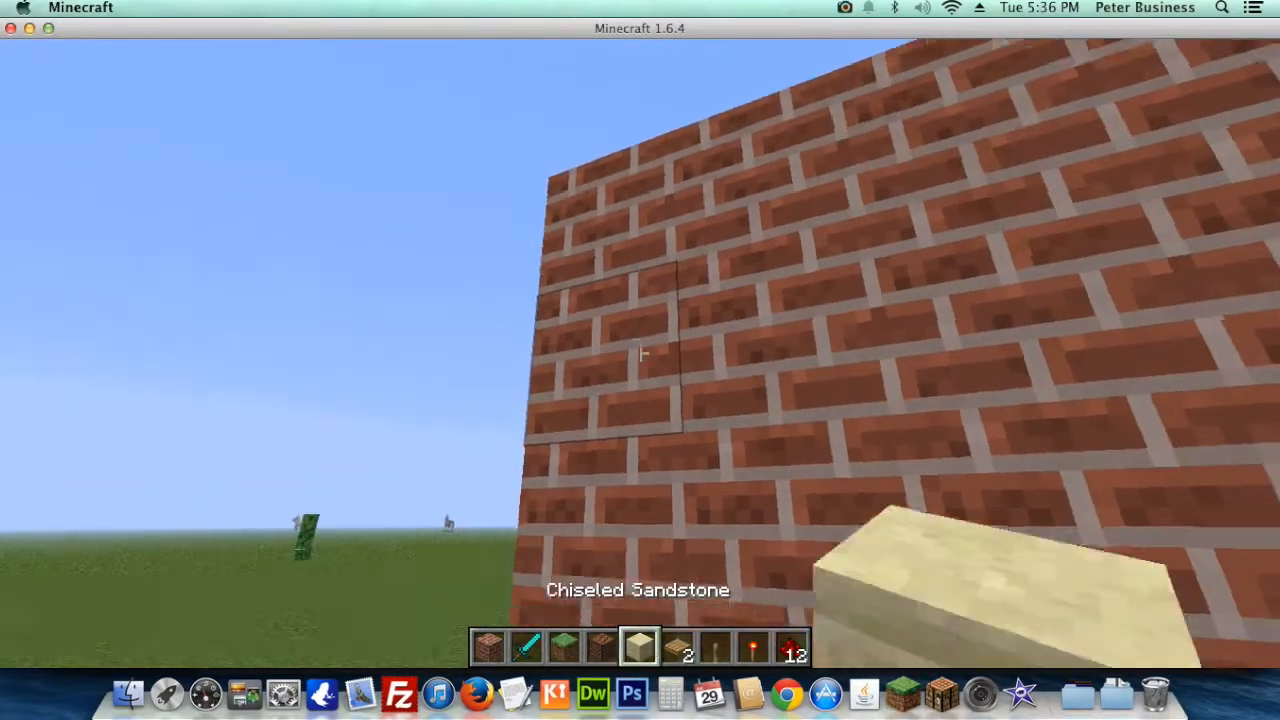
mouse_move(640, 360)
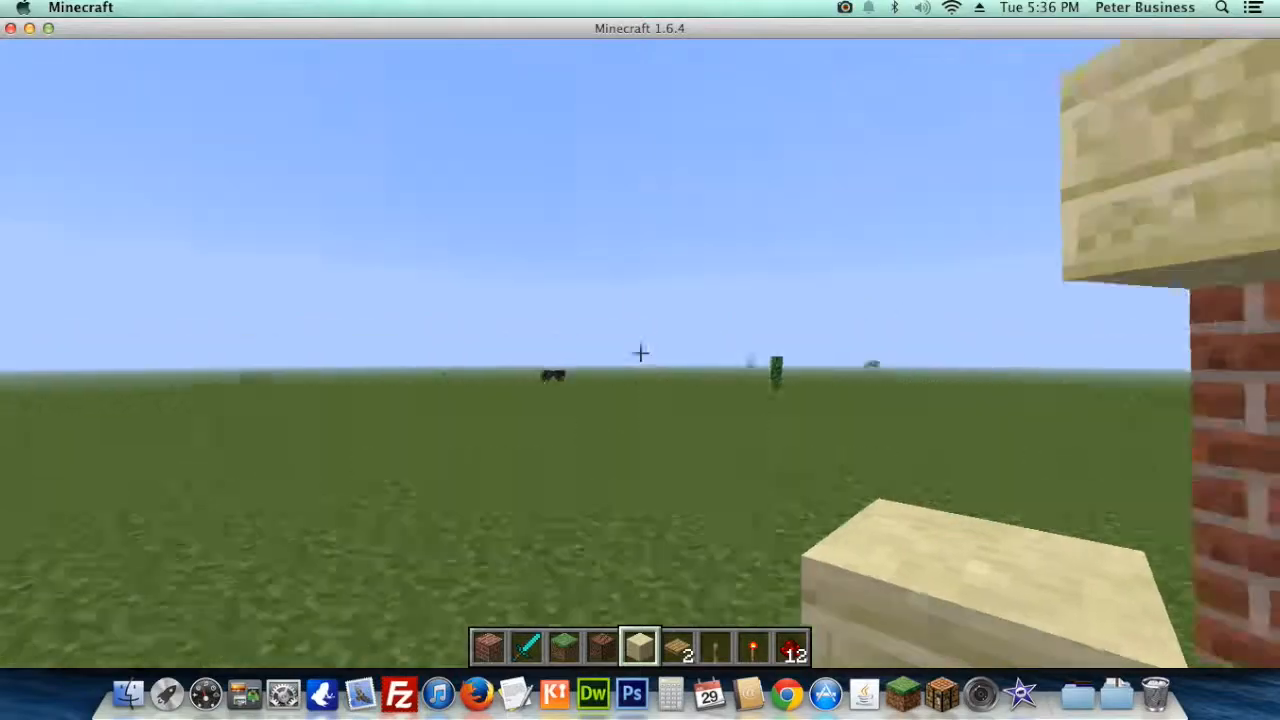
mouse_move(640, 353)
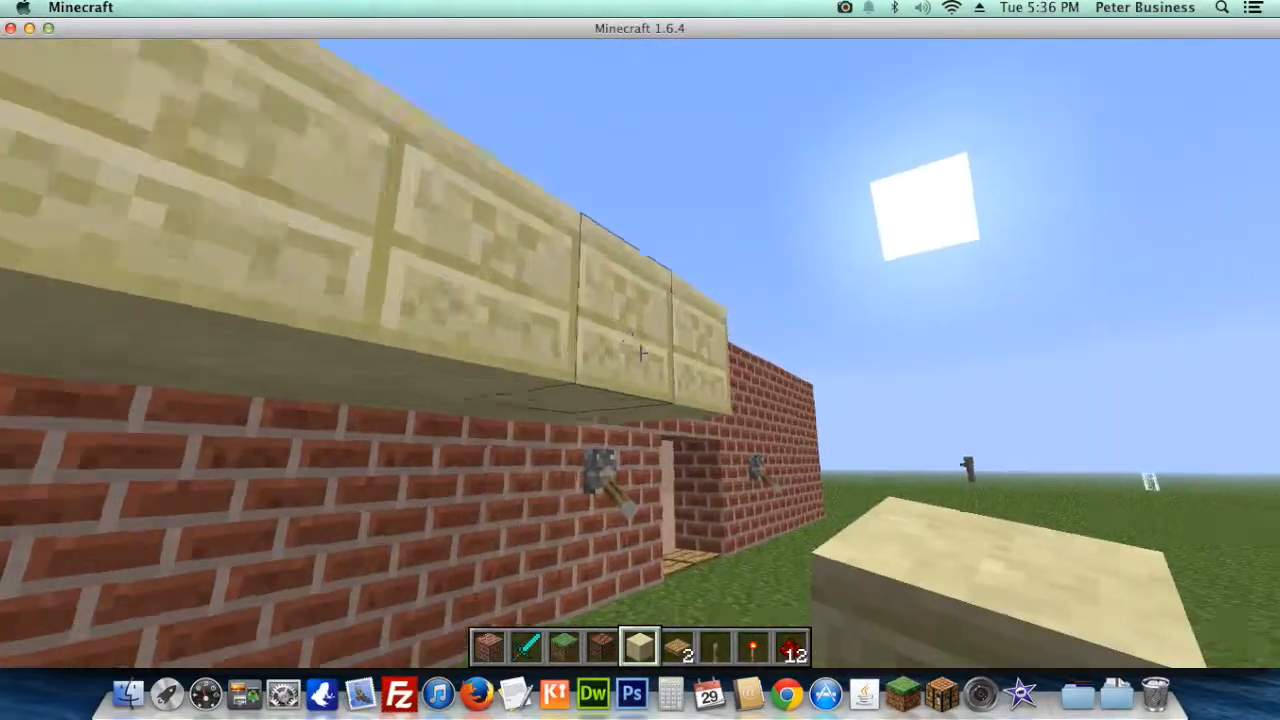
mouse_move(640, 360)
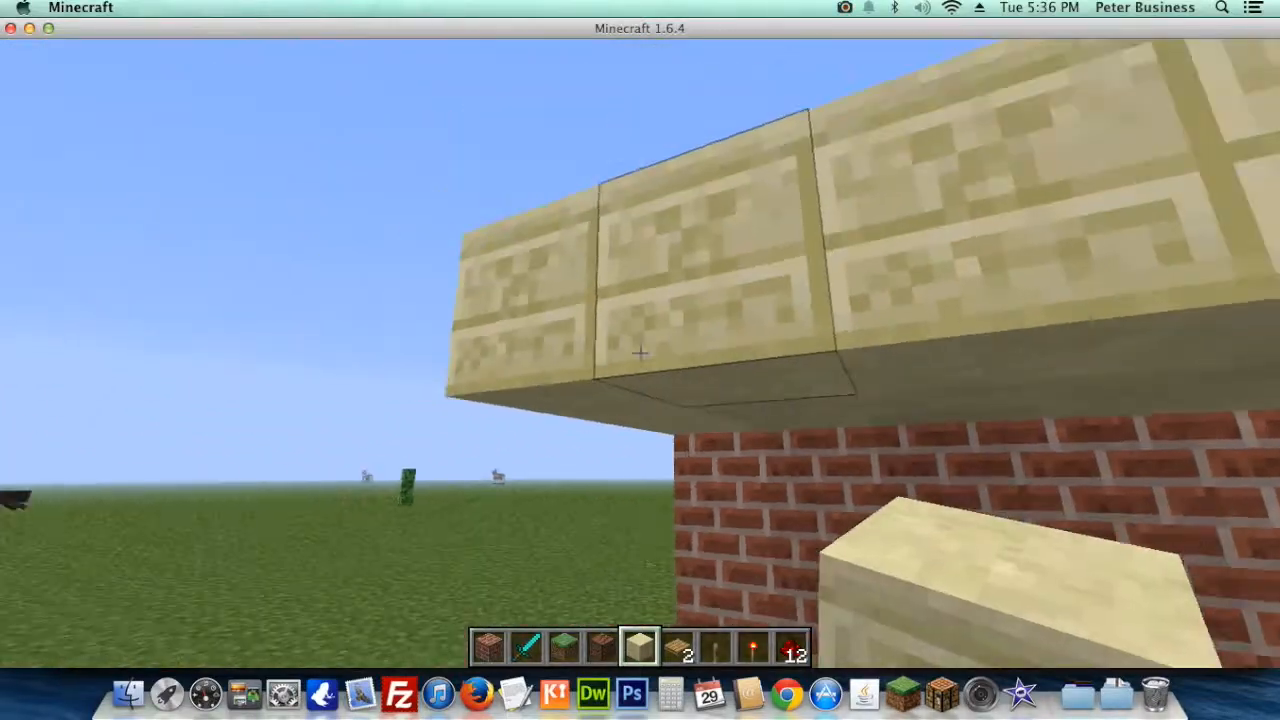
mouse_move(640, 360)
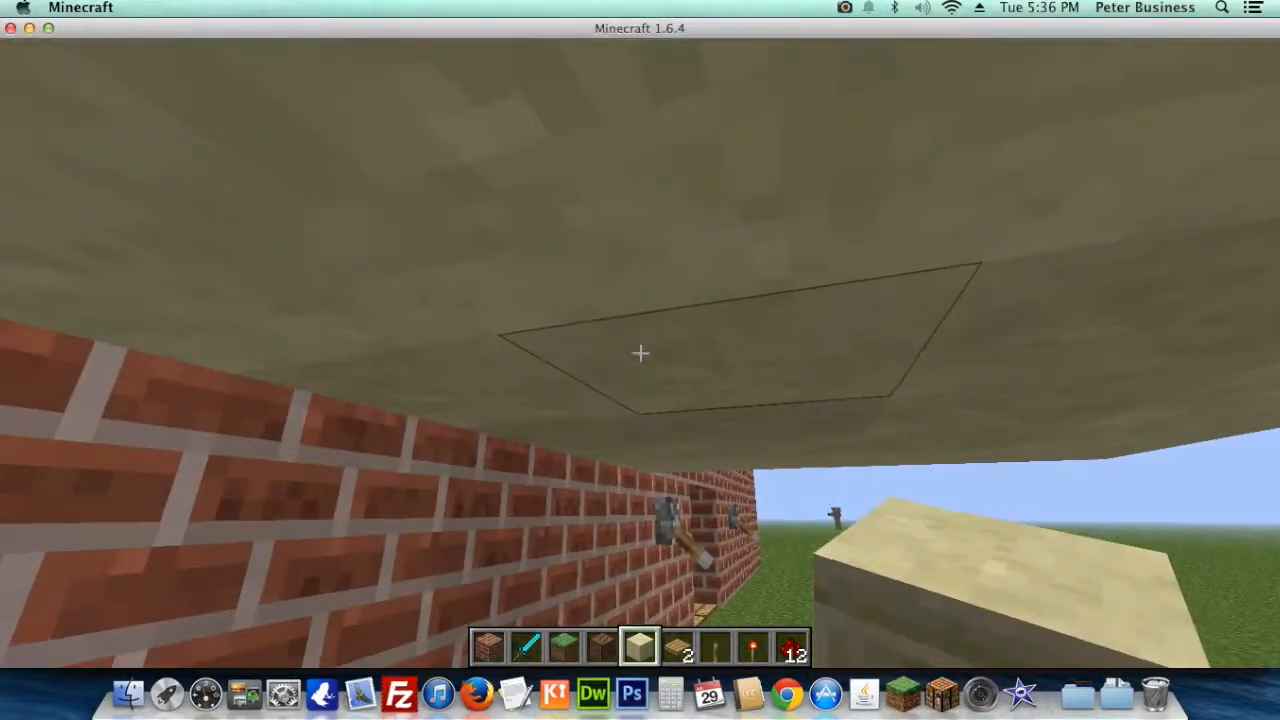
mouse_move(640, 353)
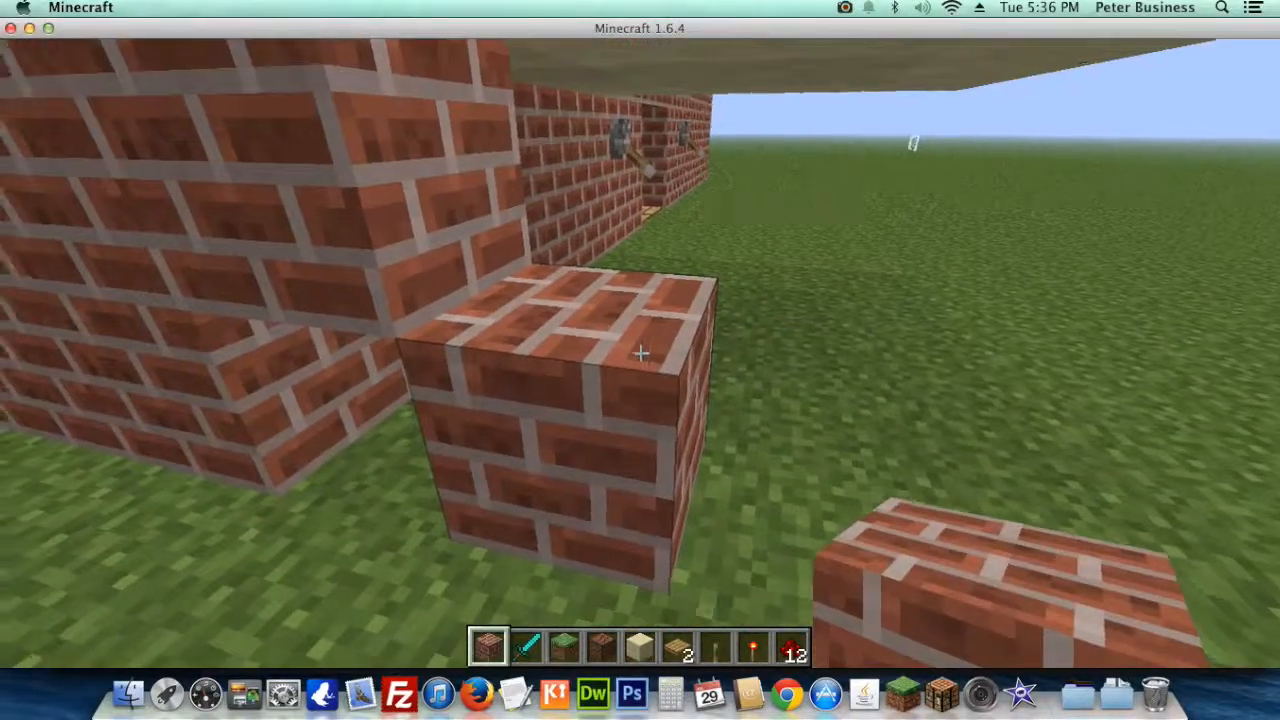
mouse_move(640, 355)
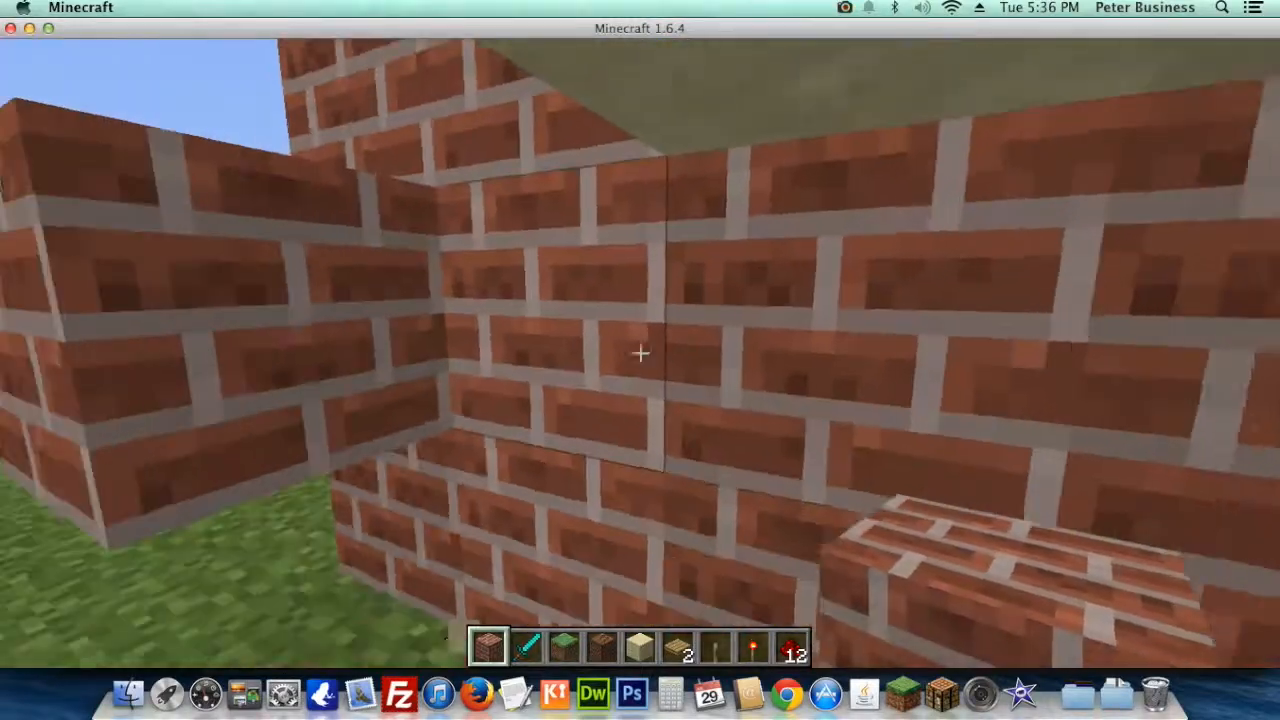
mouse_move(640, 360)
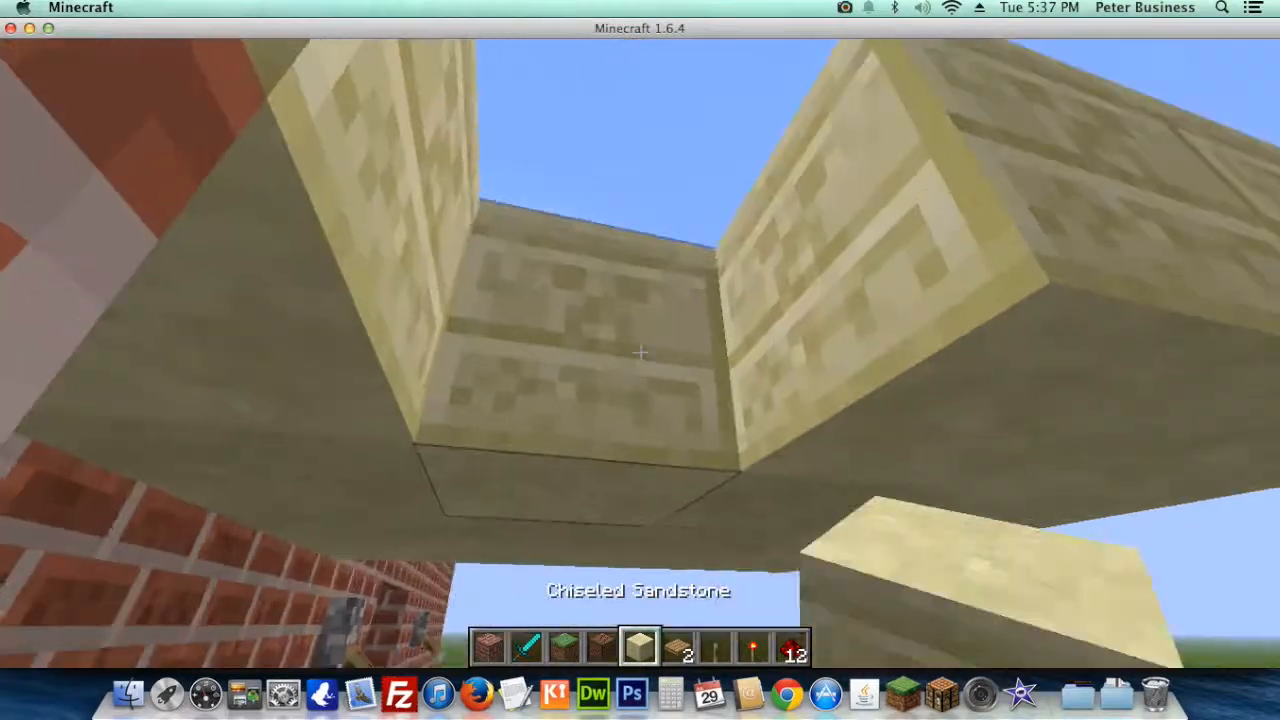
mouse_move(640, 360)
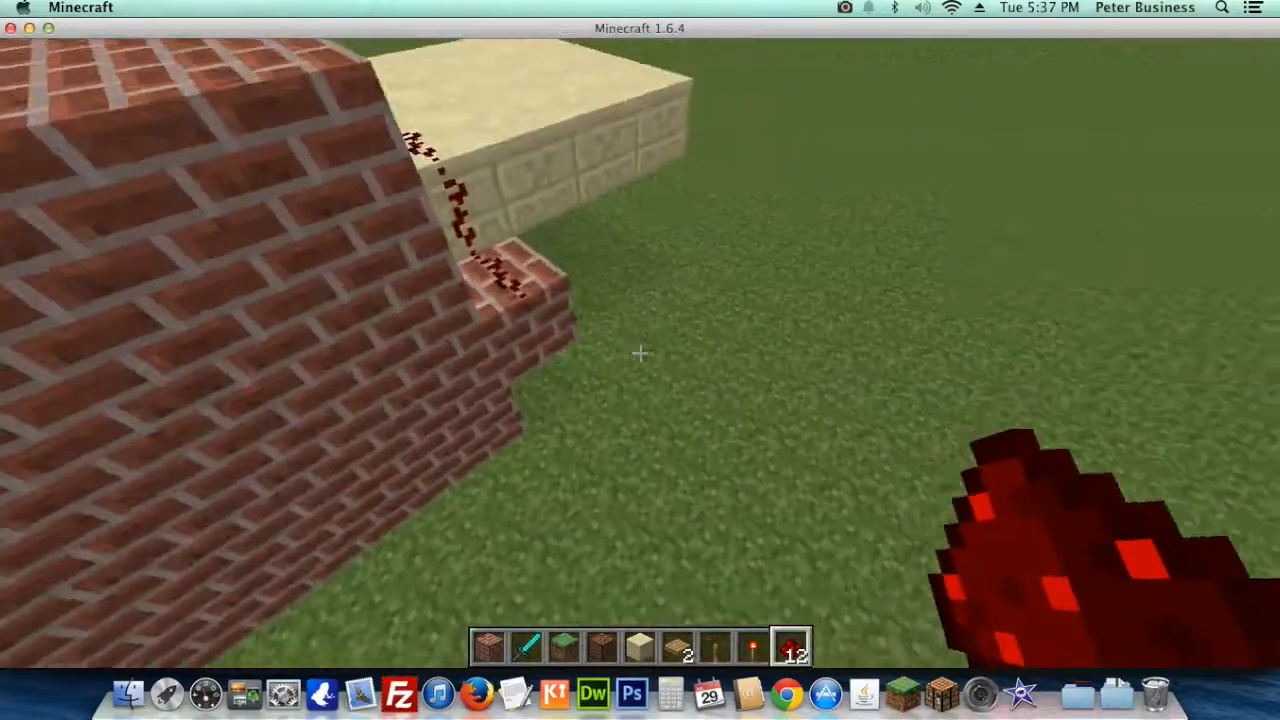
mouse_move(640, 360)
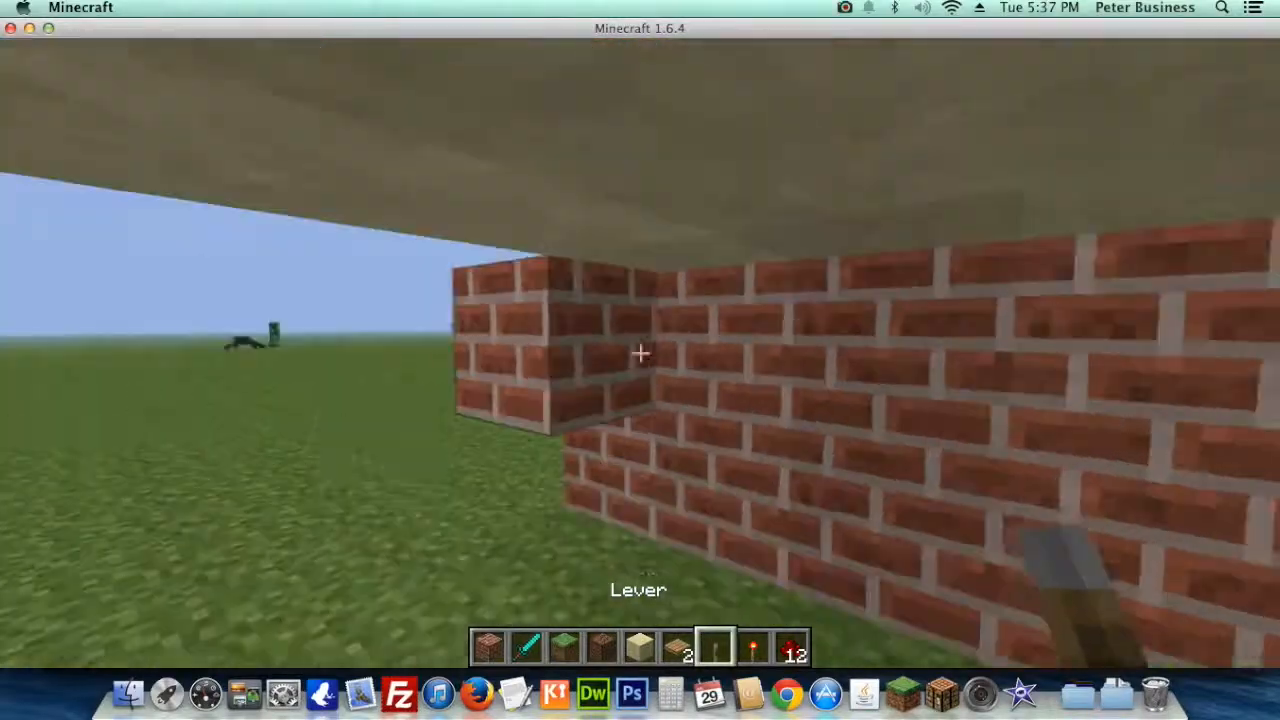
mouse_move(640, 360)
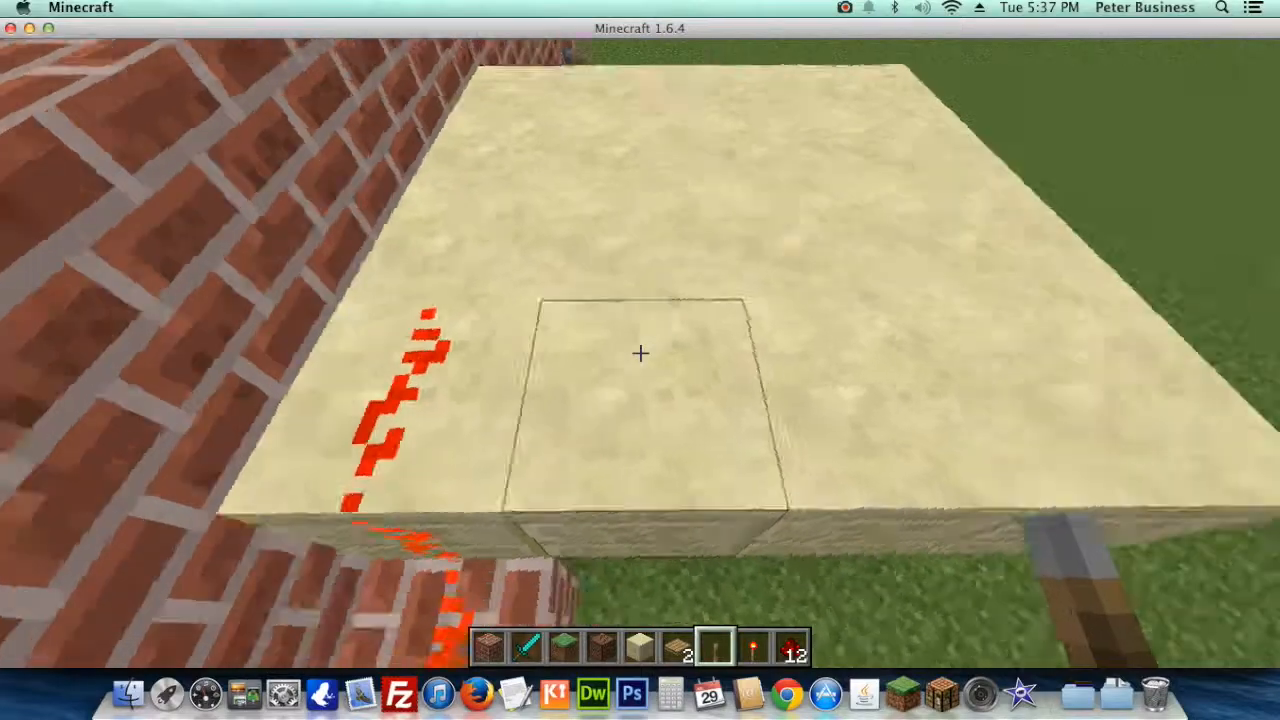
mouse_move(640, 360)
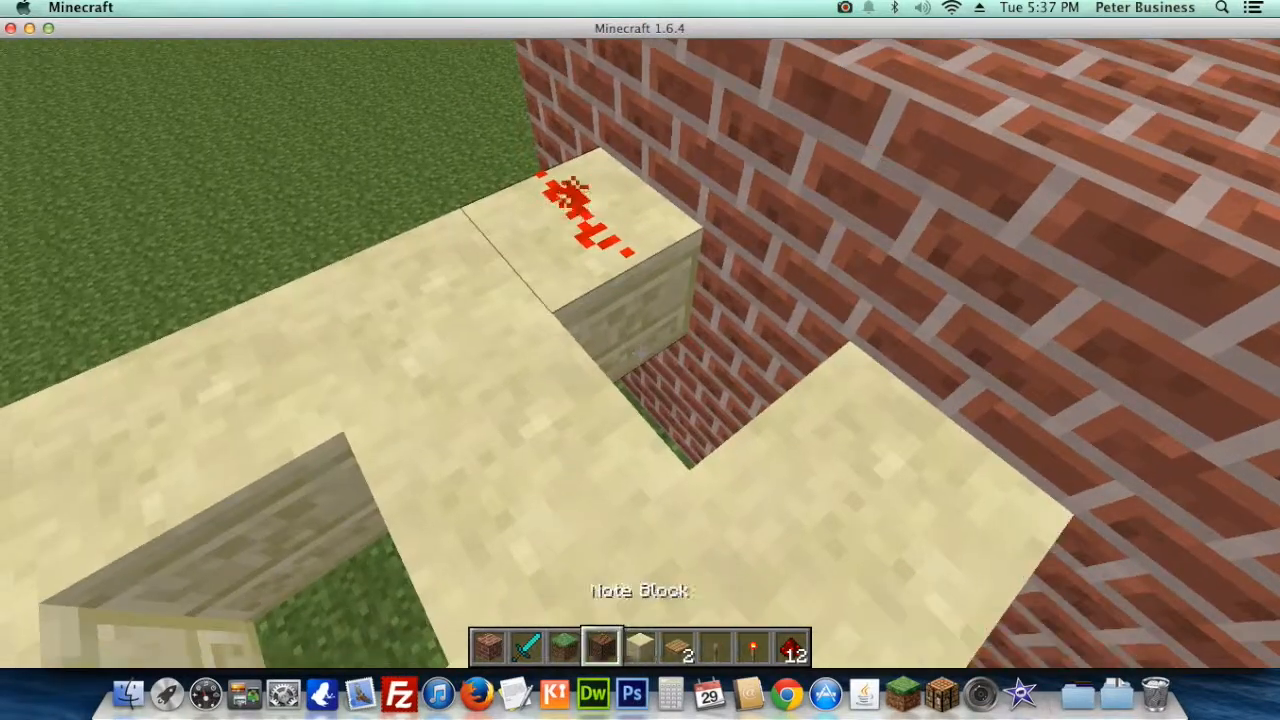
- Put a note block into the hotbar after trailing redstone down the brick corner
key("e")
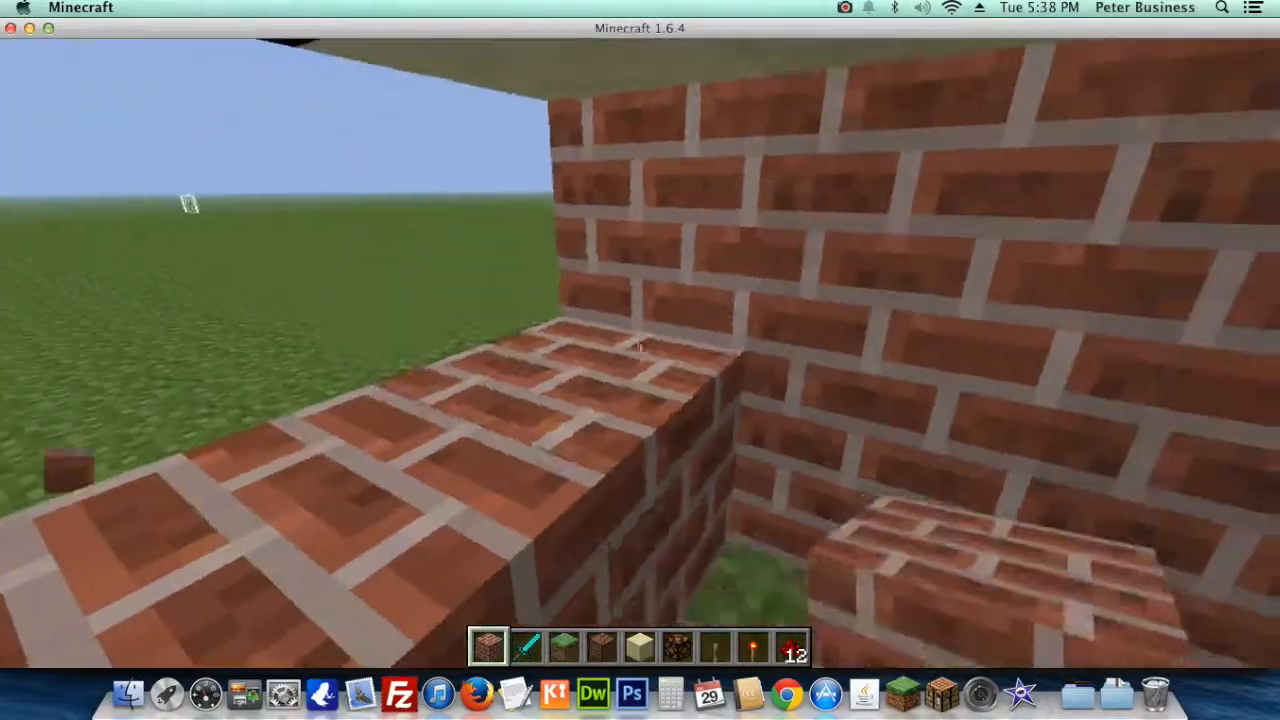
mouse_move(640, 350)
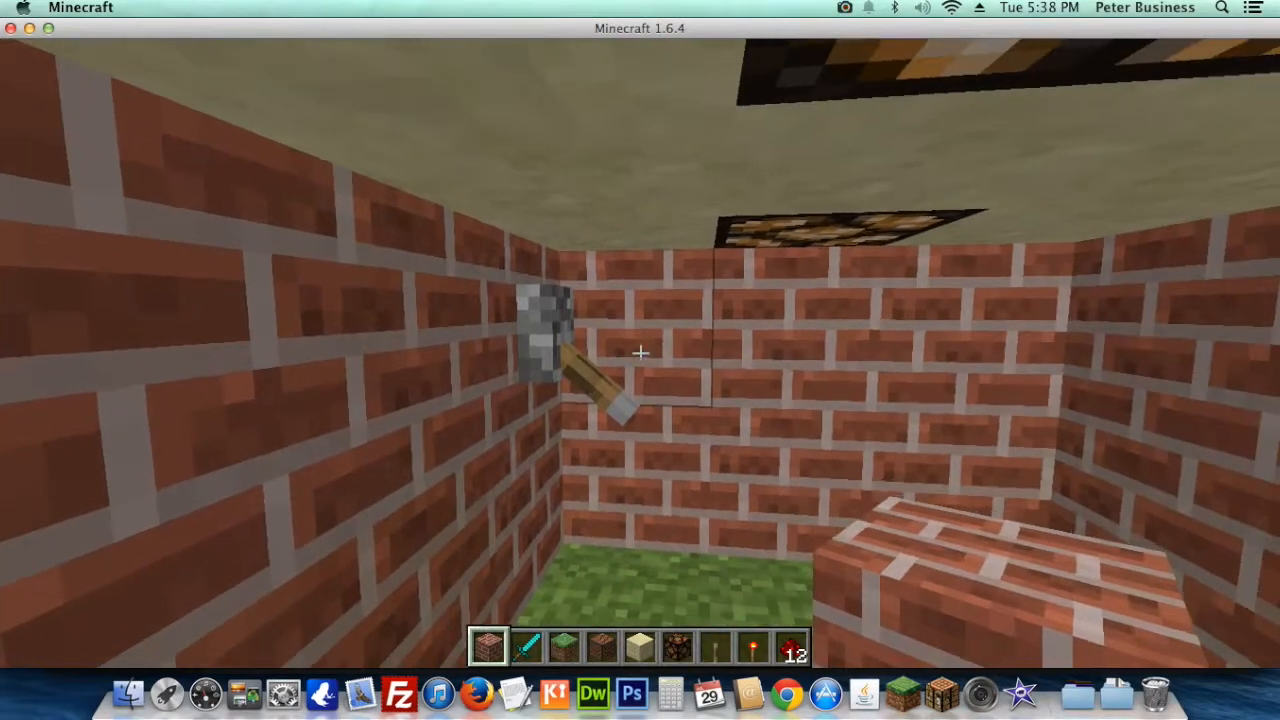
mouse_move(640, 360)
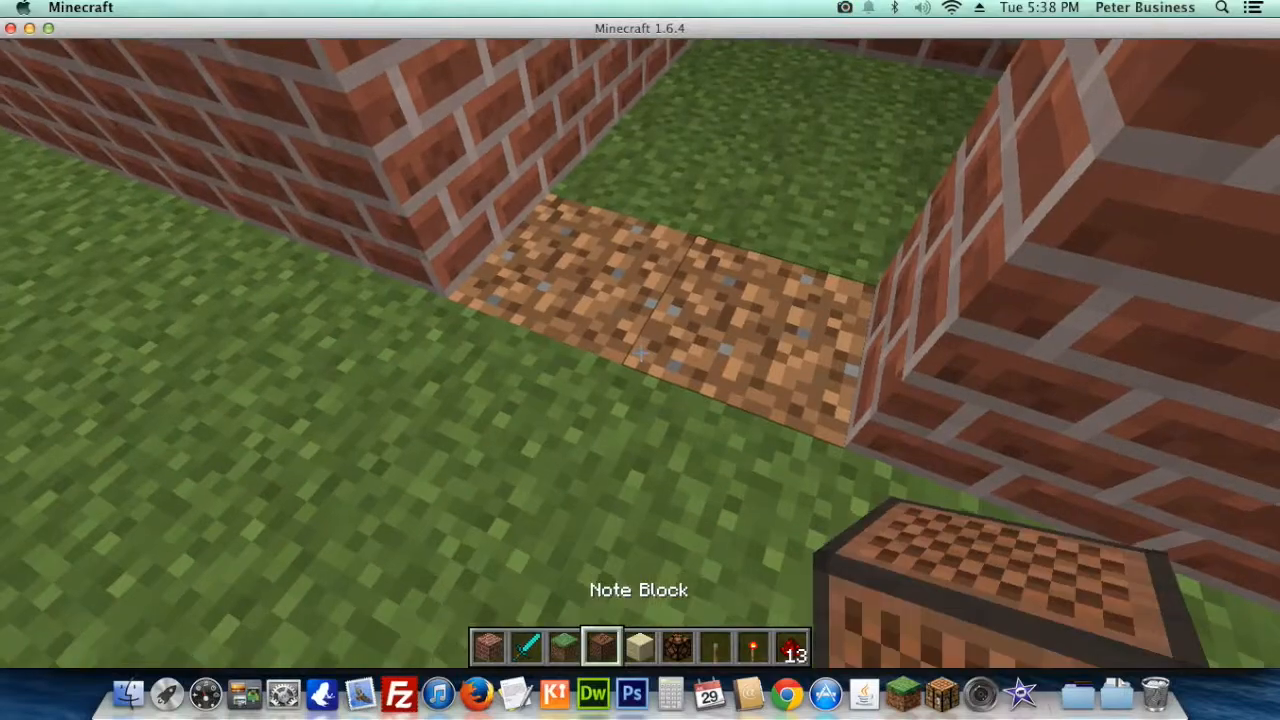
mouse_move(640, 360)
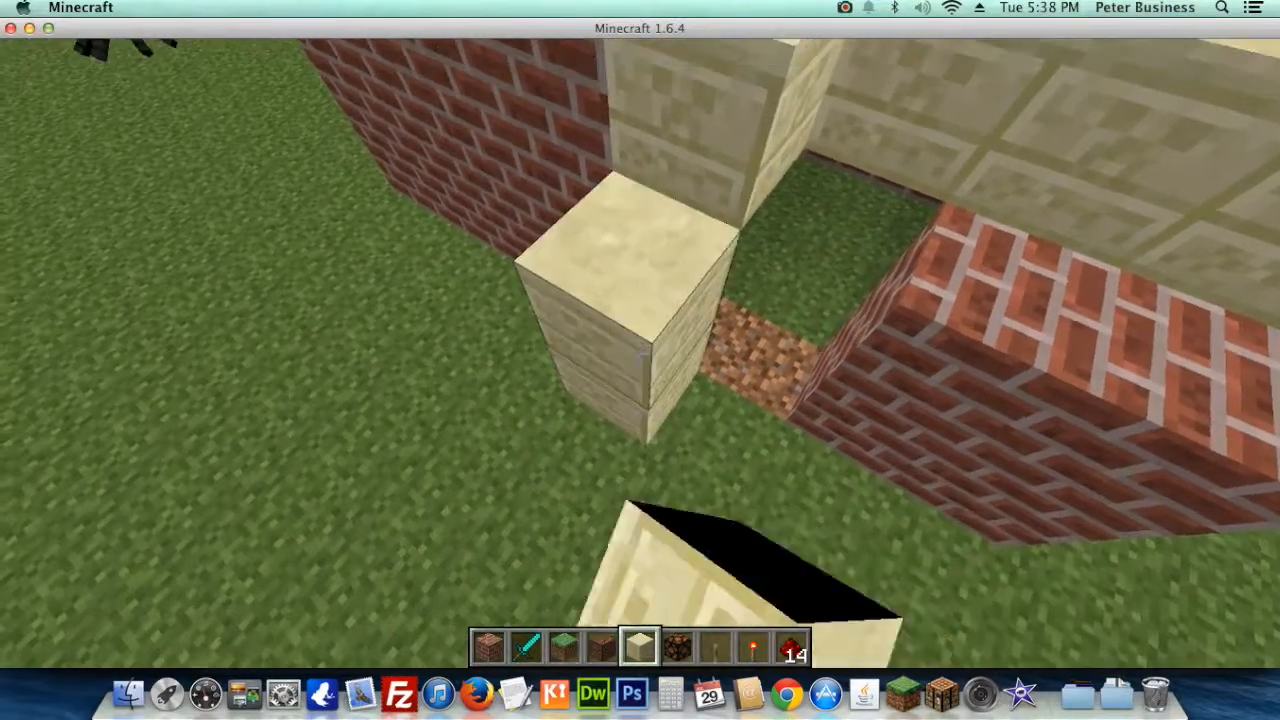
mouse_move(640, 360)
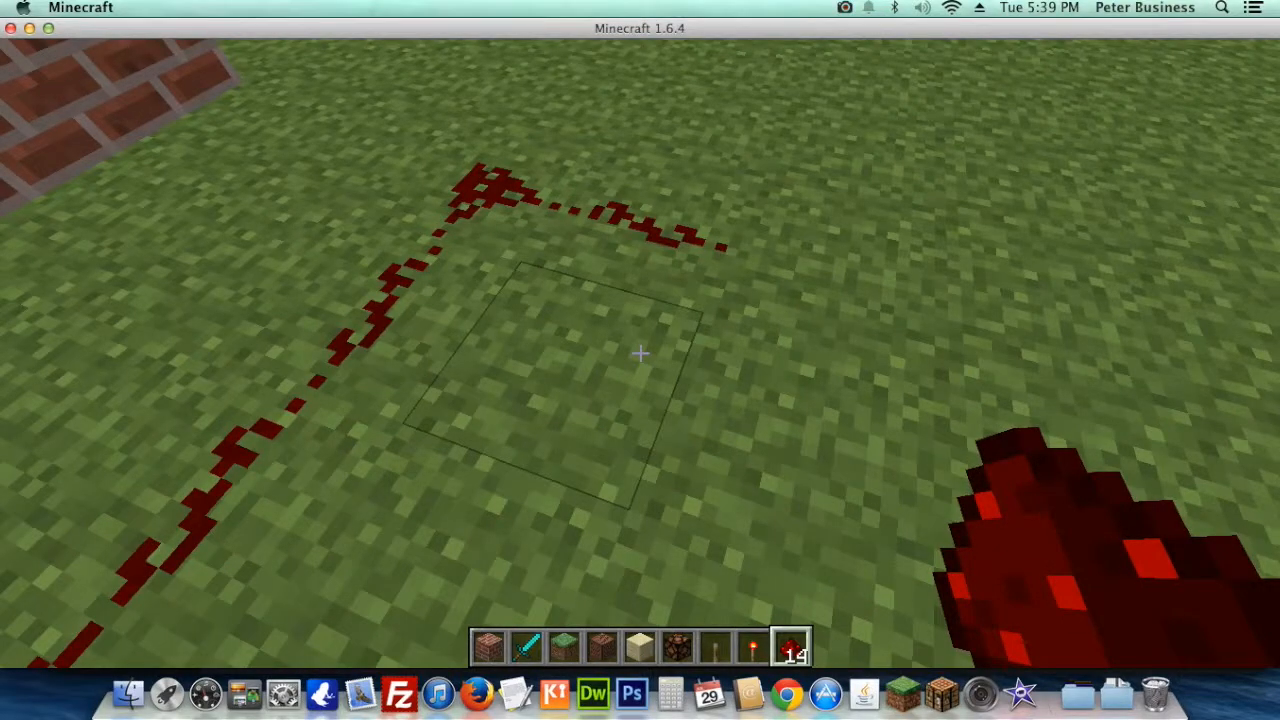
- Open the inventory while laying redstone dust across the grass outside
key("e")
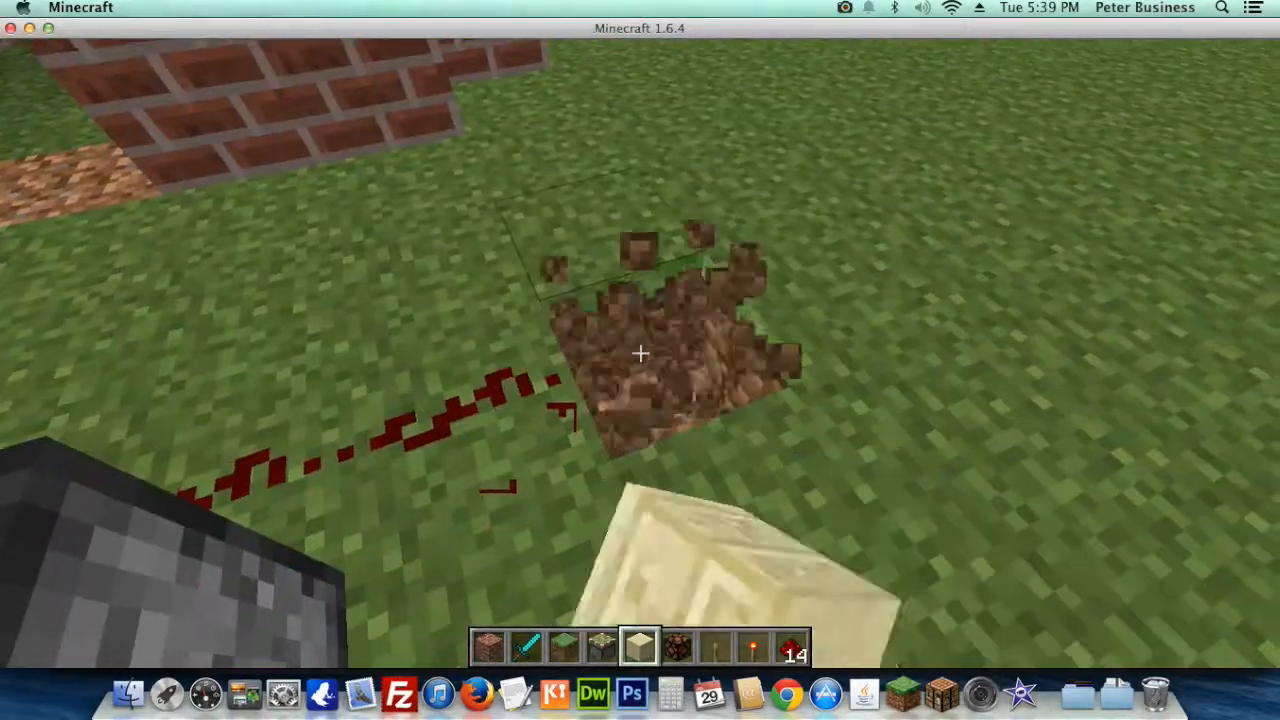
- Place a piston against the sandstone block and fetch a redstone repeater
left_click(640, 353)
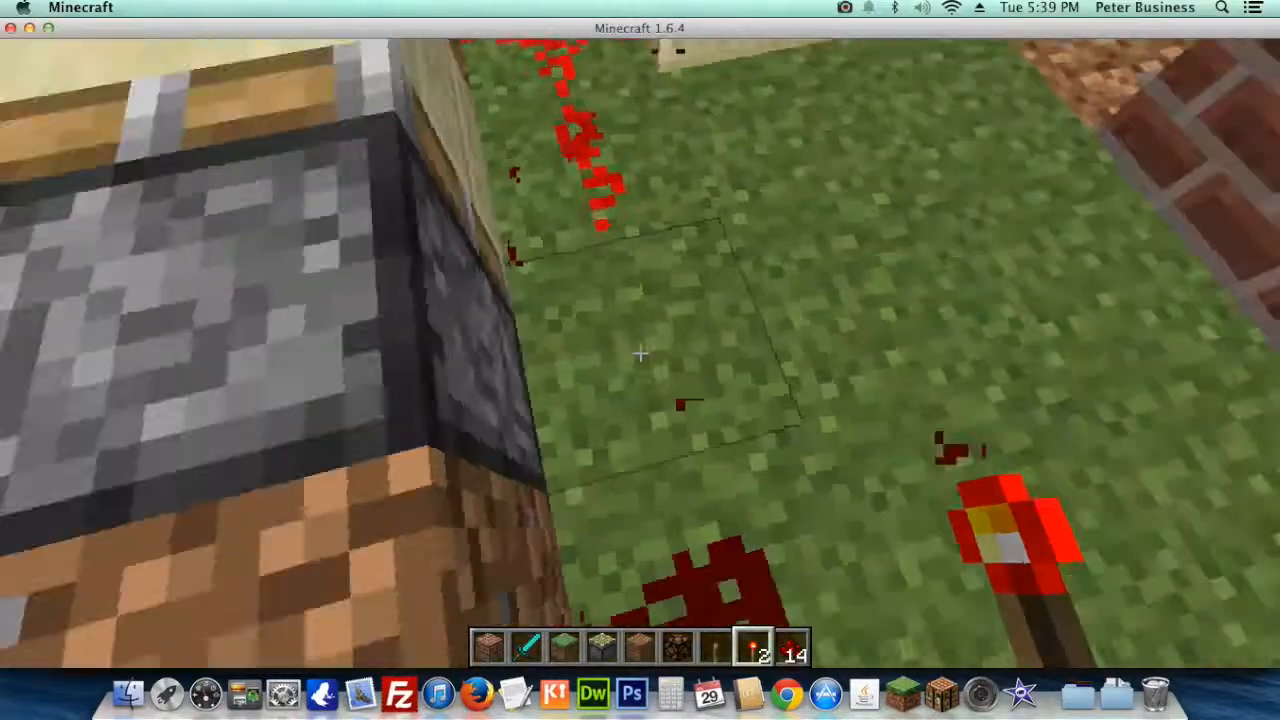
key("e")
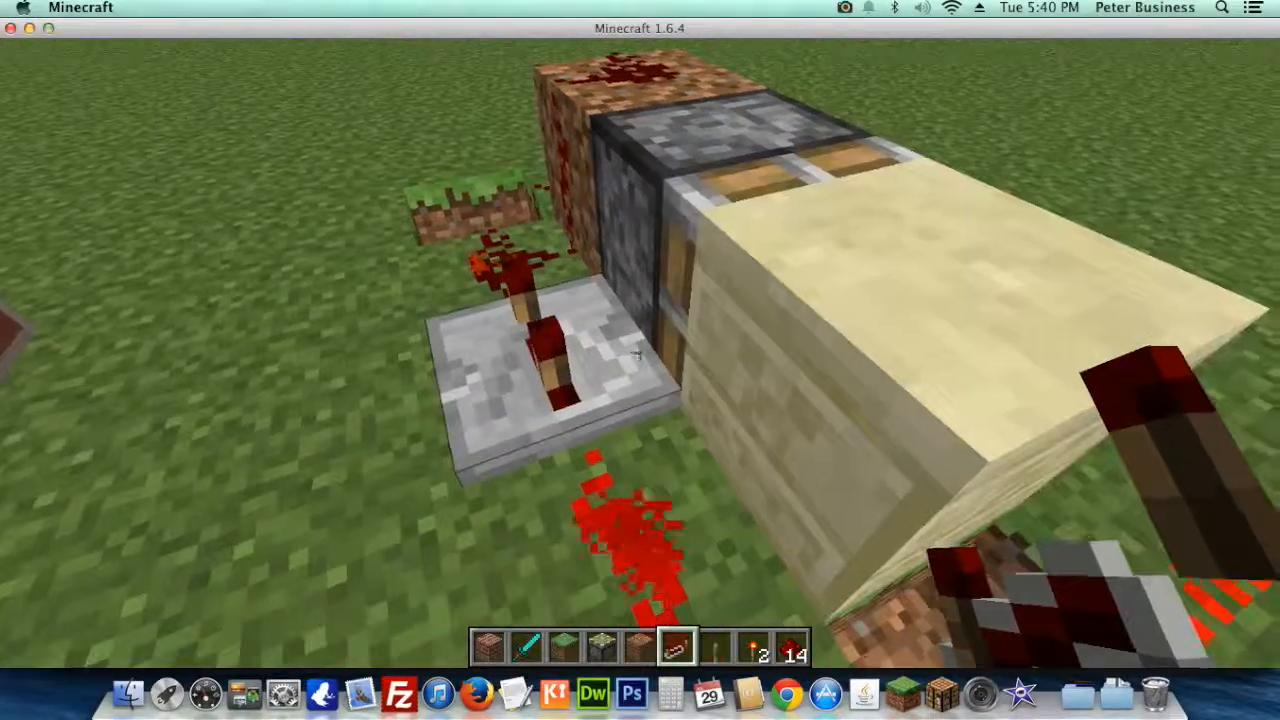
mouse_move(640, 350)
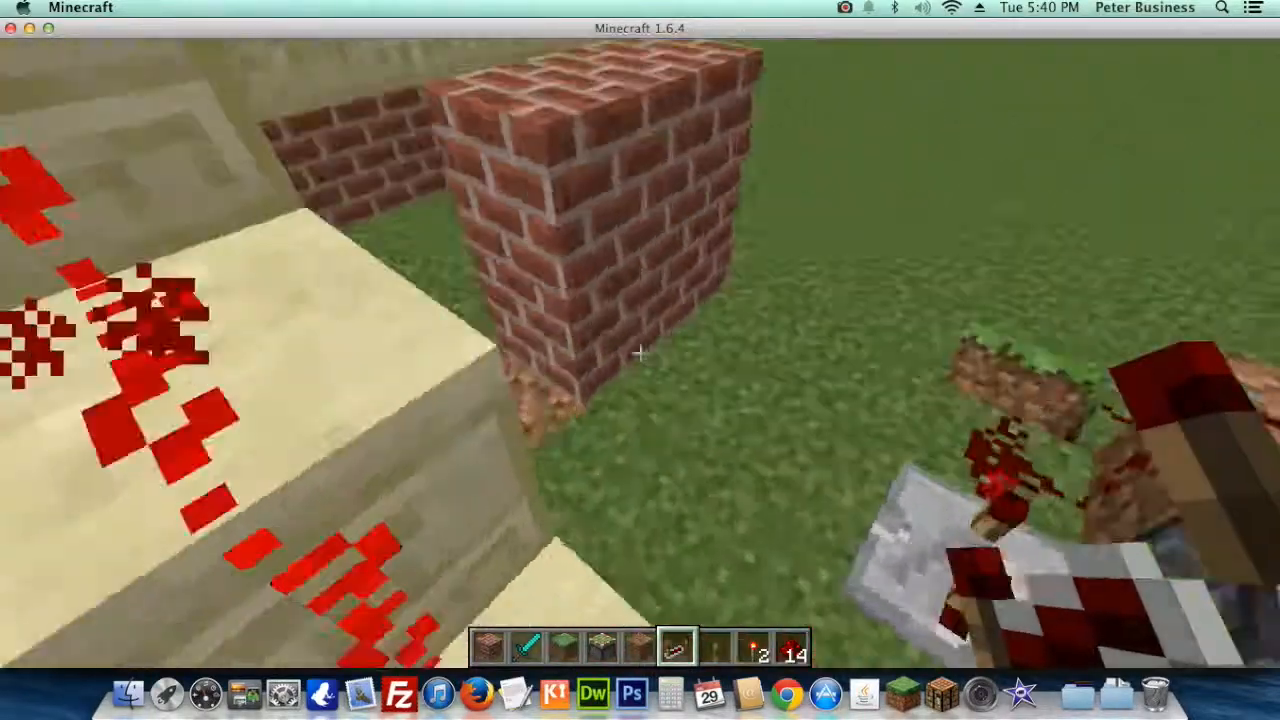
mouse_move(640, 350)
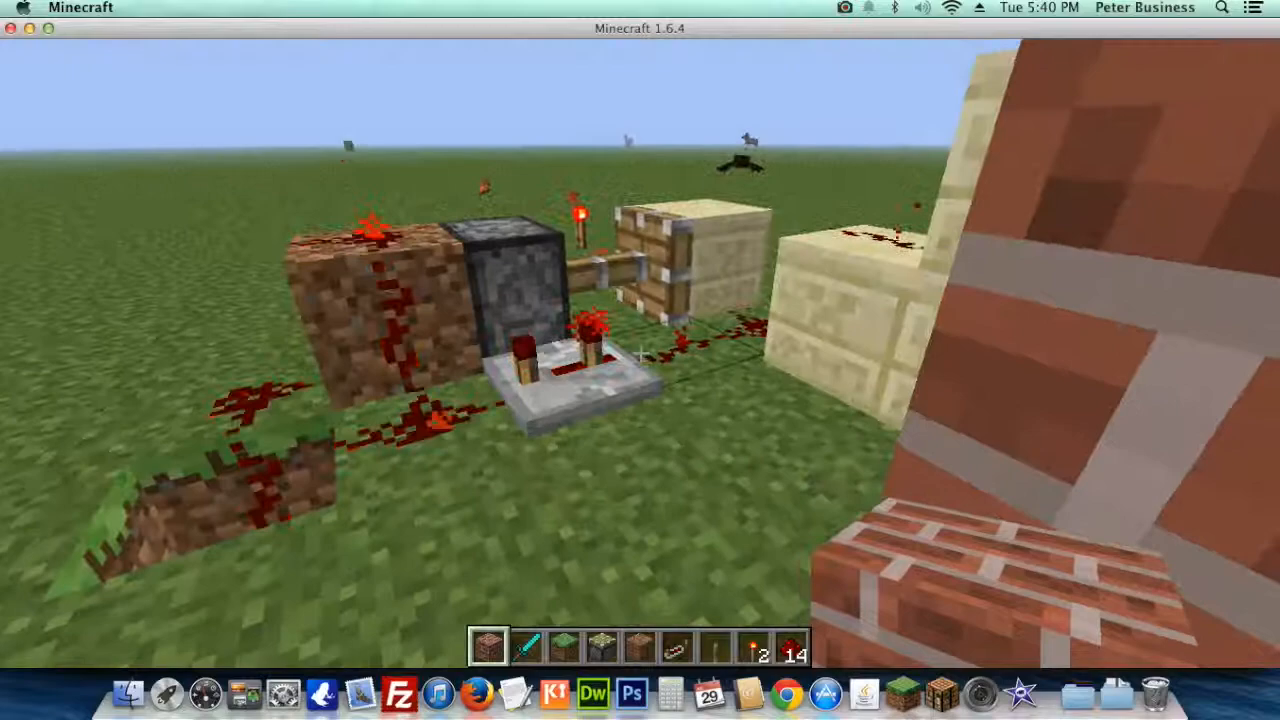
mouse_move(640, 360)
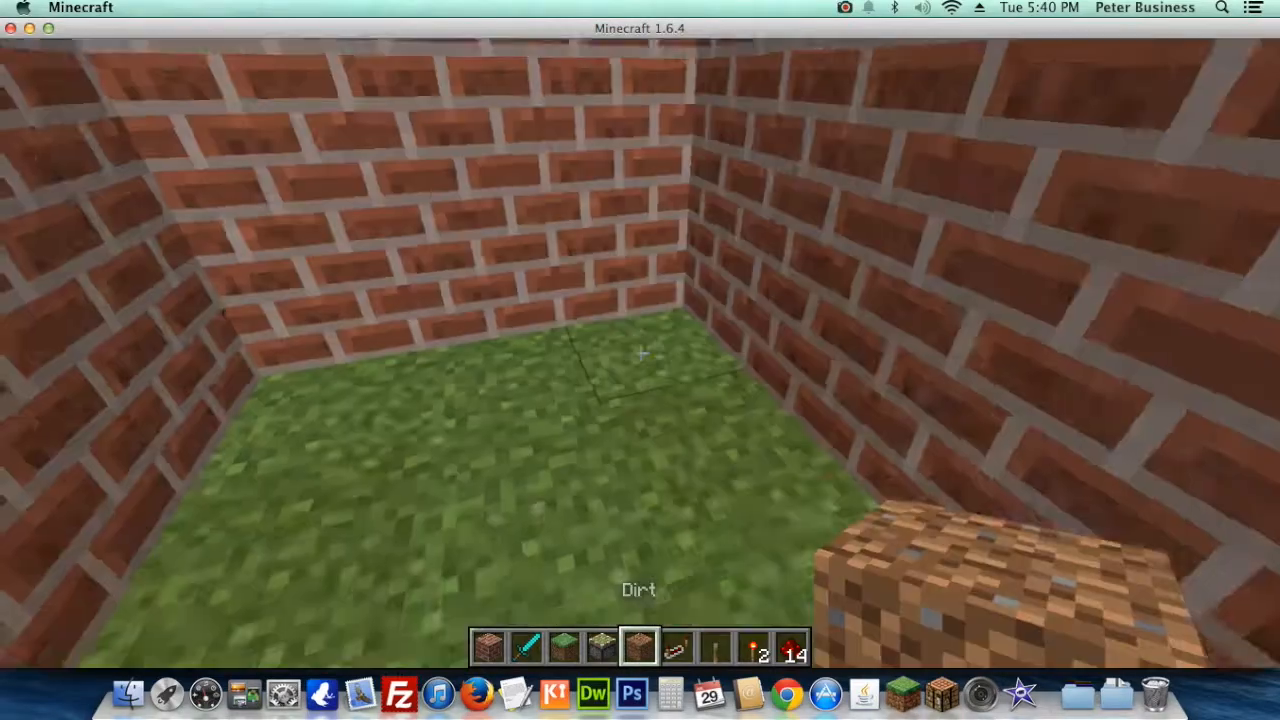
mouse_move(640, 350)
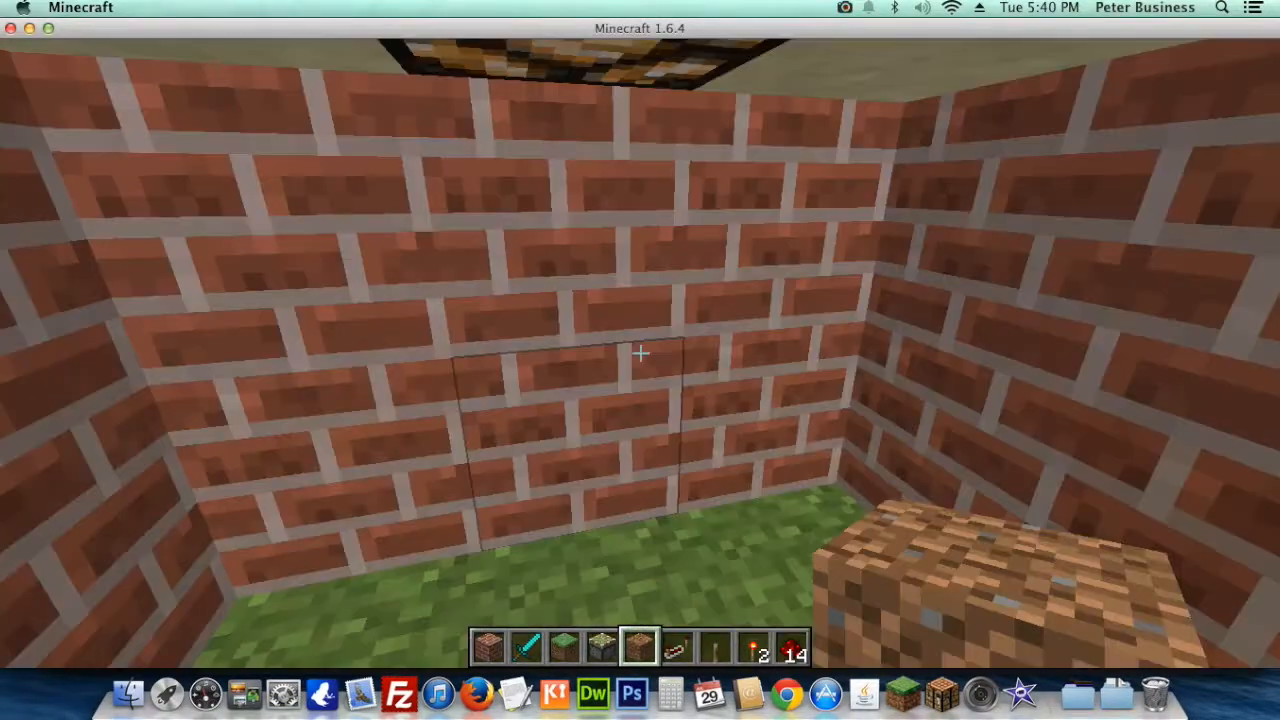
mouse_move(640, 360)
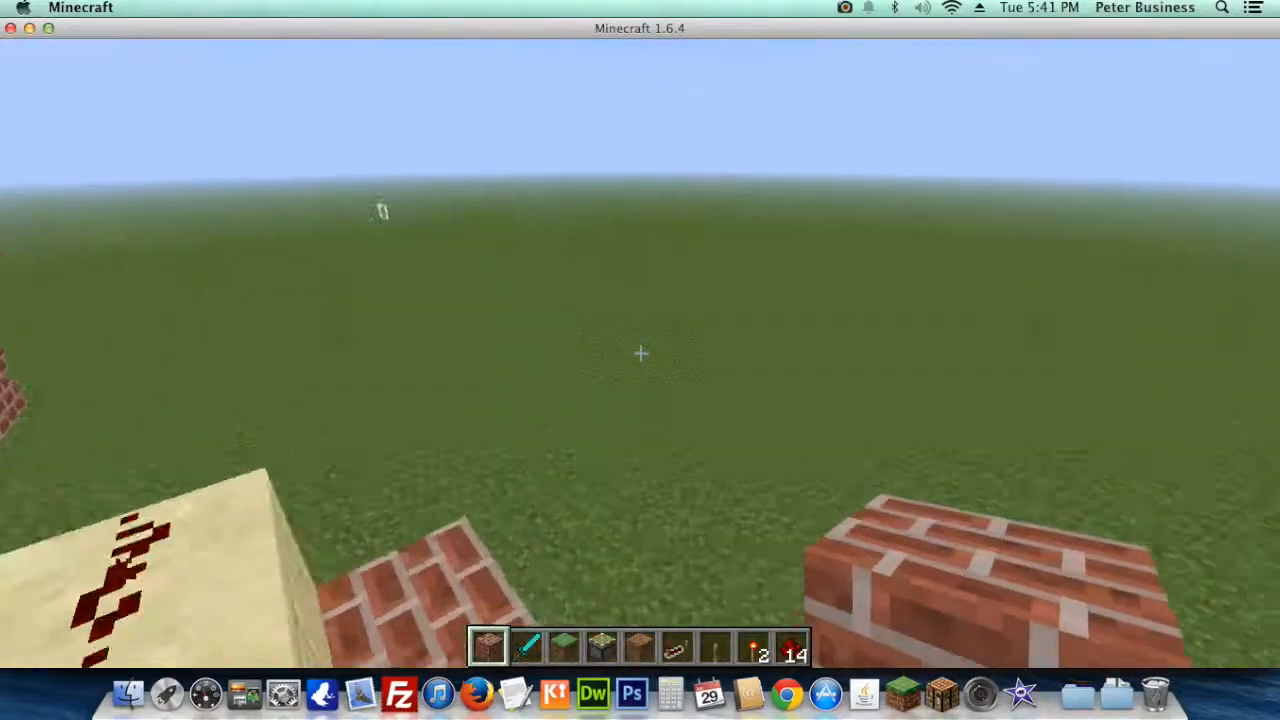
mouse_move(640, 360)
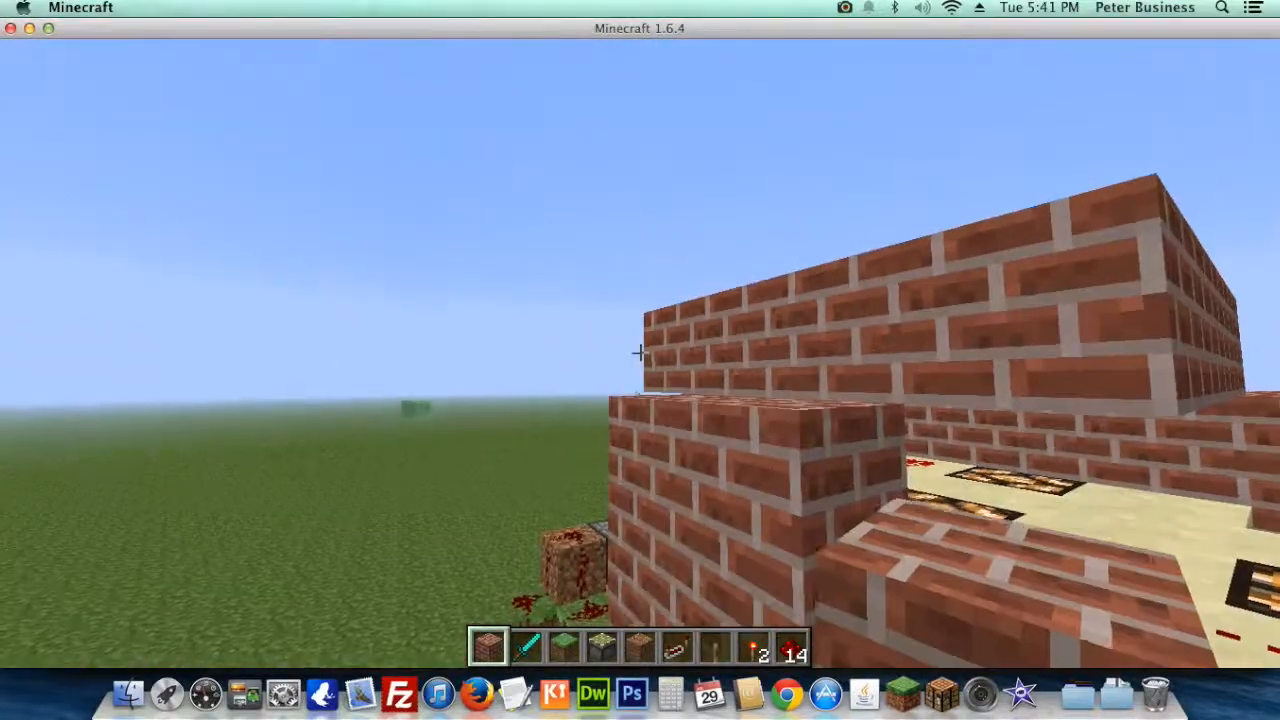
mouse_move(640, 360)
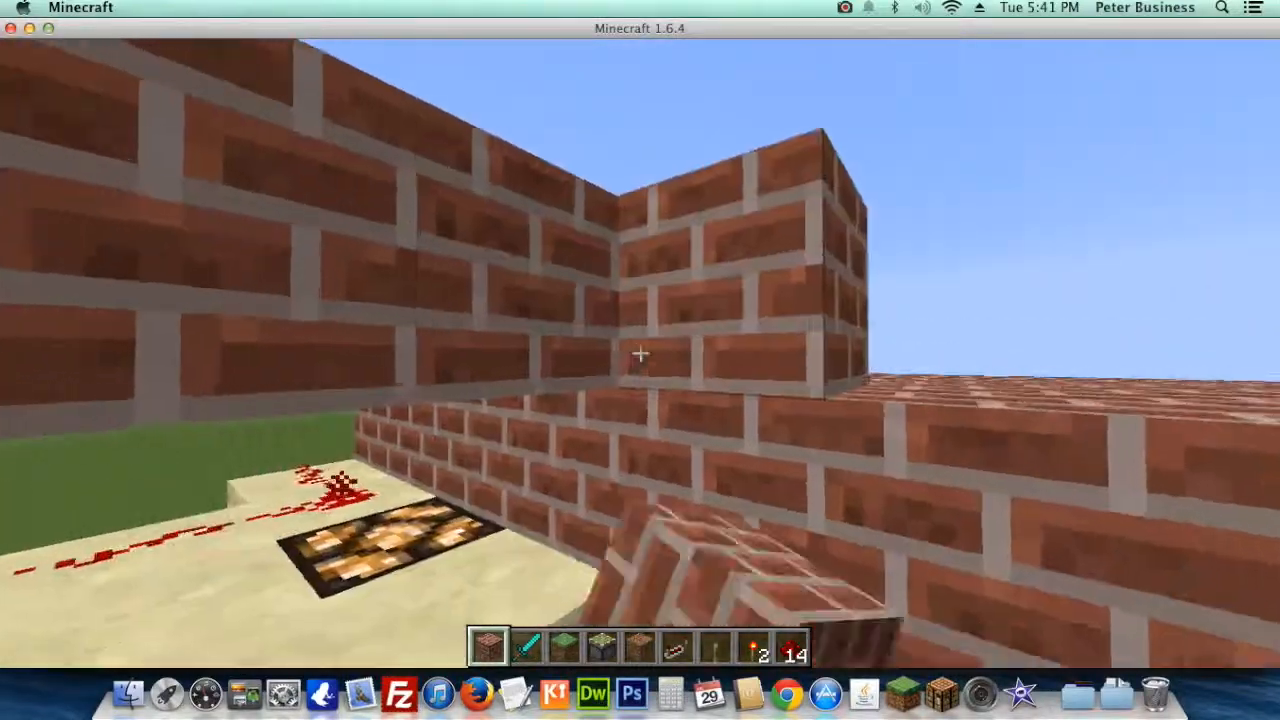
mouse_move(640, 355)
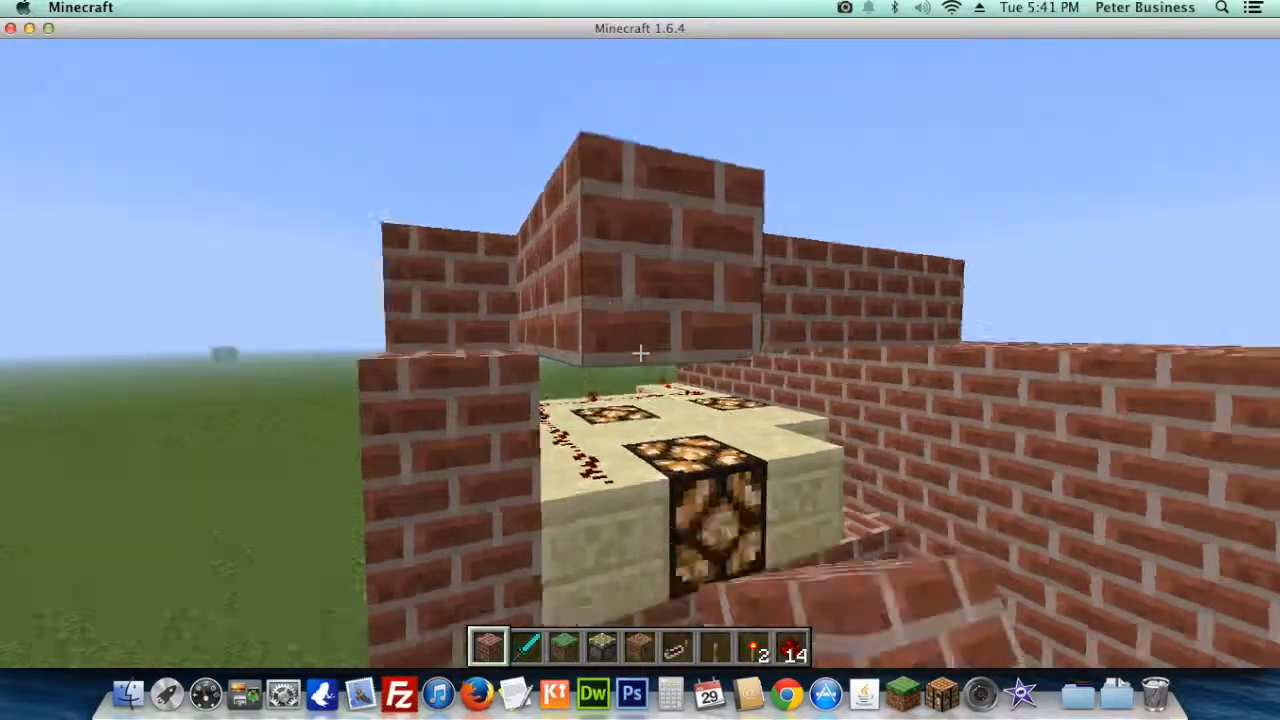
mouse_move(640, 352)
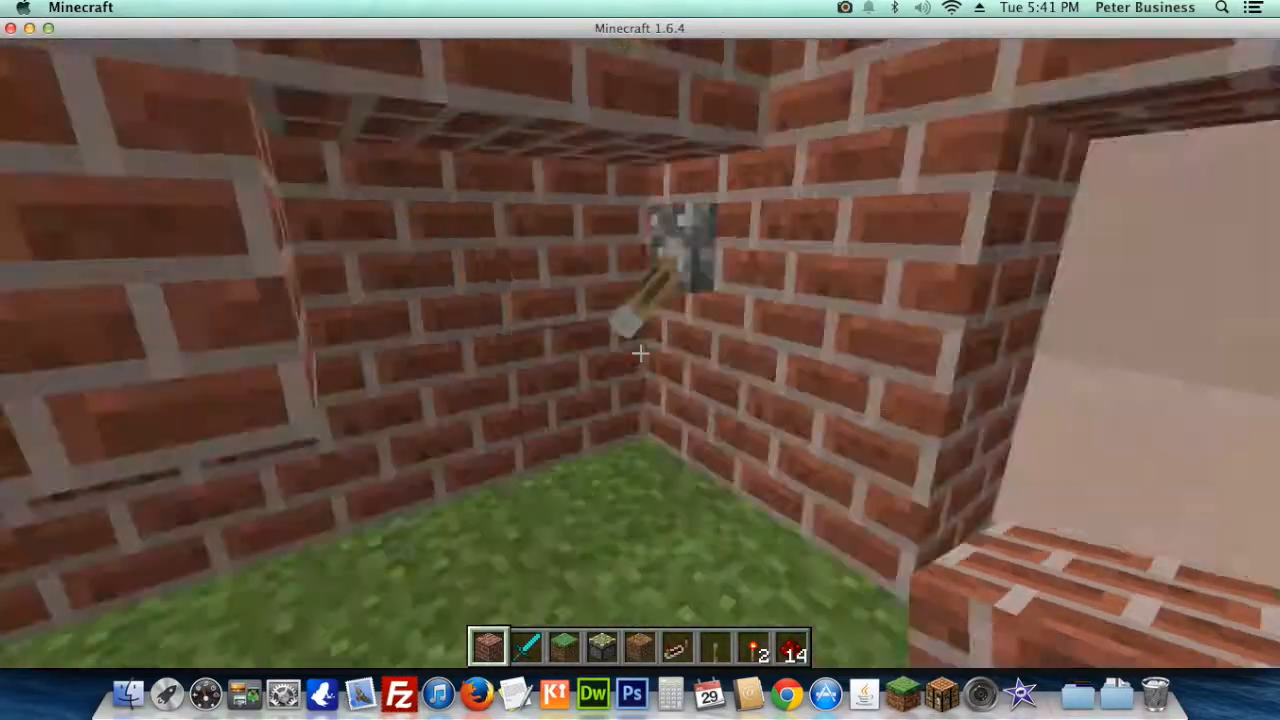
mouse_move(640, 353)
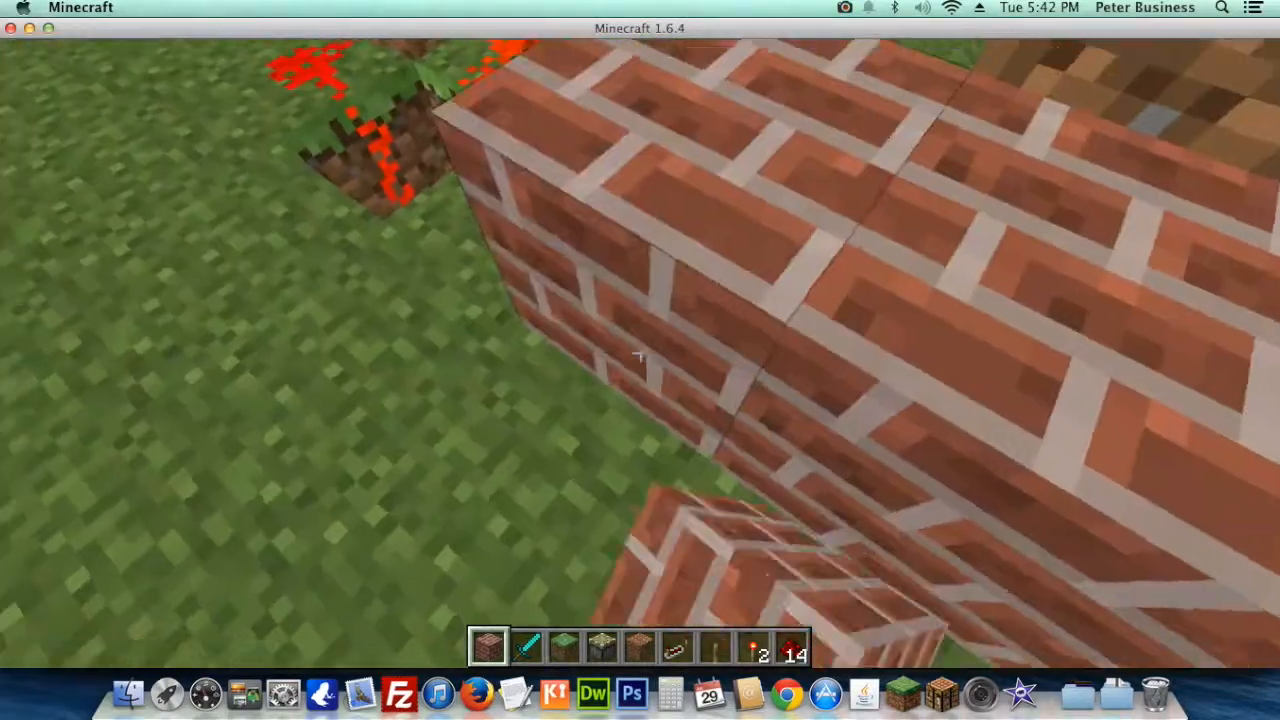
mouse_move(640, 360)
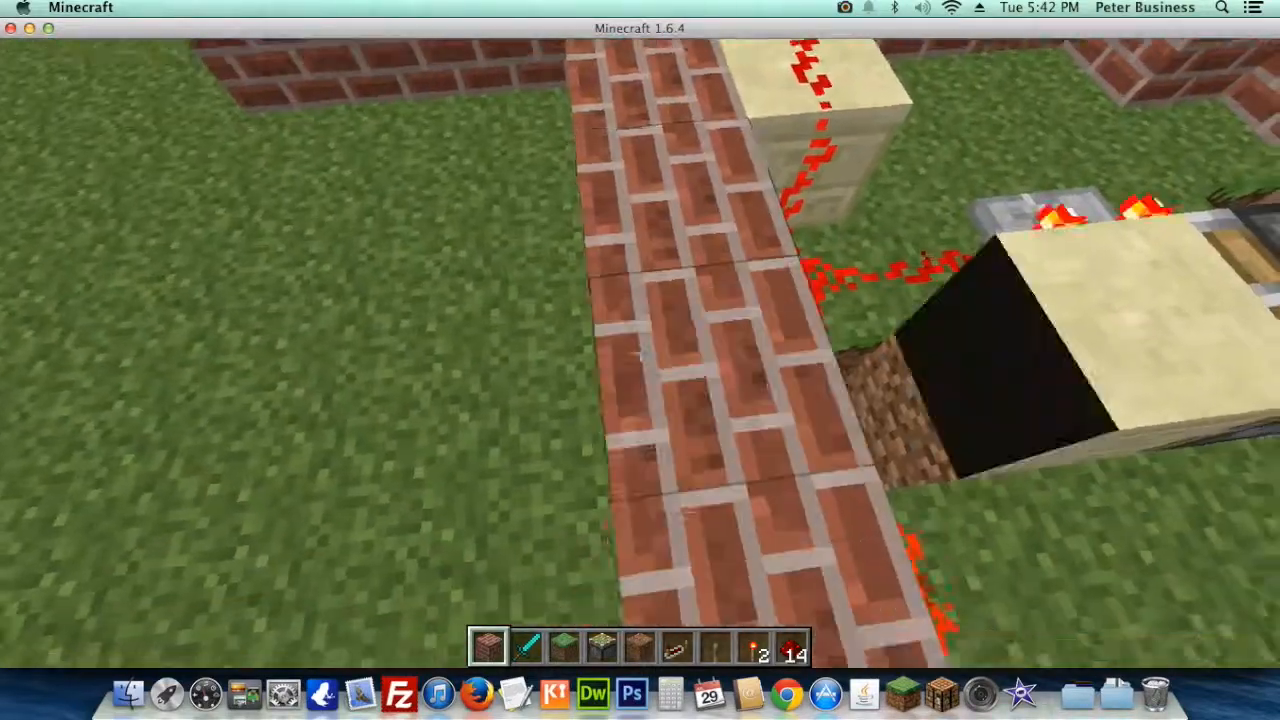
mouse_move(640, 360)
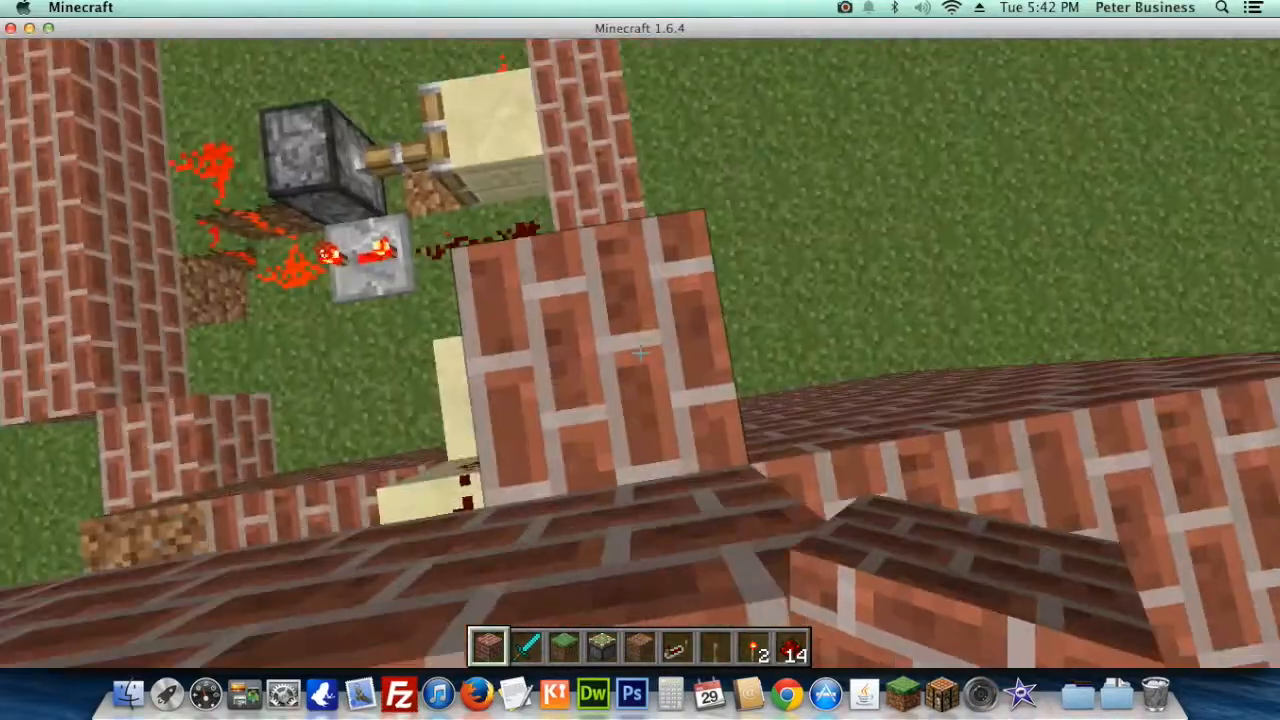
mouse_move(640, 350)
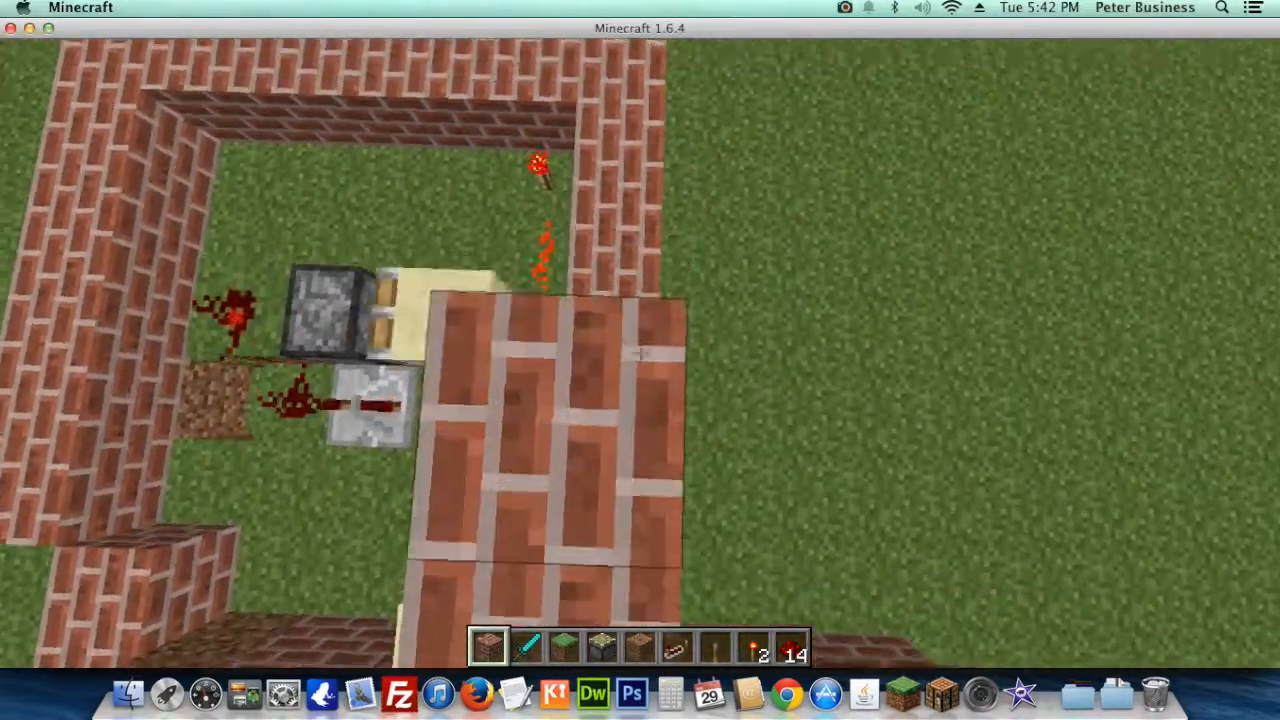
mouse_move(640, 360)
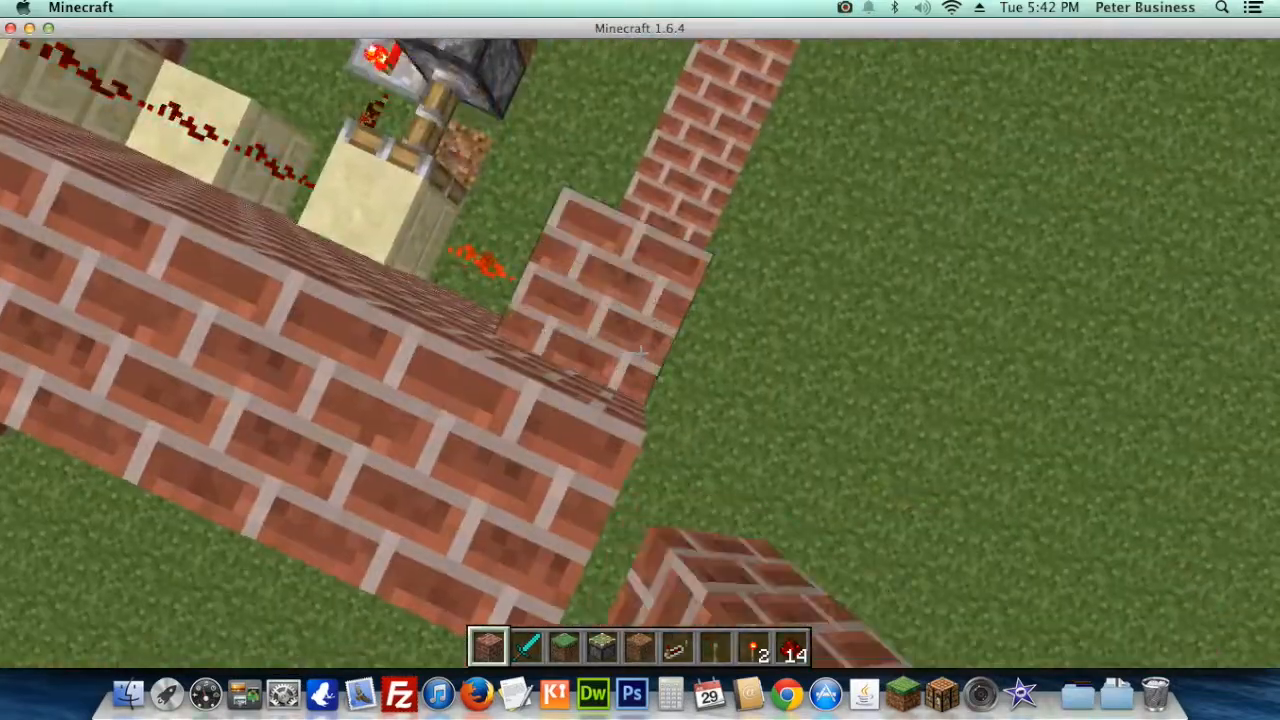
mouse_move(640, 360)
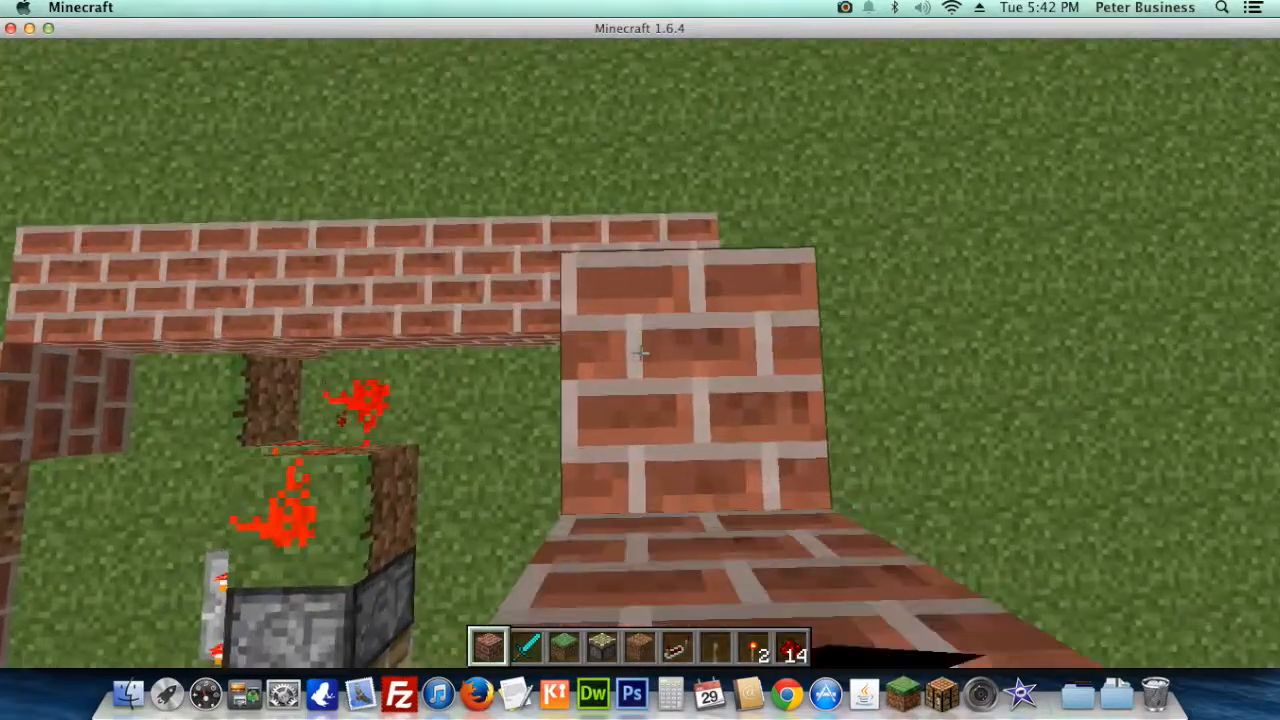
mouse_move(640, 350)
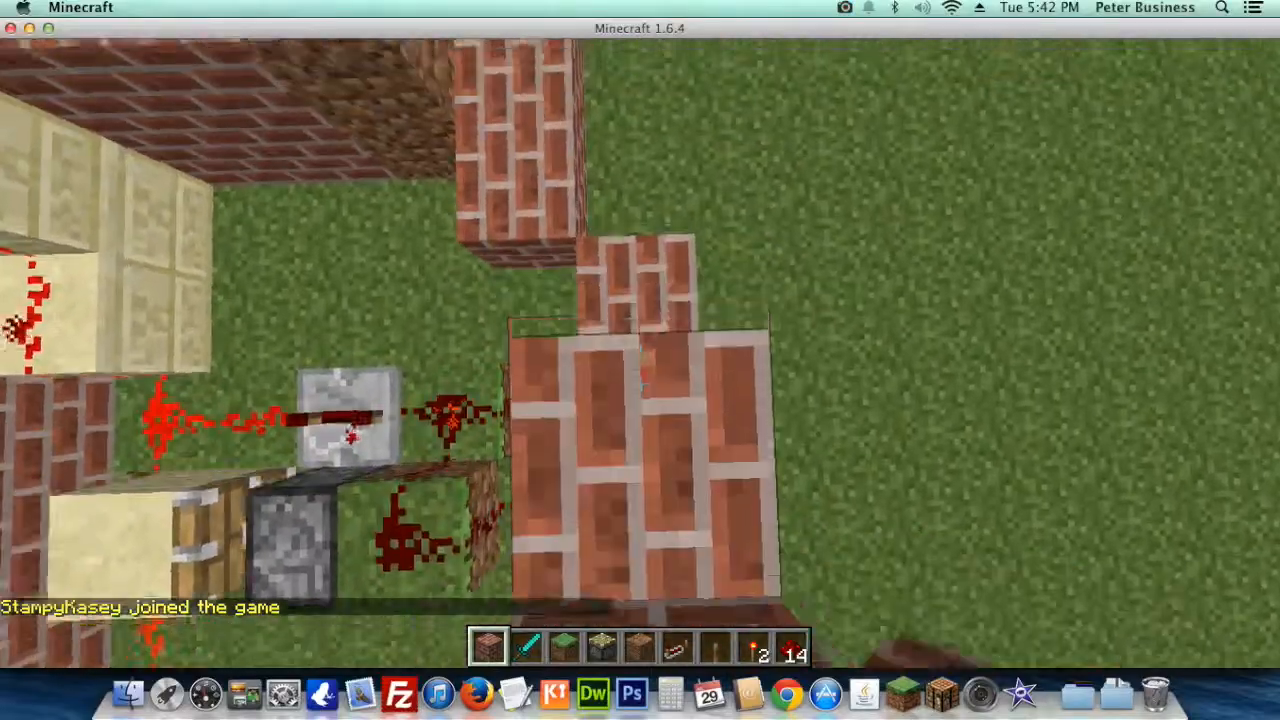
mouse_move(640, 360)
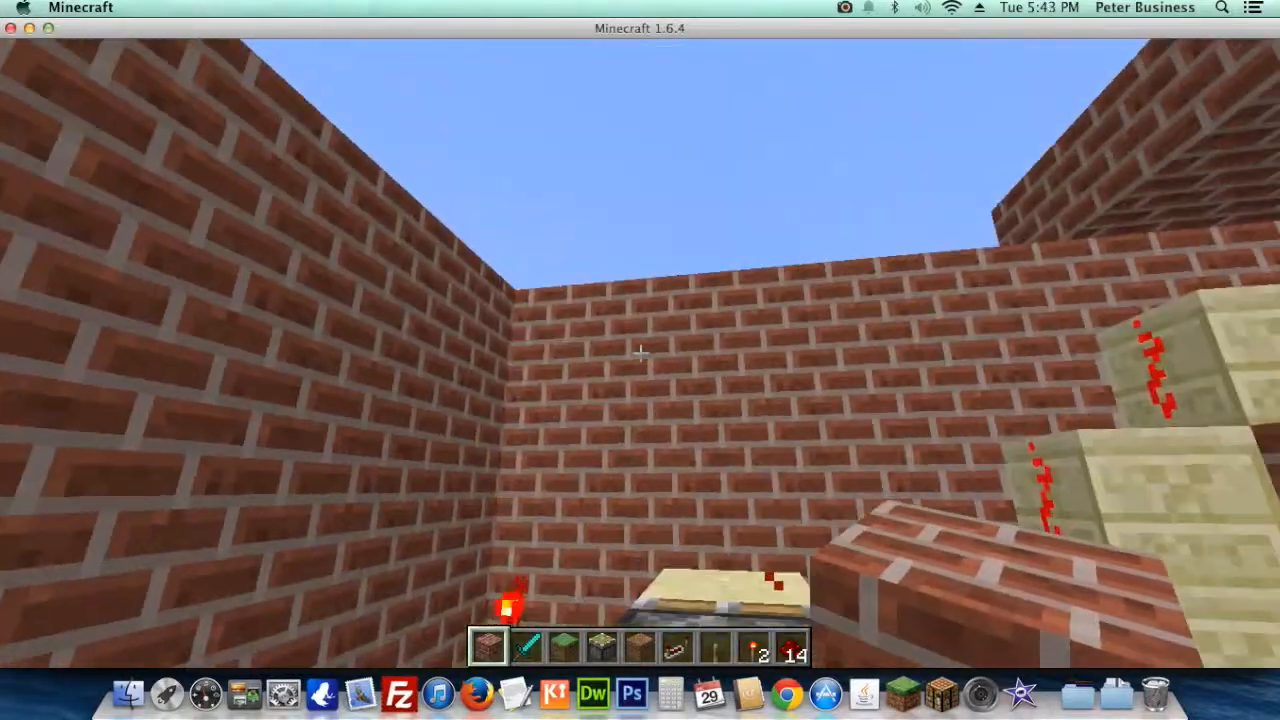
mouse_move(640, 360)
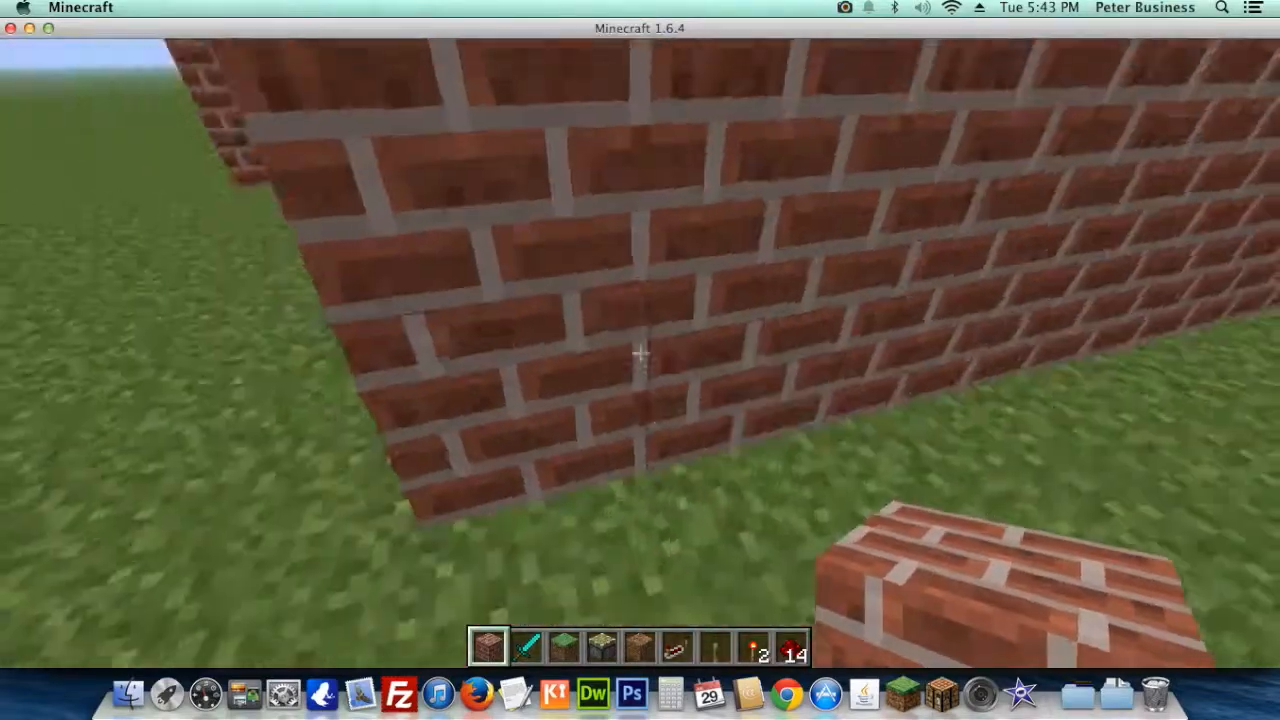
mouse_move(640, 360)
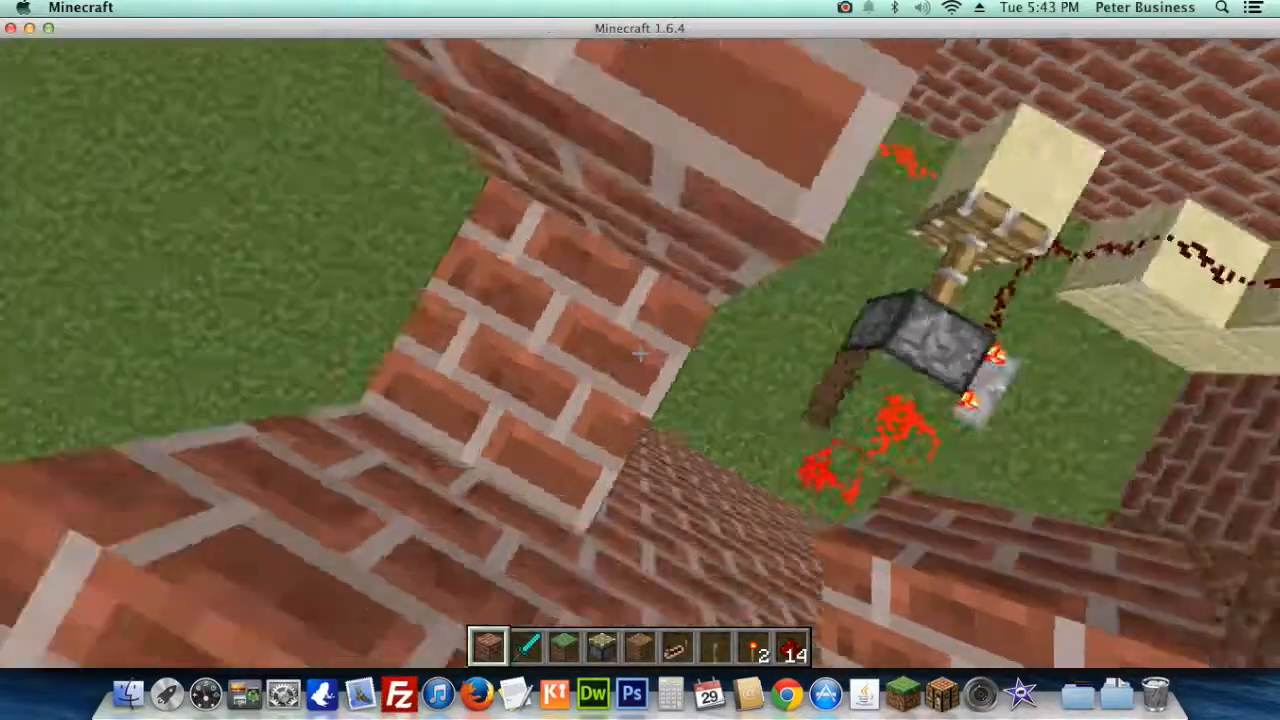
mouse_move(640, 360)
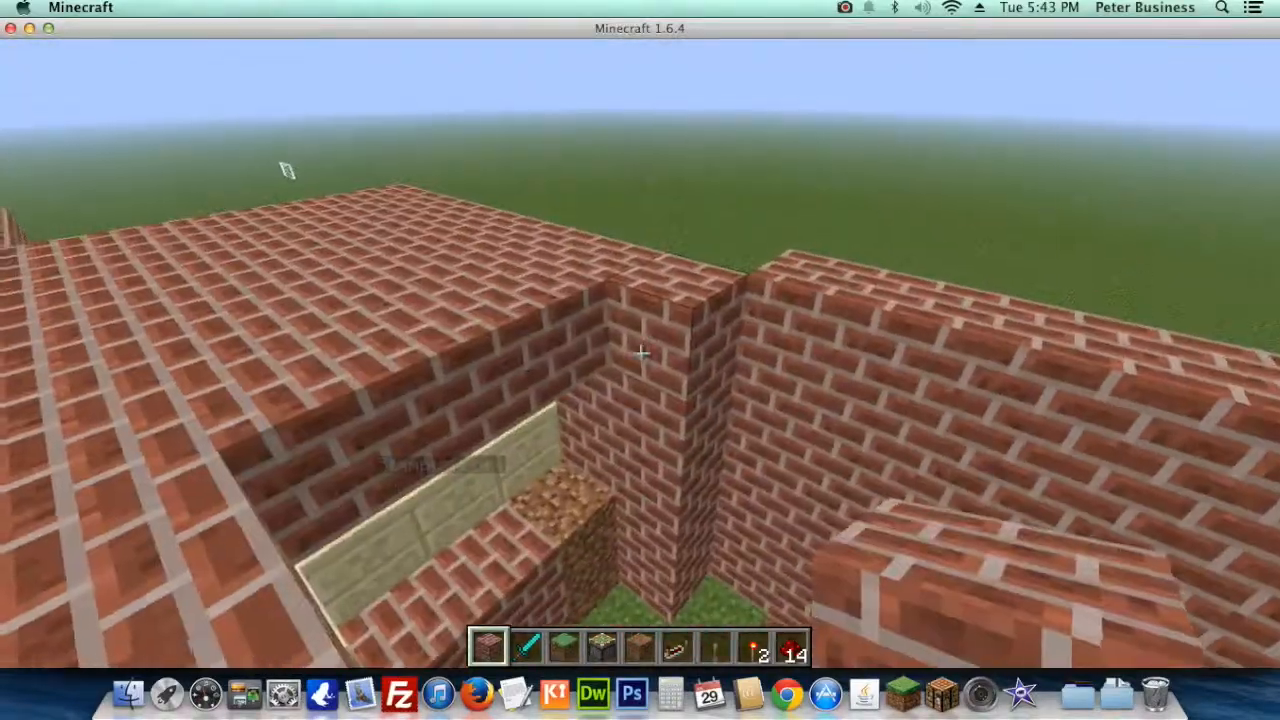
mouse_move(640, 350)
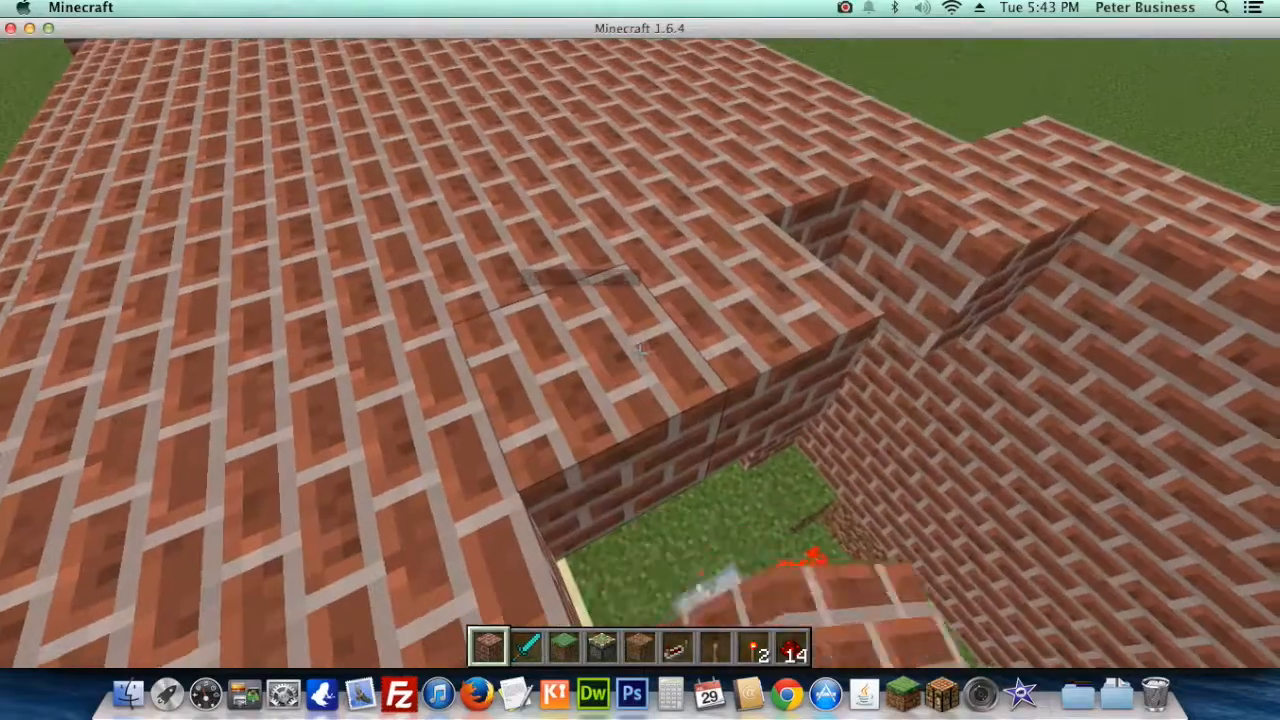
mouse_move(640, 350)
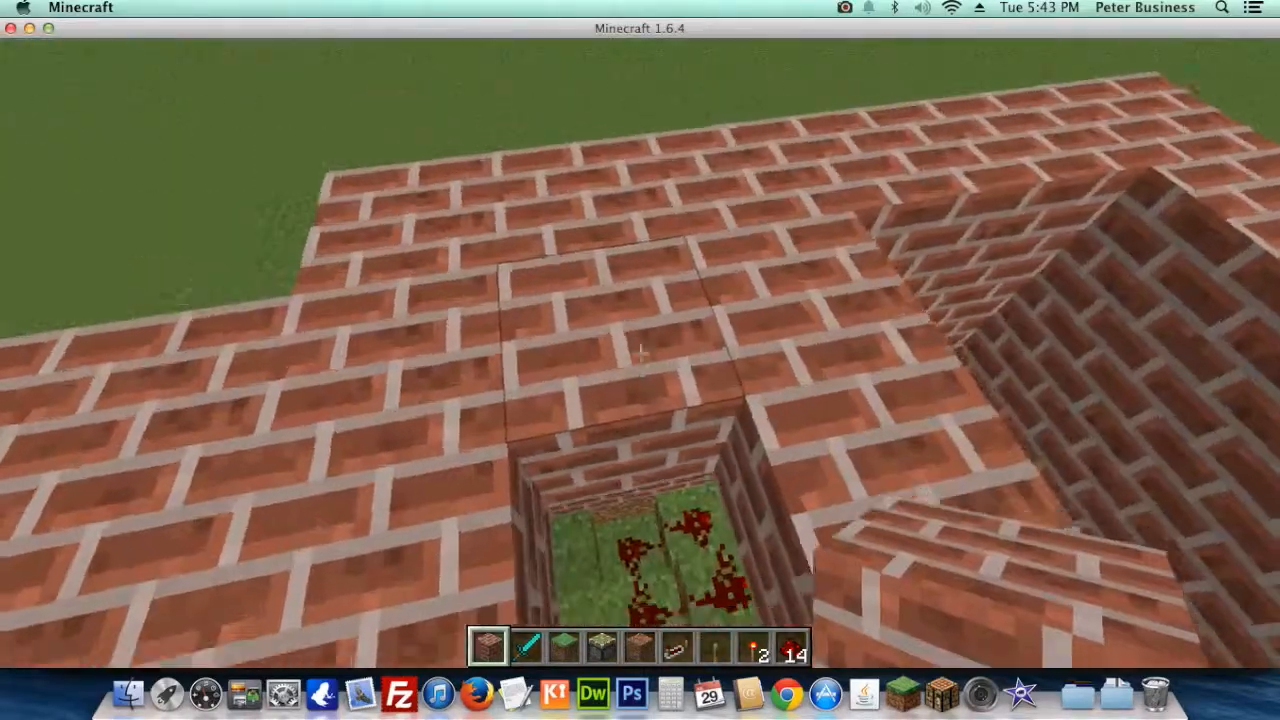
mouse_move(640, 354)
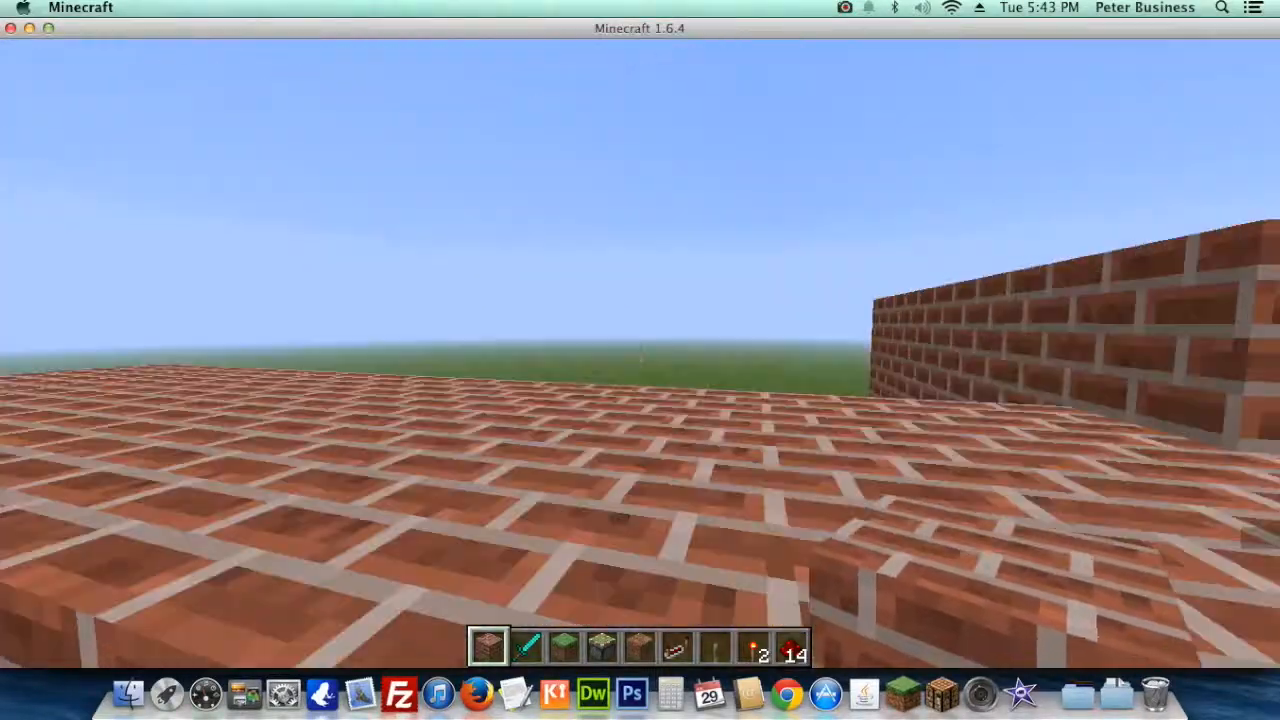
mouse_move(640, 360)
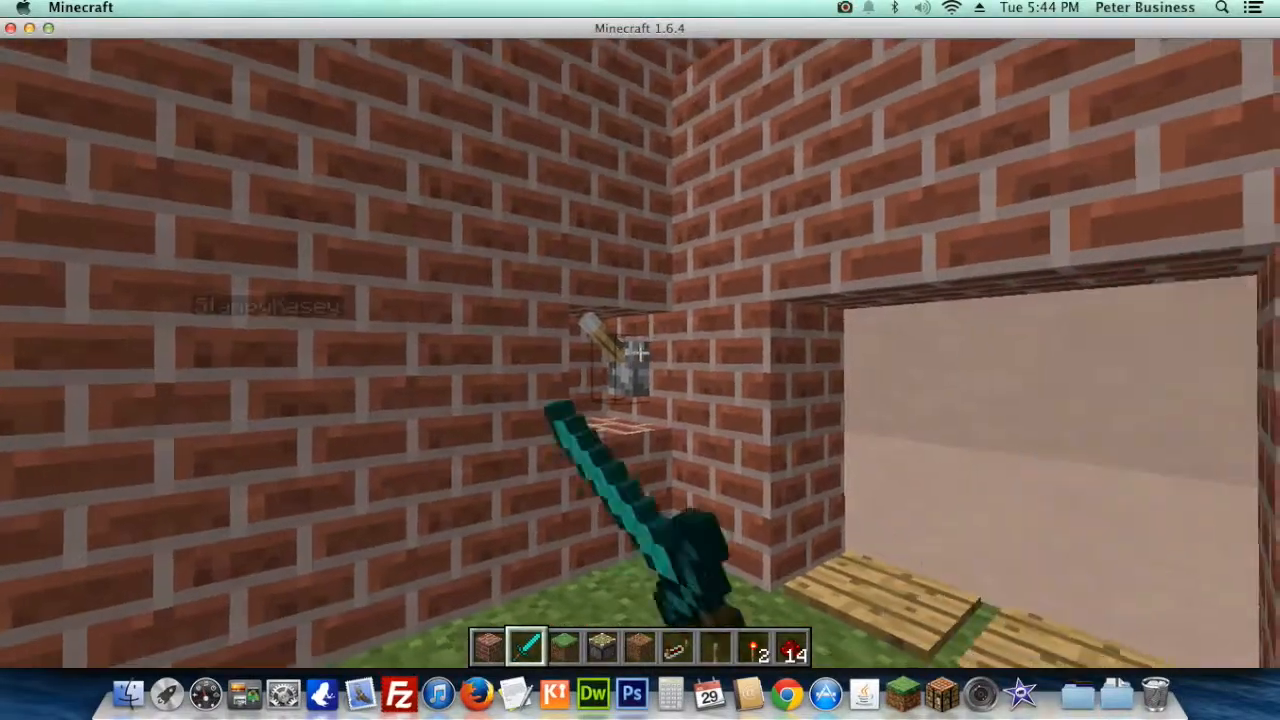
mouse_move(640, 360)
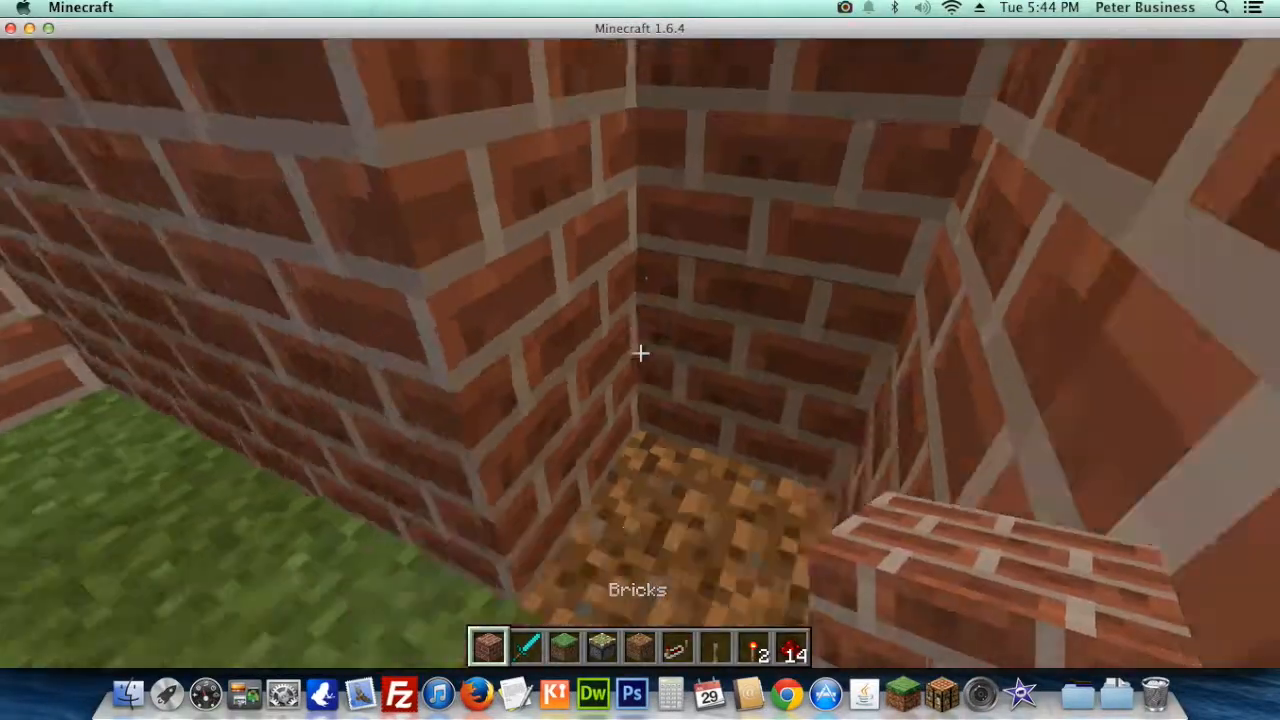
mouse_move(640, 360)
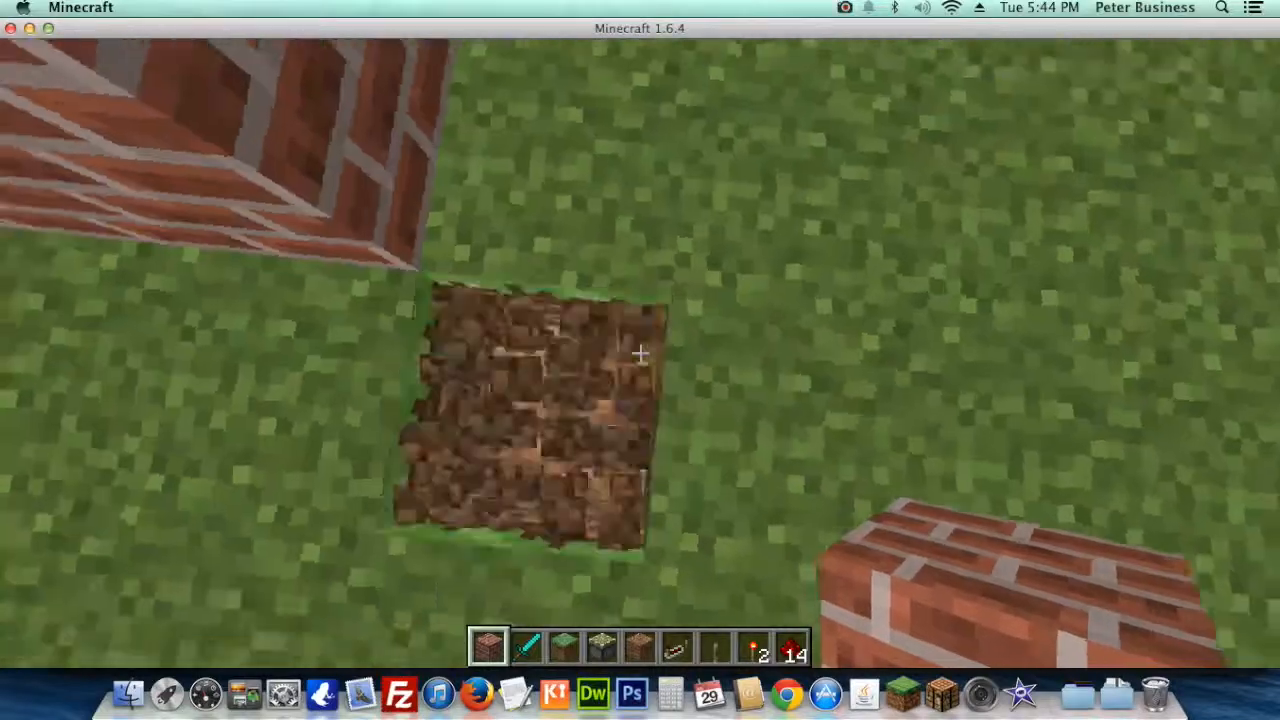
mouse_move(640, 350)
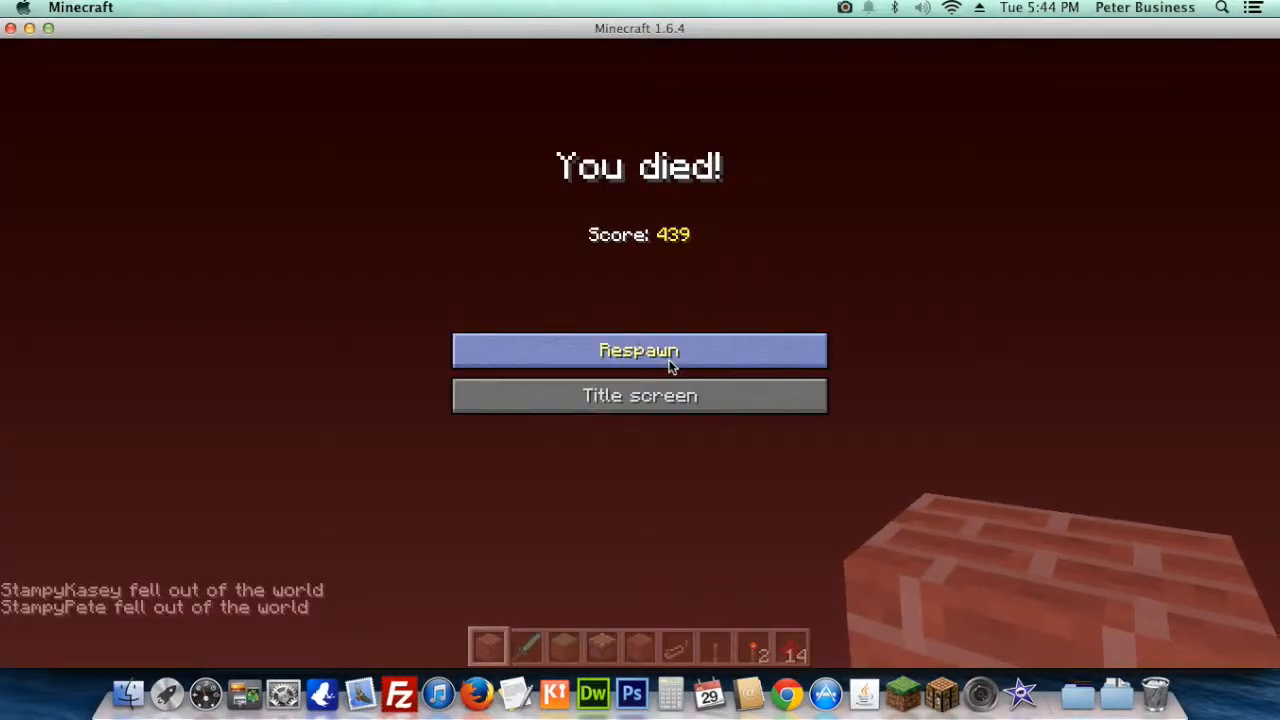
- Respawn from the You died! screen into the windowed brick hall
left_click(639, 350)
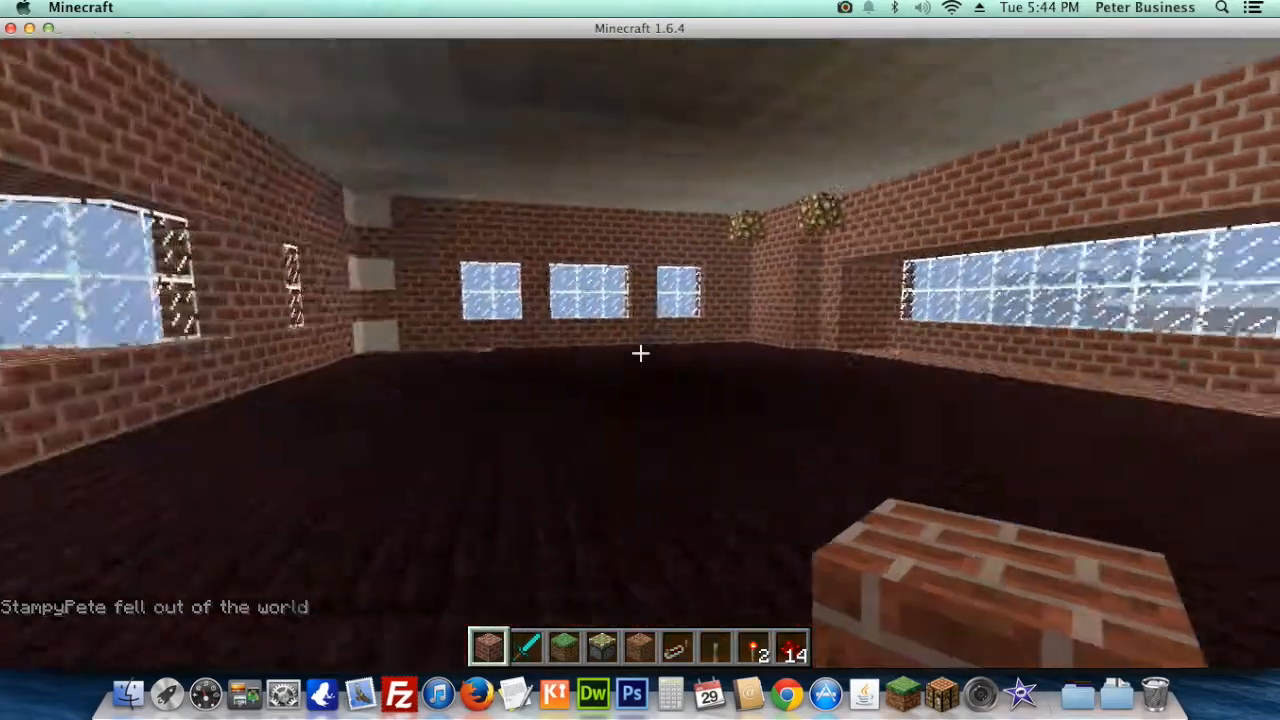
mouse_move(640, 352)
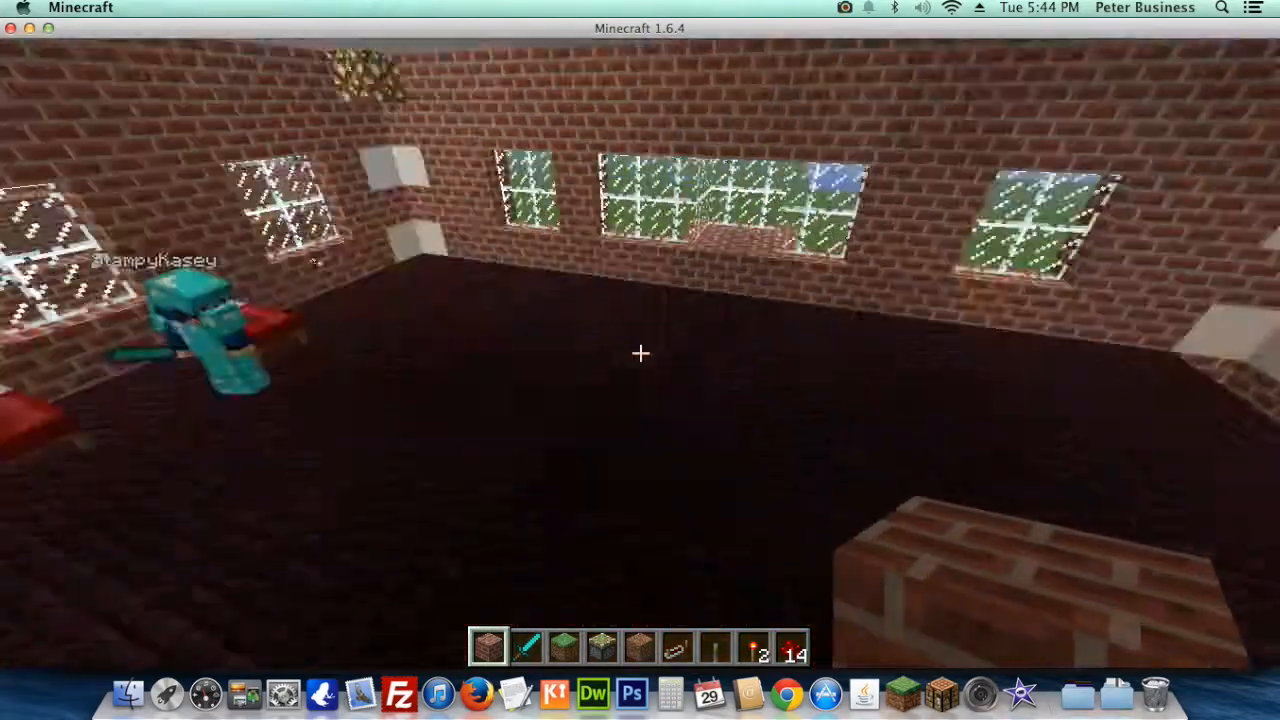
mouse_move(640, 352)
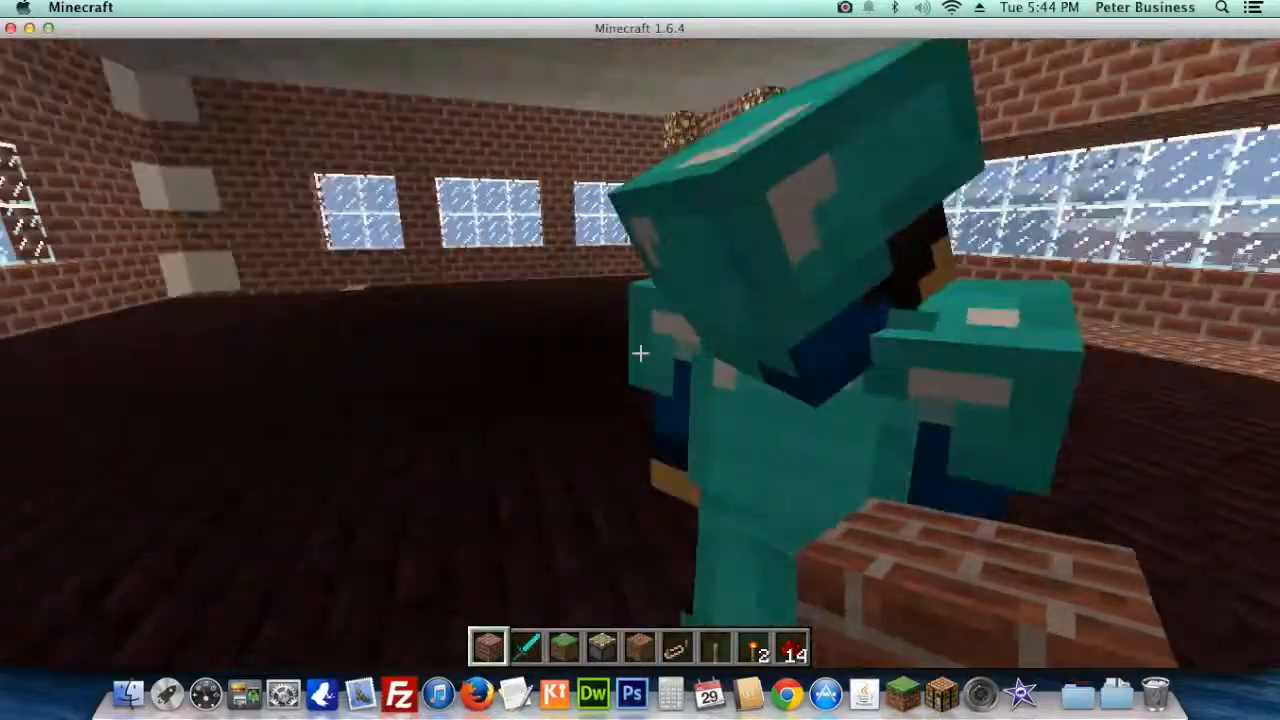
mouse_move(640, 353)
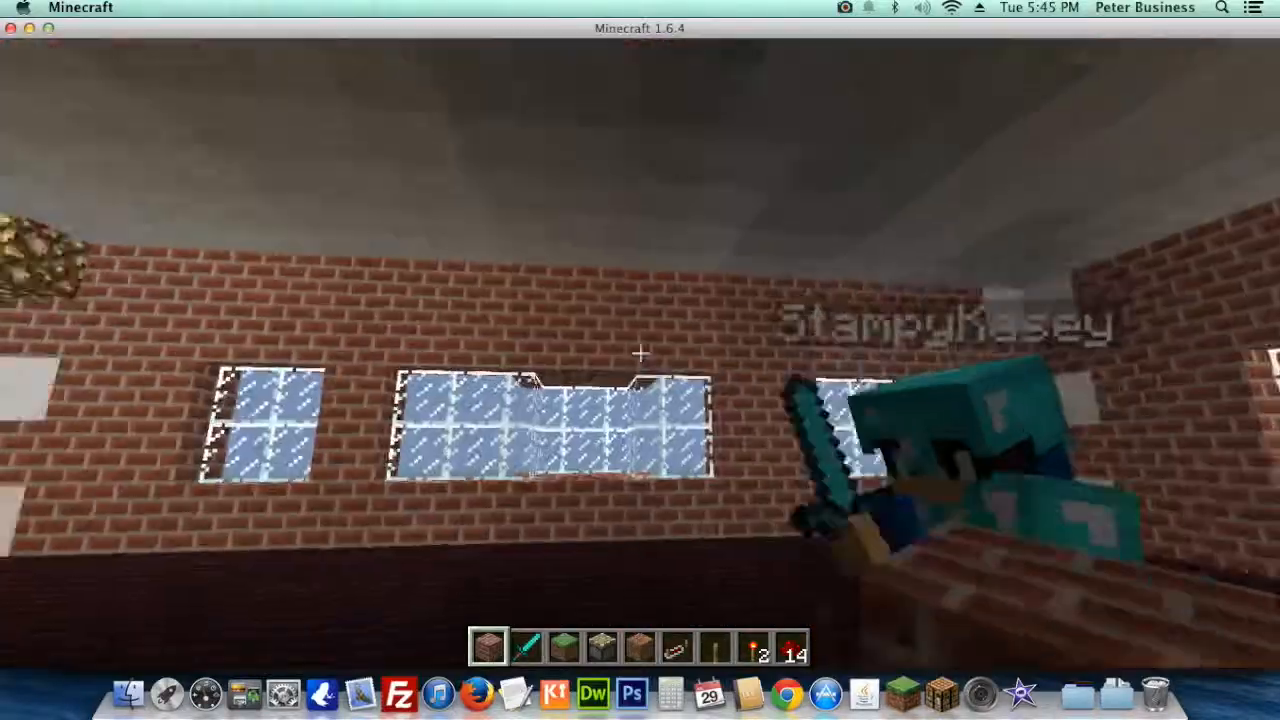
mouse_move(640, 360)
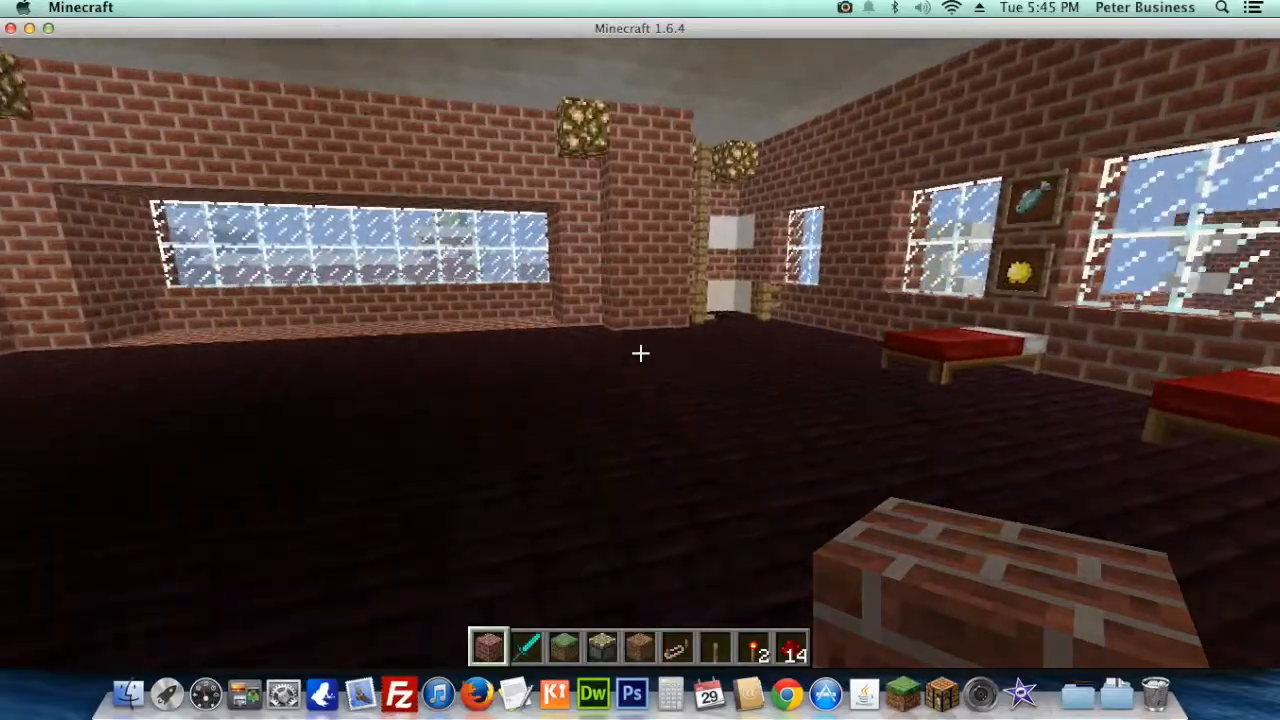
mouse_move(640, 360)
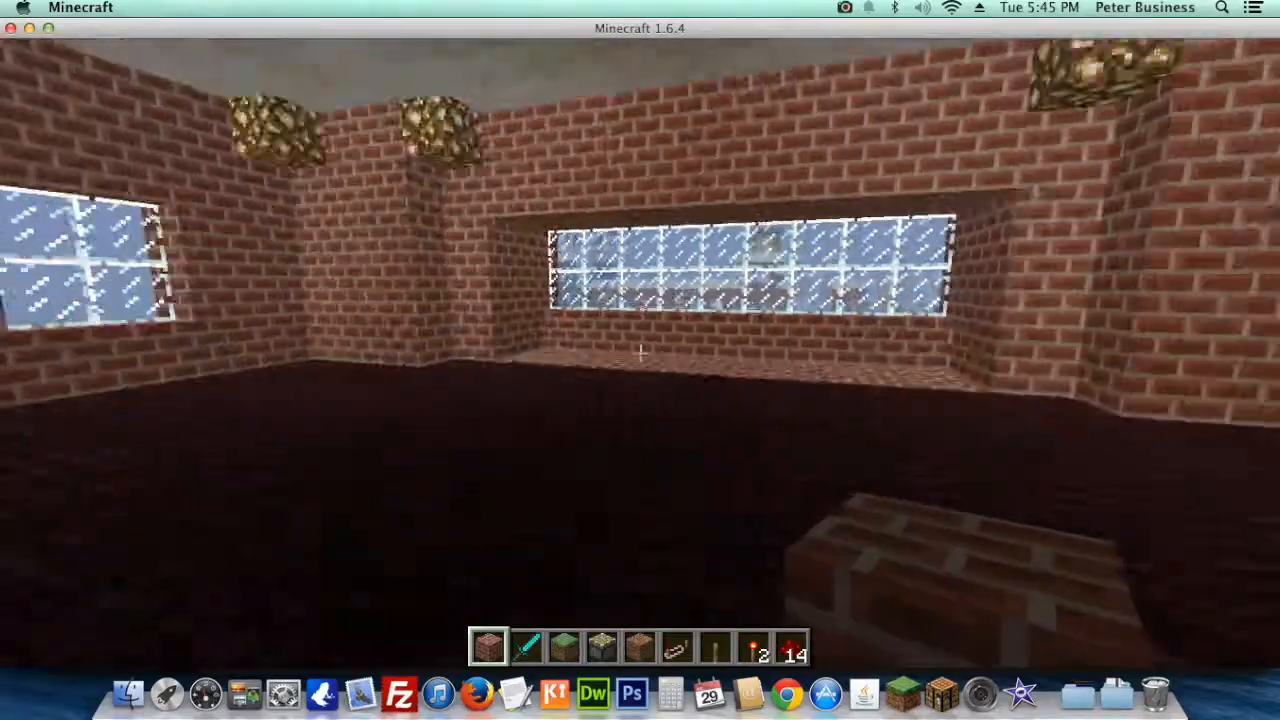
mouse_move(640, 360)
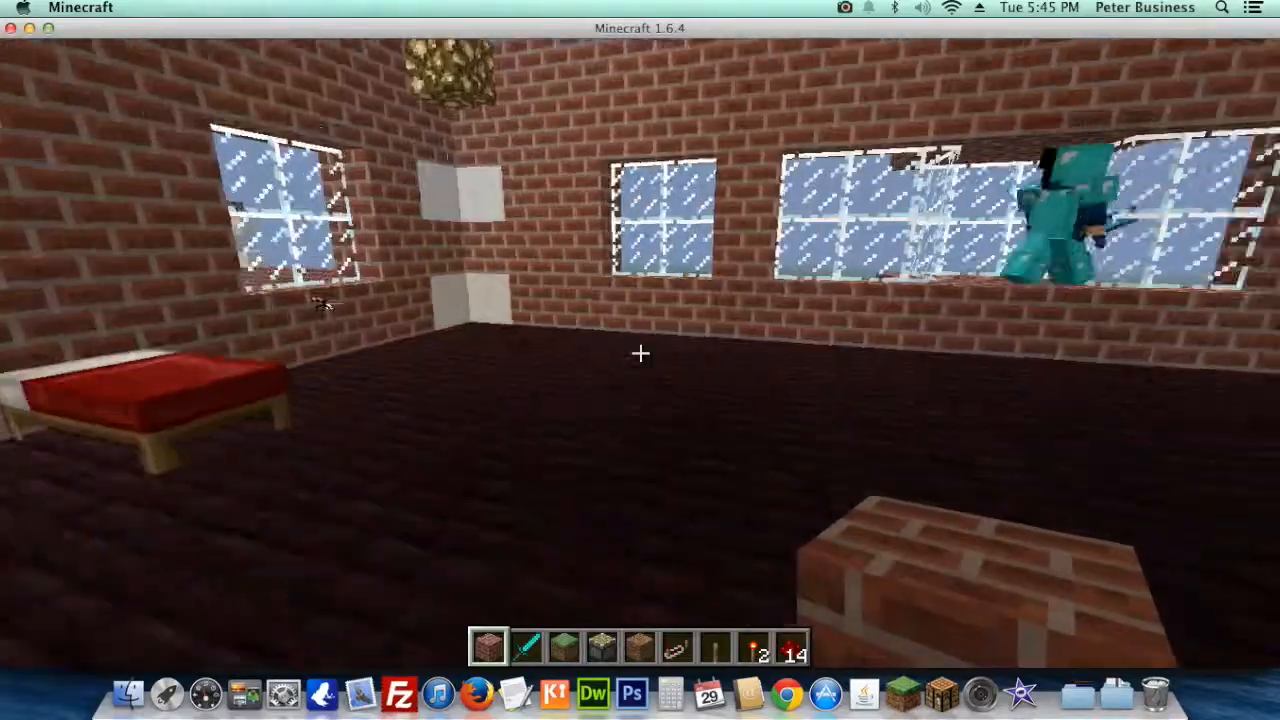
mouse_move(640, 360)
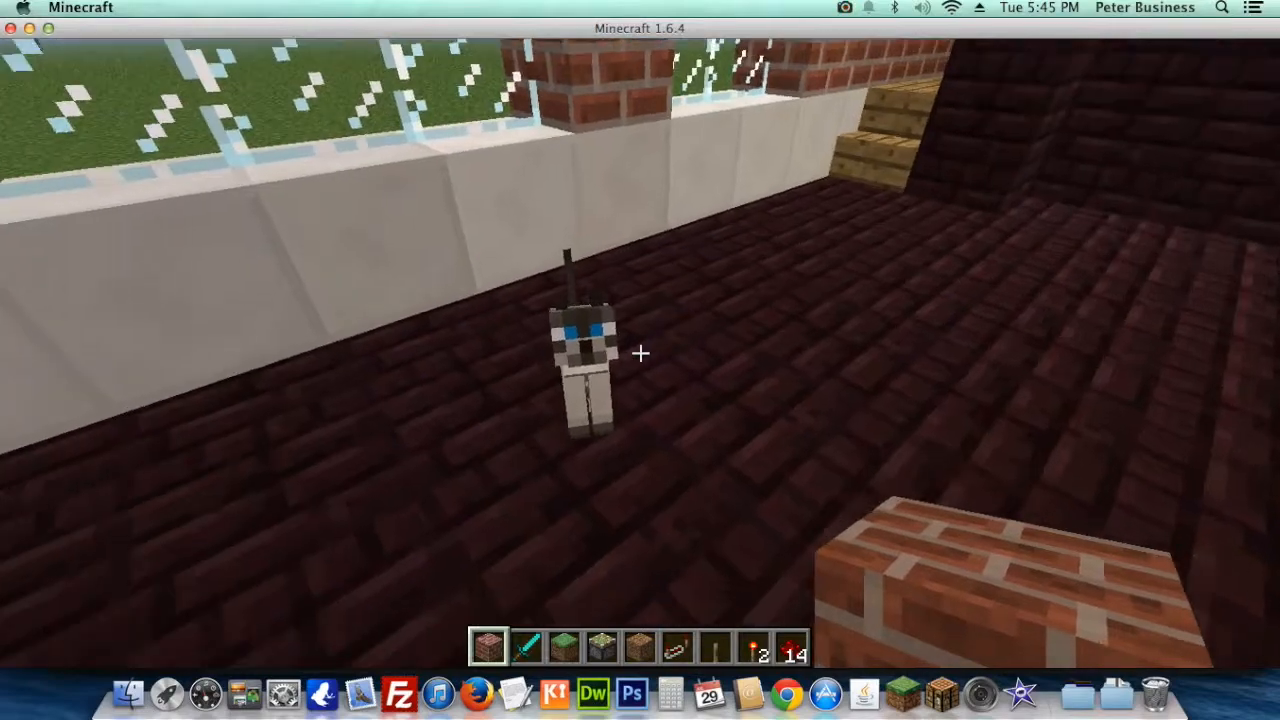
- Swap the held brick for raw fish while touring the rooms
key("e")
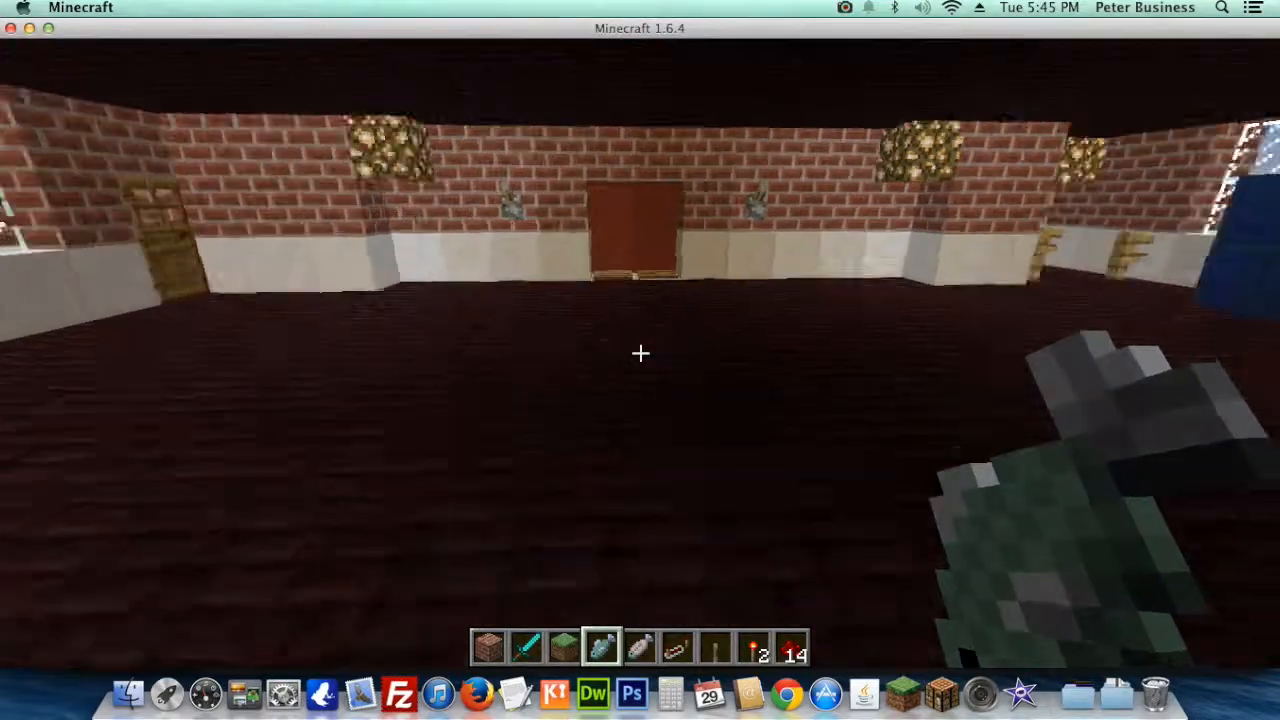
mouse_move(640, 353)
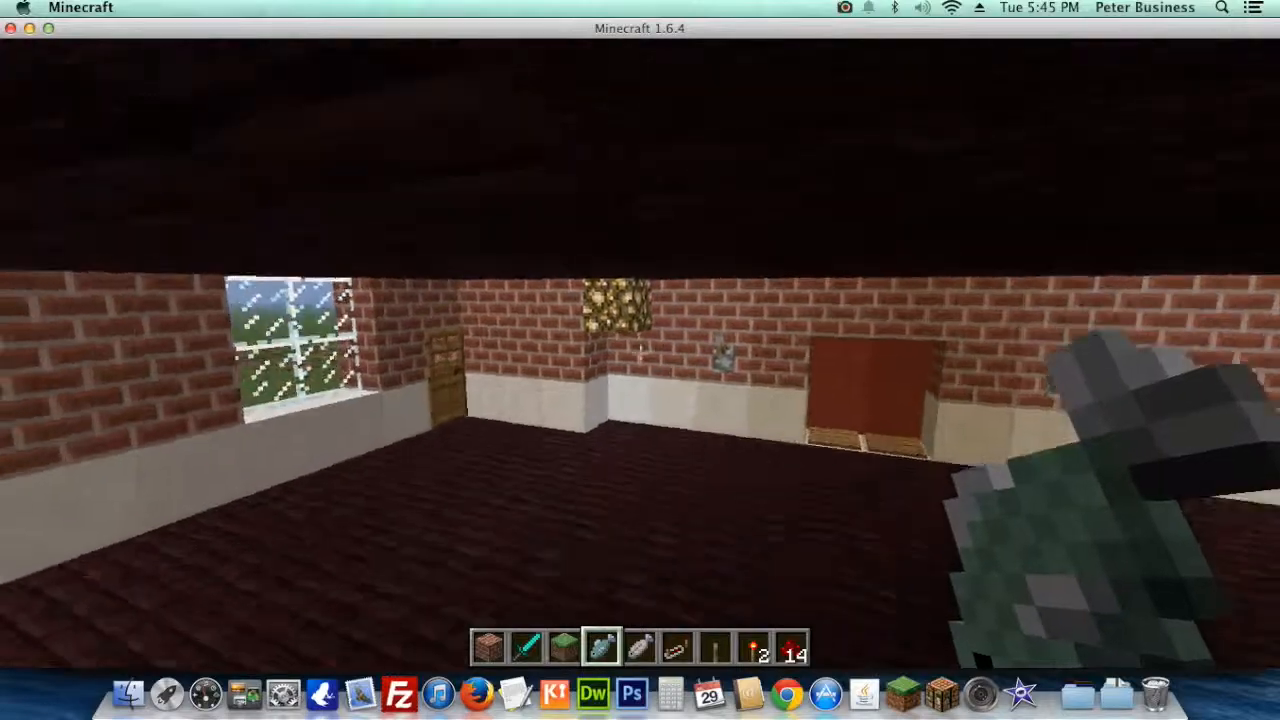
mouse_move(640, 360)
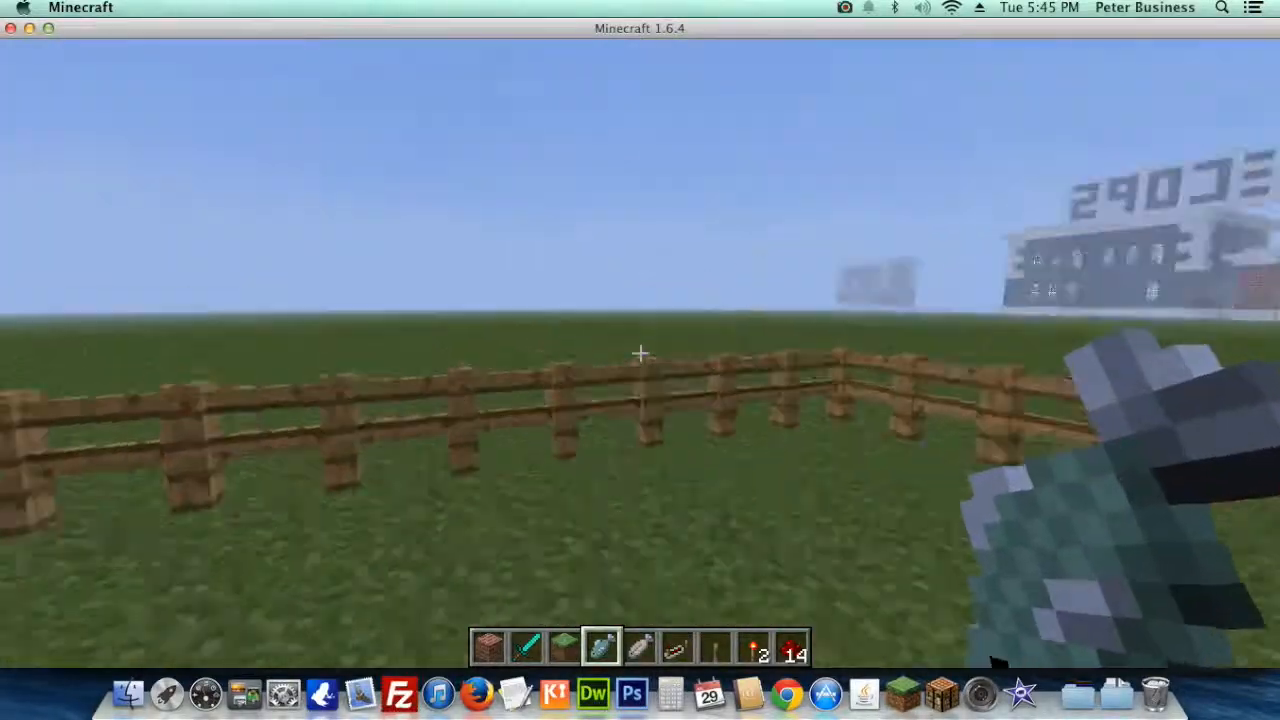
mouse_move(640, 360)
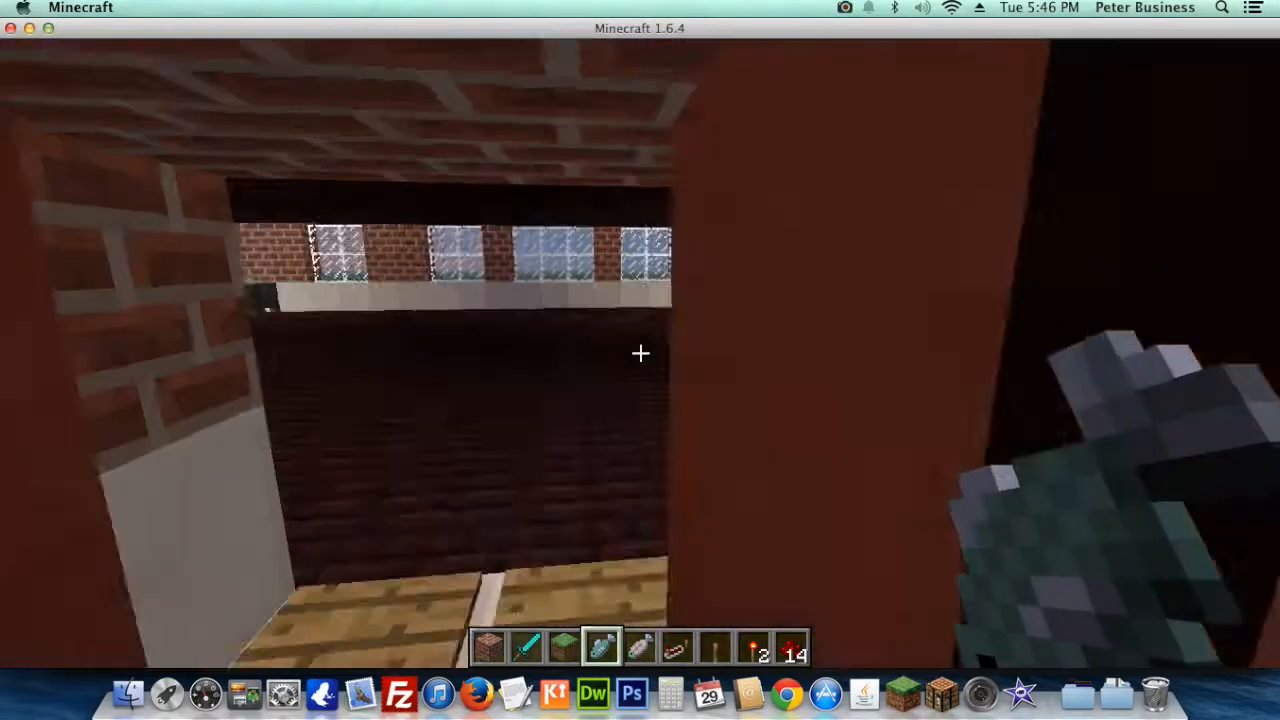
mouse_move(640, 360)
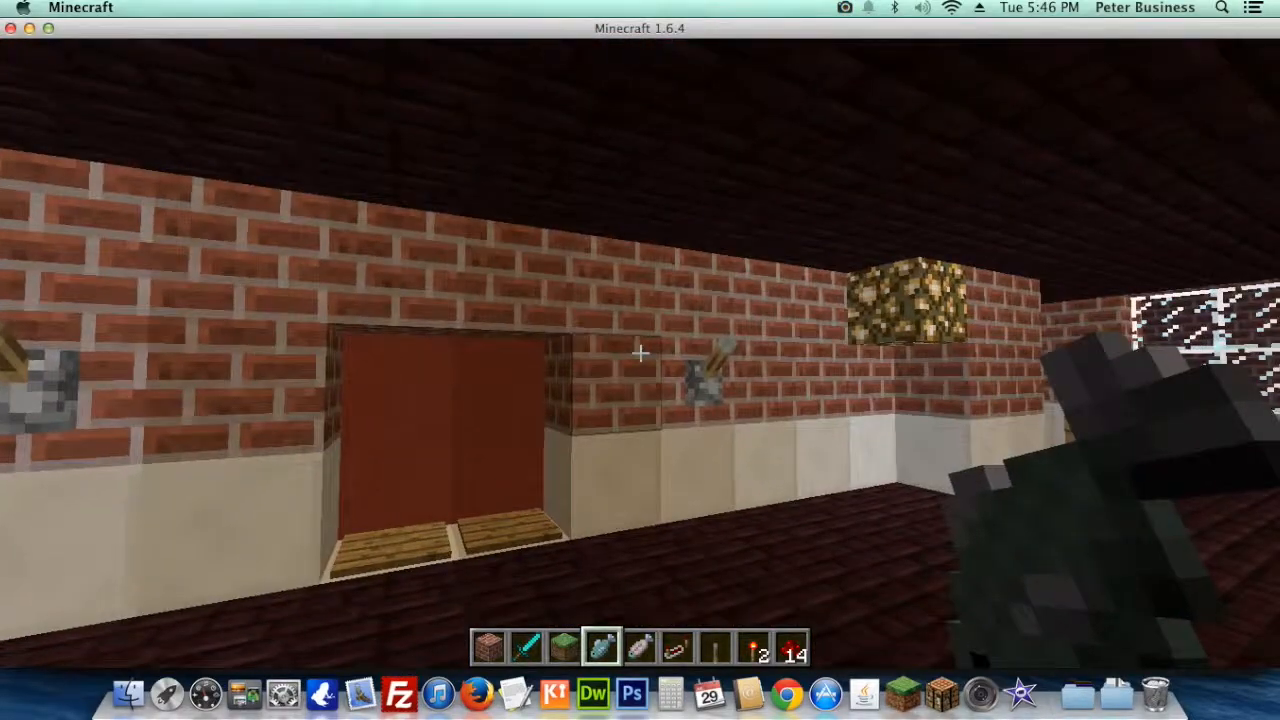
mouse_move(640, 360)
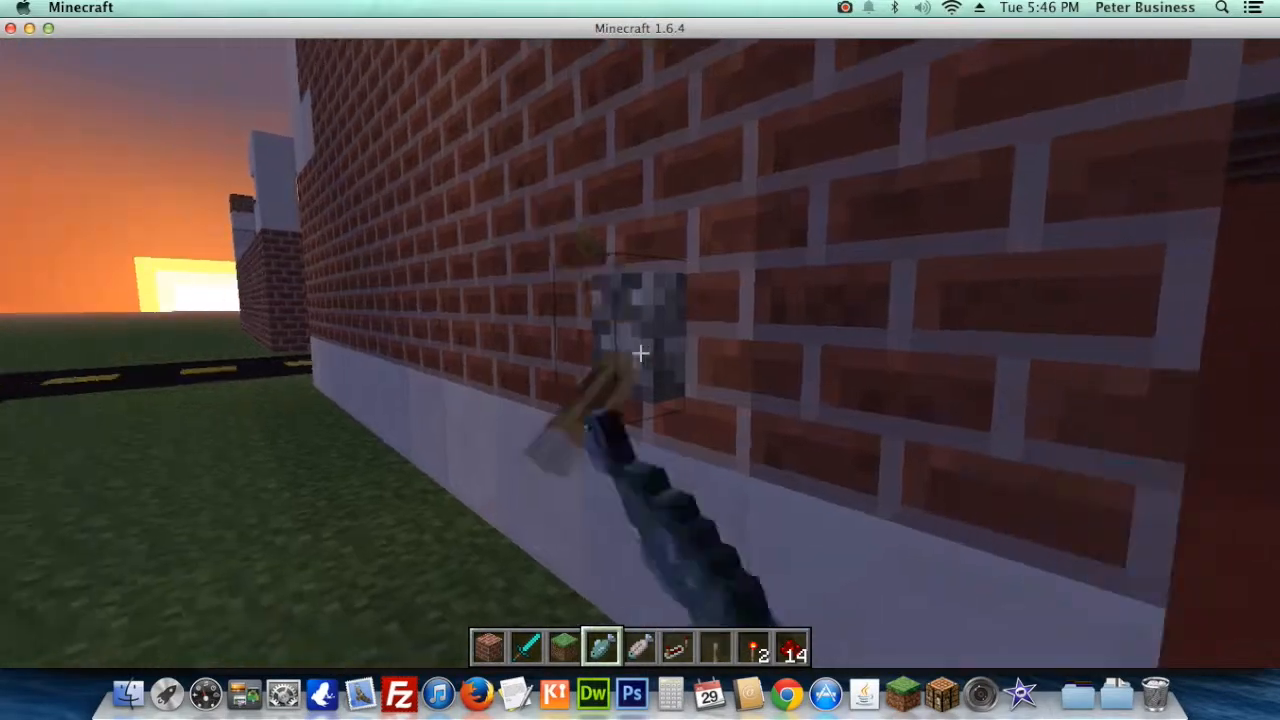
mouse_move(640, 360)
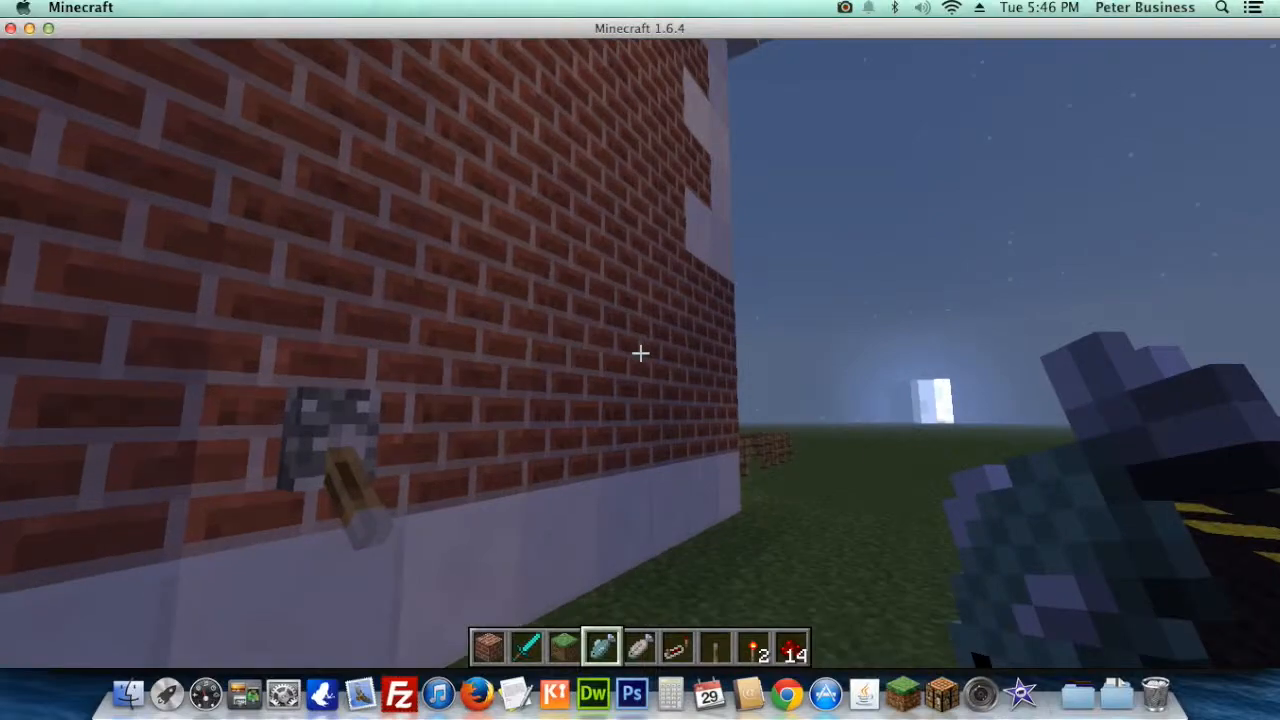
mouse_move(640, 353)
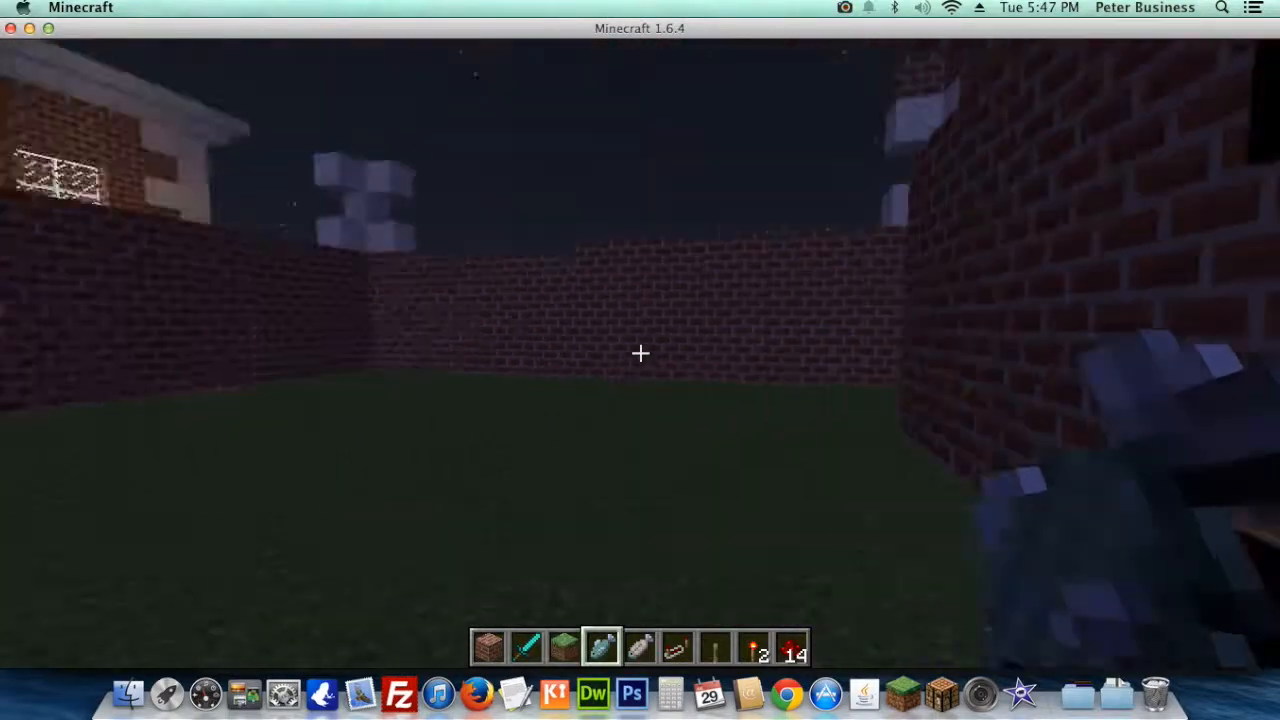
mouse_move(640, 353)
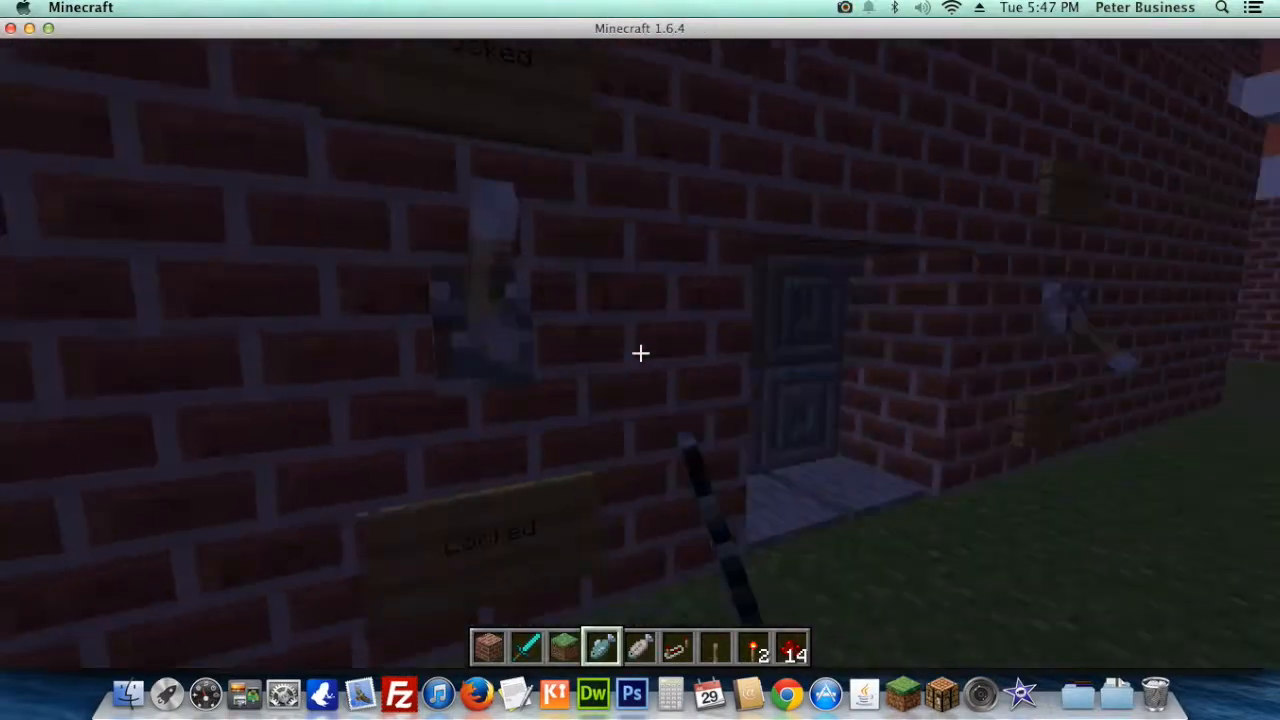
mouse_move(640, 352)
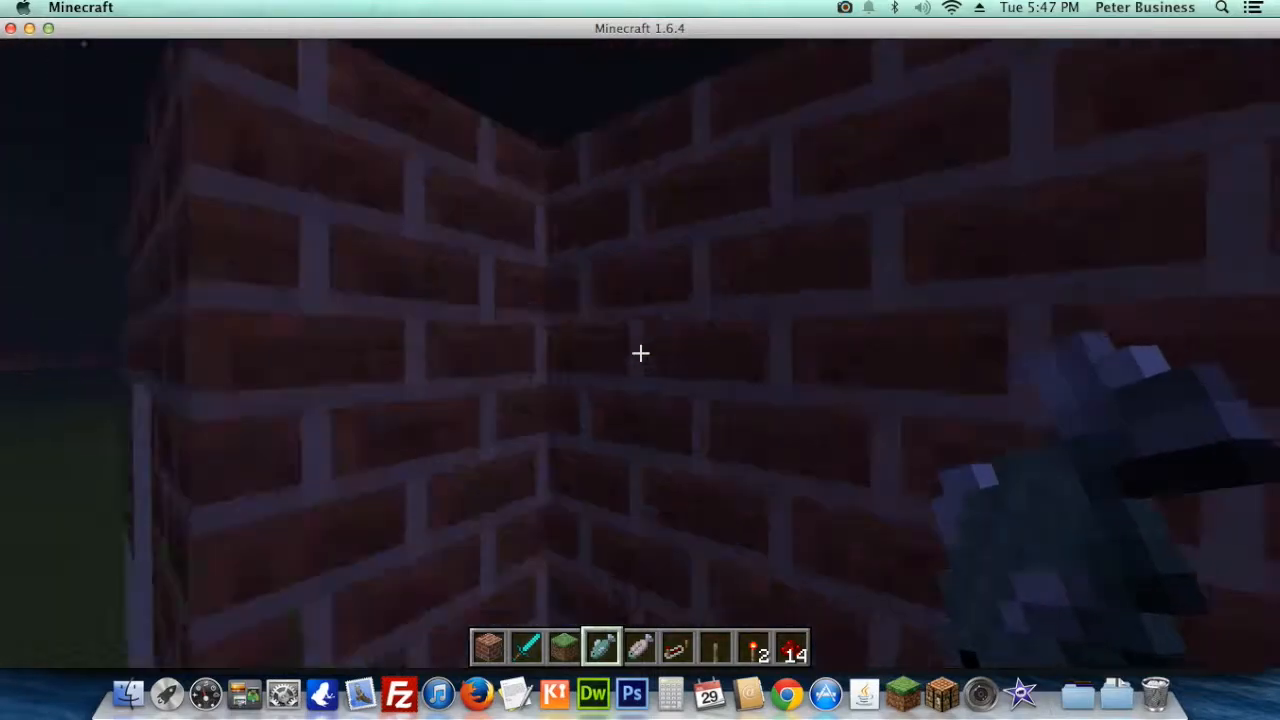
mouse_move(640, 353)
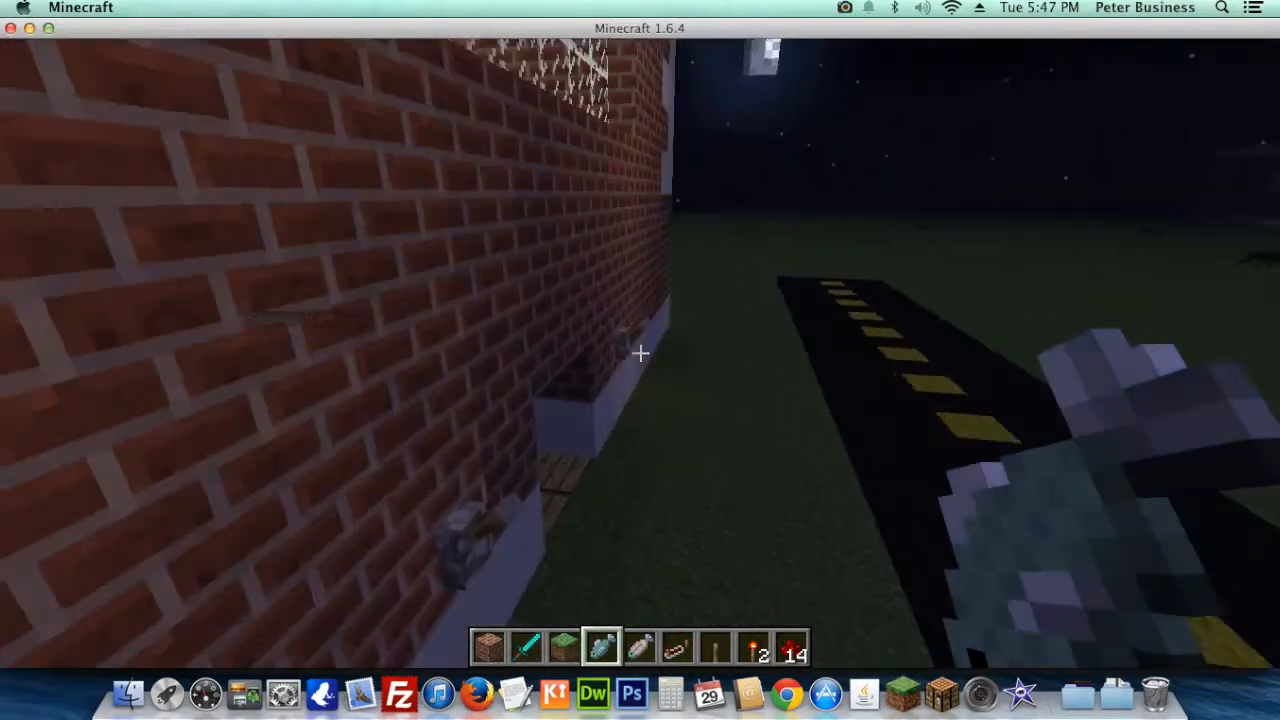
mouse_move(640, 353)
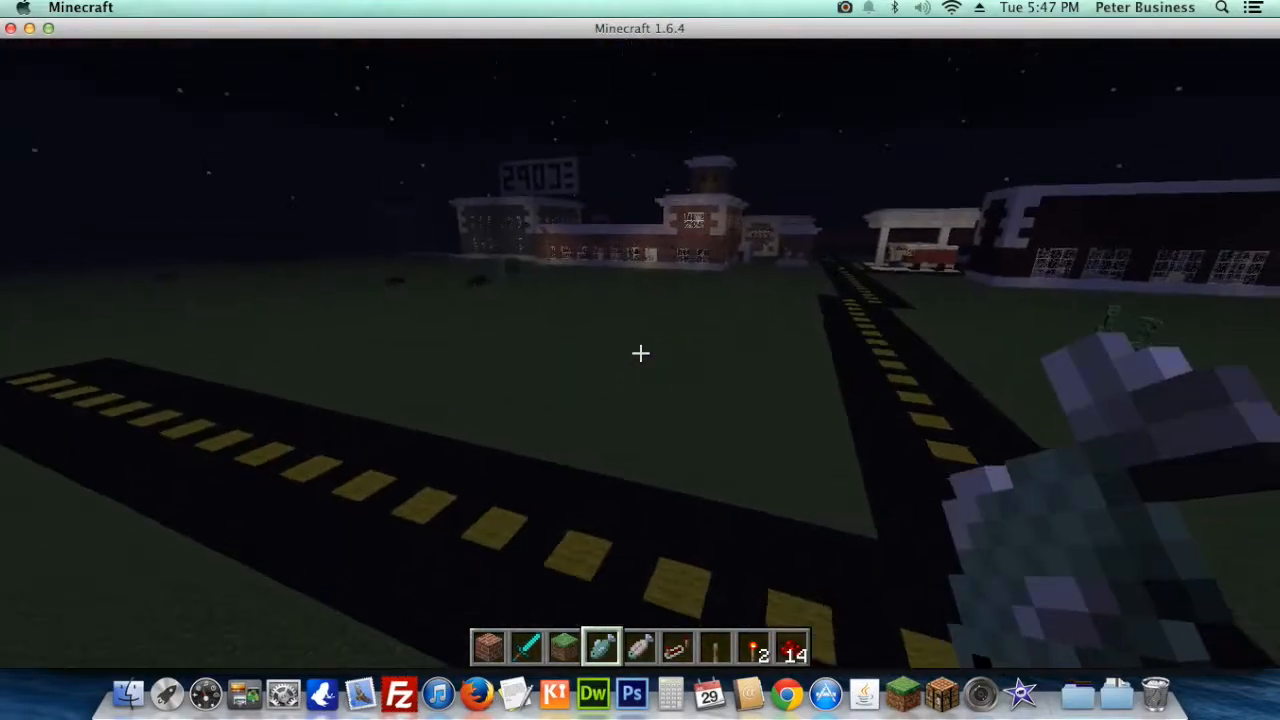
mouse_move(640, 353)
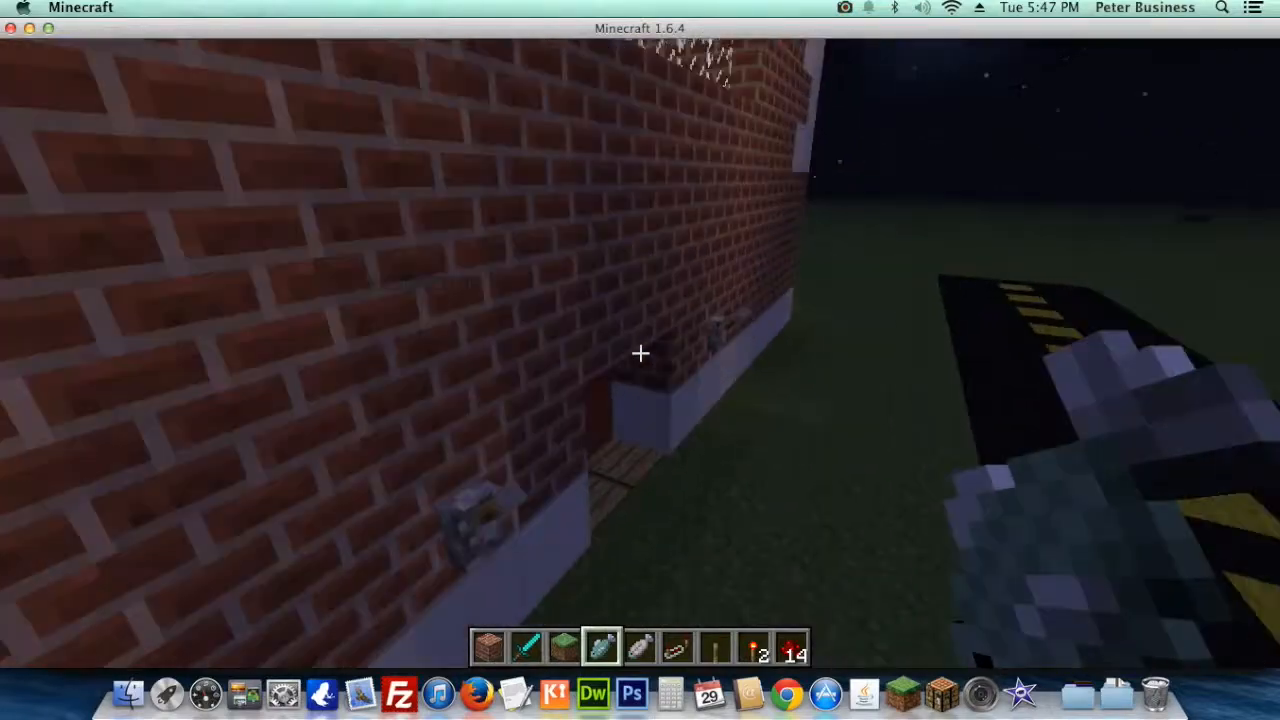
mouse_move(640, 353)
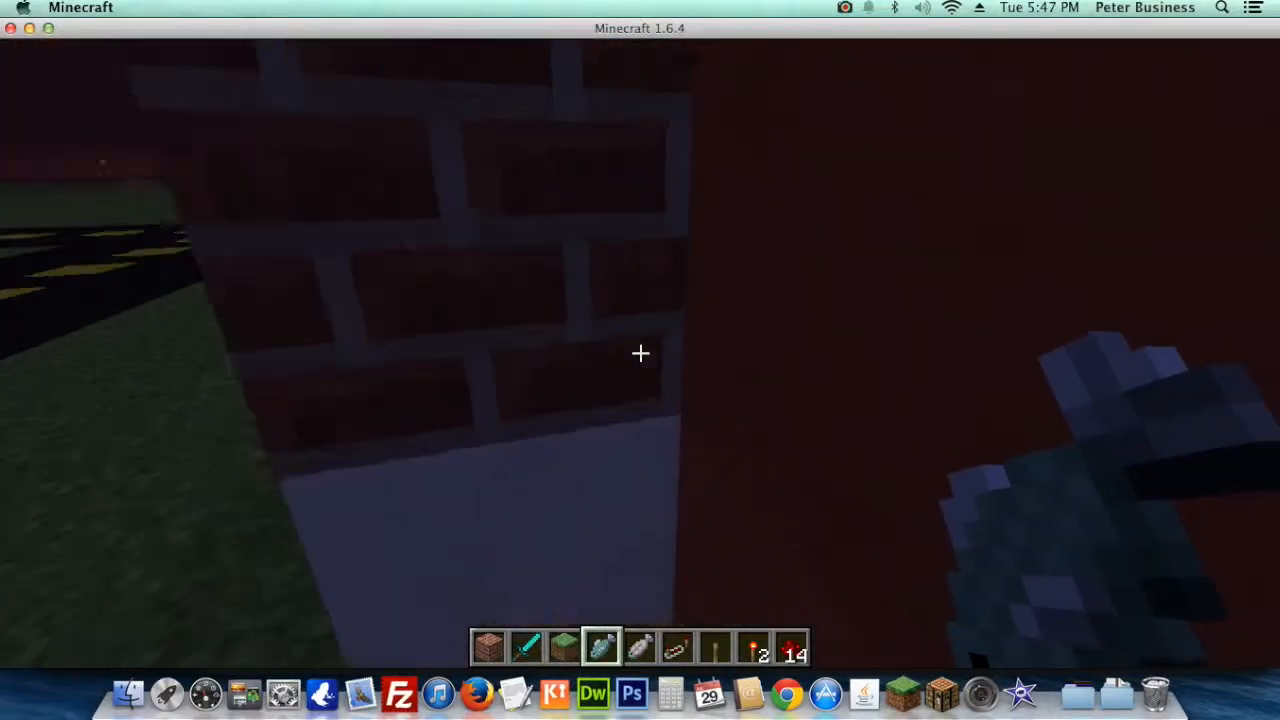
mouse_move(640, 352)
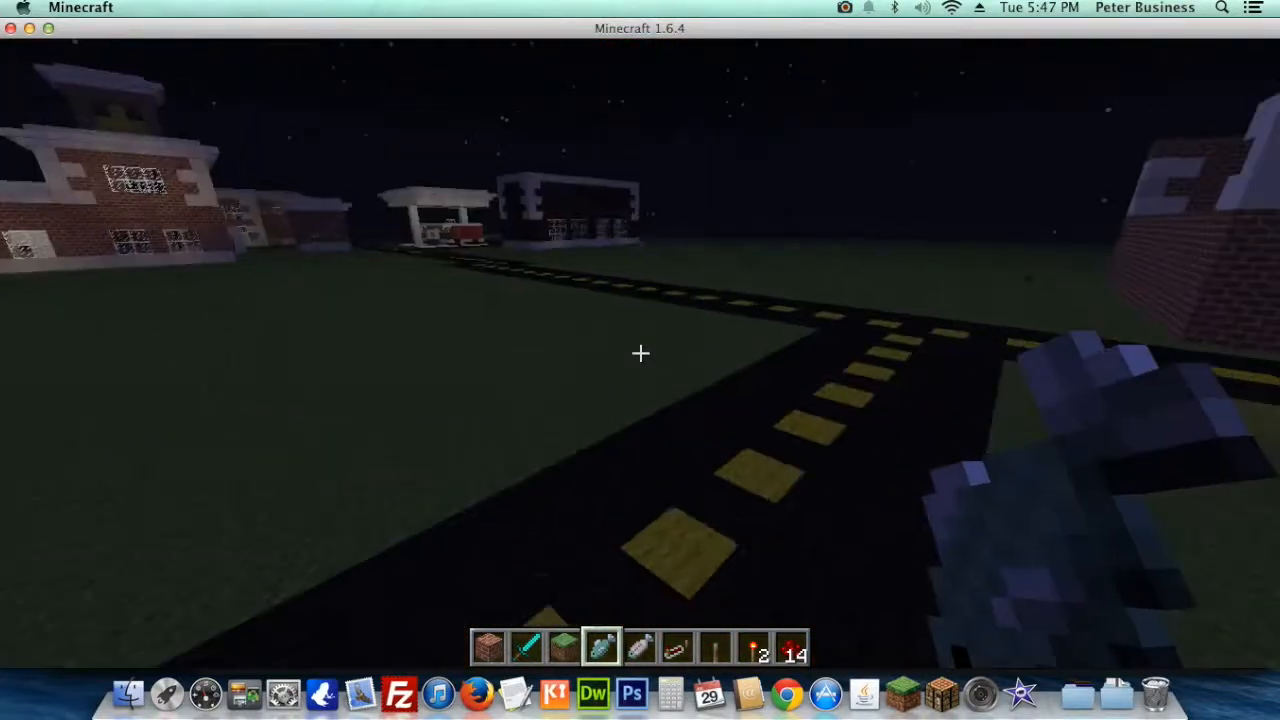
mouse_move(640, 360)
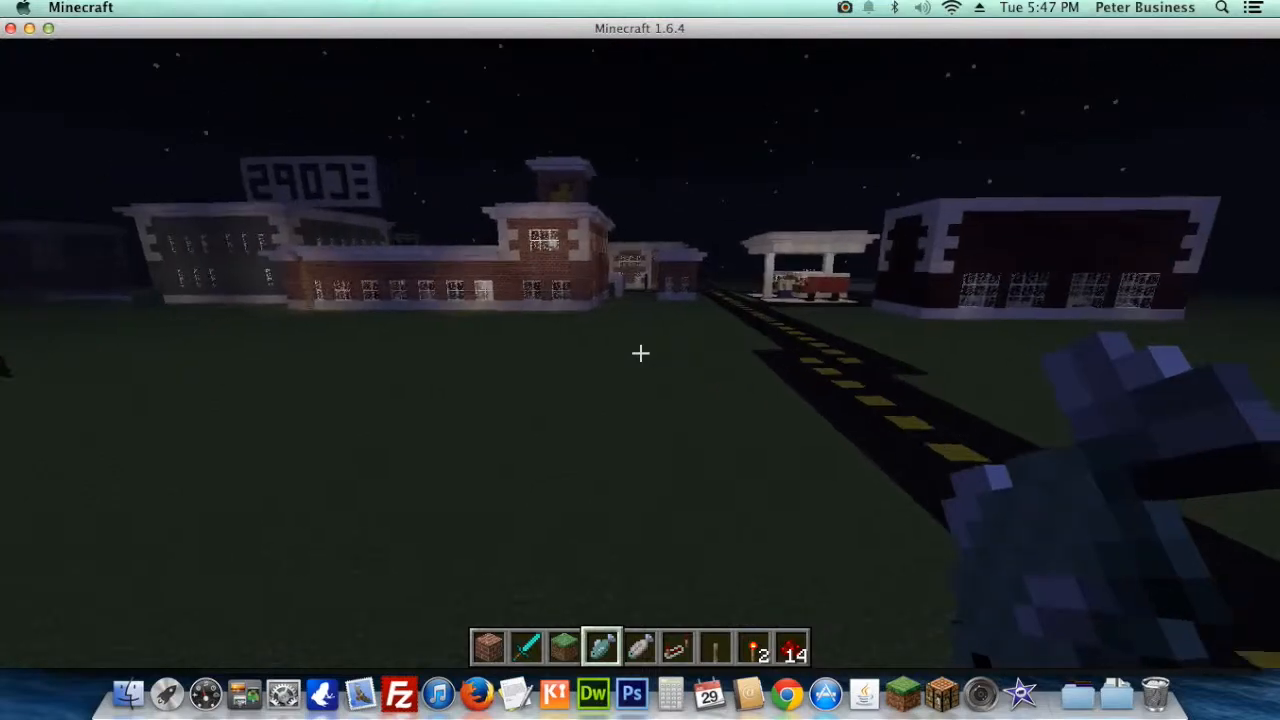
mouse_move(640, 360)
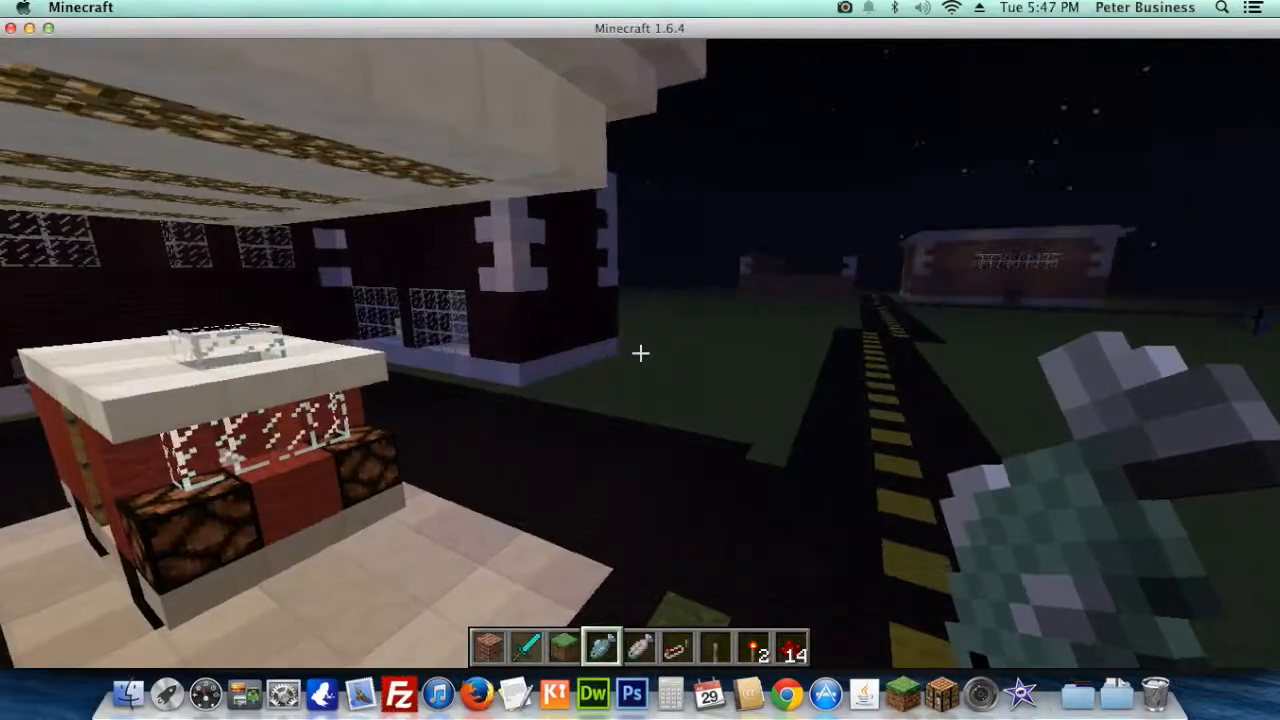
mouse_move(640, 353)
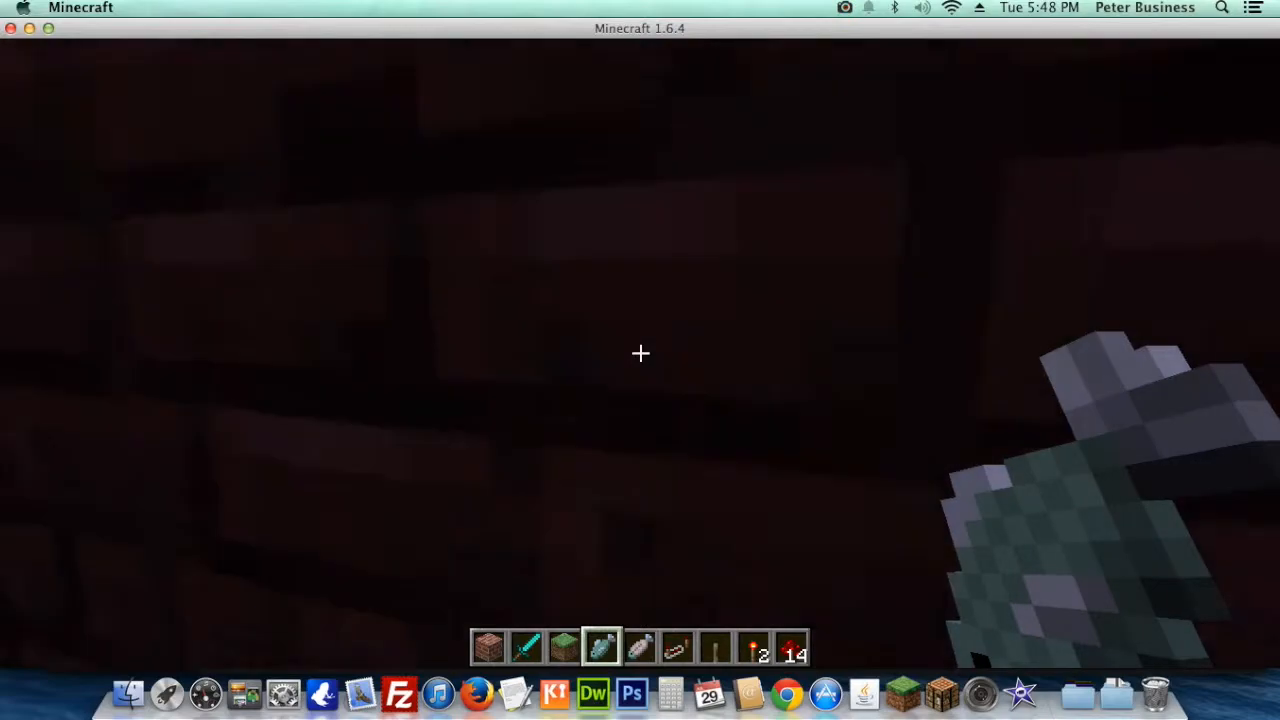
mouse_move(640, 360)
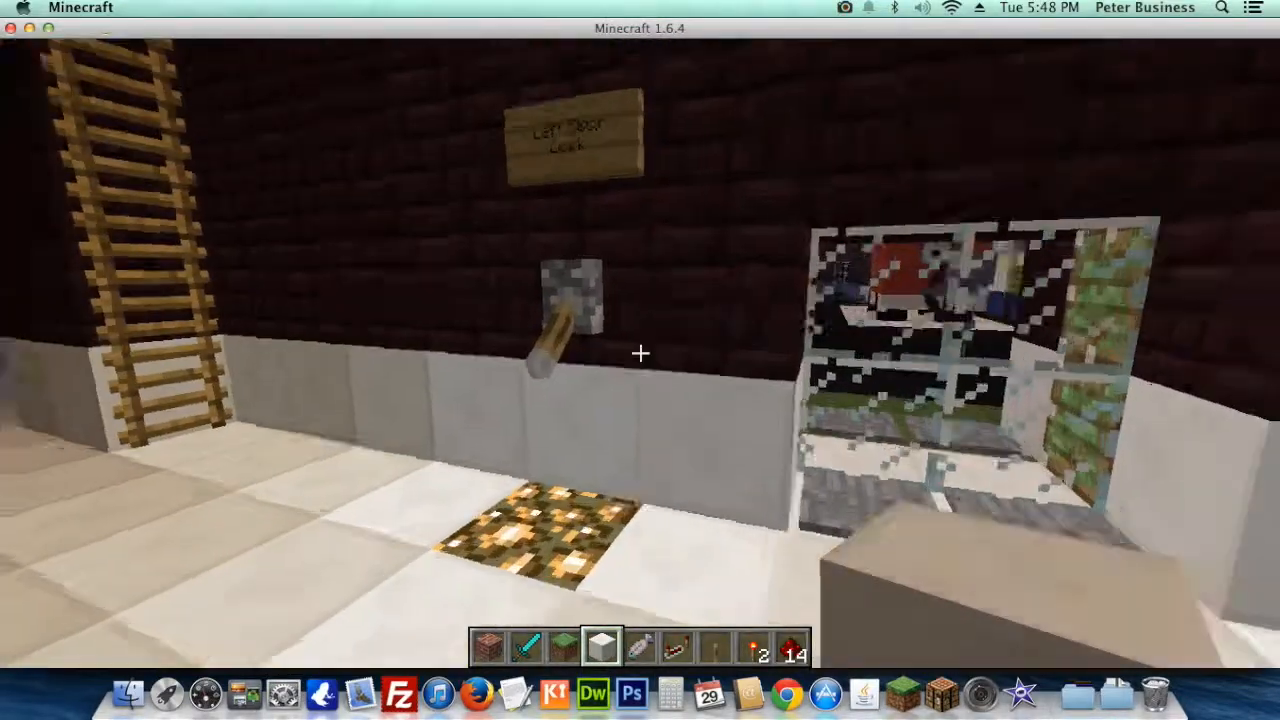
mouse_move(640, 352)
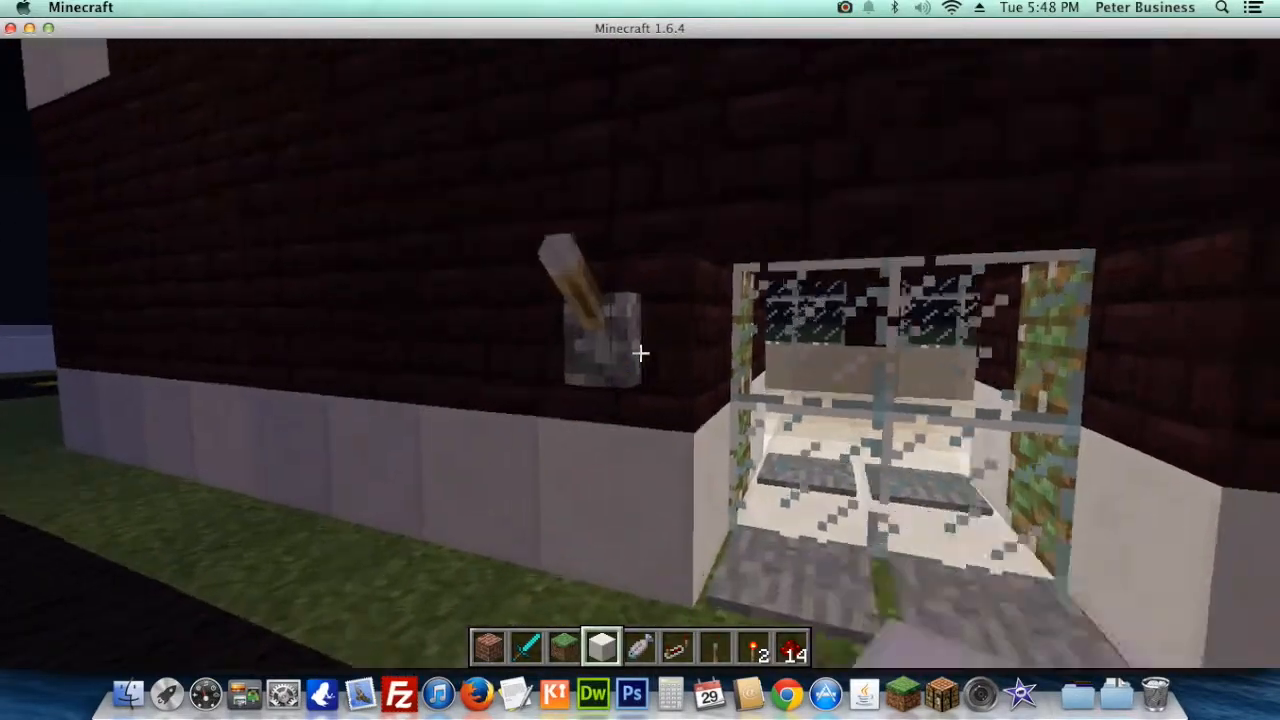
mouse_move(640, 360)
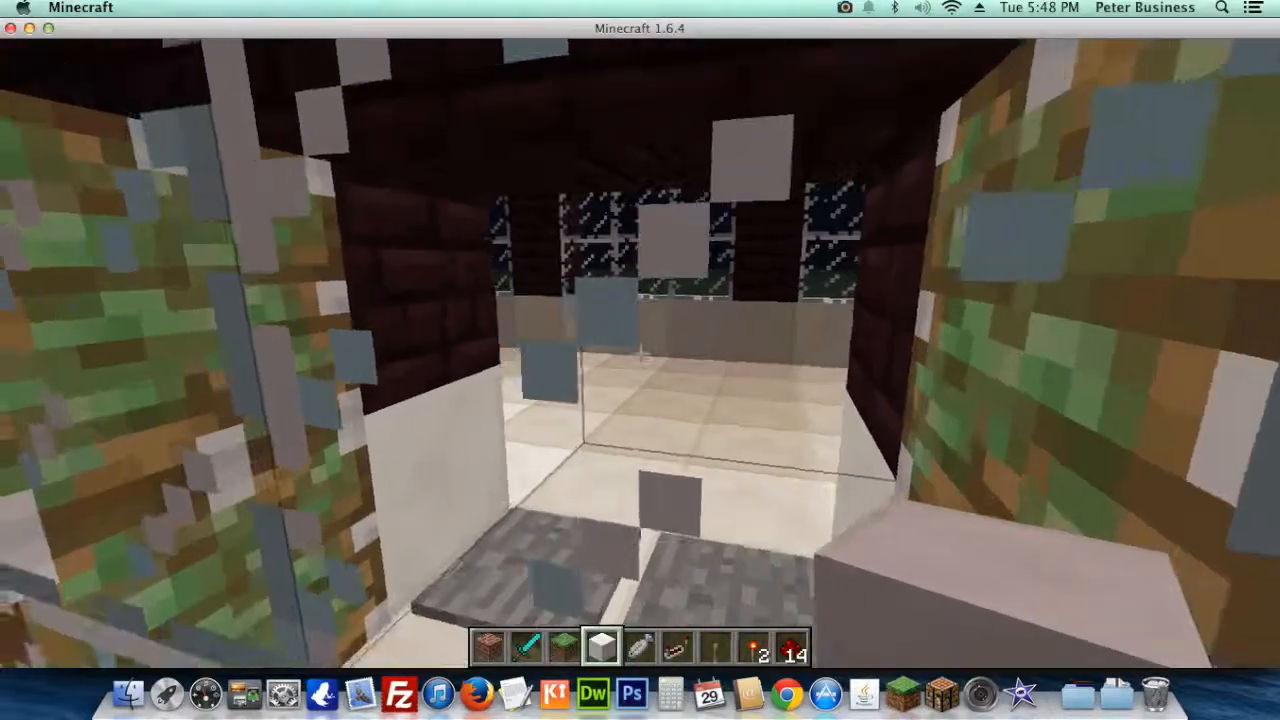
mouse_move(640, 360)
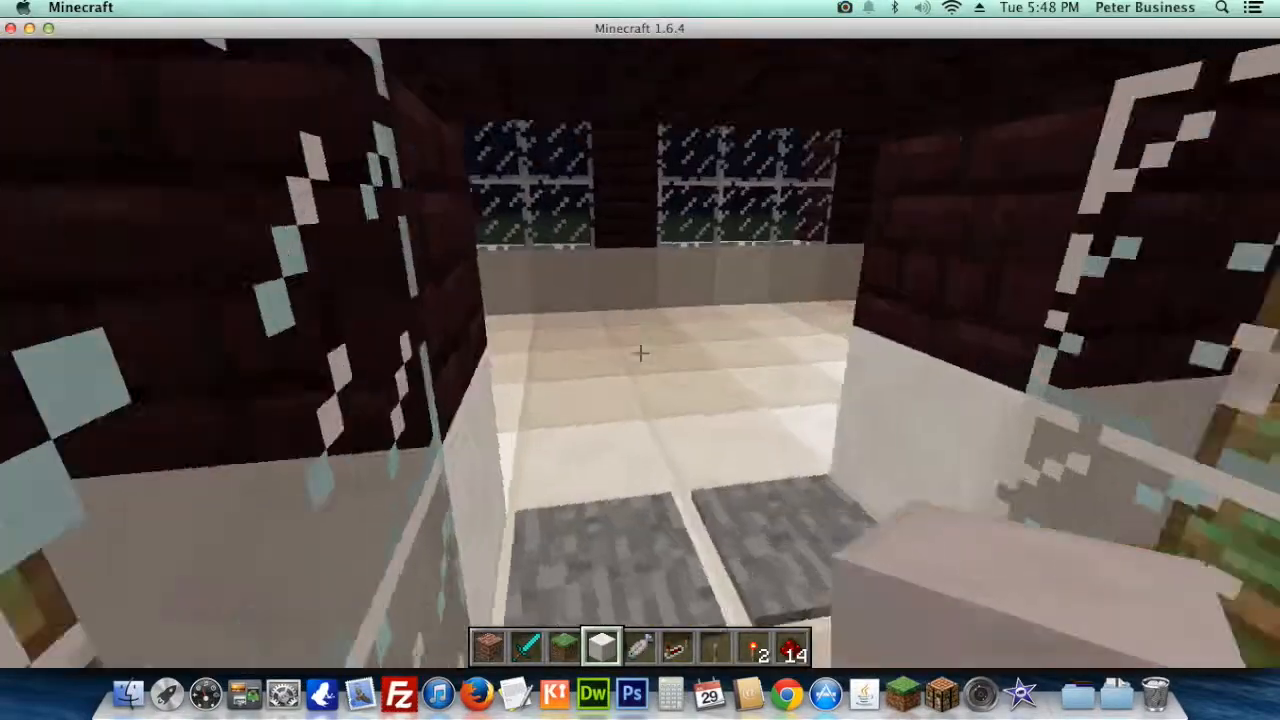
mouse_move(640, 352)
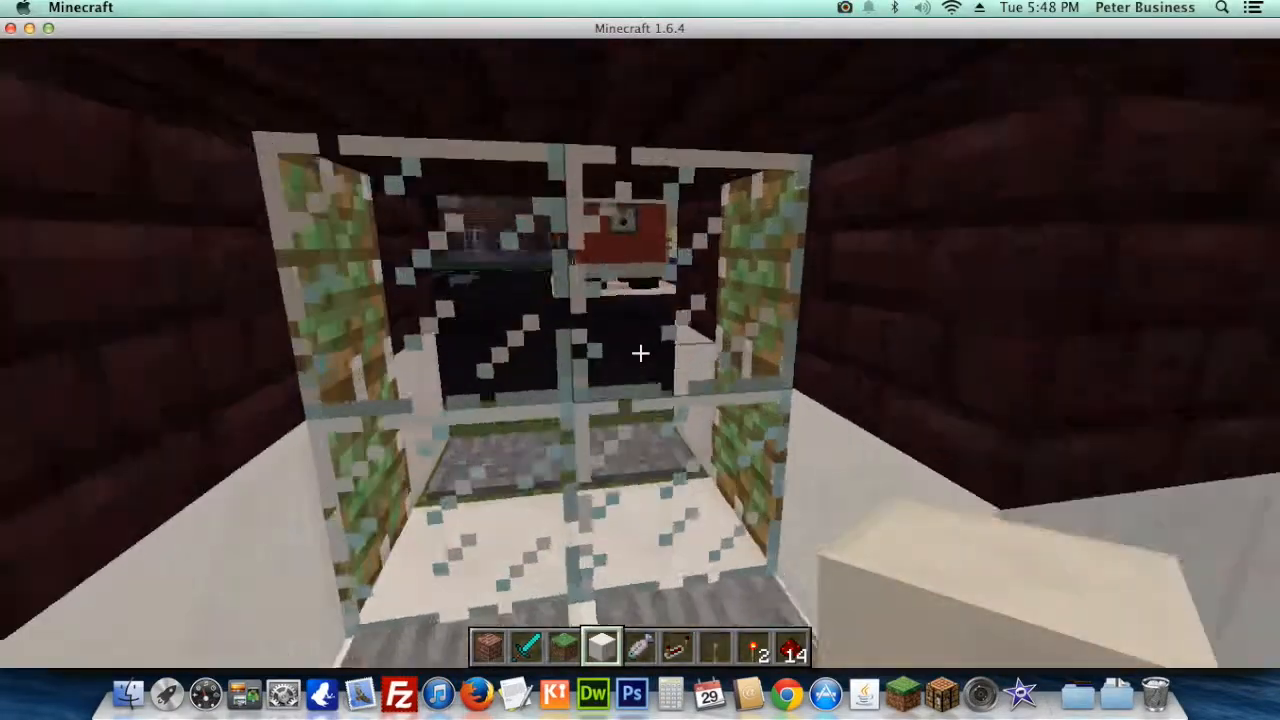
mouse_move(640, 360)
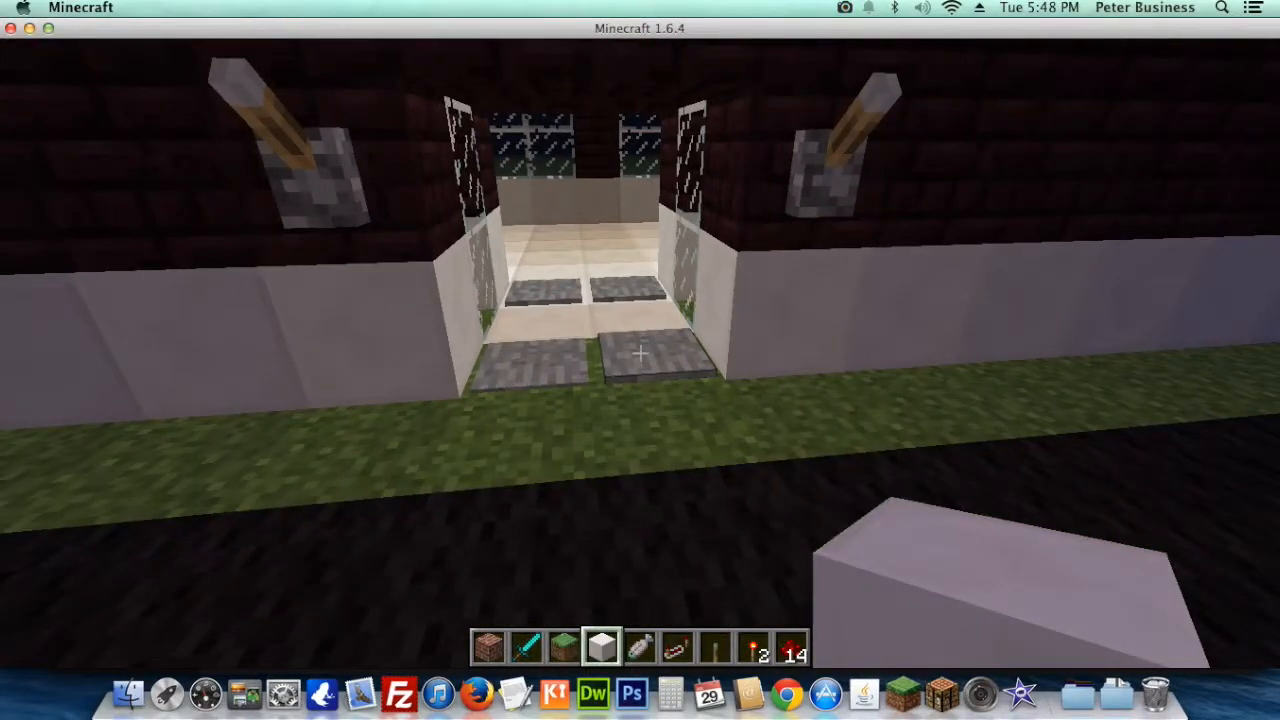
mouse_move(640, 360)
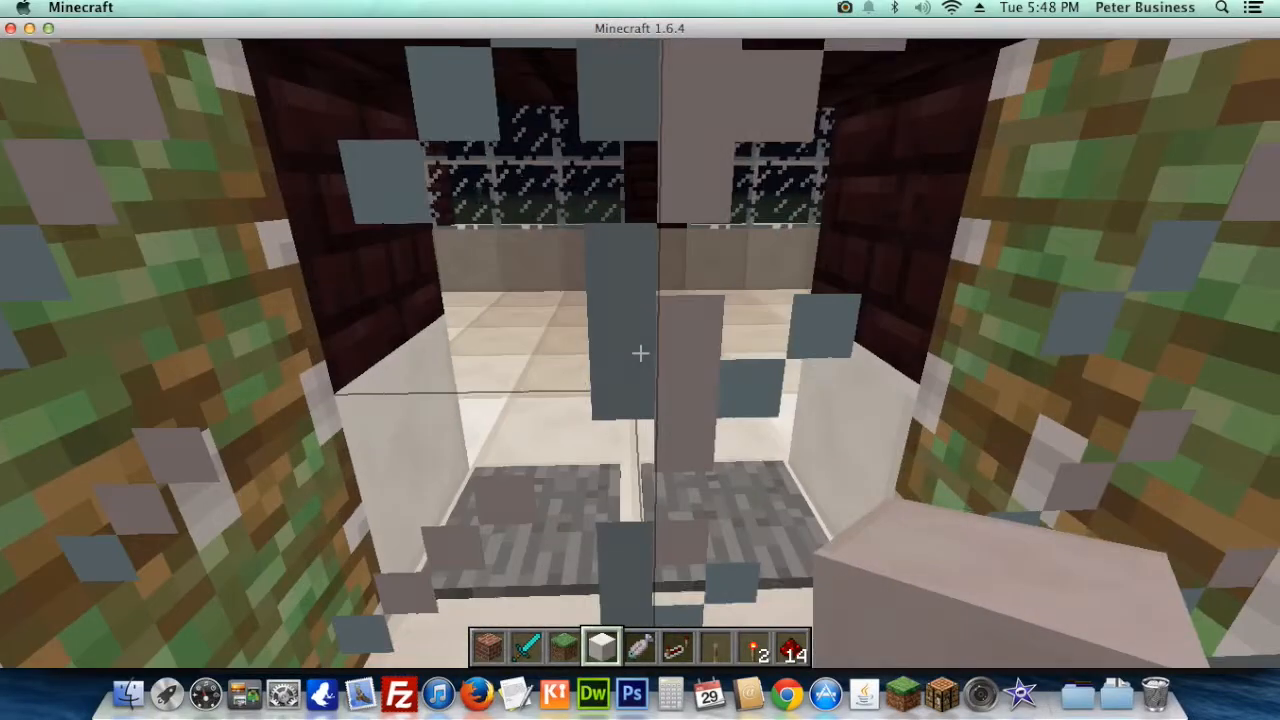
mouse_move(640, 352)
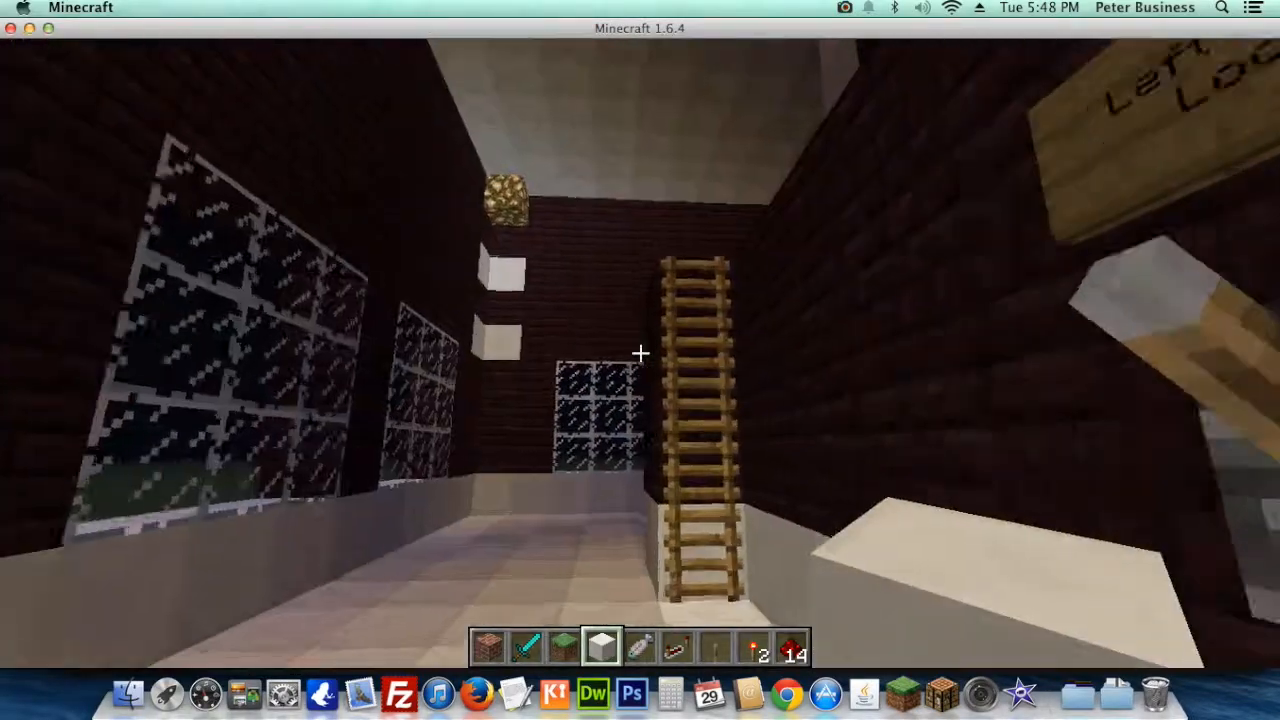
mouse_move(640, 352)
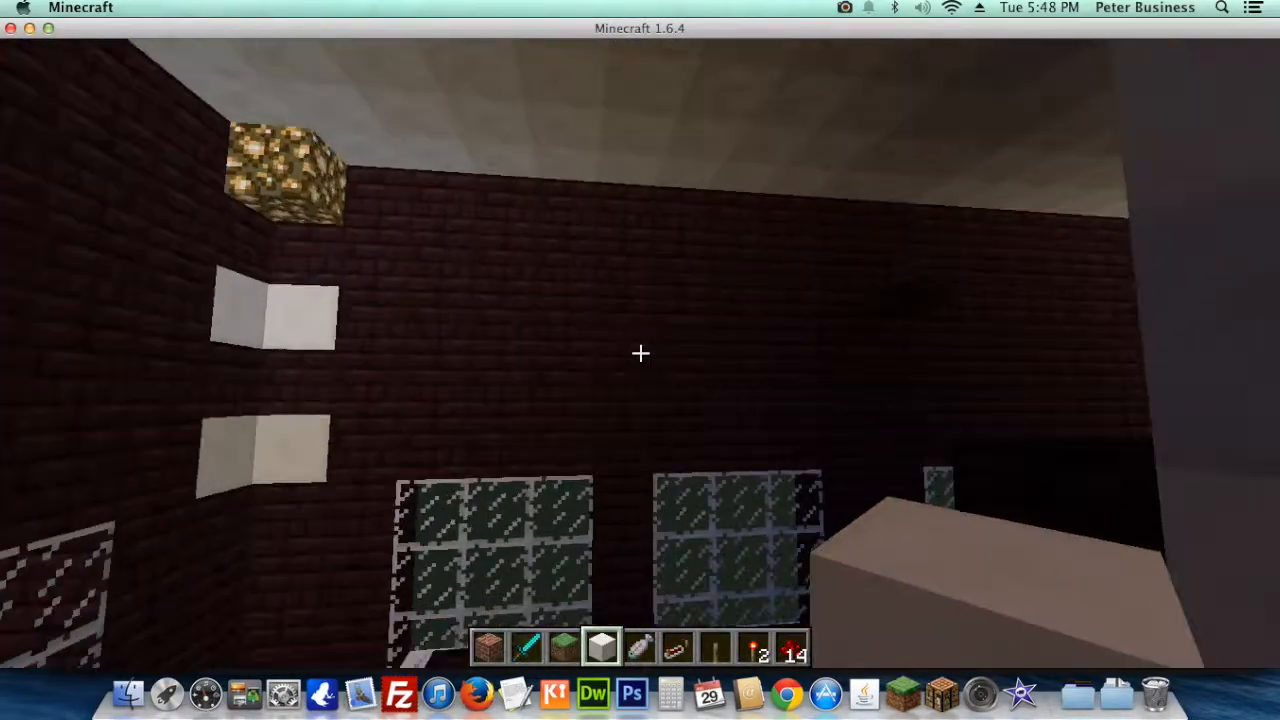
mouse_move(640, 352)
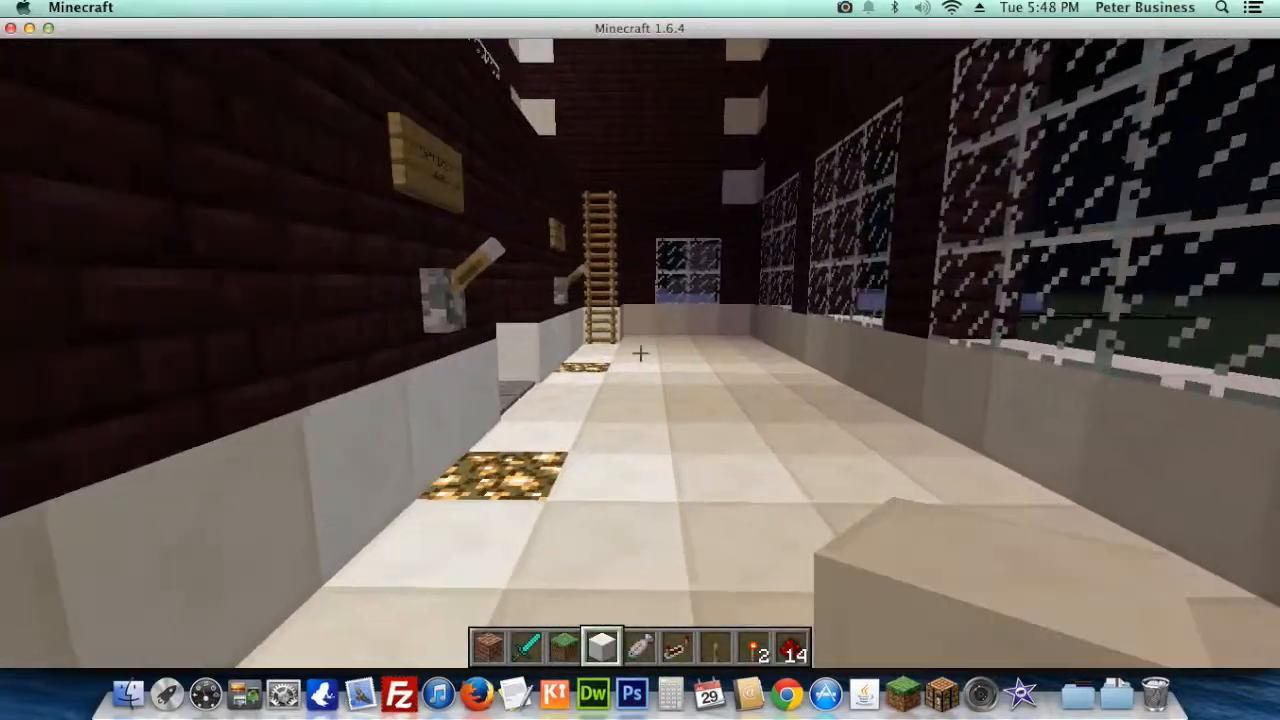
mouse_move(640, 353)
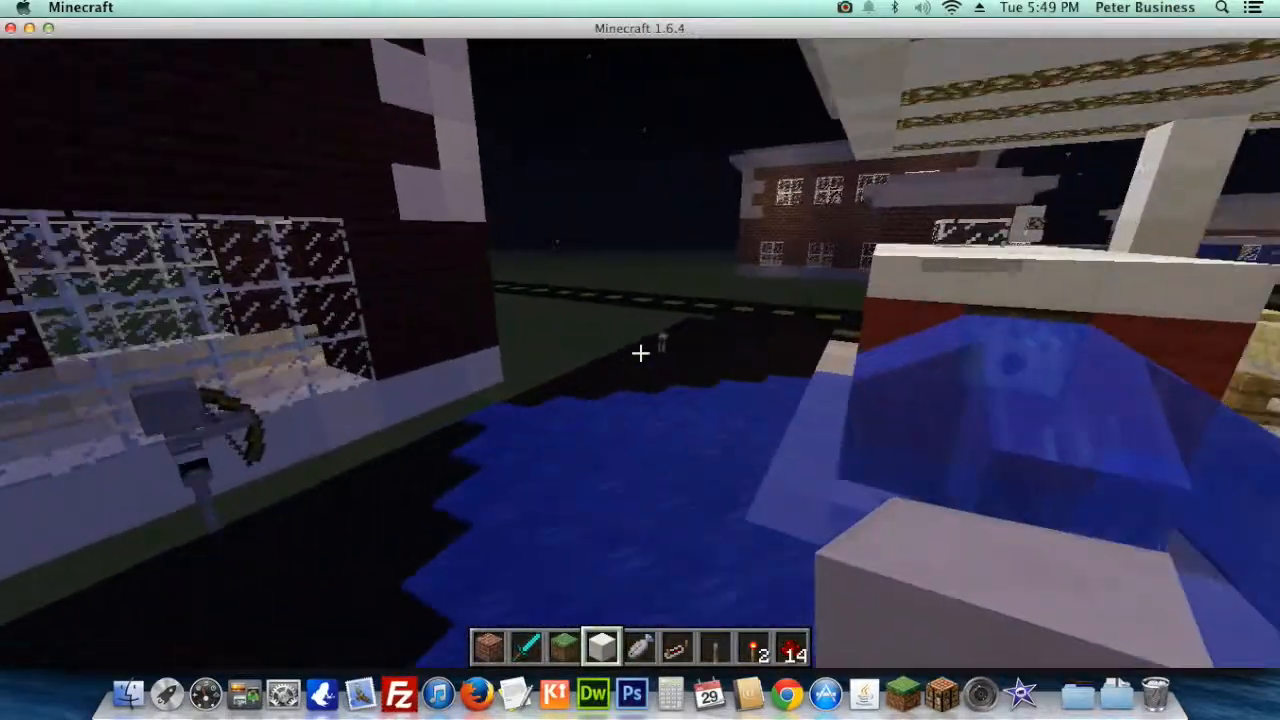
mouse_move(640, 352)
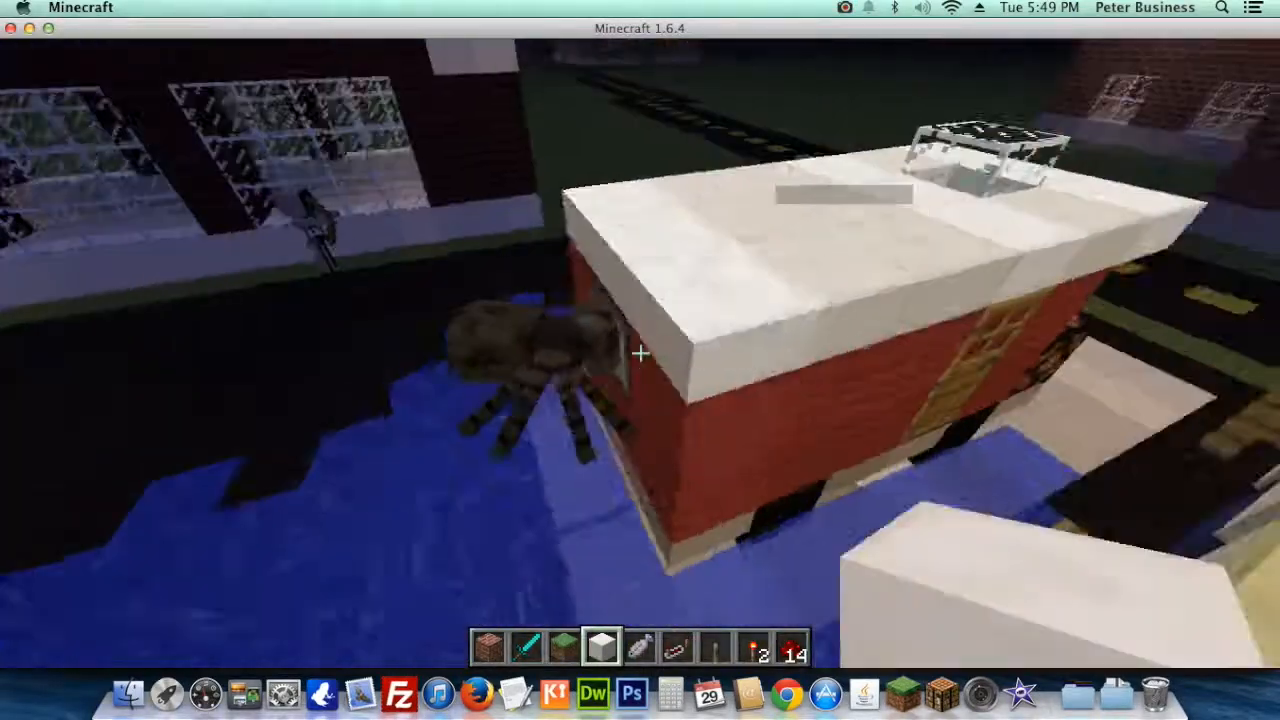
mouse_move(640, 353)
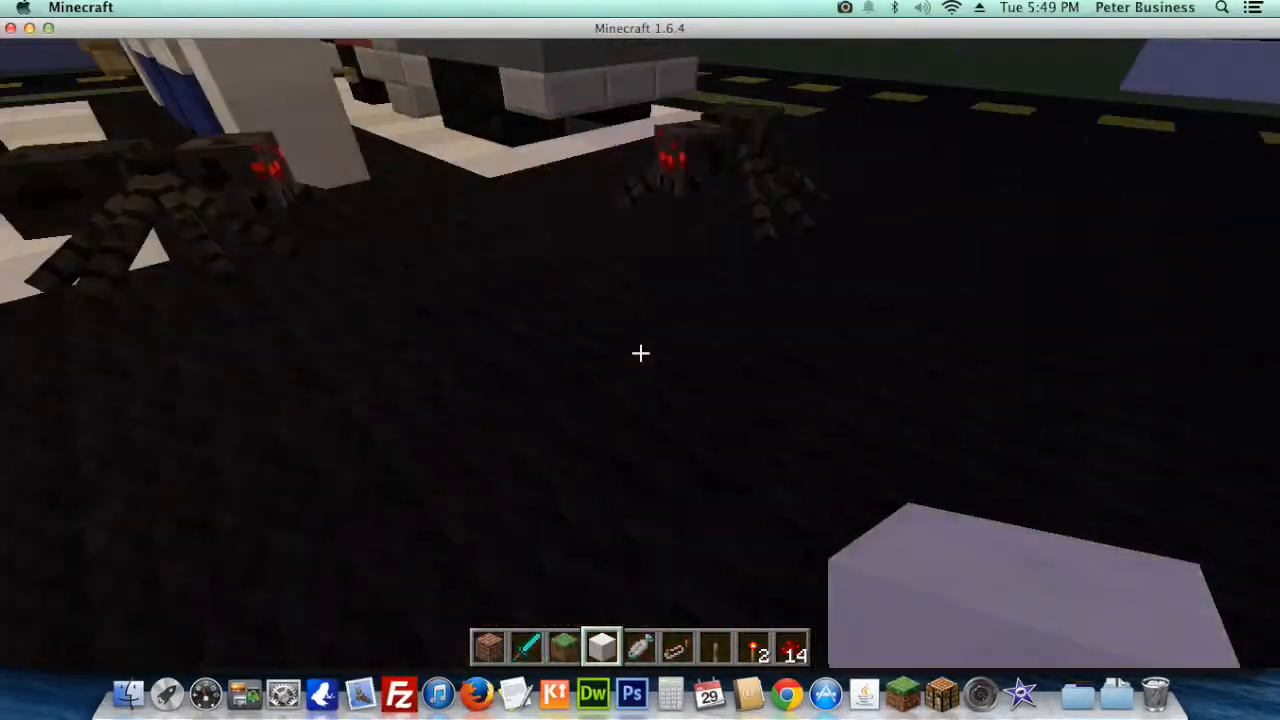
mouse_move(640, 353)
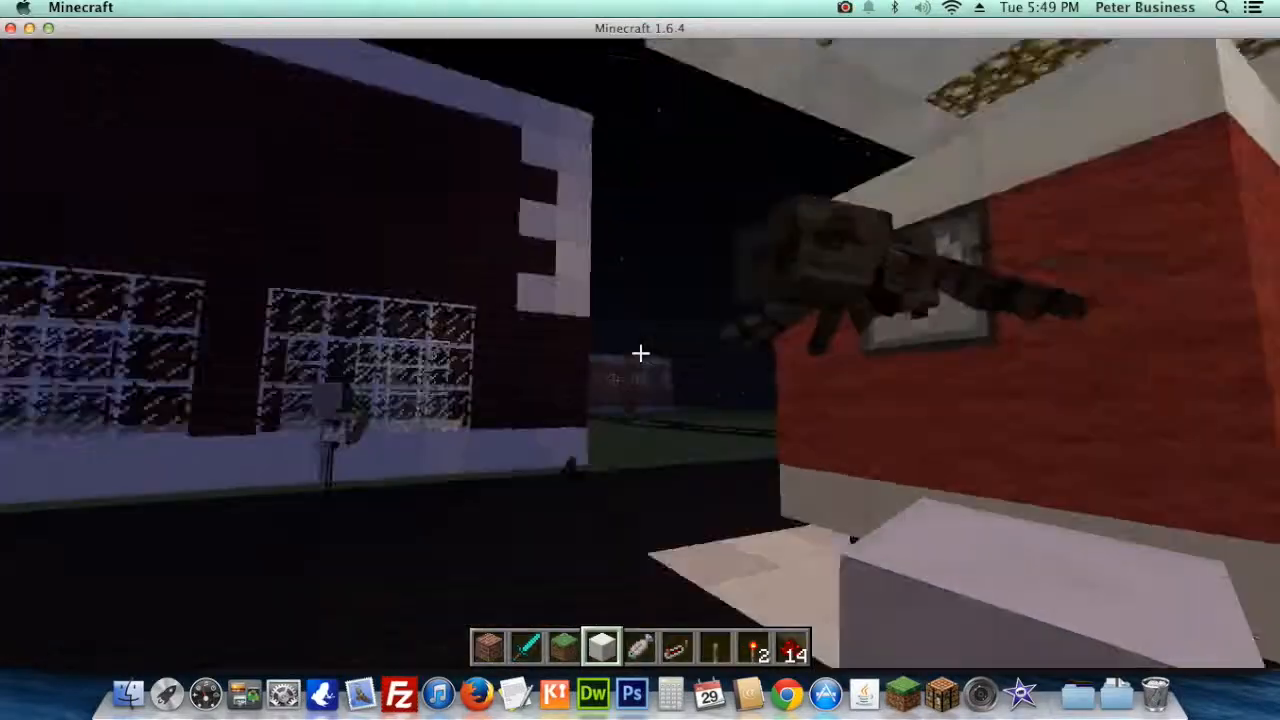
mouse_move(640, 353)
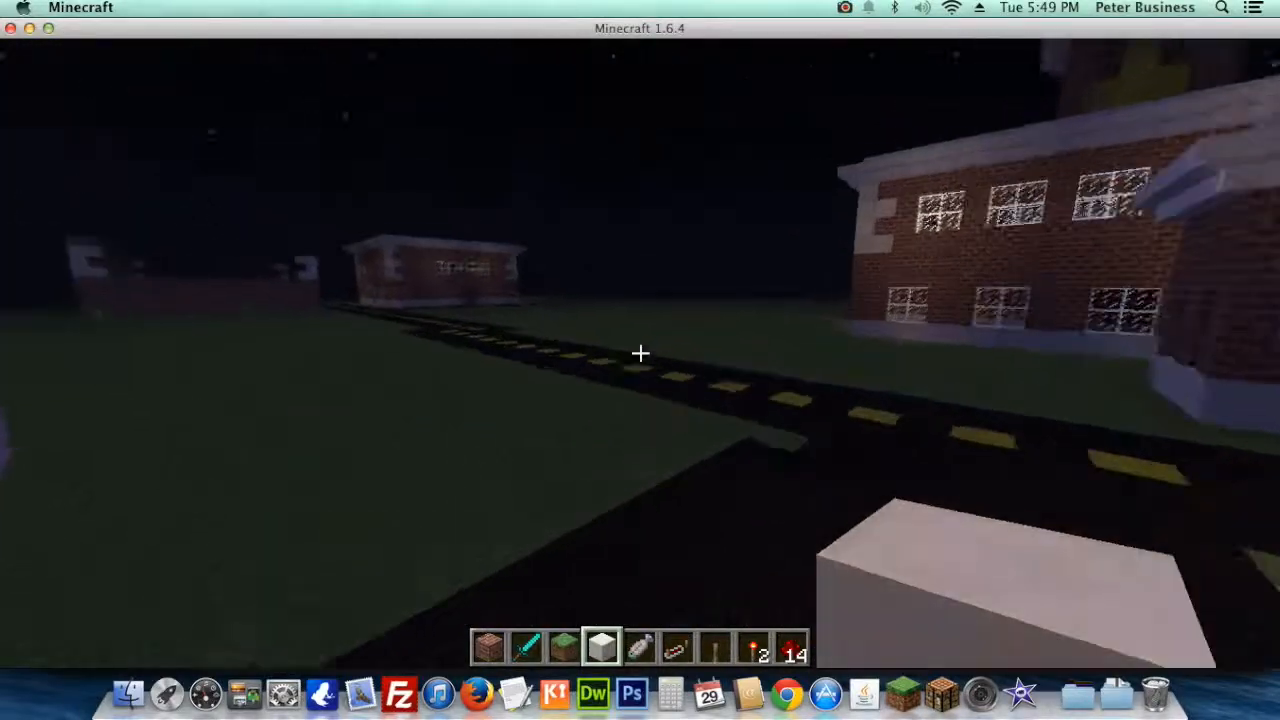
mouse_move(640, 353)
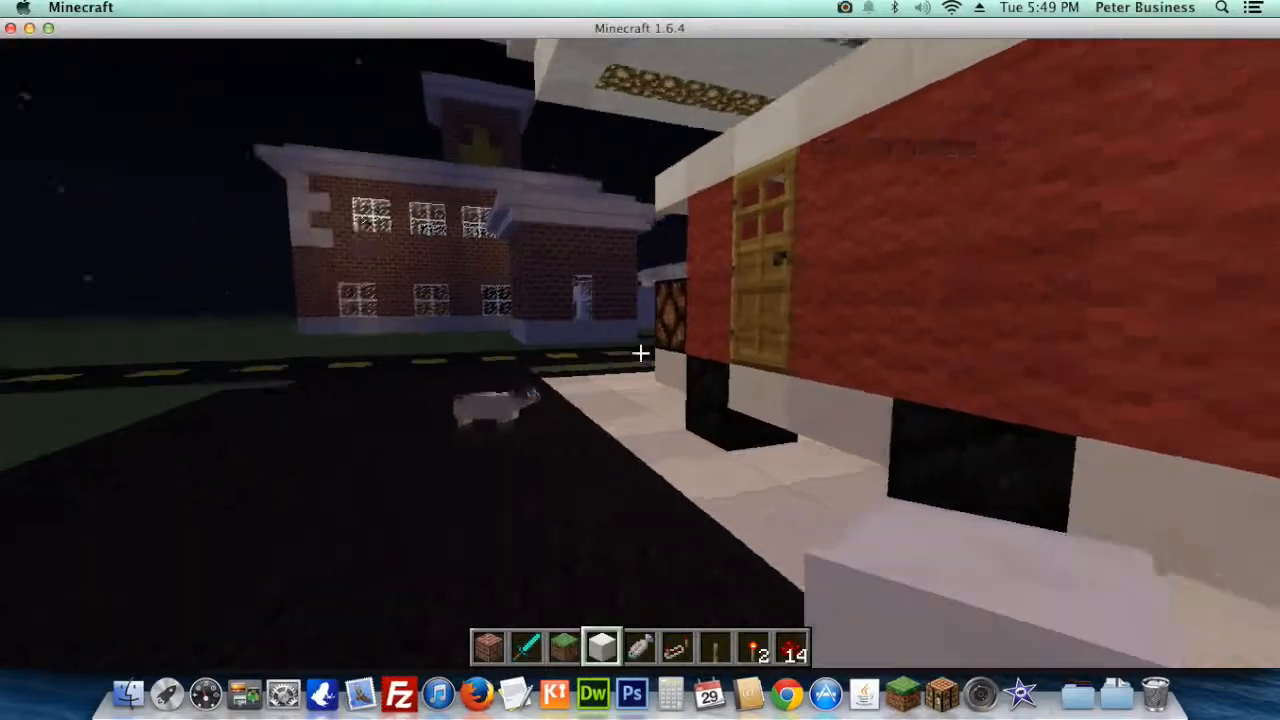
mouse_move(640, 360)
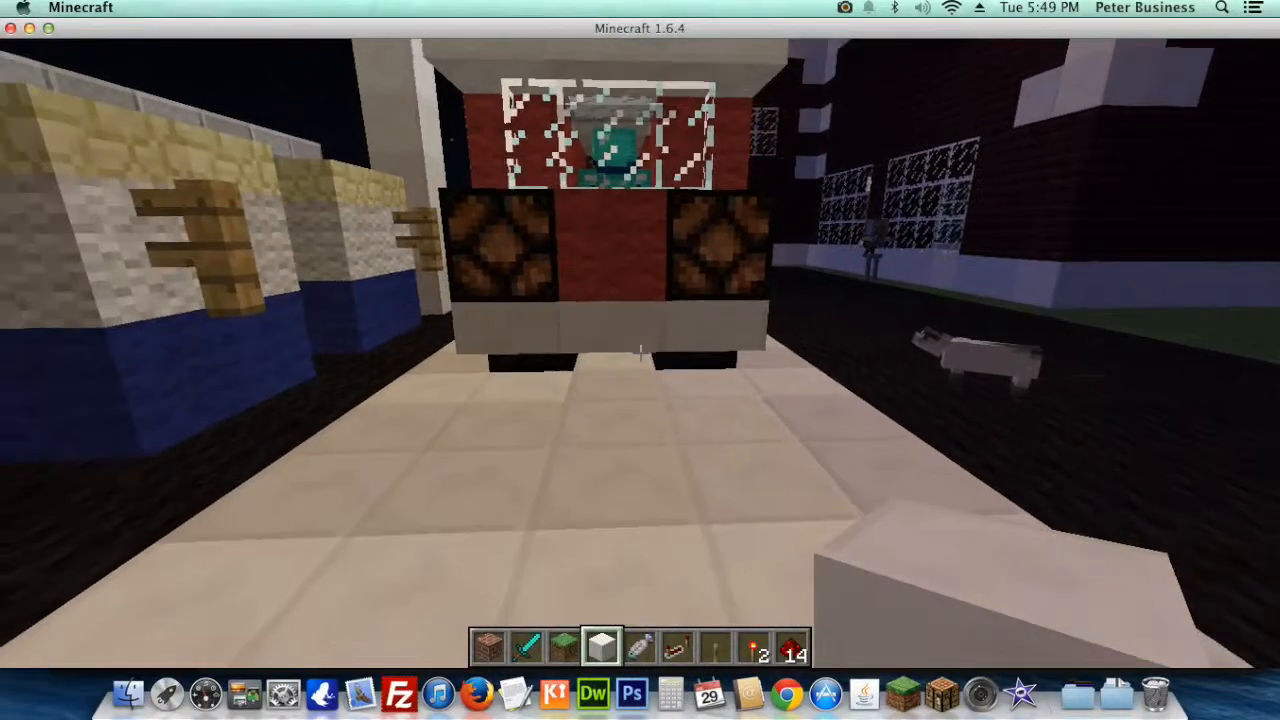
- Place a sign on the red car's front reading 'Scary Car !!!!!'
key("e")
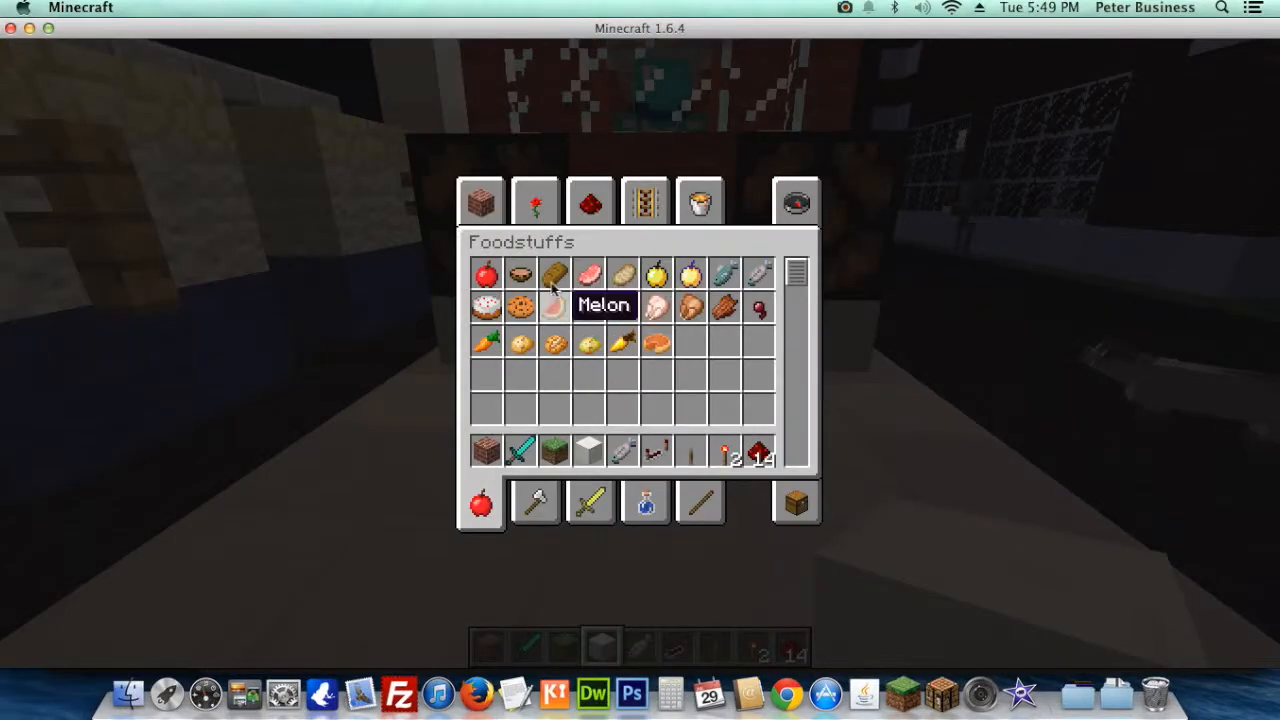
left_click(534, 201)
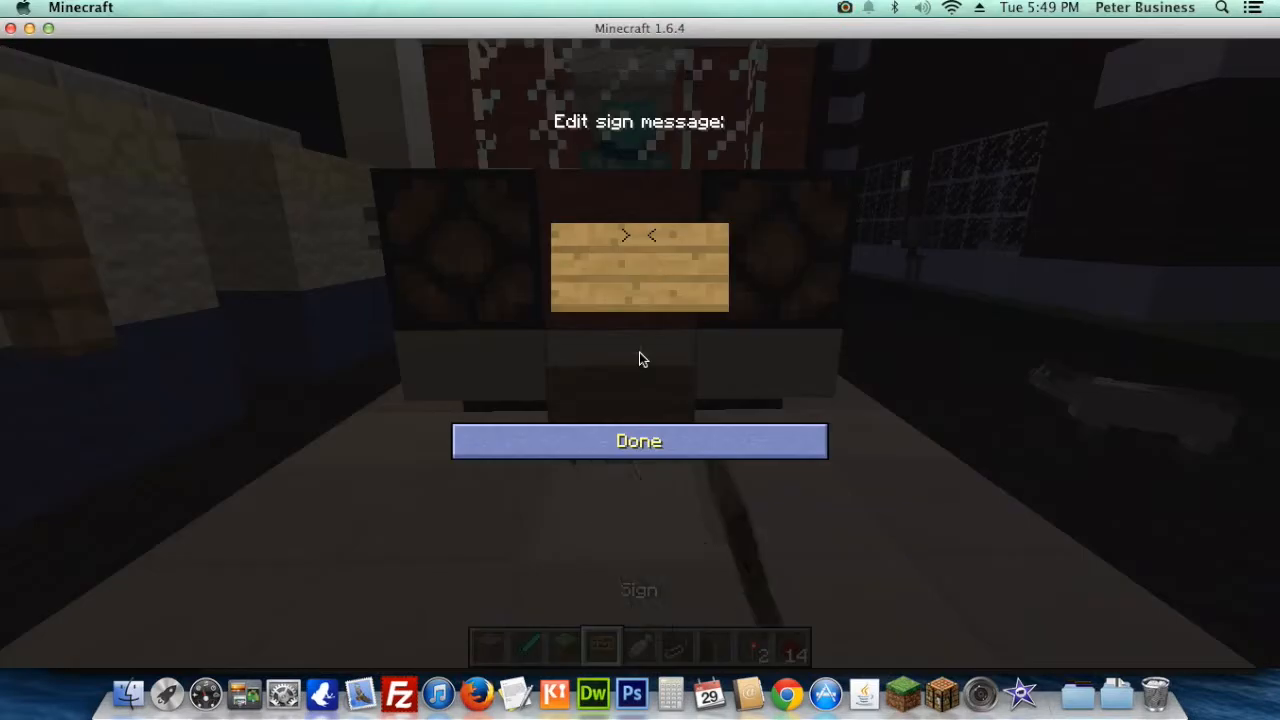
type("C")
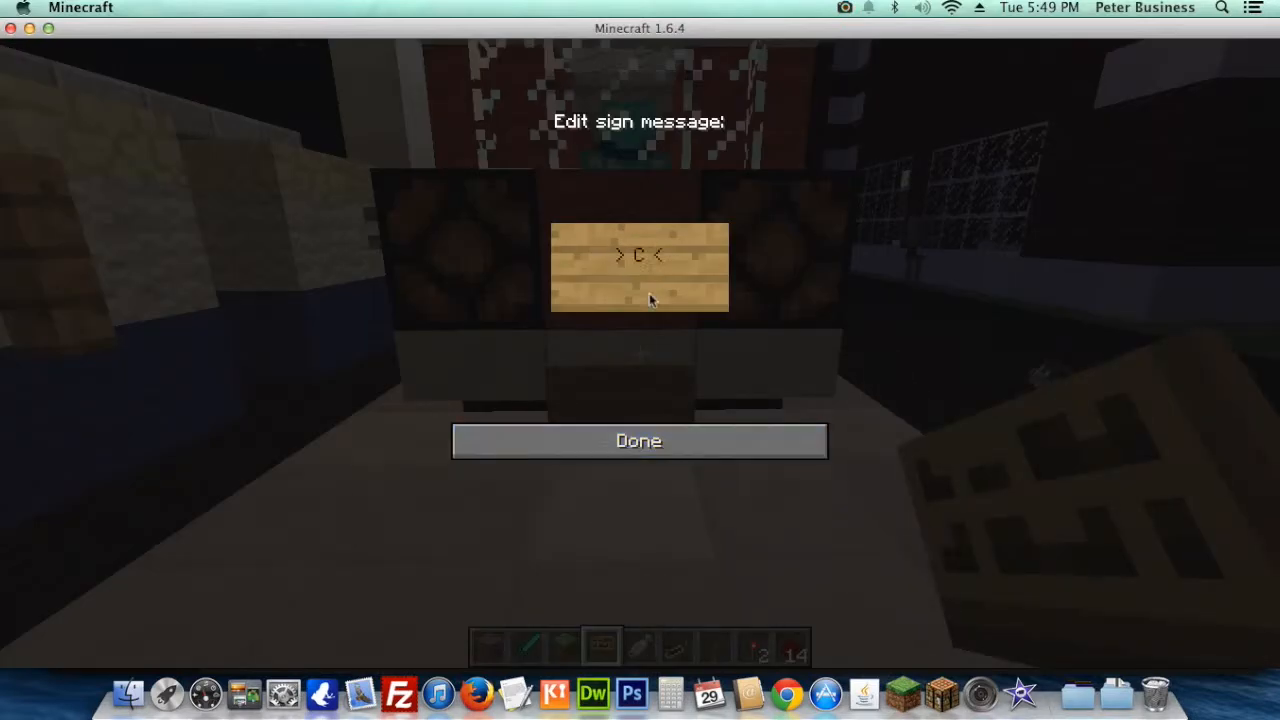
type("Cra")
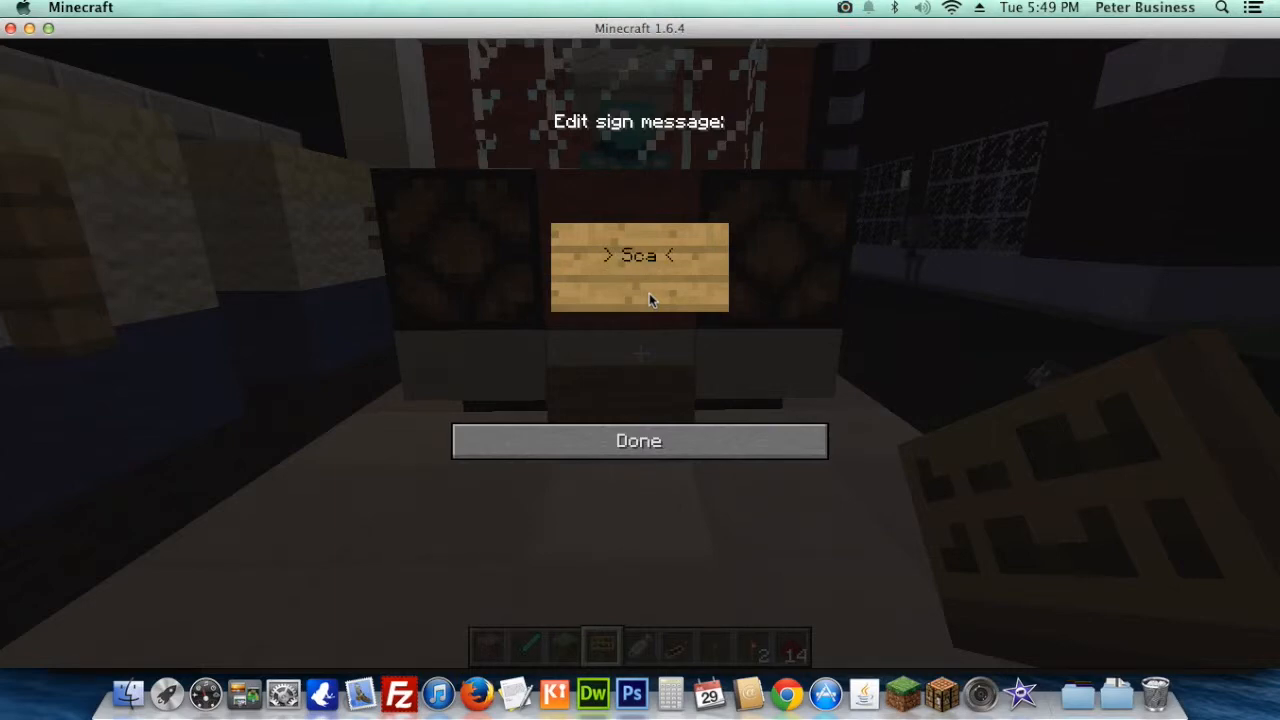
type("ry Car")
left_click(640, 275)
type("!!!!!!")
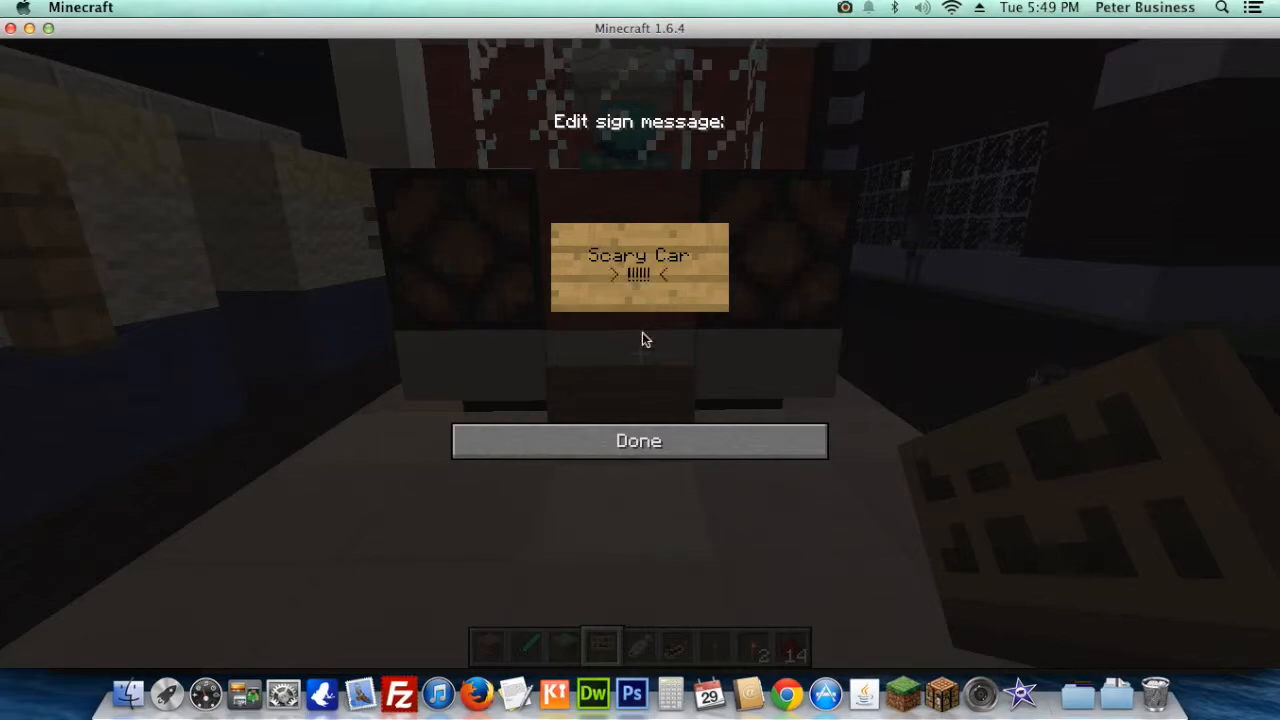
left_click(638, 440)
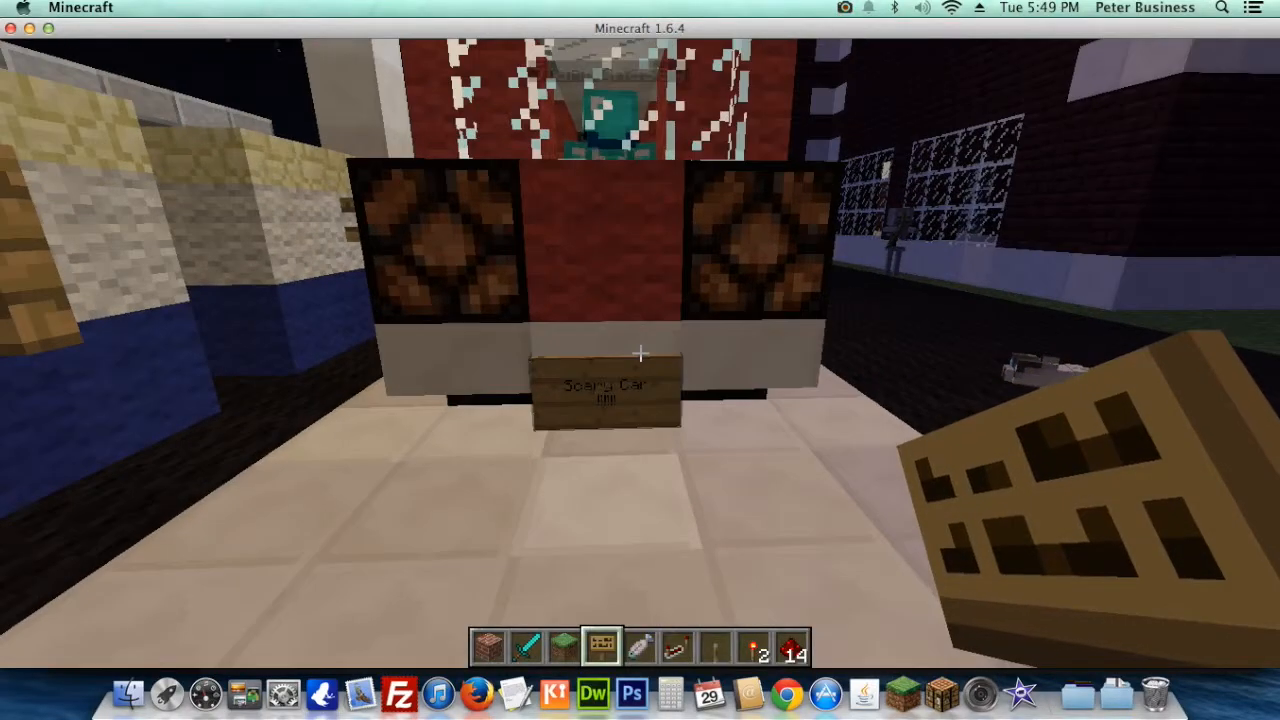
mouse_move(640, 353)
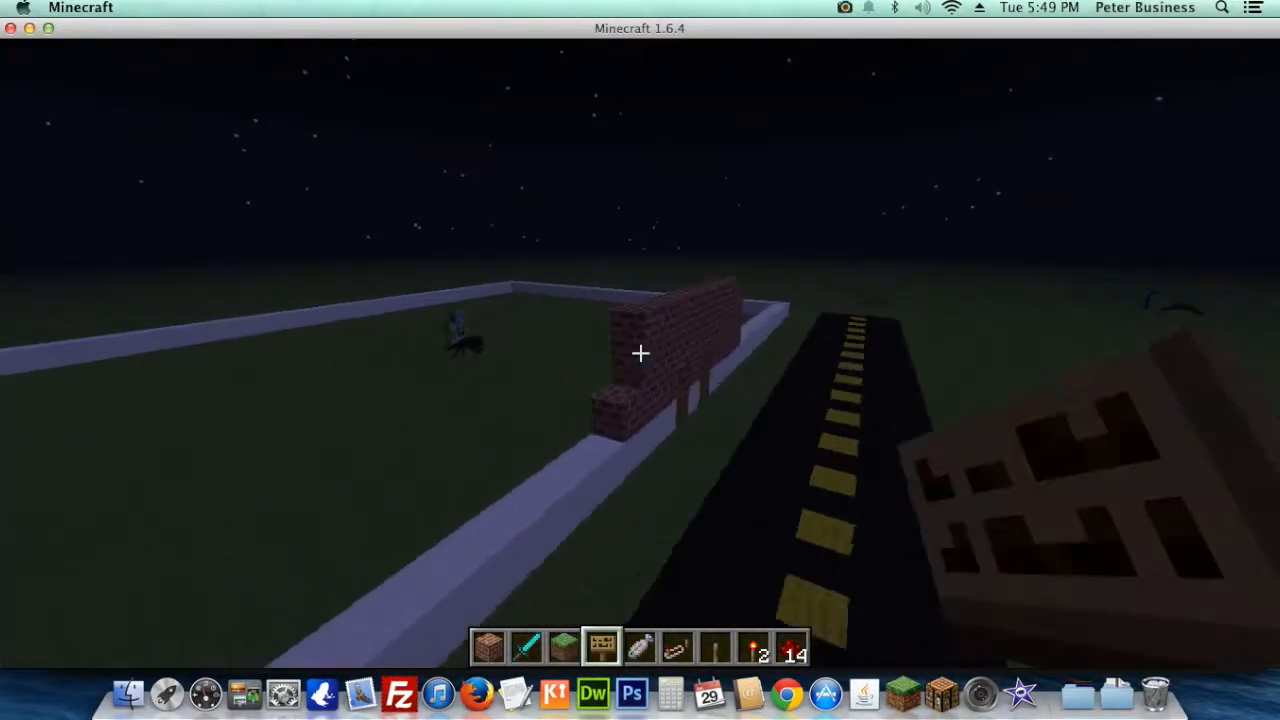
mouse_move(640, 360)
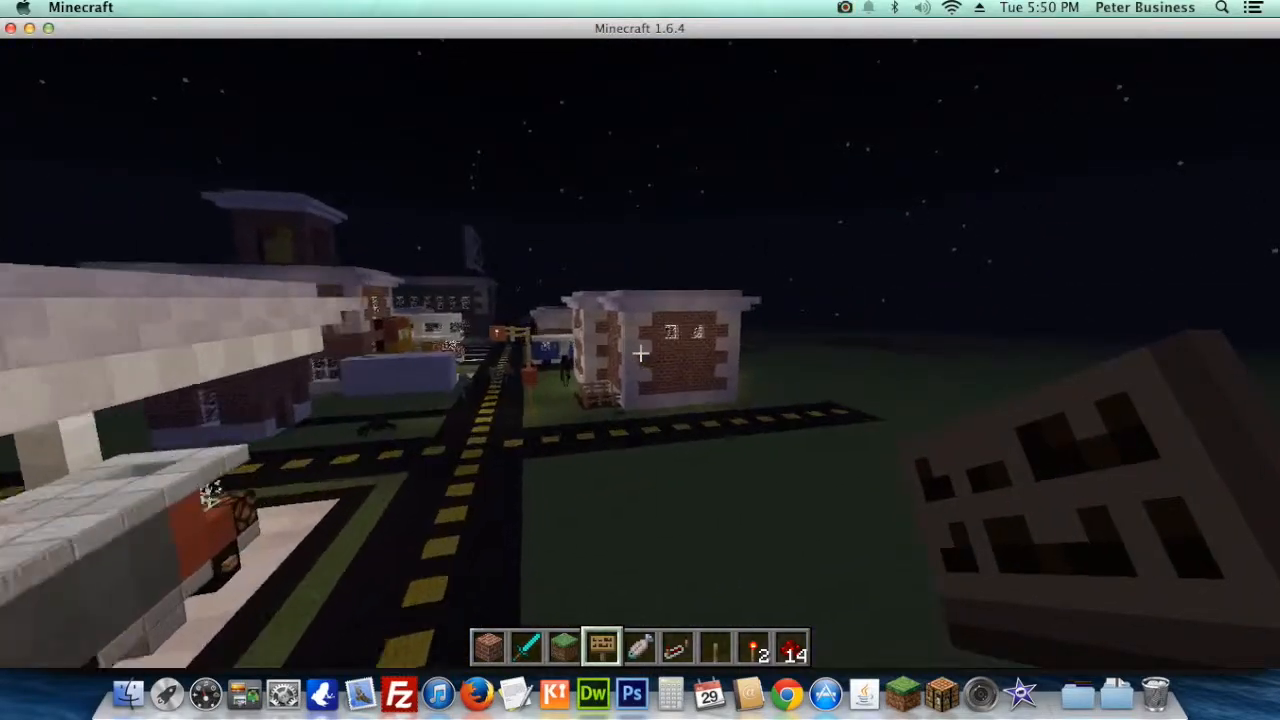
mouse_move(640, 360)
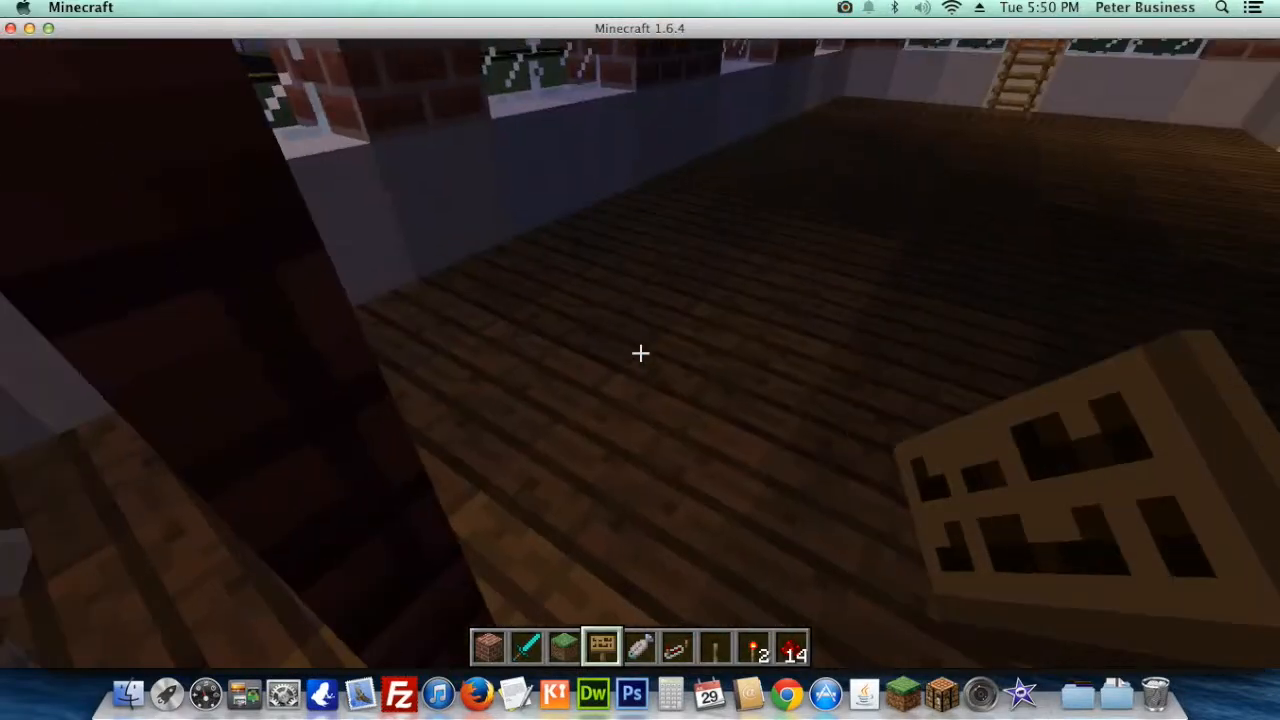
mouse_move(640, 353)
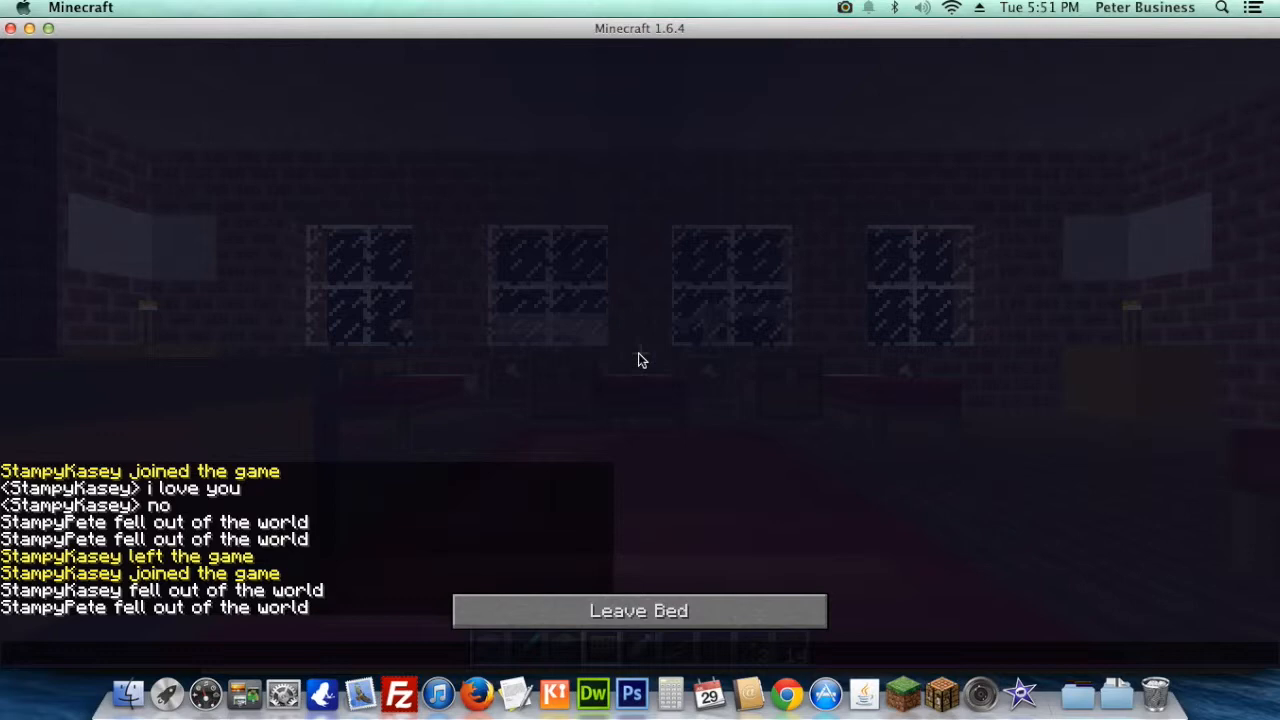
- Leave the red bed and bring up the Game menu with Esc
left_click(638, 610)
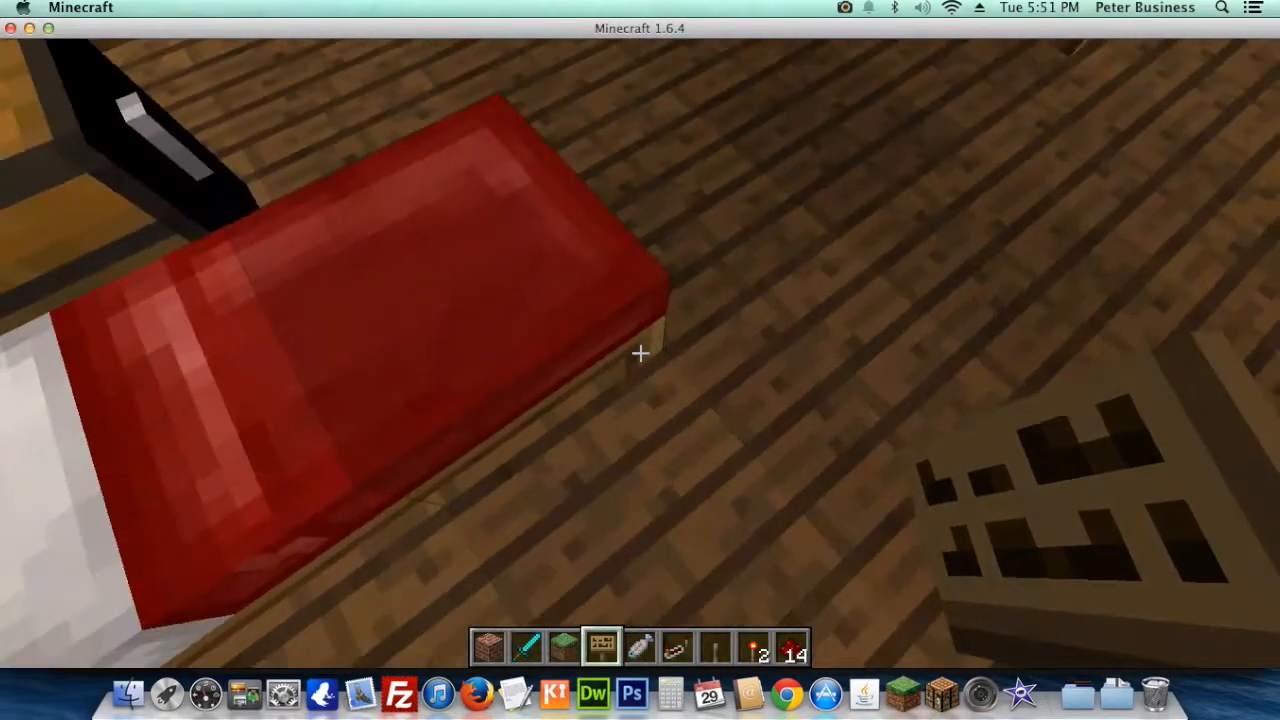
key("Escape")
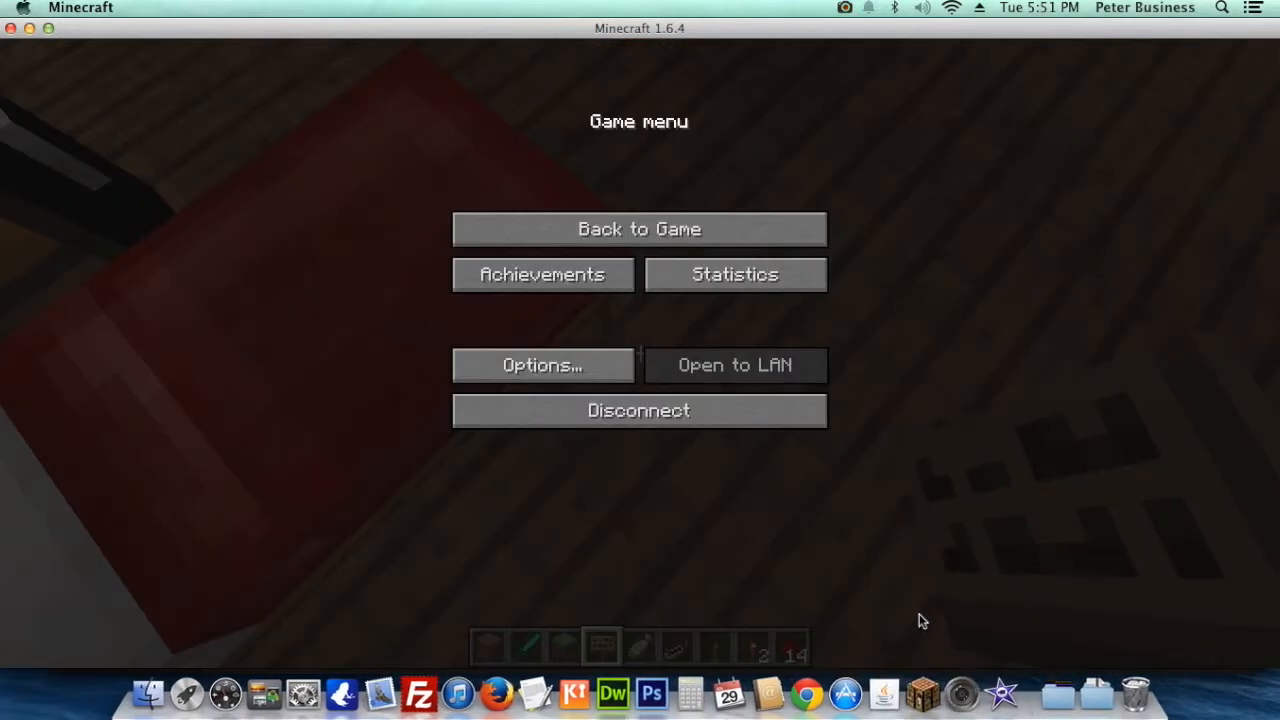
mouse_move(938, 675)
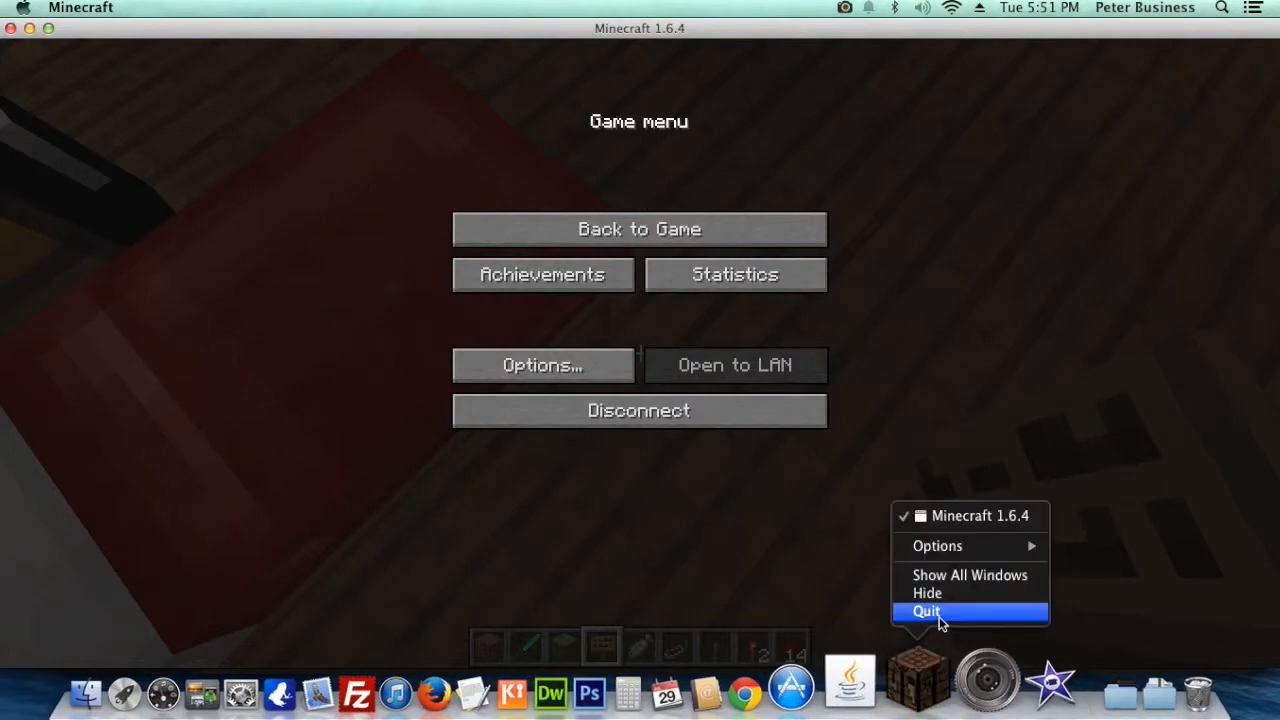
- Quit Minecraft from its Dock icon, leaving the server window up
left_click(926, 611)
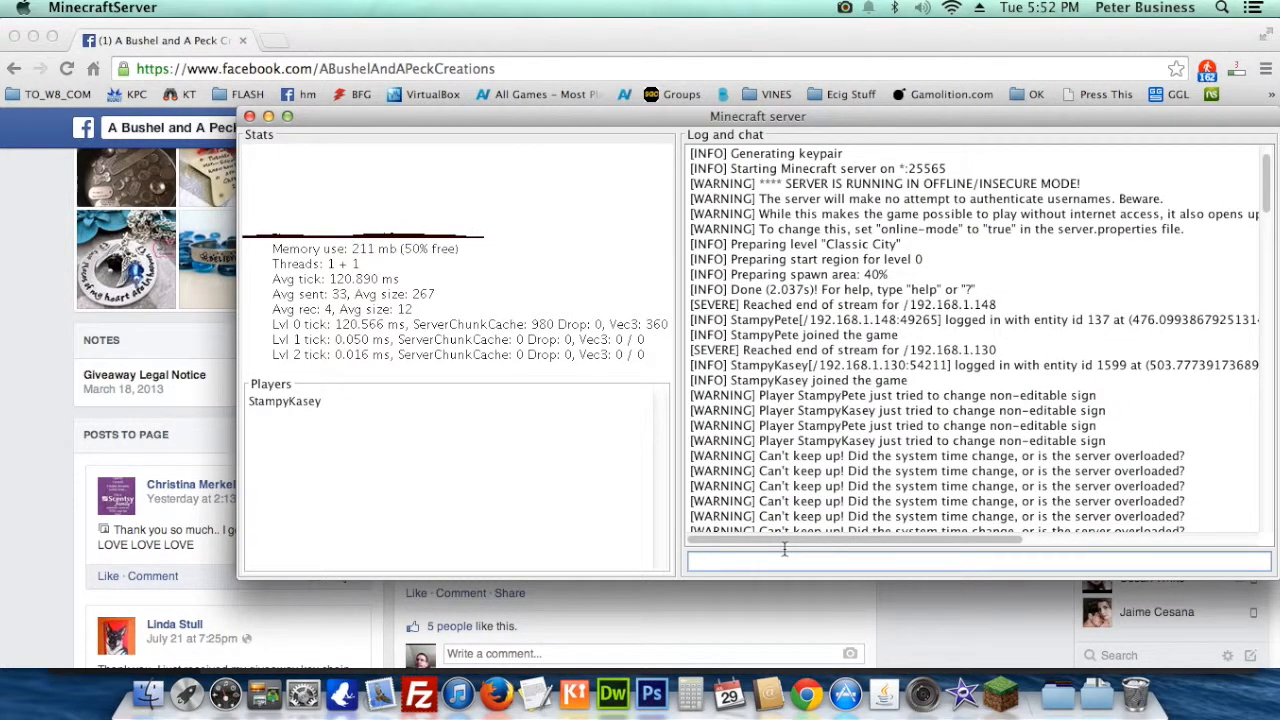
- Type 'gamemode' into the Minecraft server console
type("gamemode")
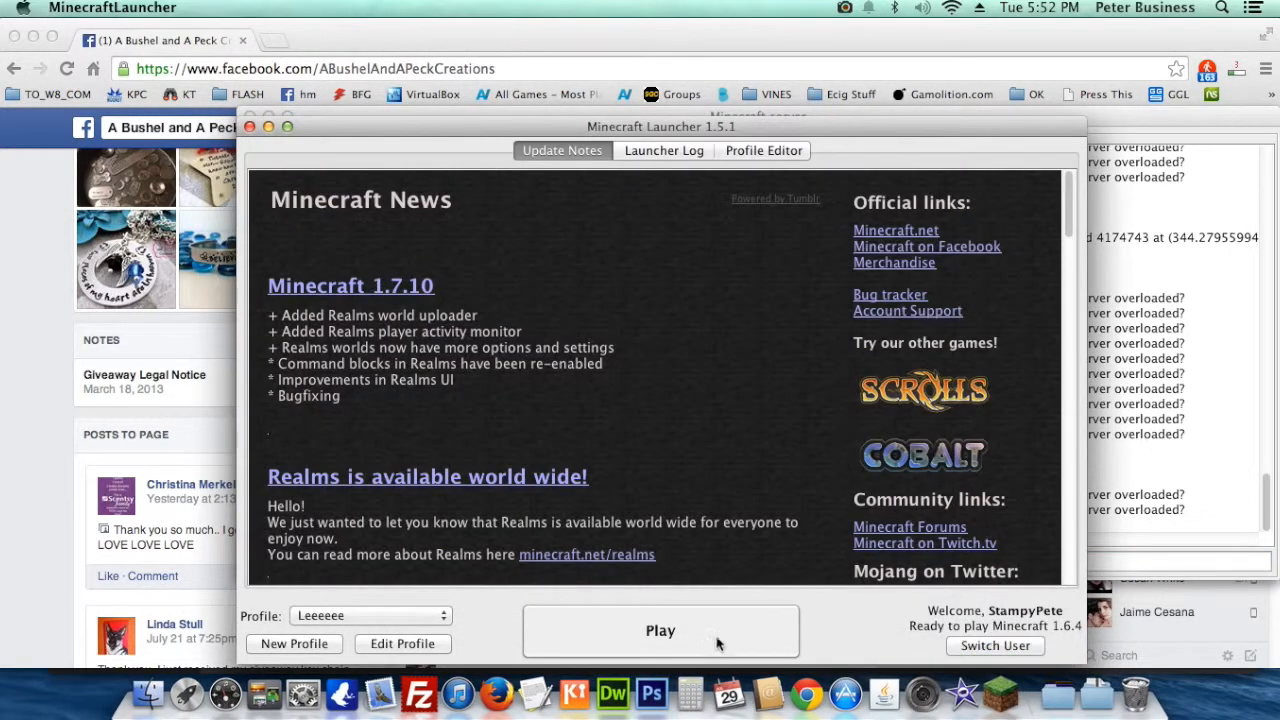
- Launch Minecraft 1.6.4 and join Minecraft Server from the Multiplayer list
left_click(660, 630)
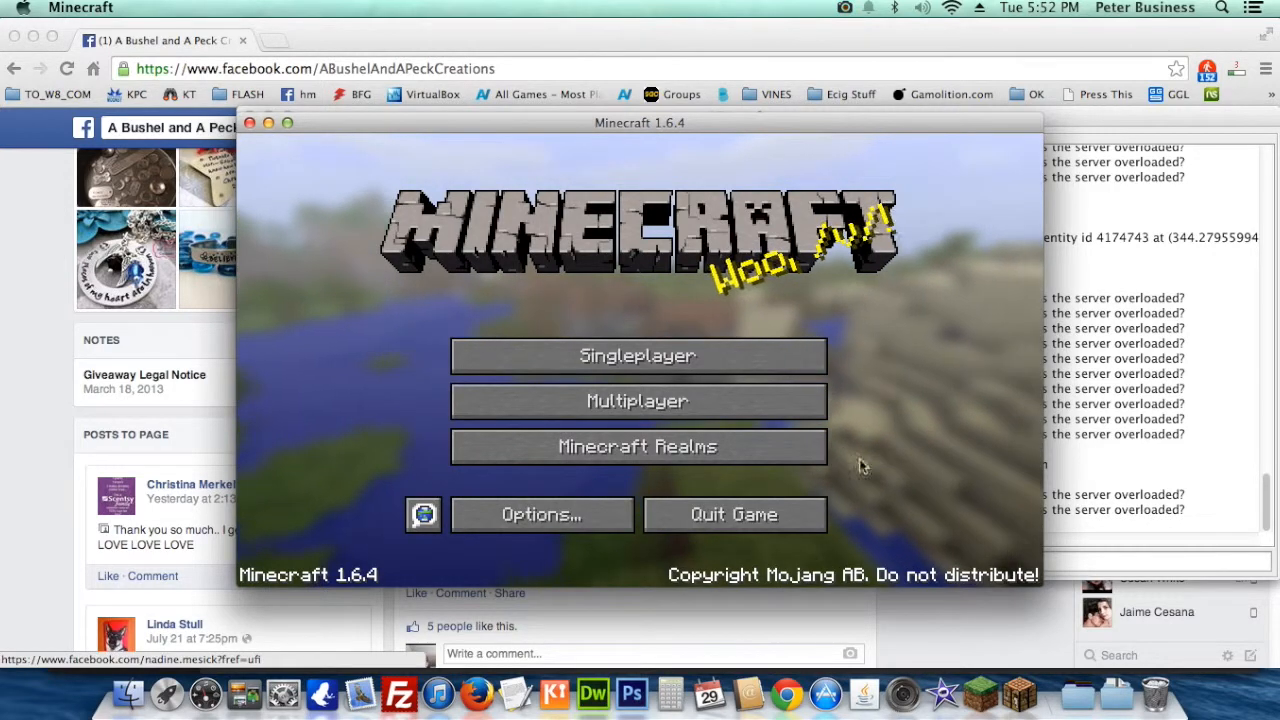
left_click(637, 401)
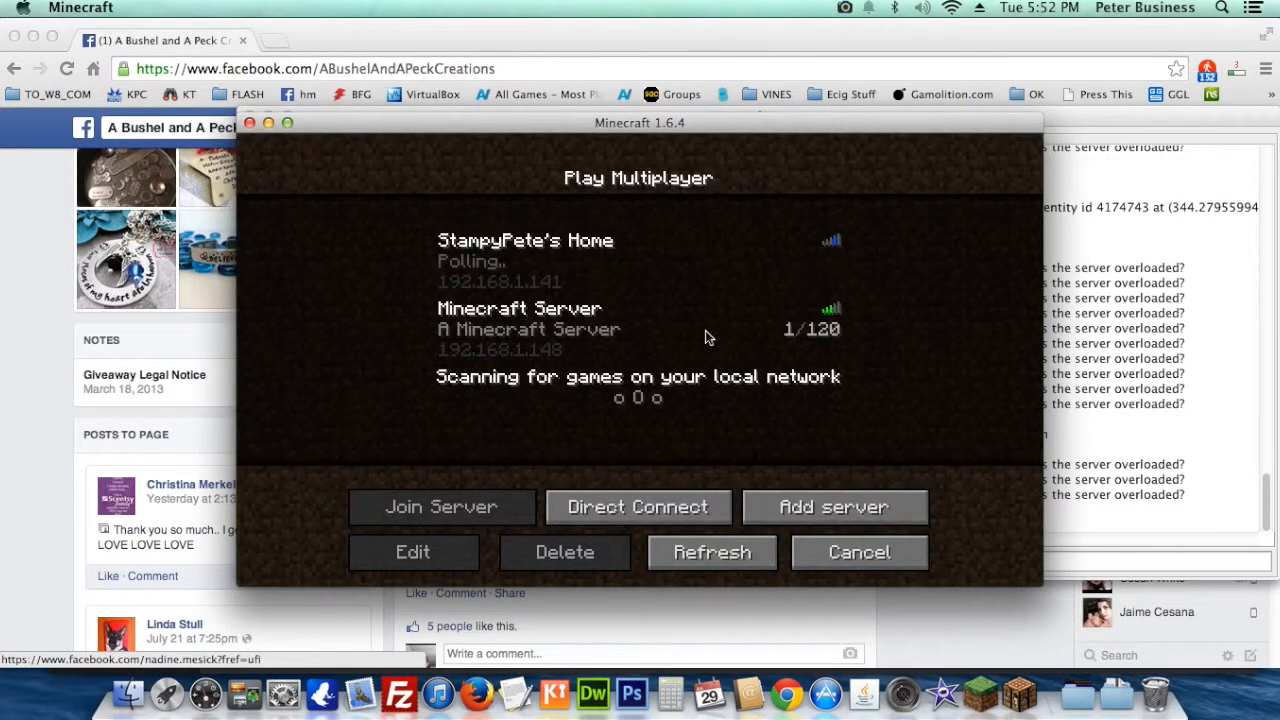
left_click(441, 507)
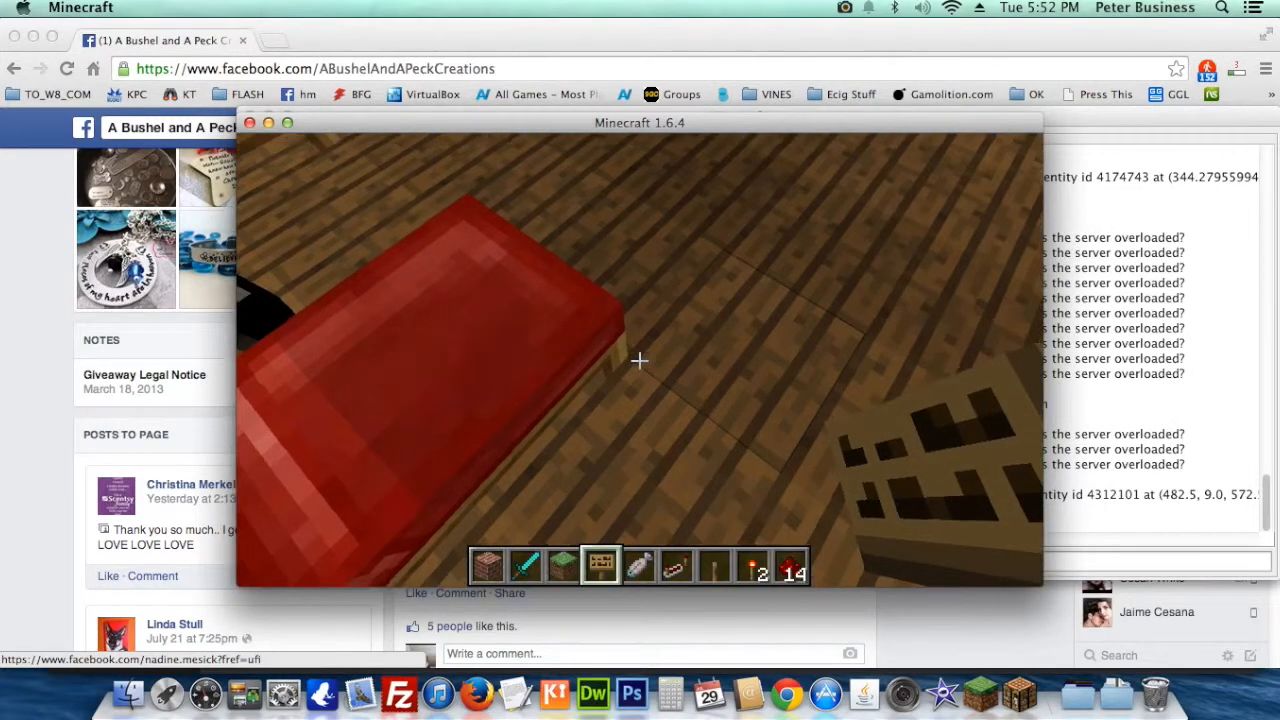
- Switch the Minecraft window to full screen in the dormitory
key("e")
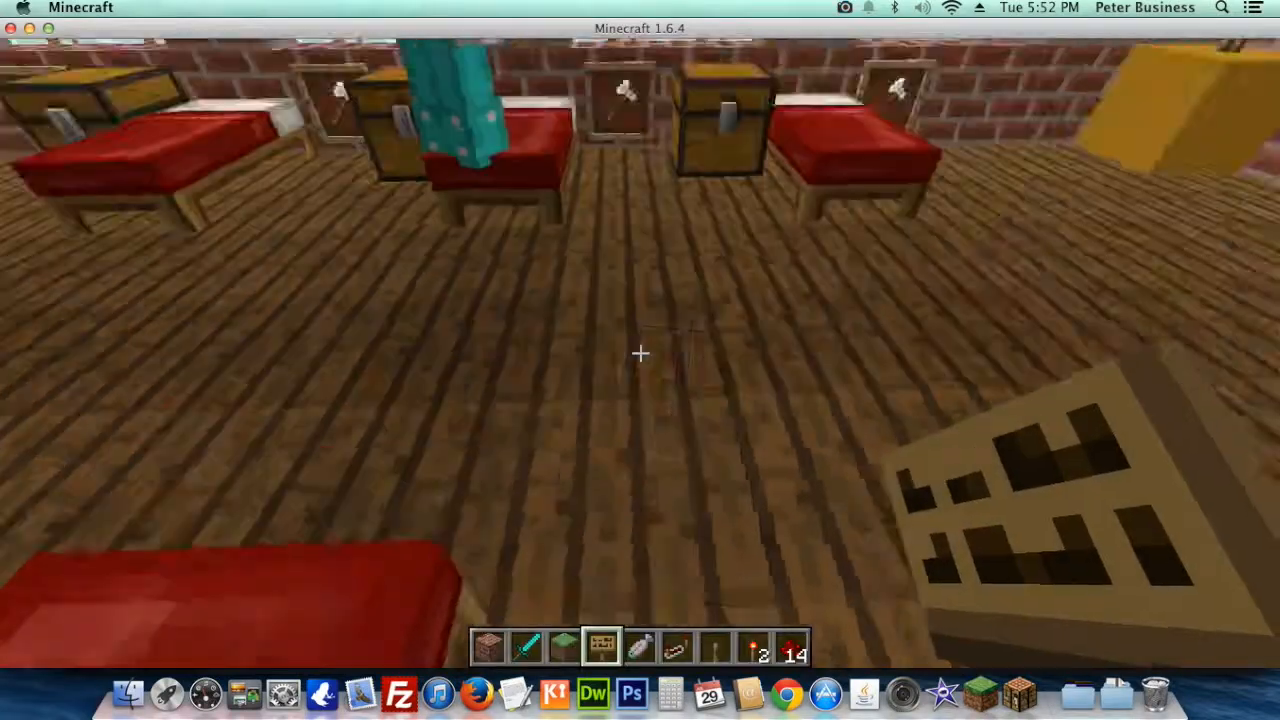
mouse_move(640, 360)
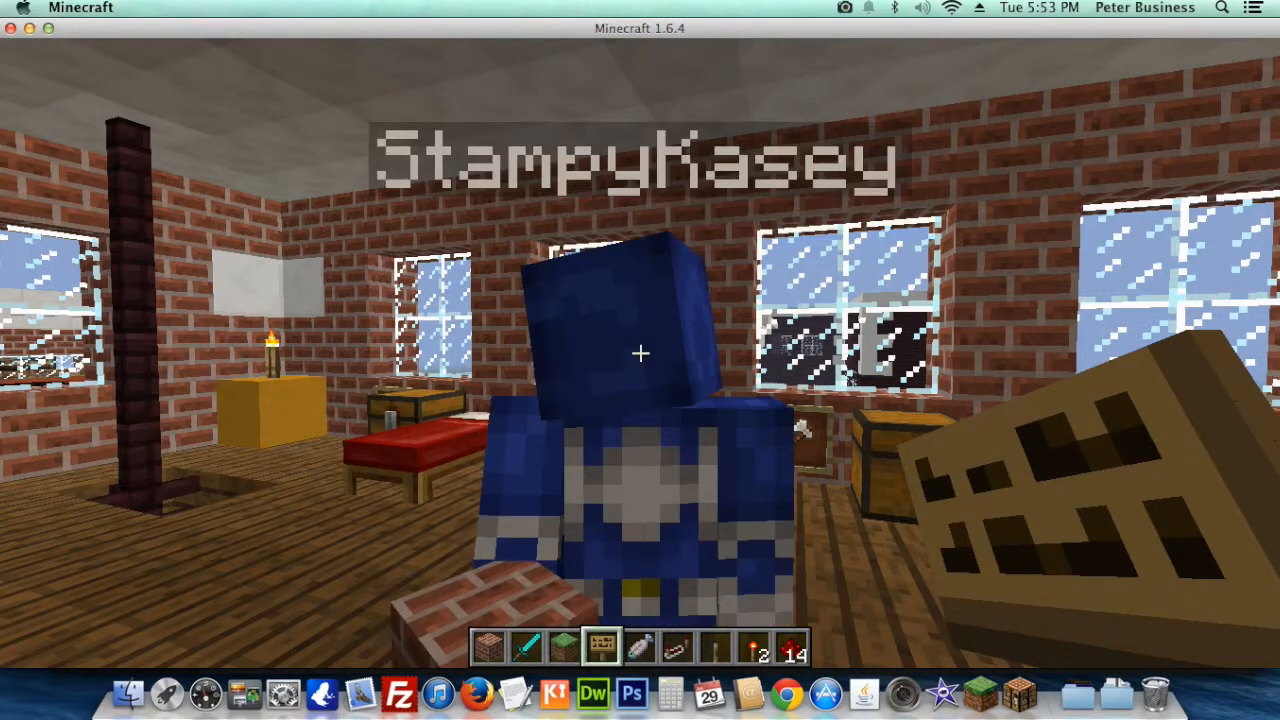
mouse_move(640, 353)
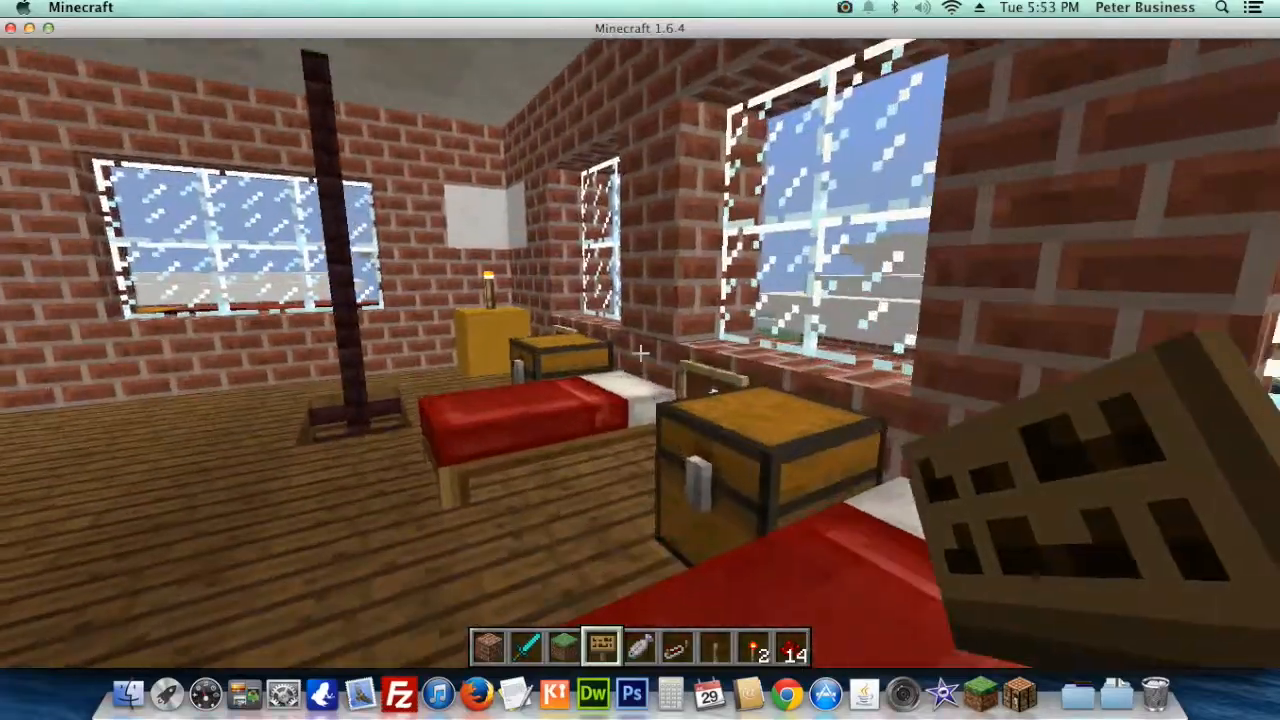
mouse_move(640, 360)
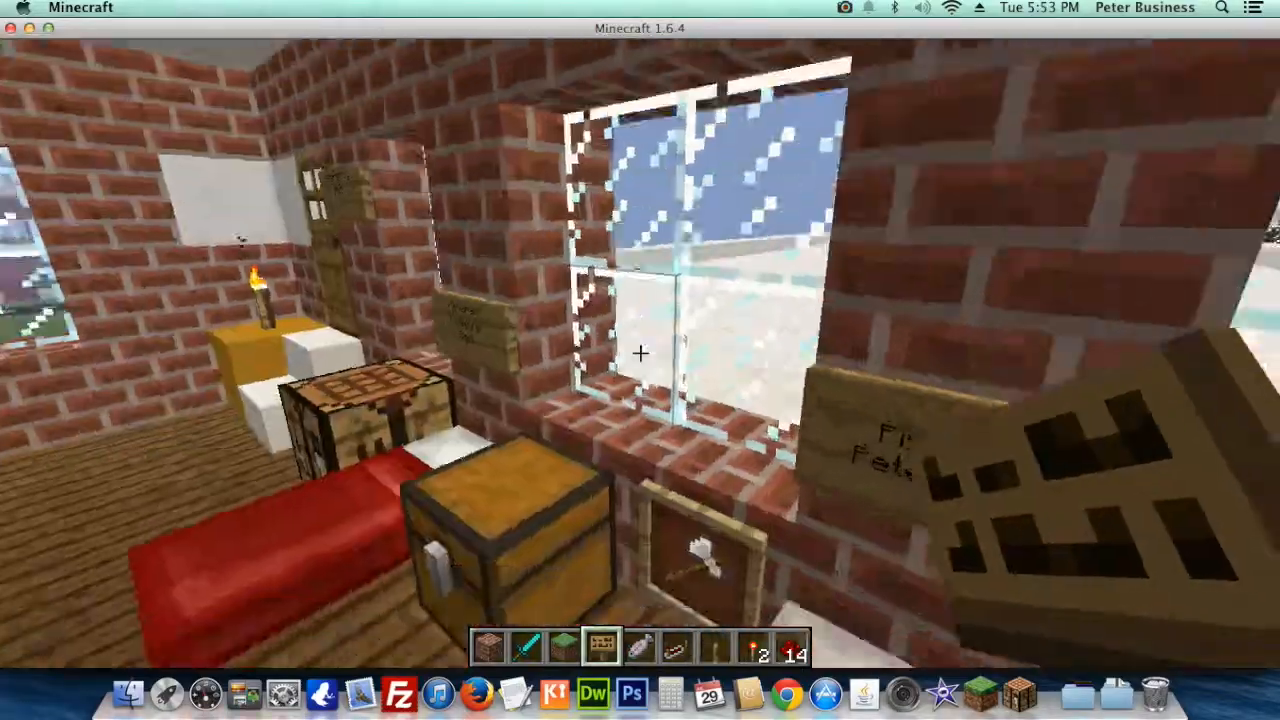
mouse_move(640, 360)
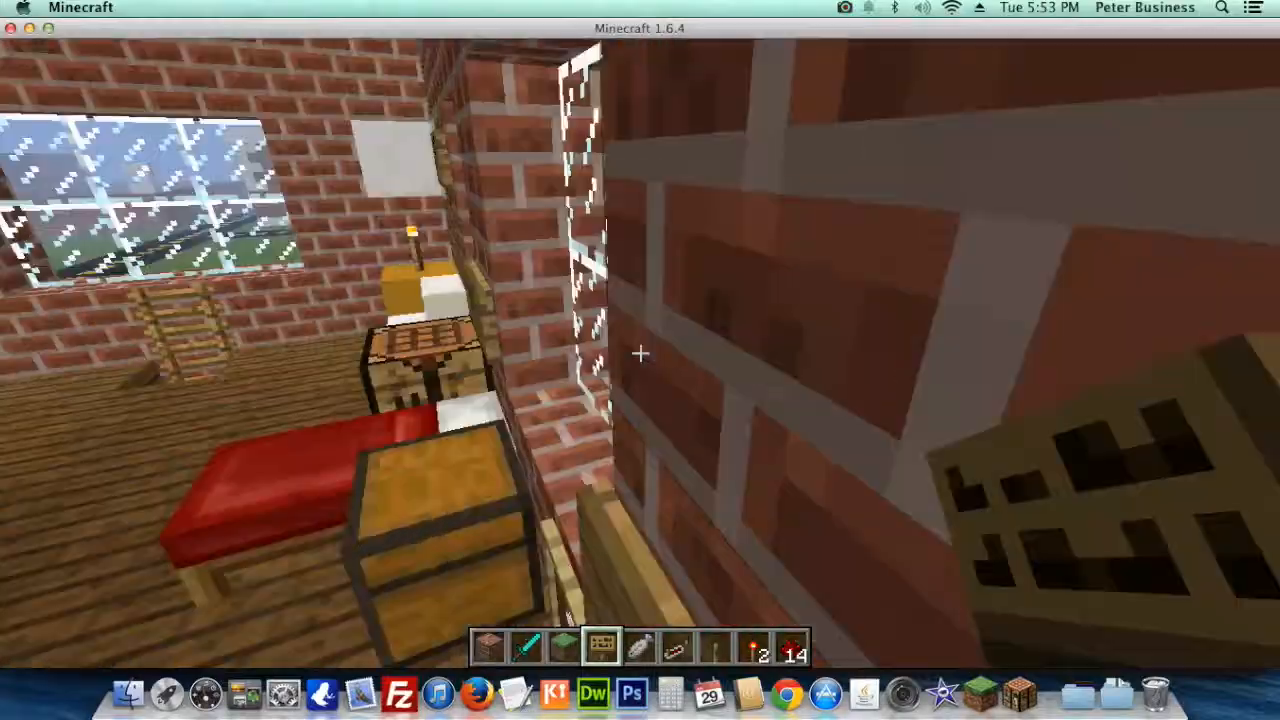
mouse_move(640, 360)
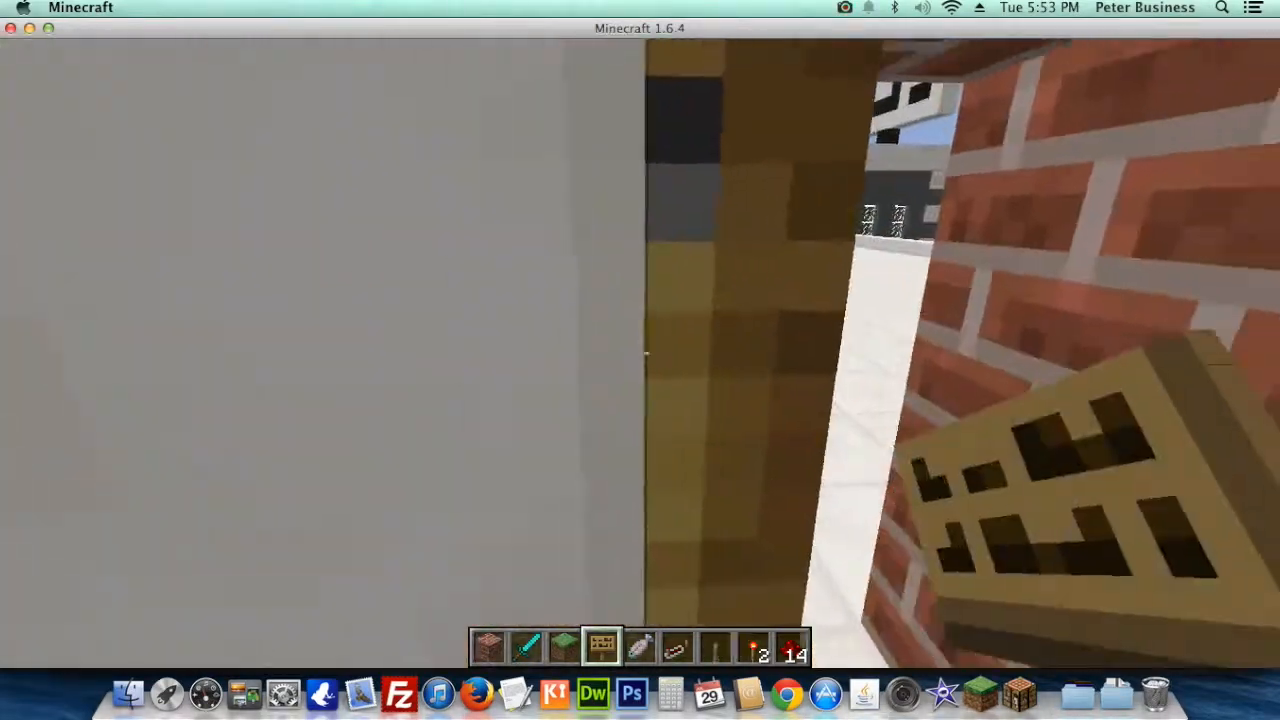
mouse_move(640, 355)
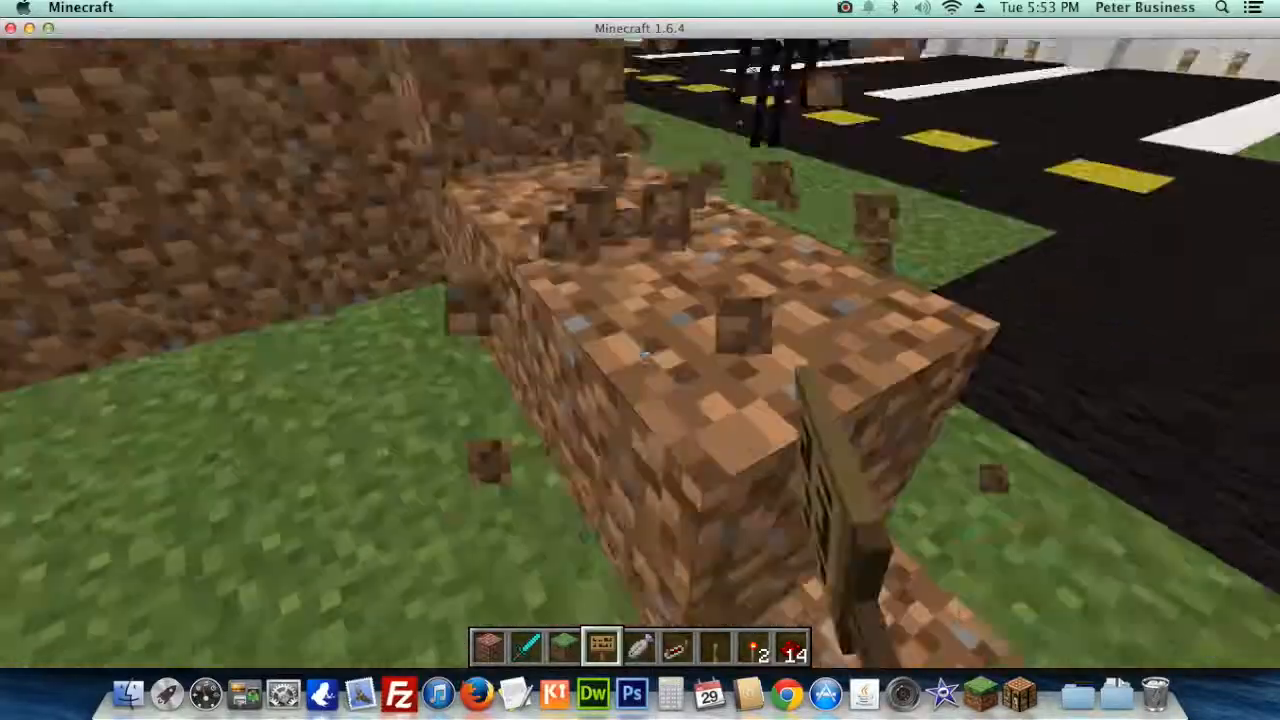
mouse_move(640, 360)
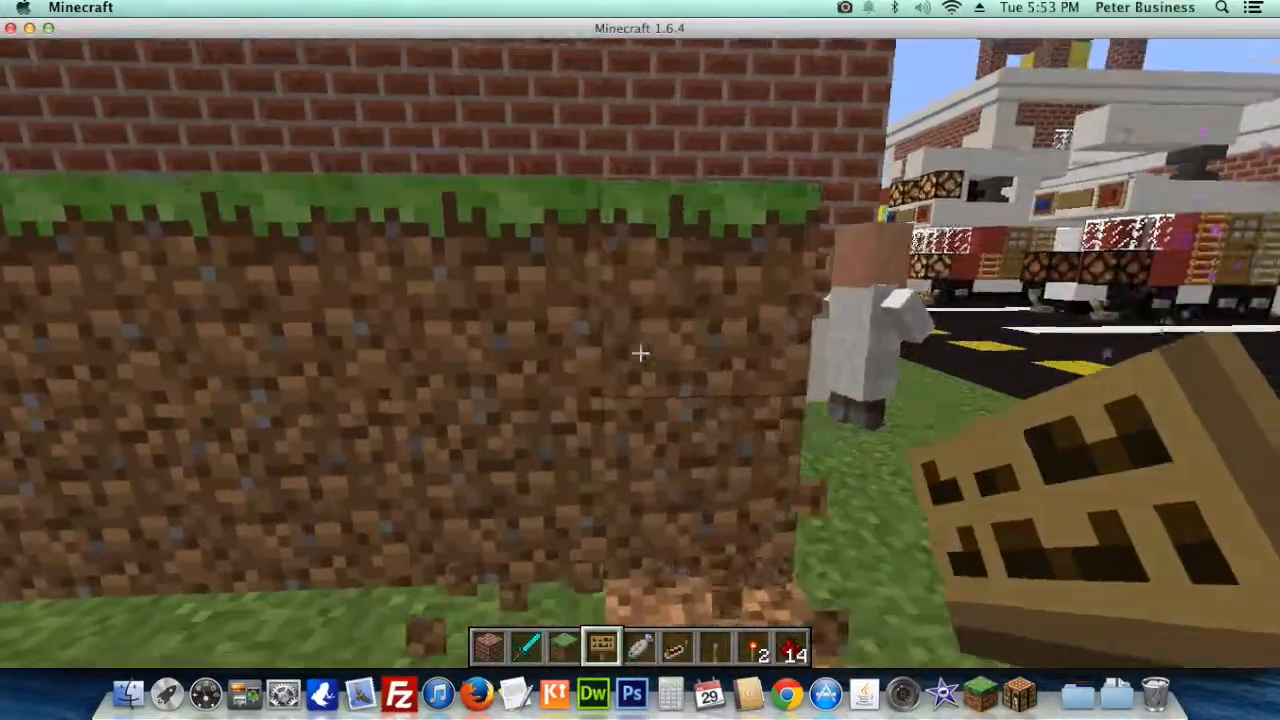
mouse_move(640, 353)
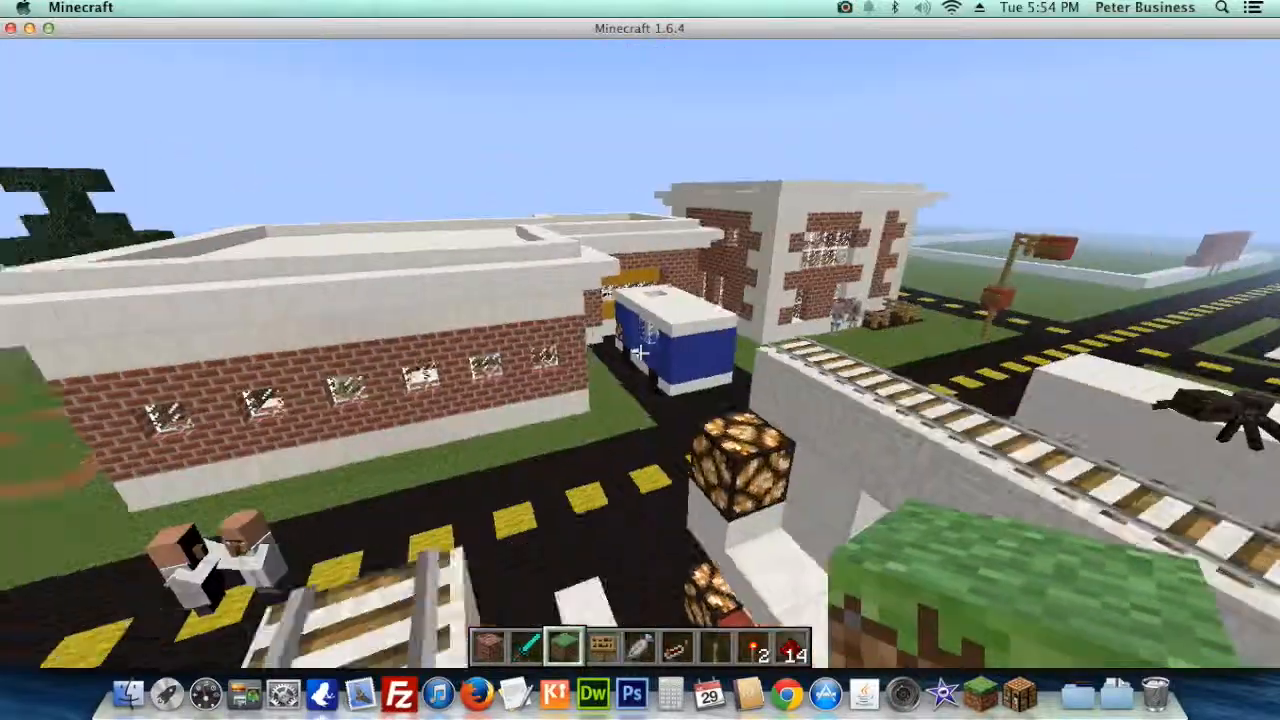
mouse_move(640, 360)
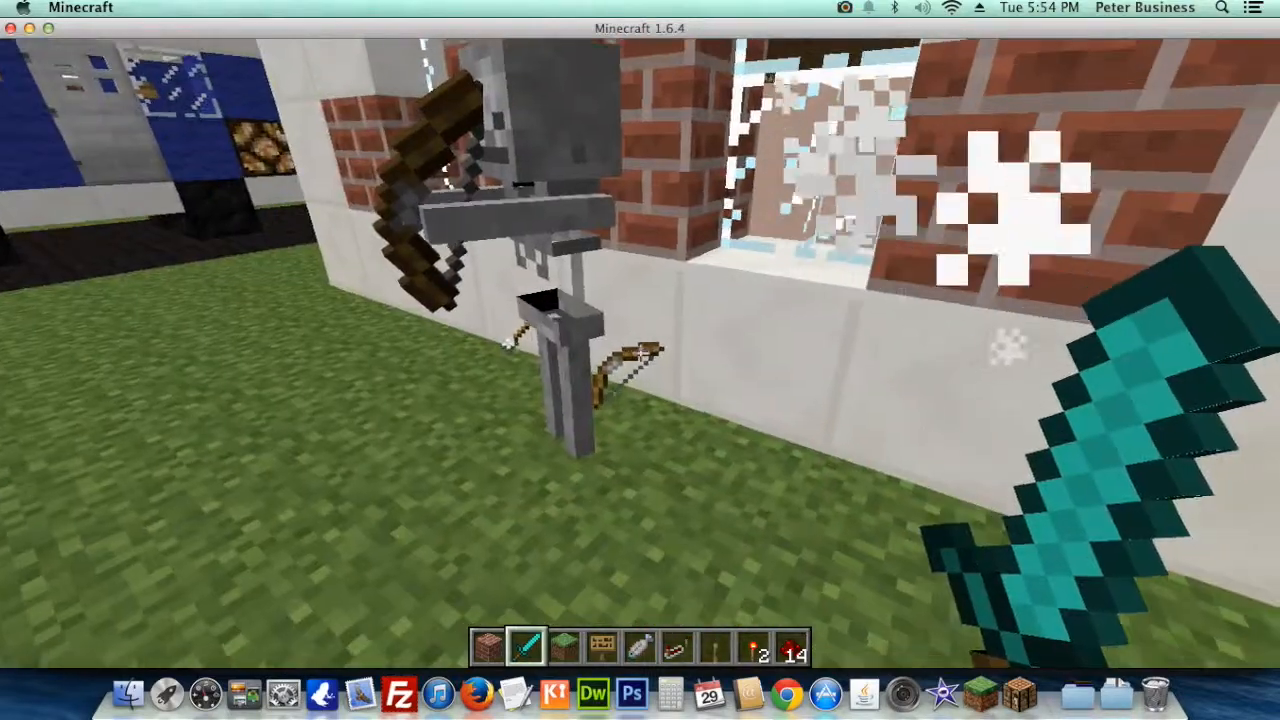
mouse_move(640, 360)
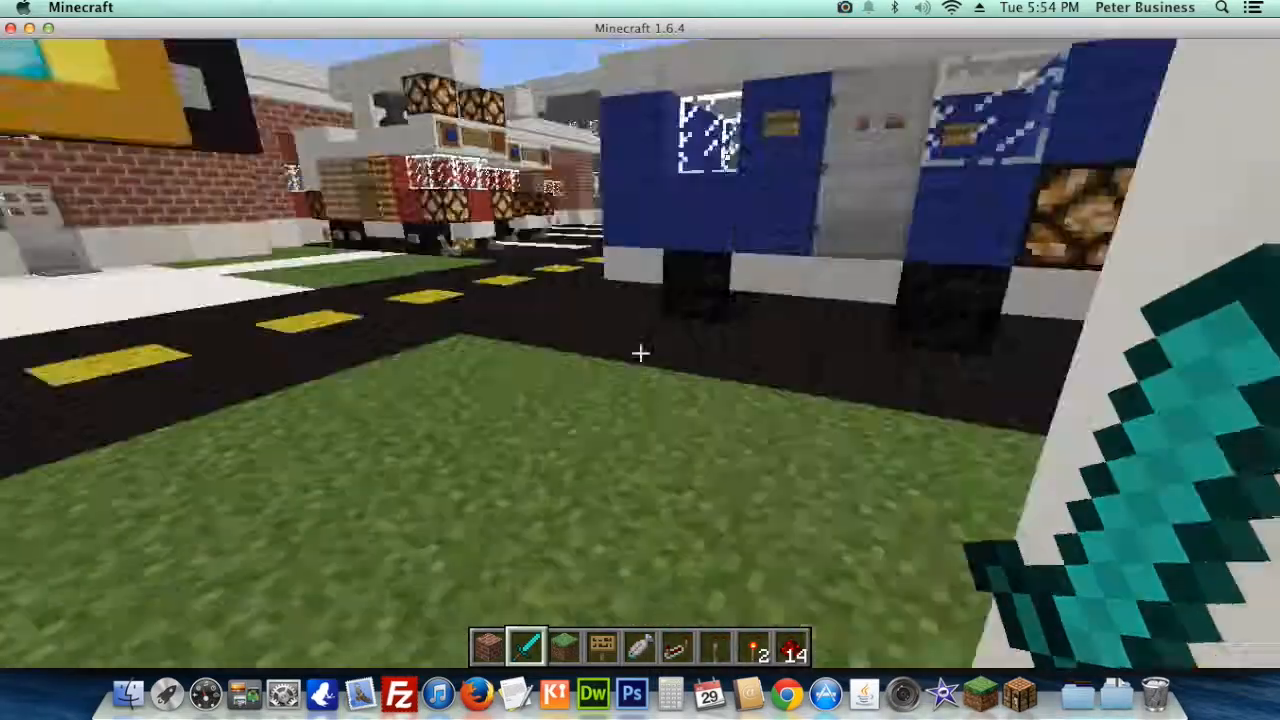
mouse_move(640, 360)
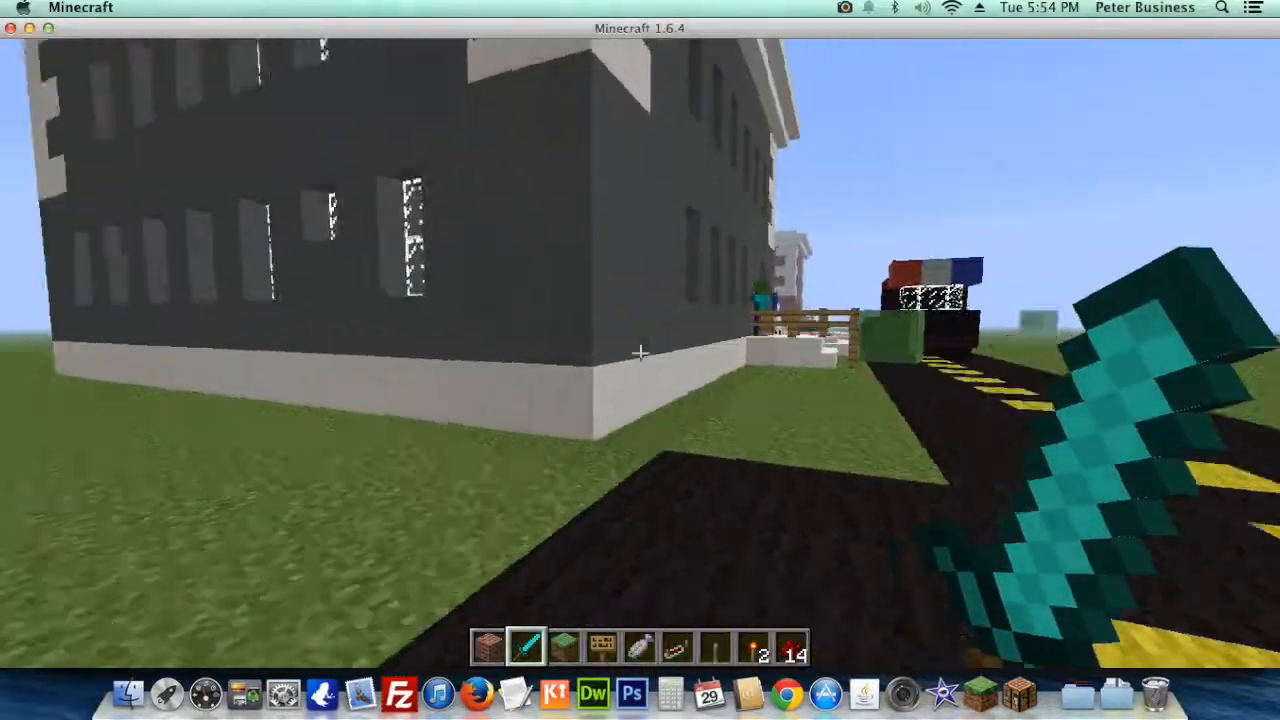
mouse_move(640, 360)
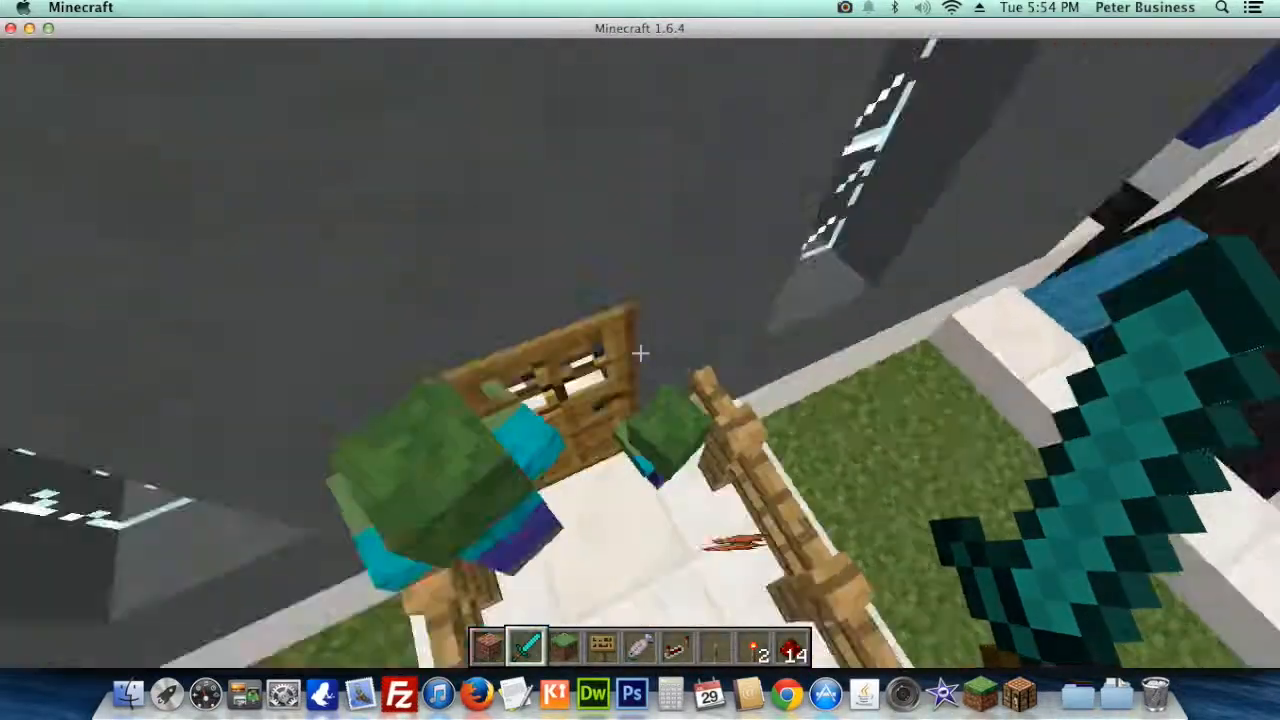
mouse_move(640, 353)
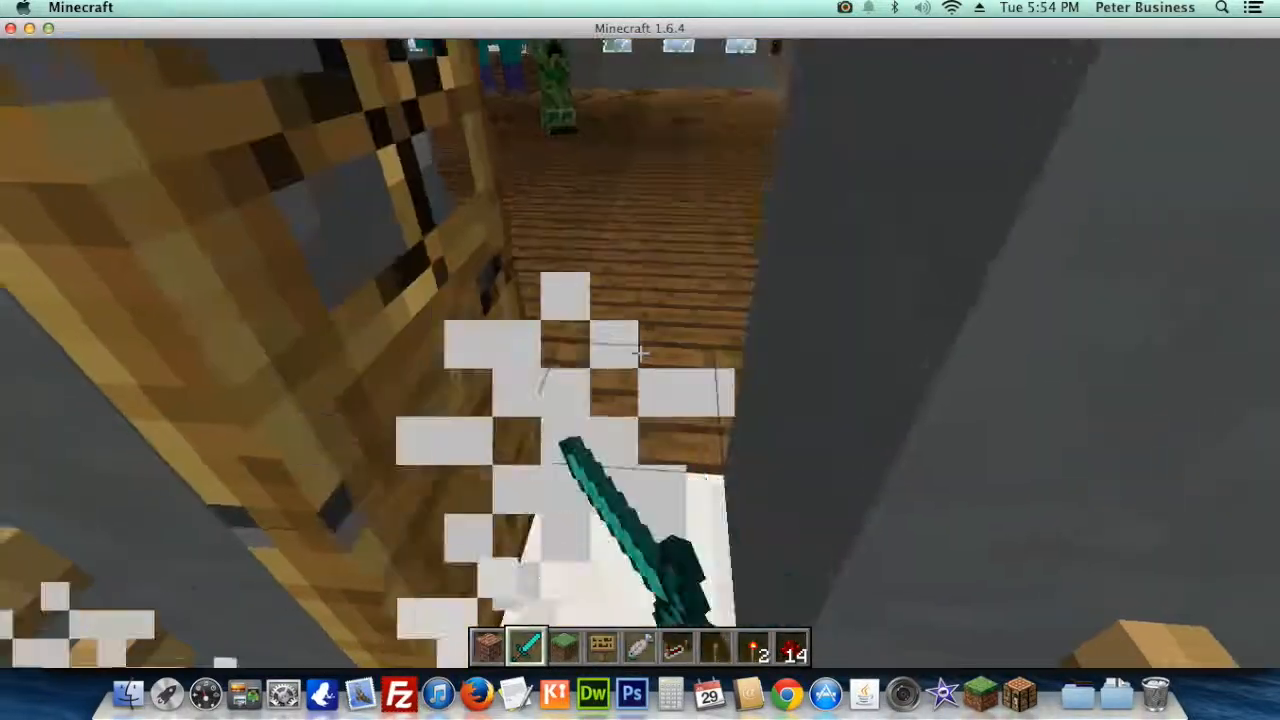
mouse_move(640, 360)
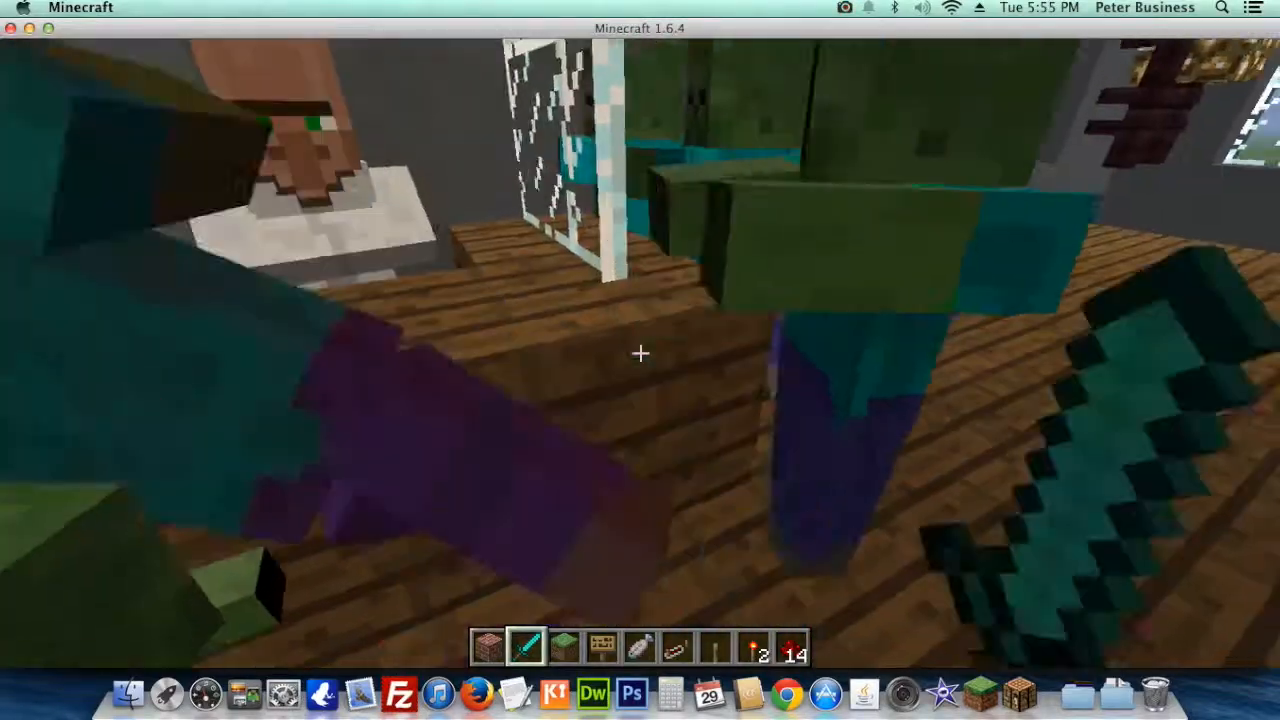
mouse_move(640, 353)
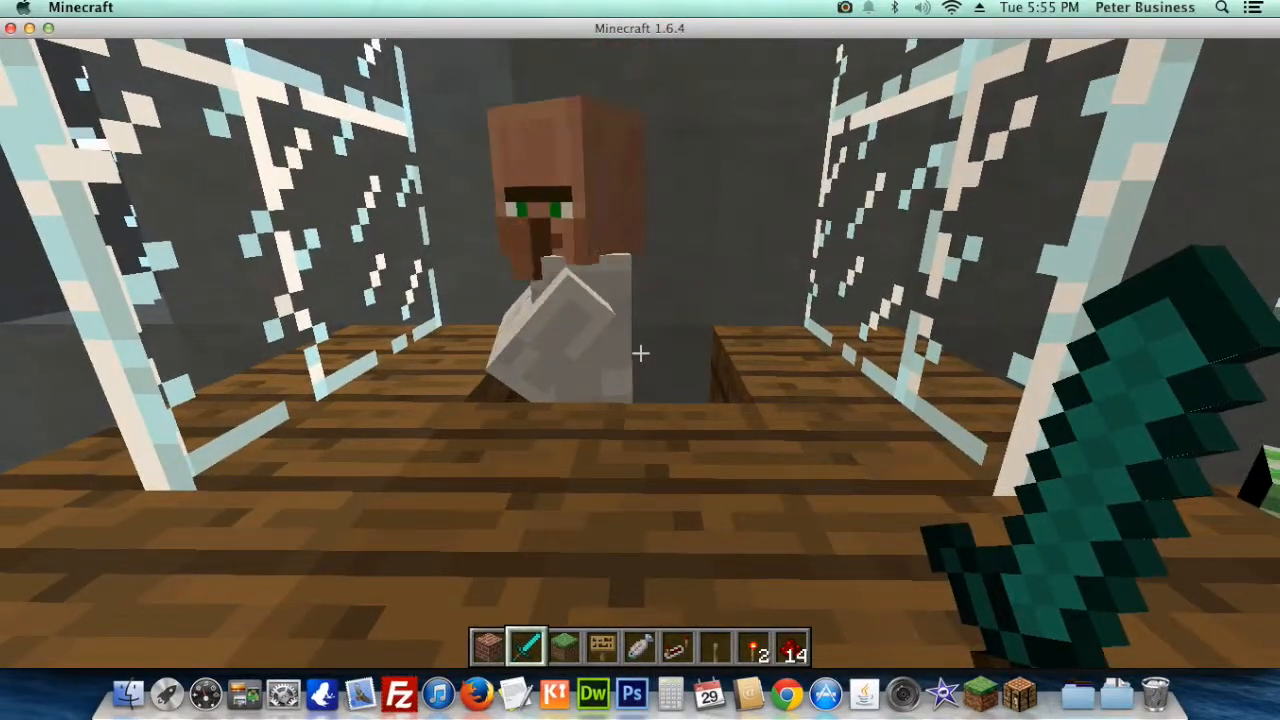
mouse_move(640, 360)
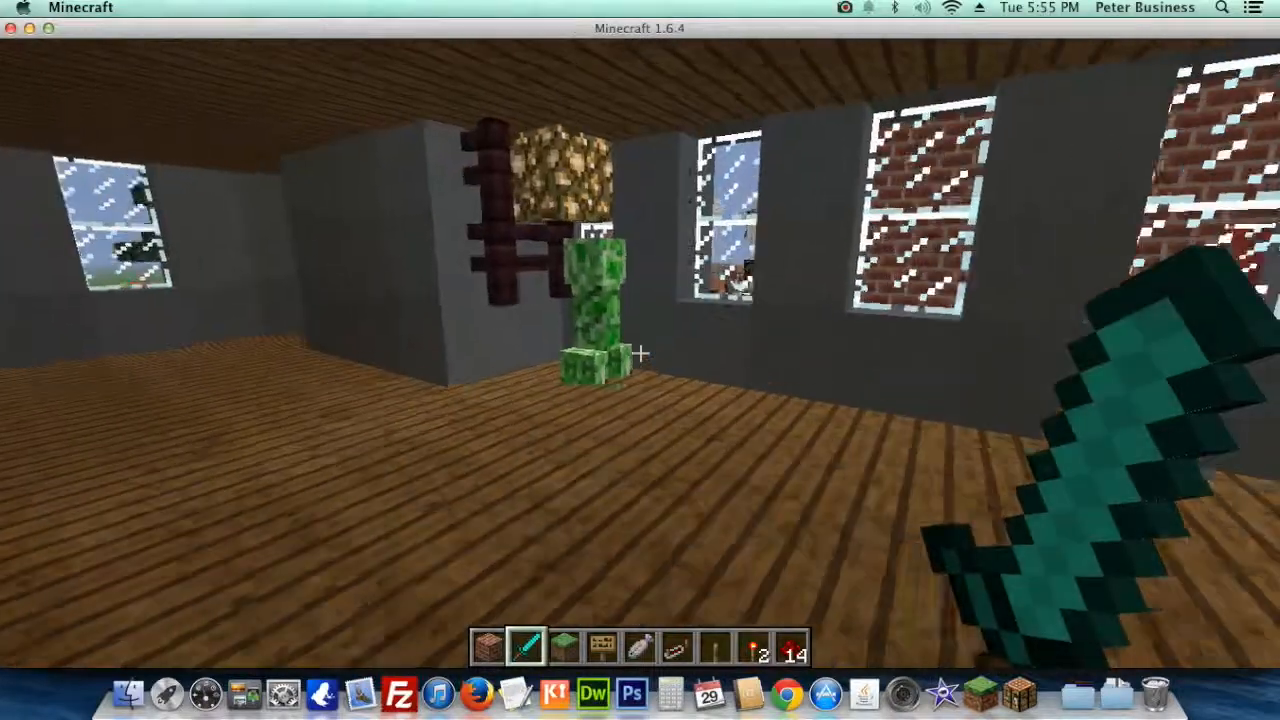
mouse_move(640, 353)
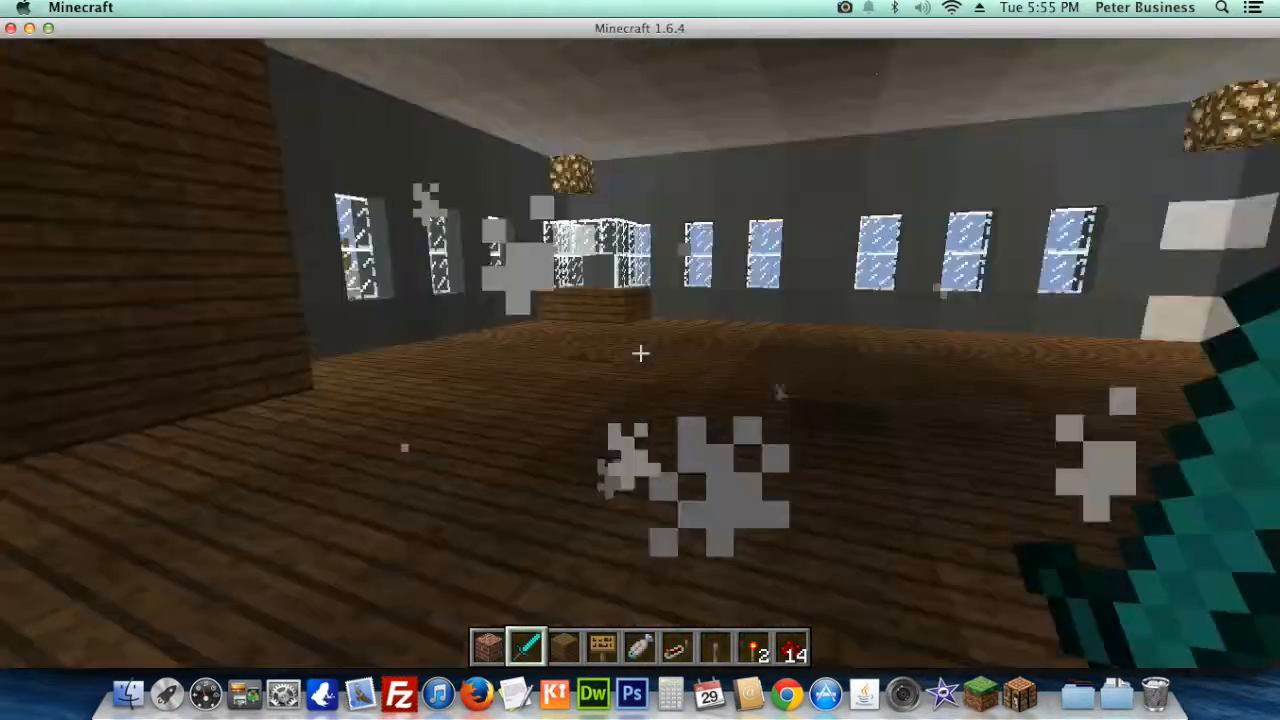
mouse_move(640, 360)
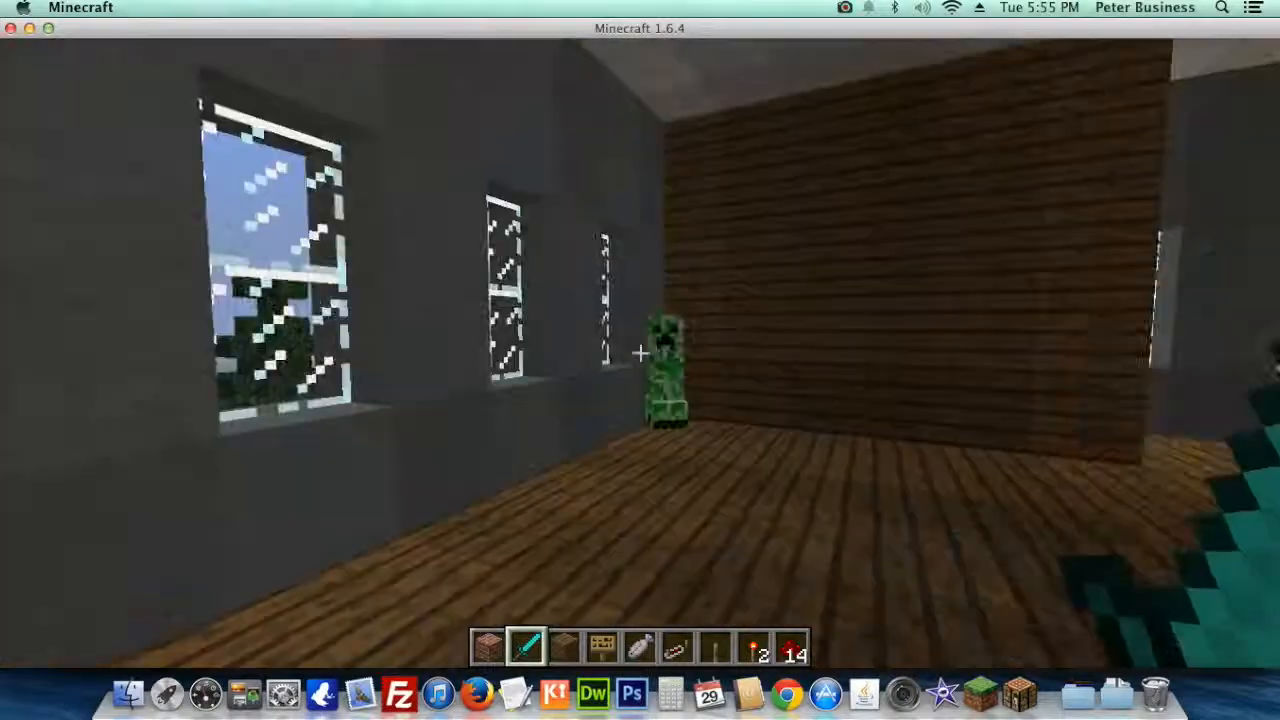
mouse_move(640, 353)
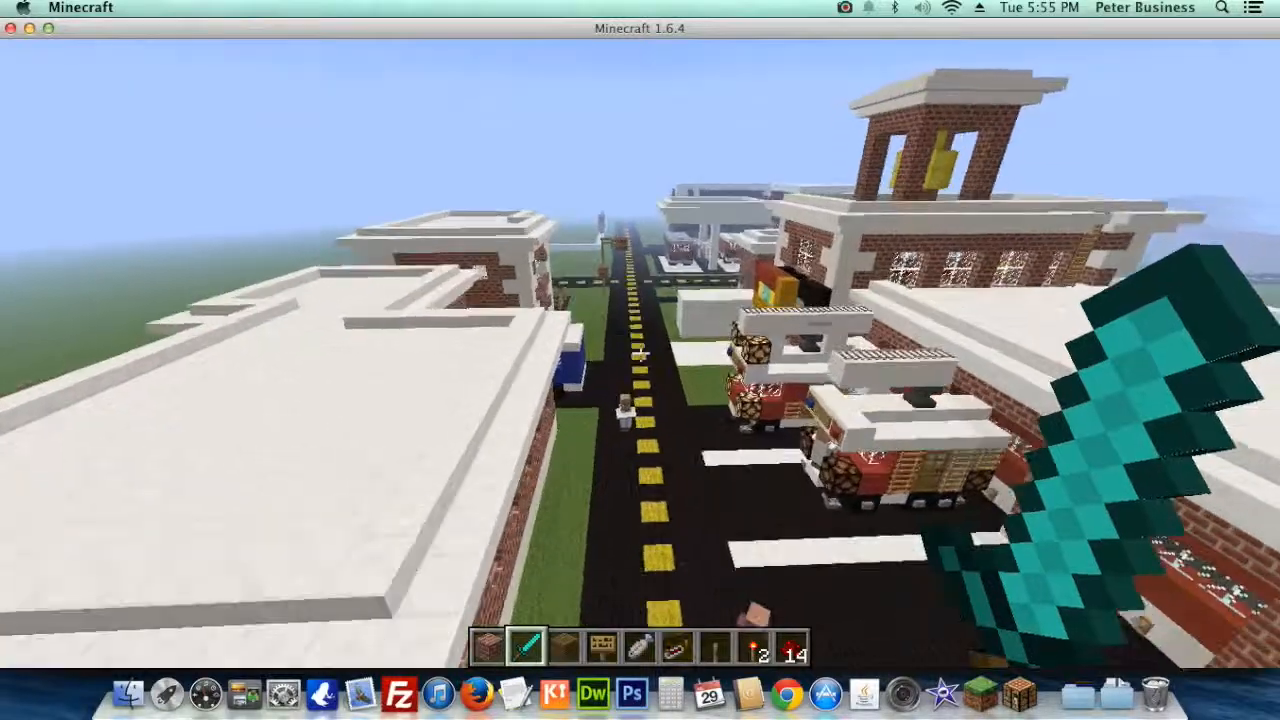
mouse_move(640, 352)
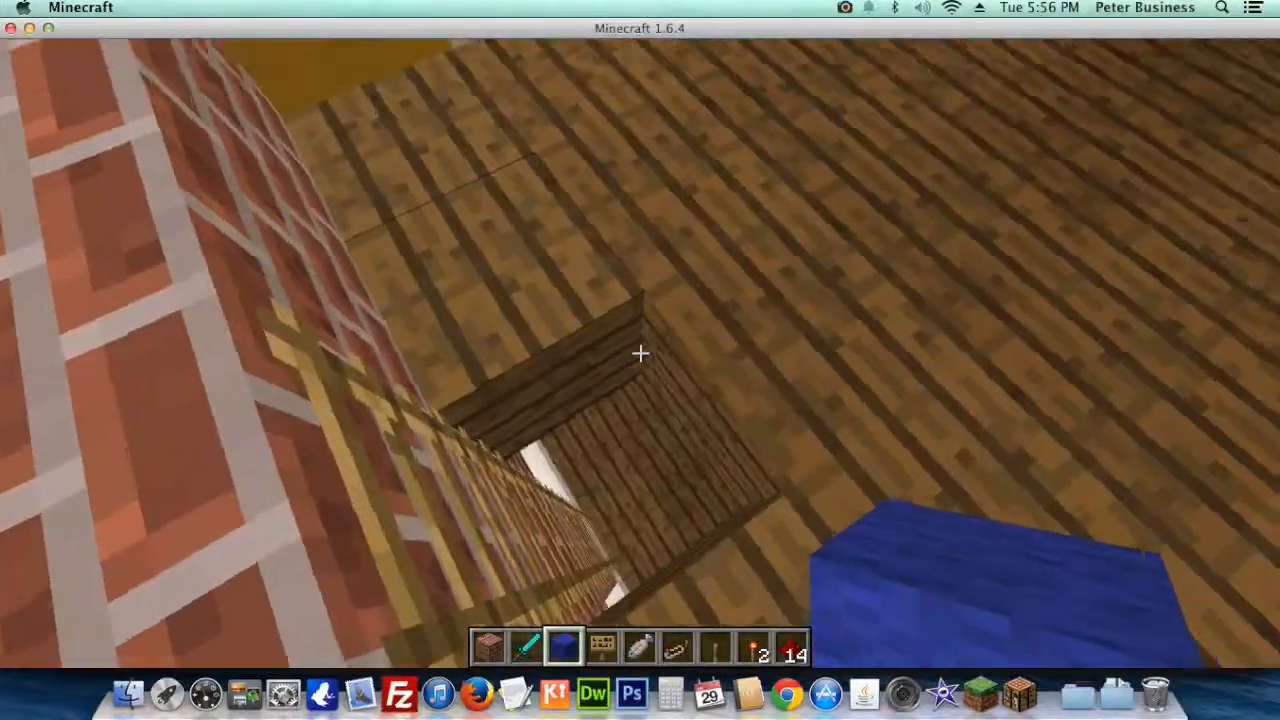
mouse_move(640, 360)
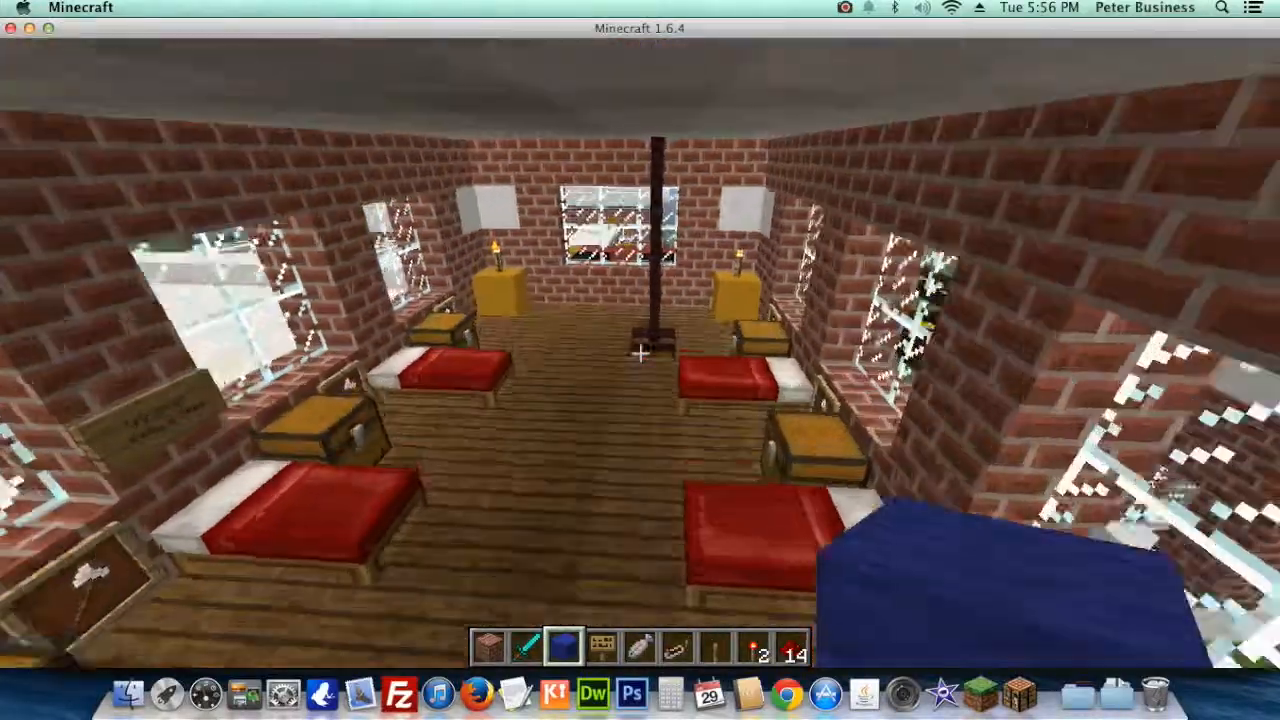
mouse_move(640, 360)
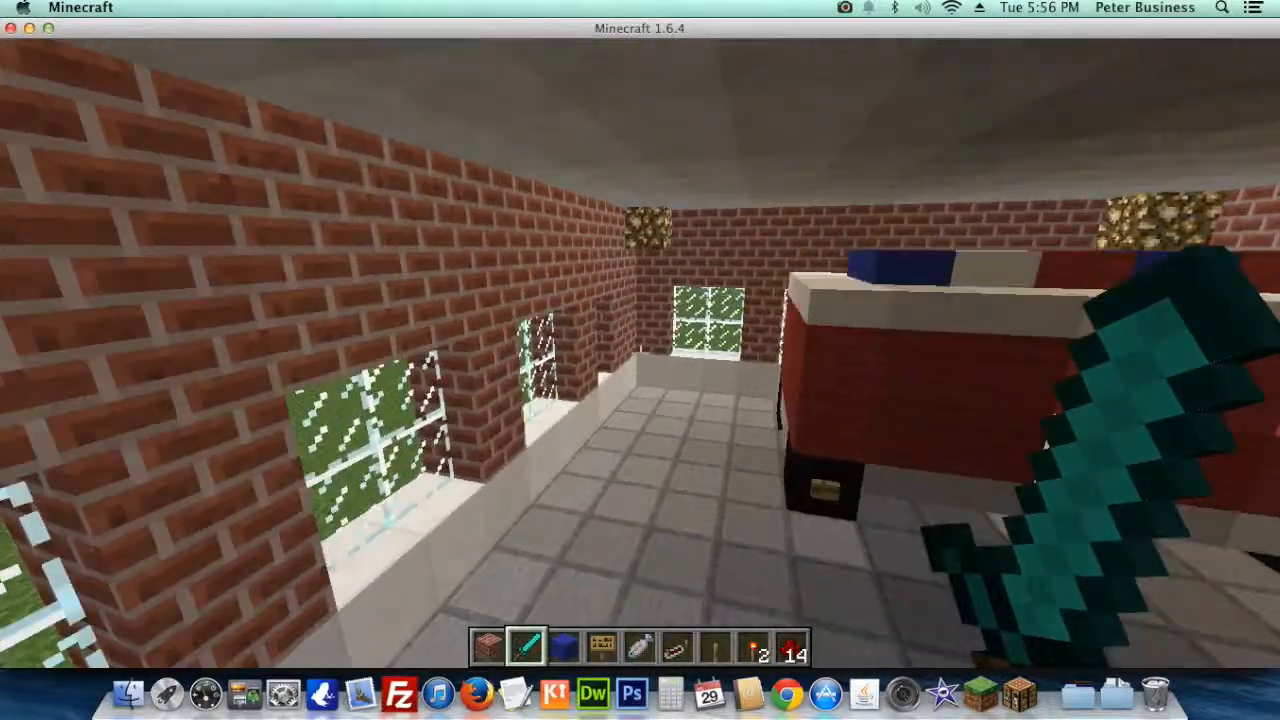
mouse_move(640, 360)
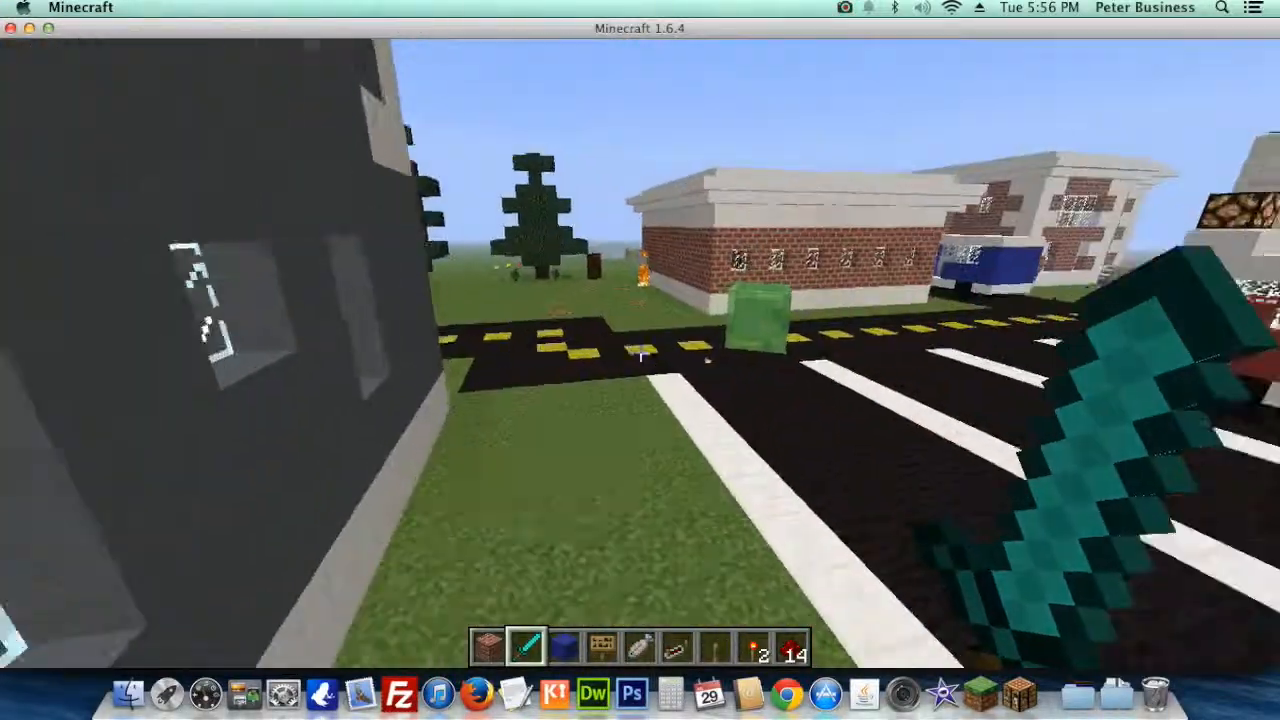
mouse_move(640, 360)
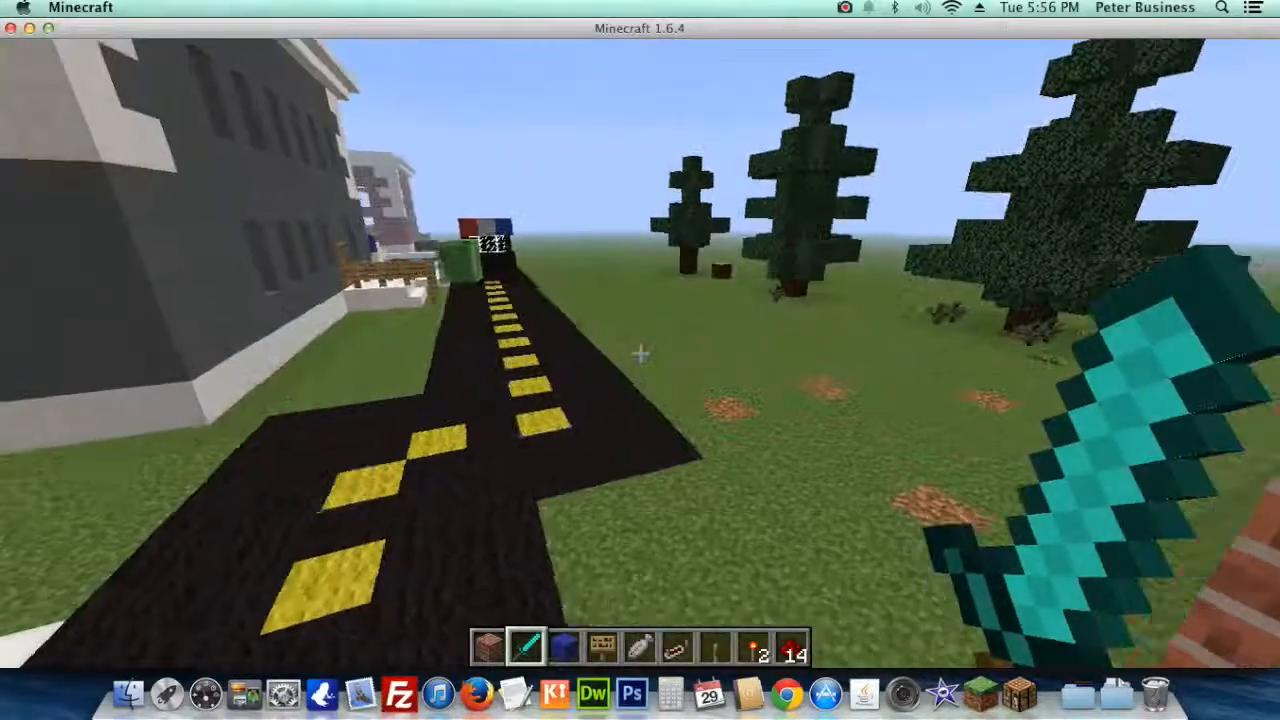
mouse_move(640, 360)
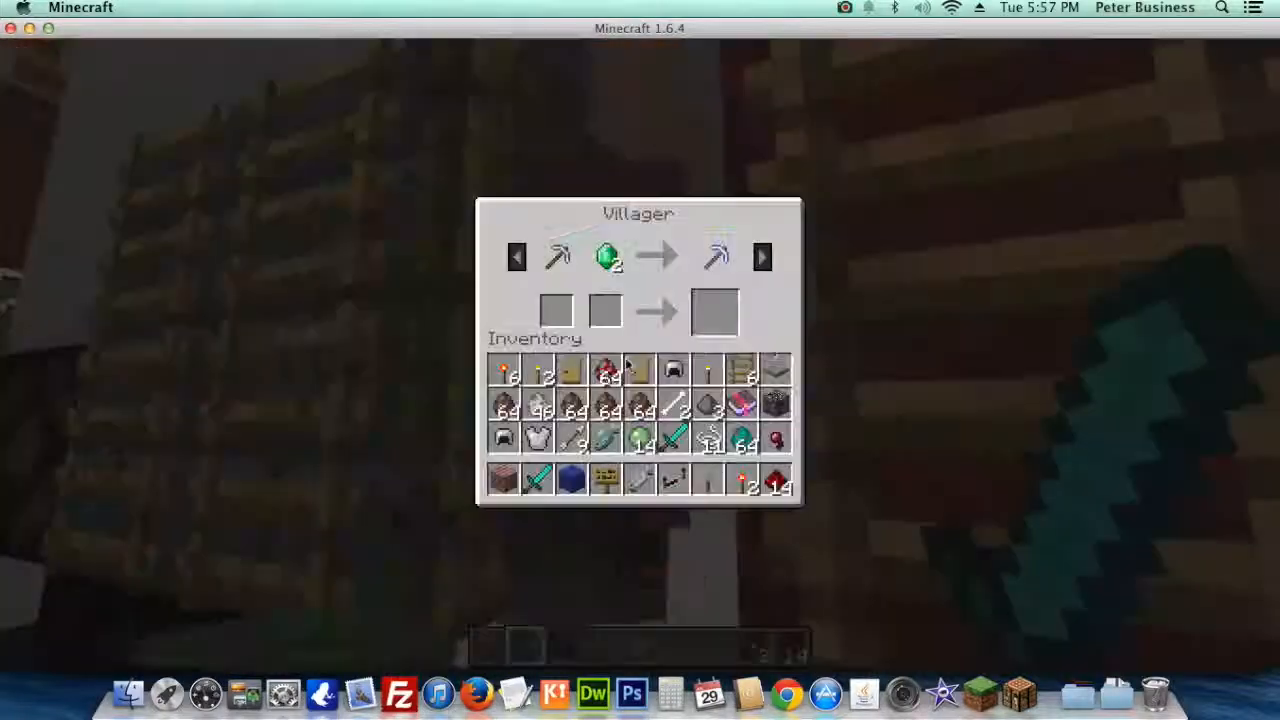
- Close the villager trading screen and return to the street view
key("Escape")
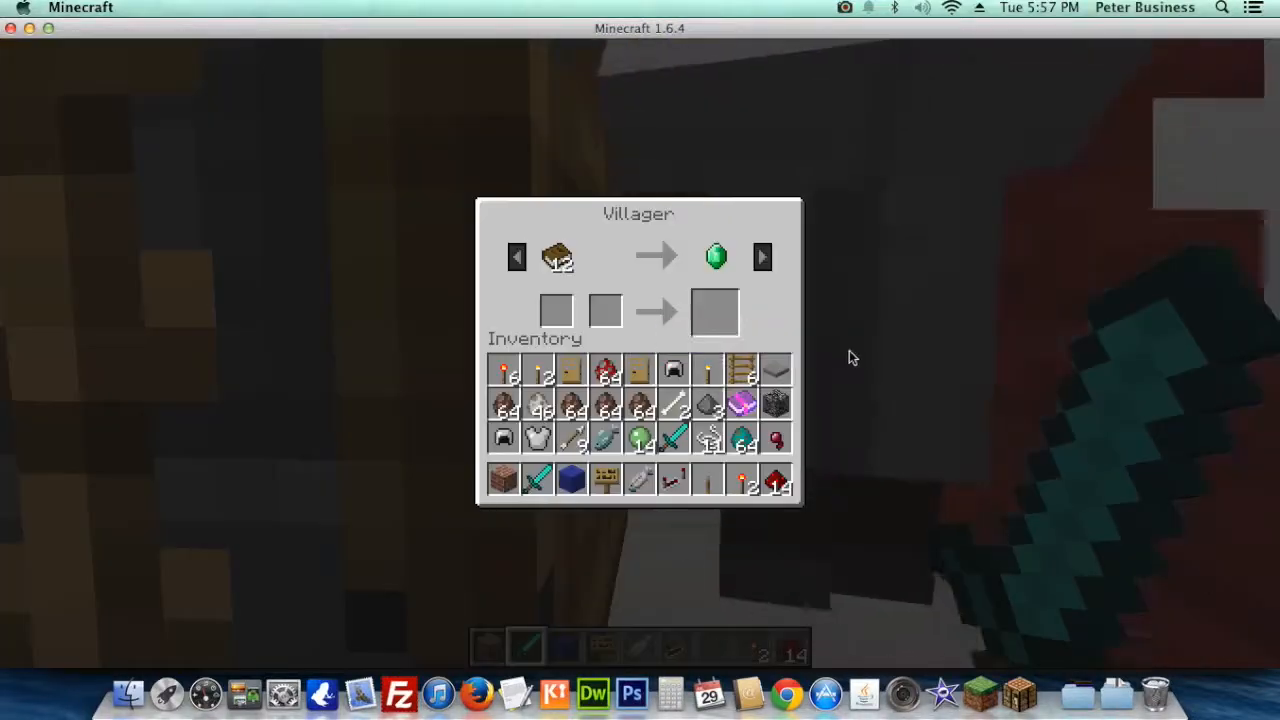
key("Escape")
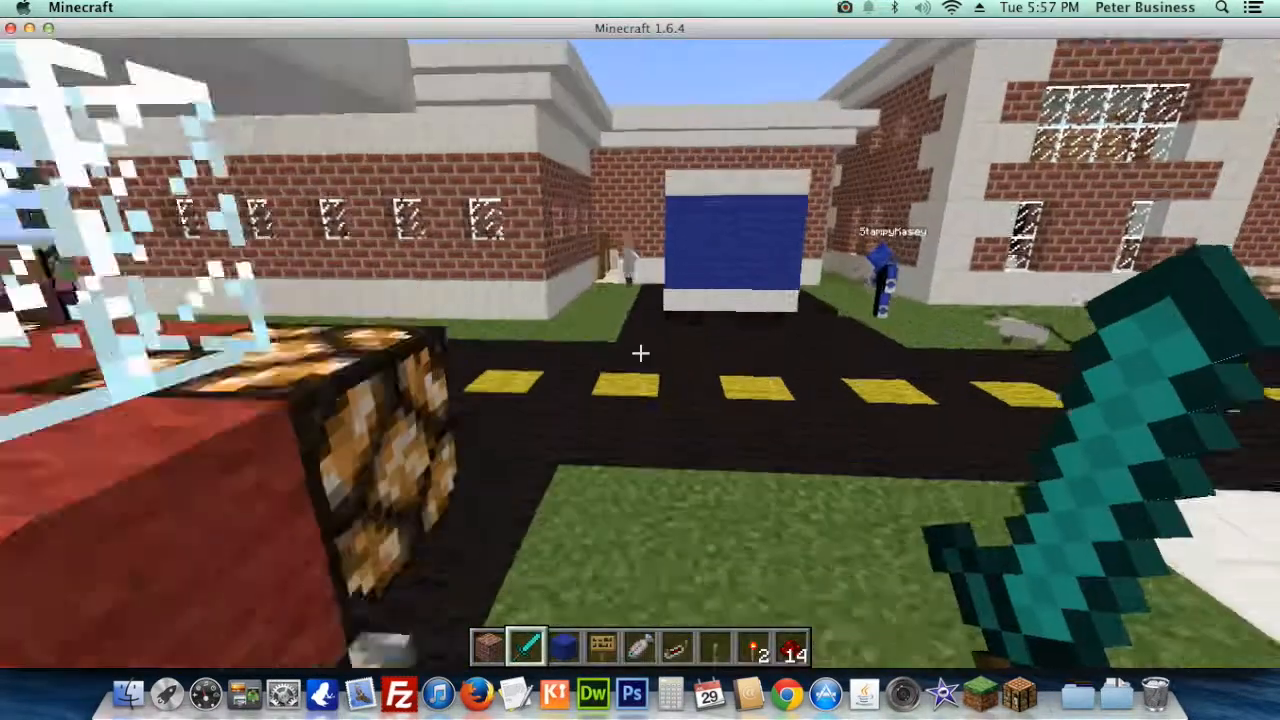
mouse_move(640, 360)
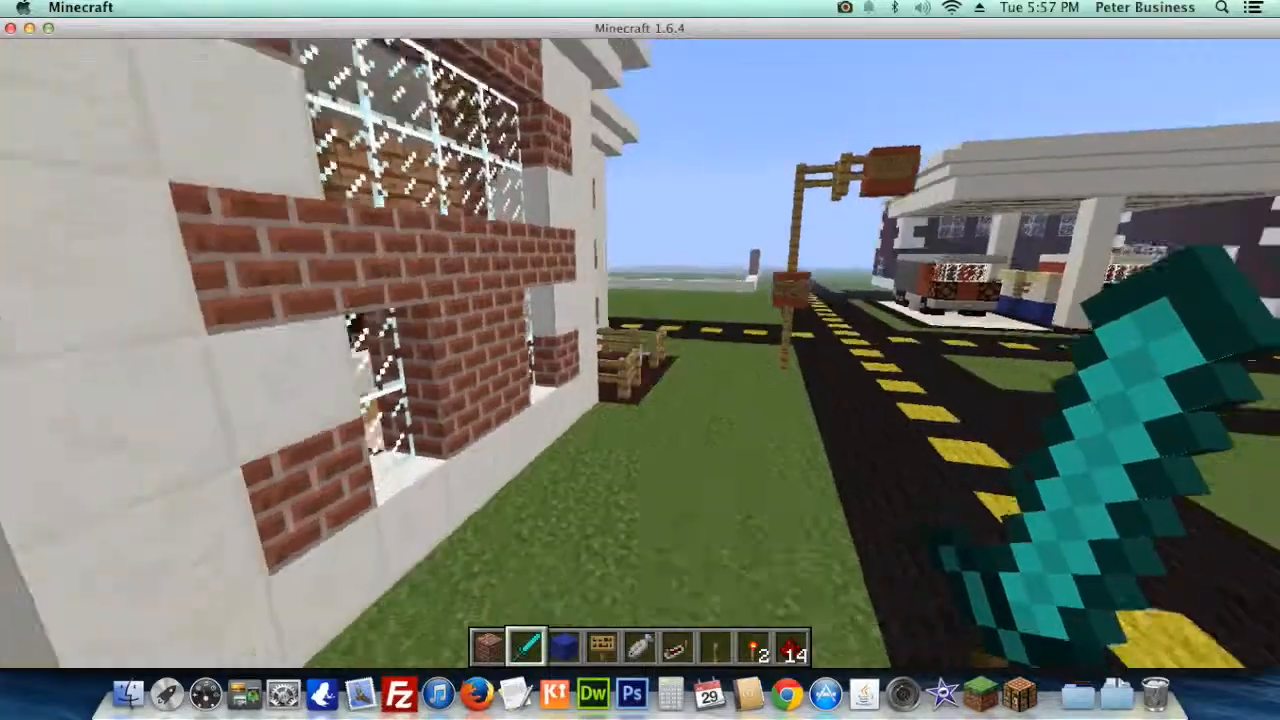
mouse_move(640, 360)
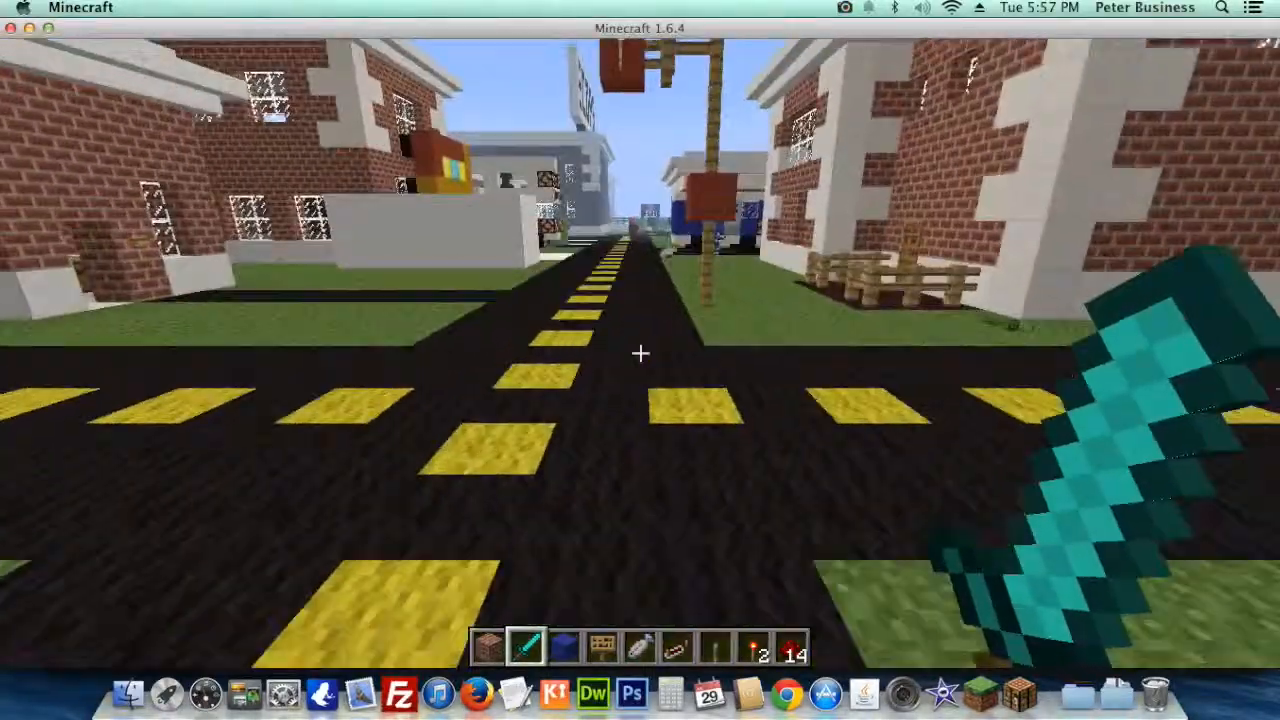
mouse_move(640, 360)
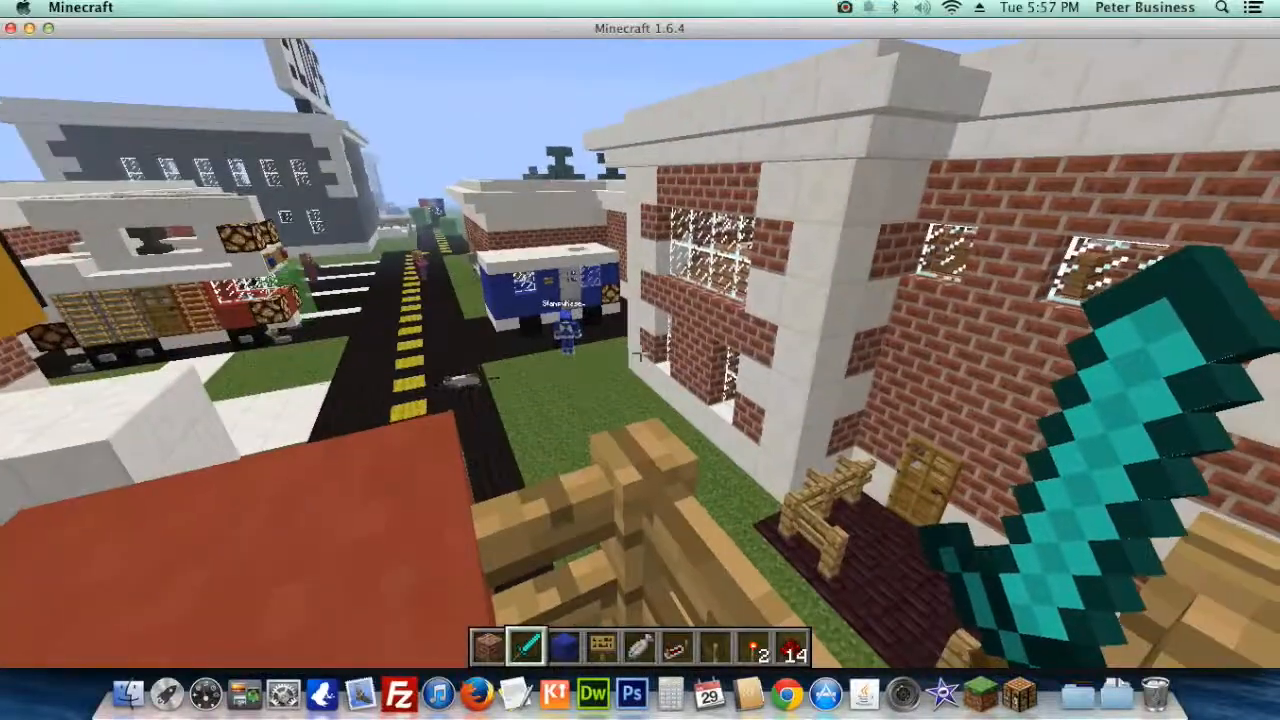
mouse_move(640, 360)
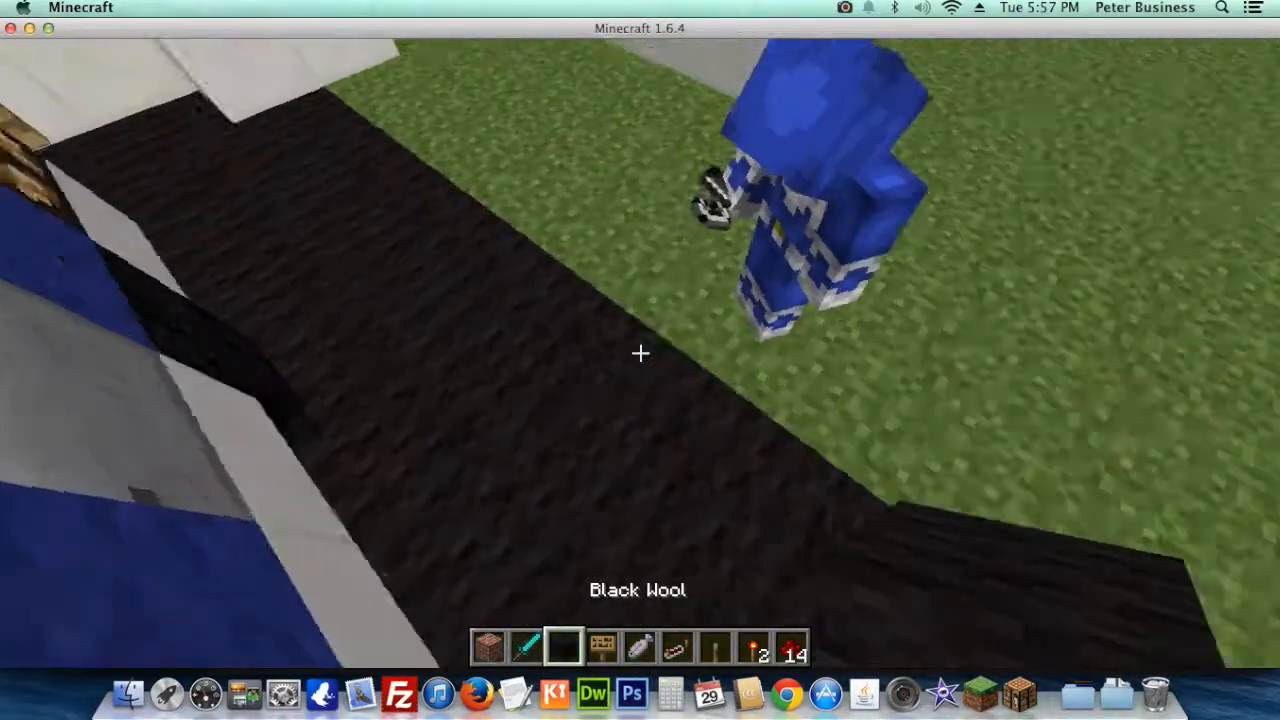
mouse_move(640, 352)
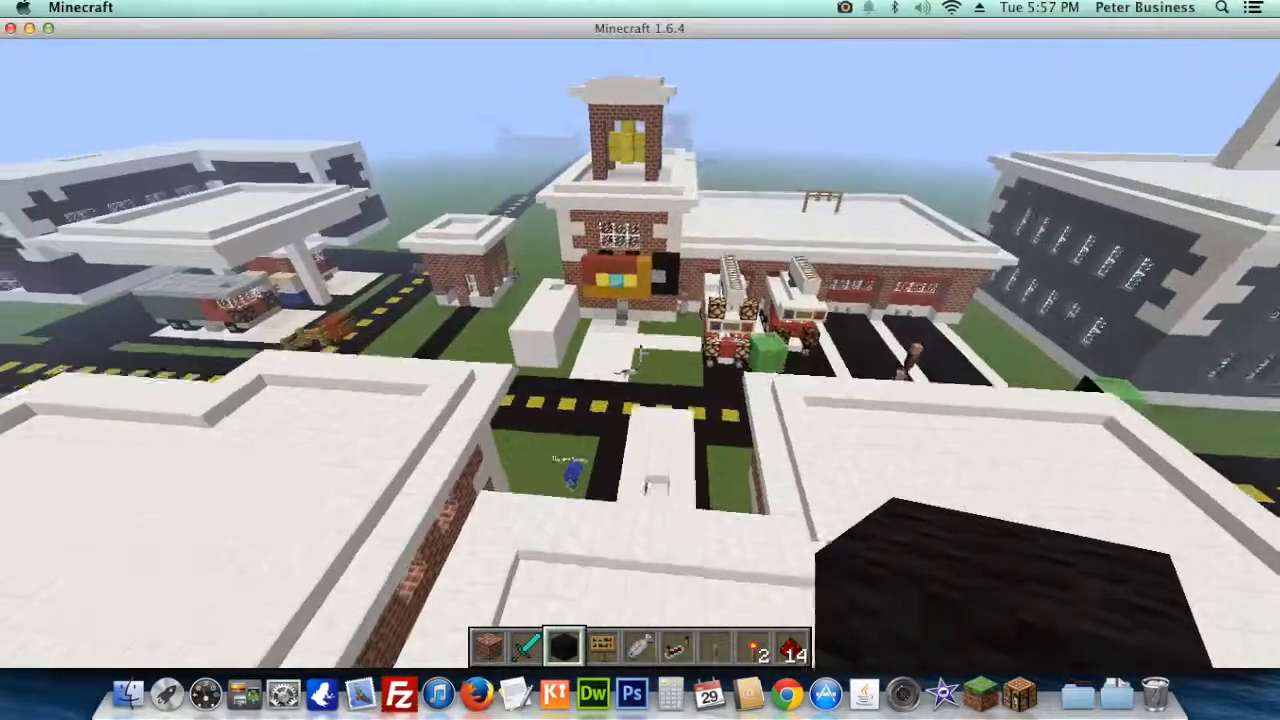
mouse_move(640, 360)
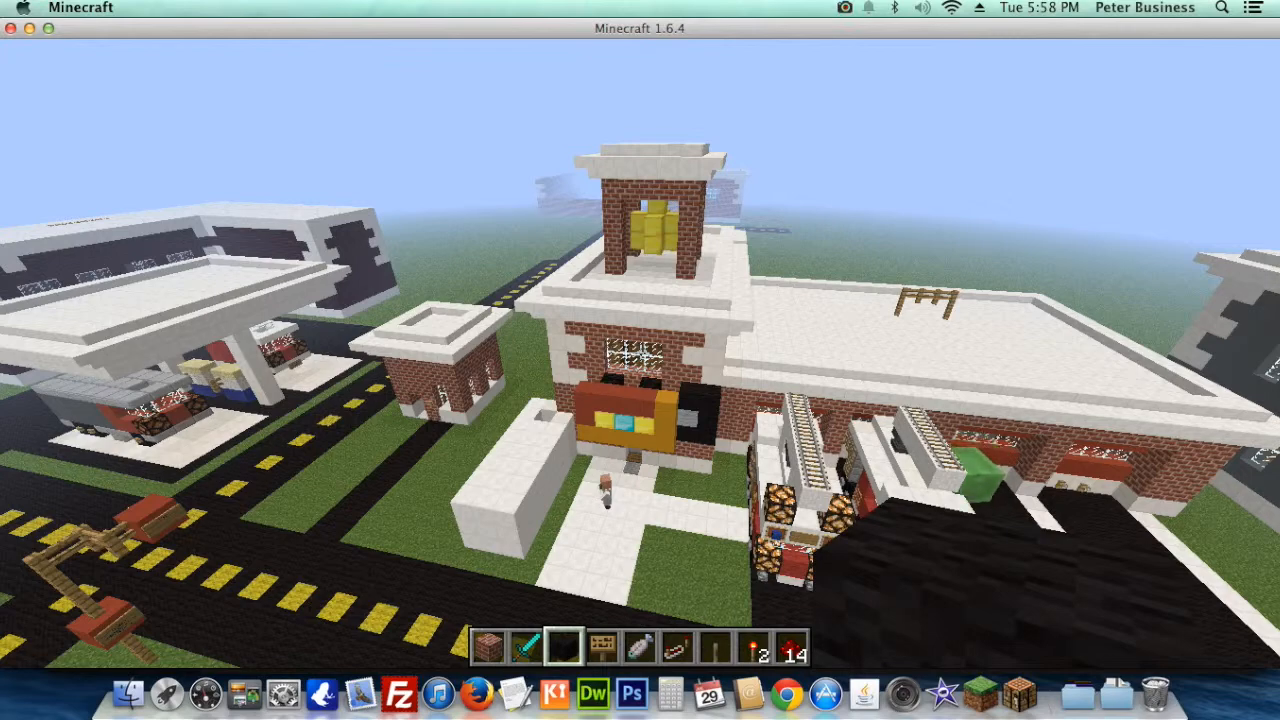
mouse_move(640, 360)
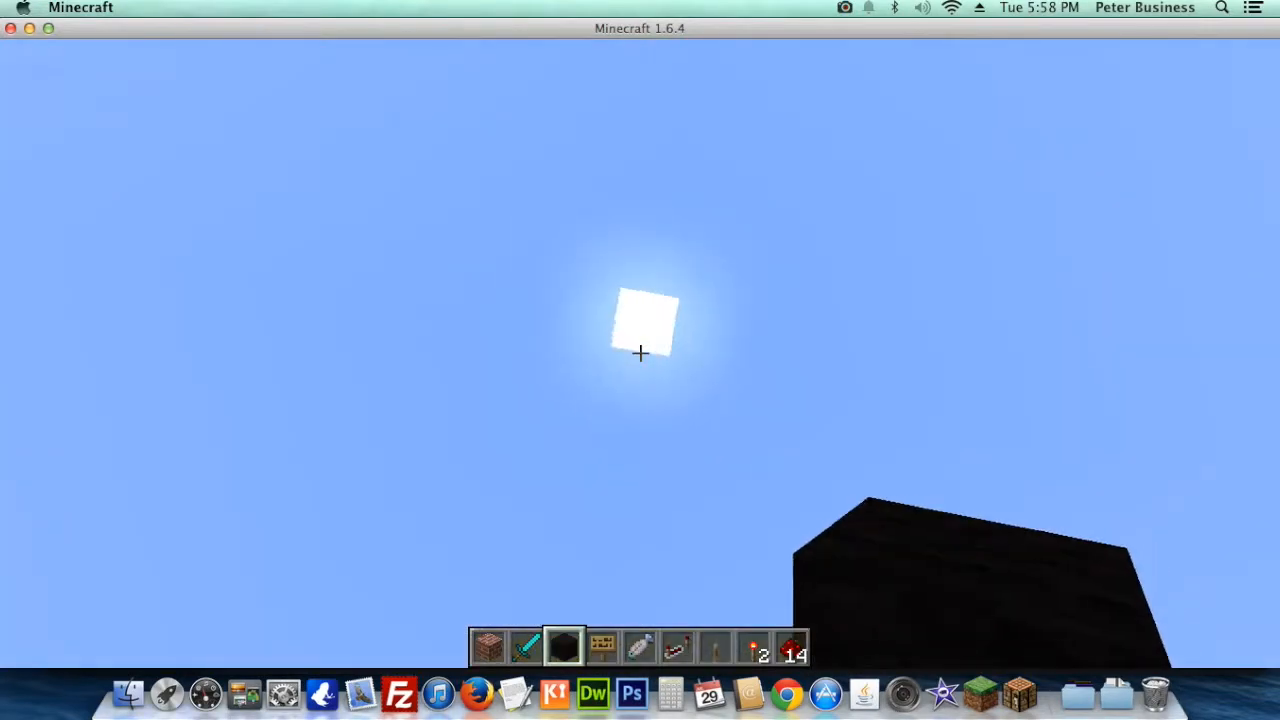
- Pause the game above the town to show the Game menu
key("Escape")
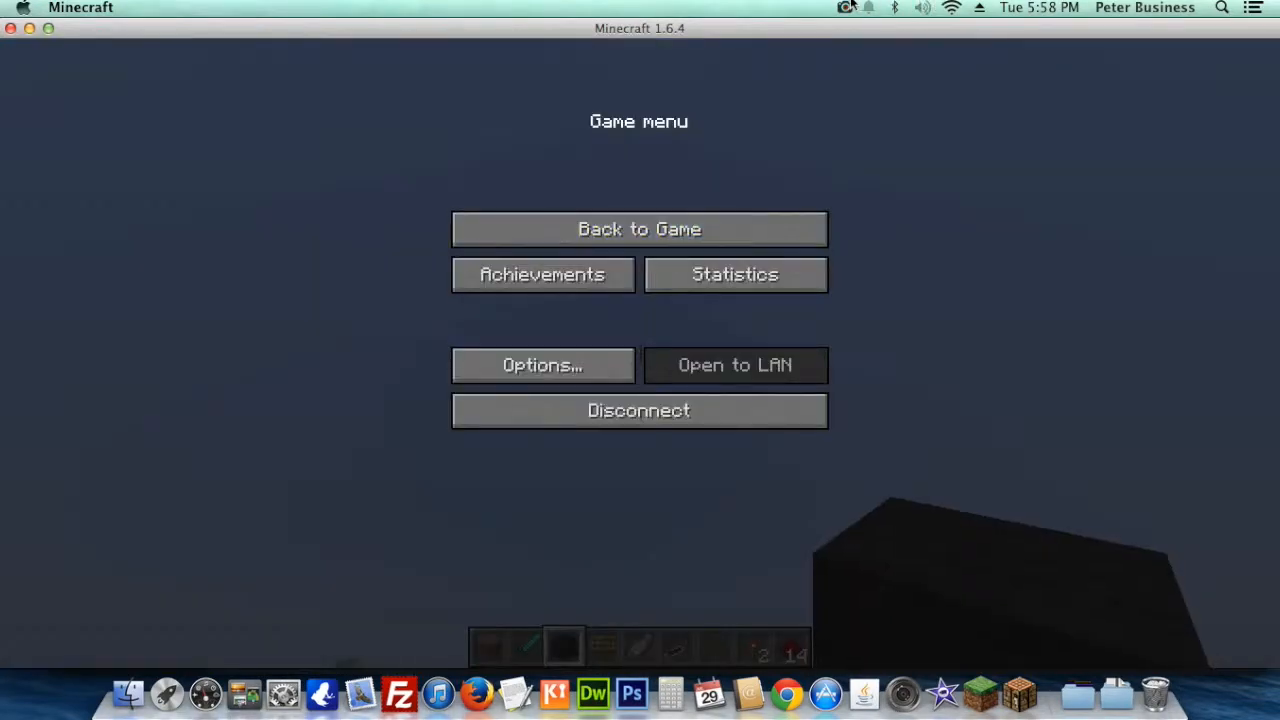